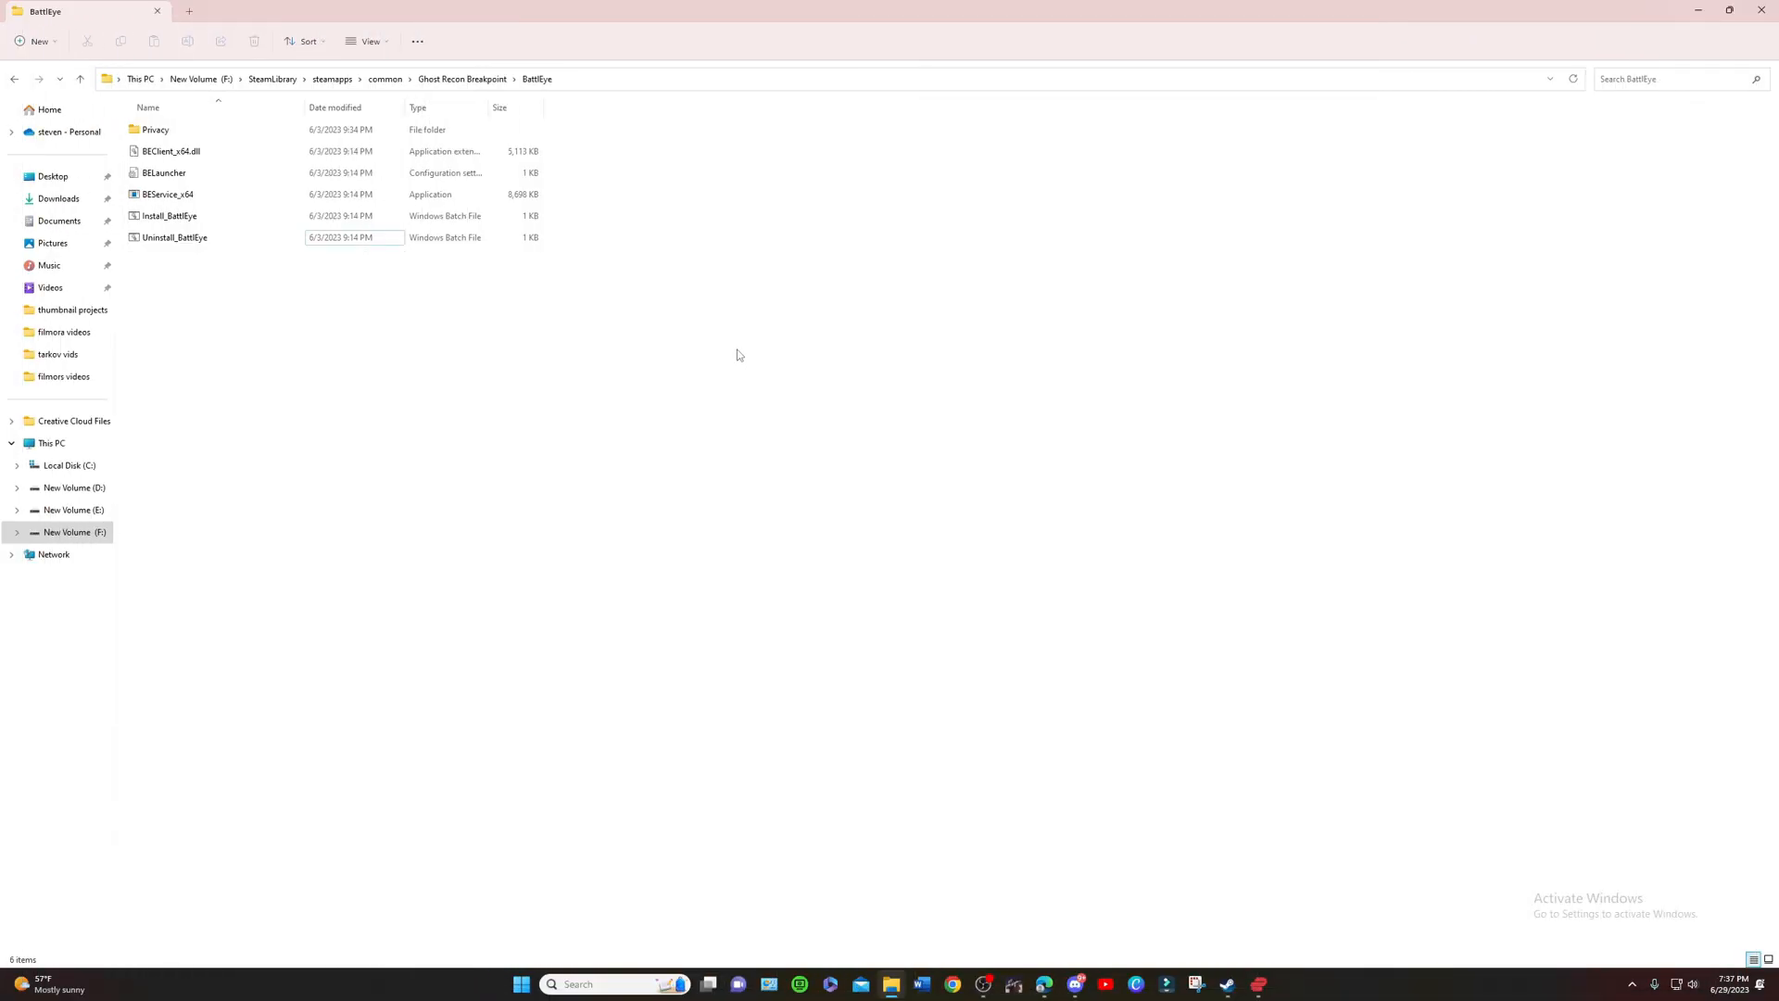
{"action": "mouse_move", "coordinate": [1172, 300]}
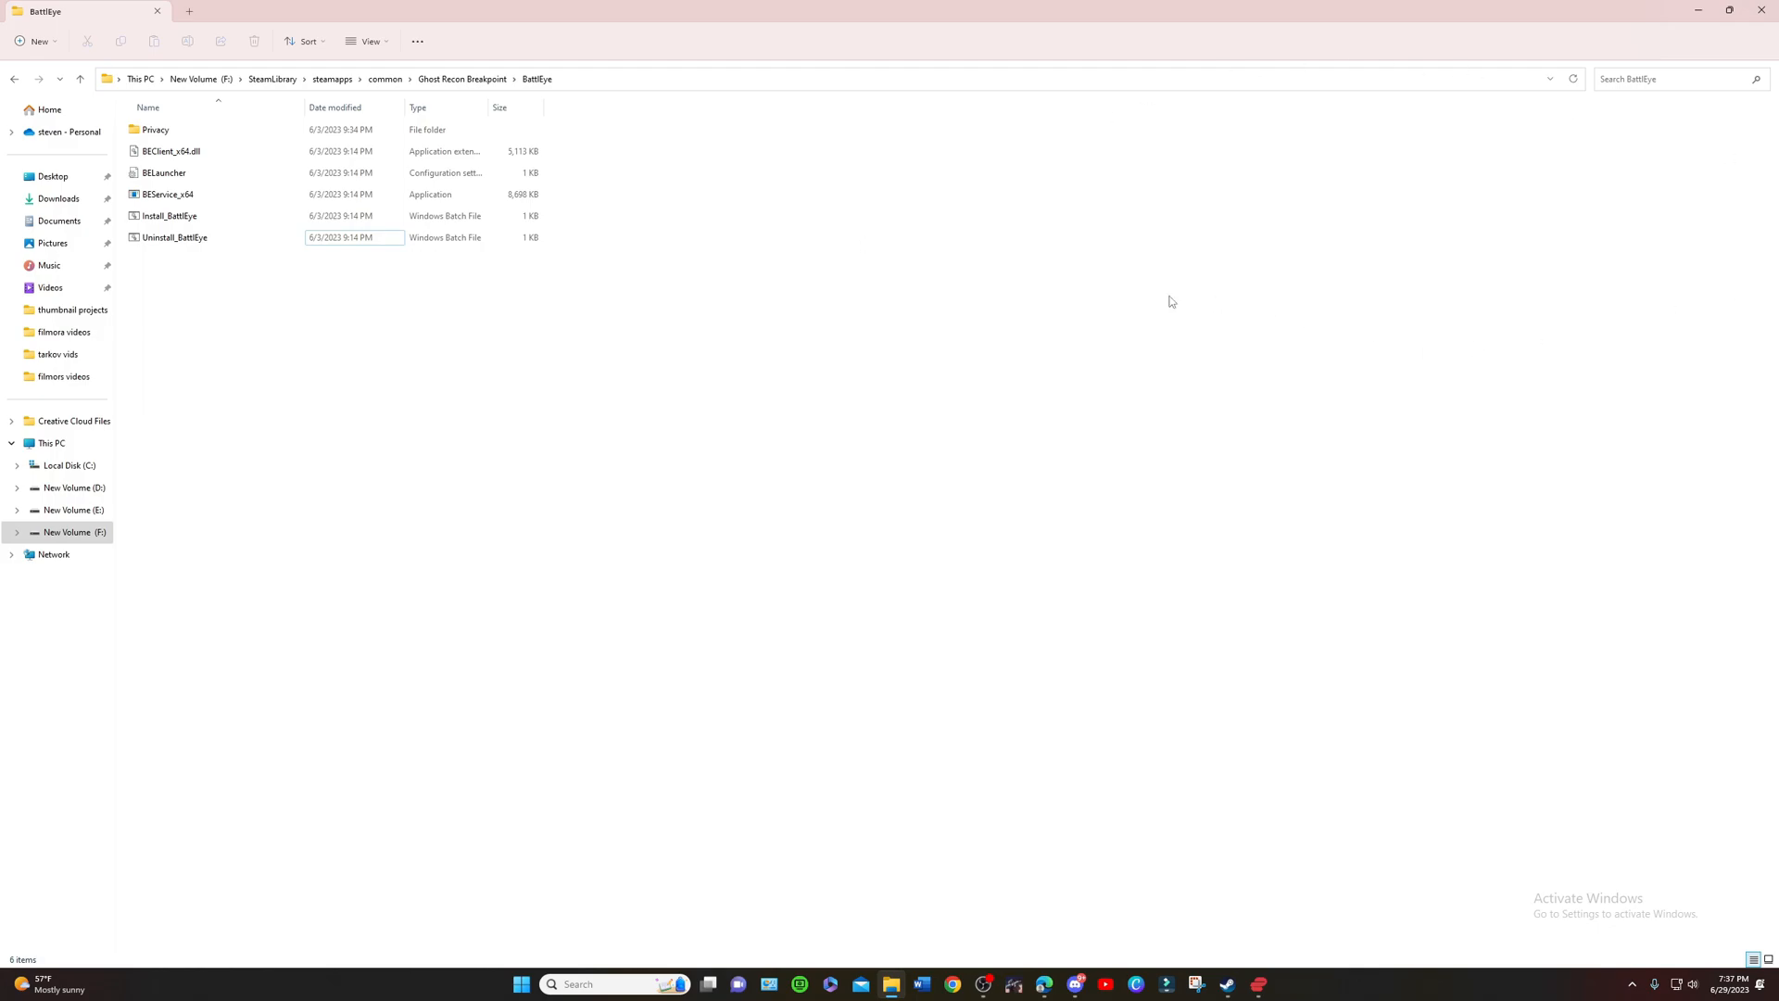
{"action": "mouse_move", "coordinate": [1127, 624]}
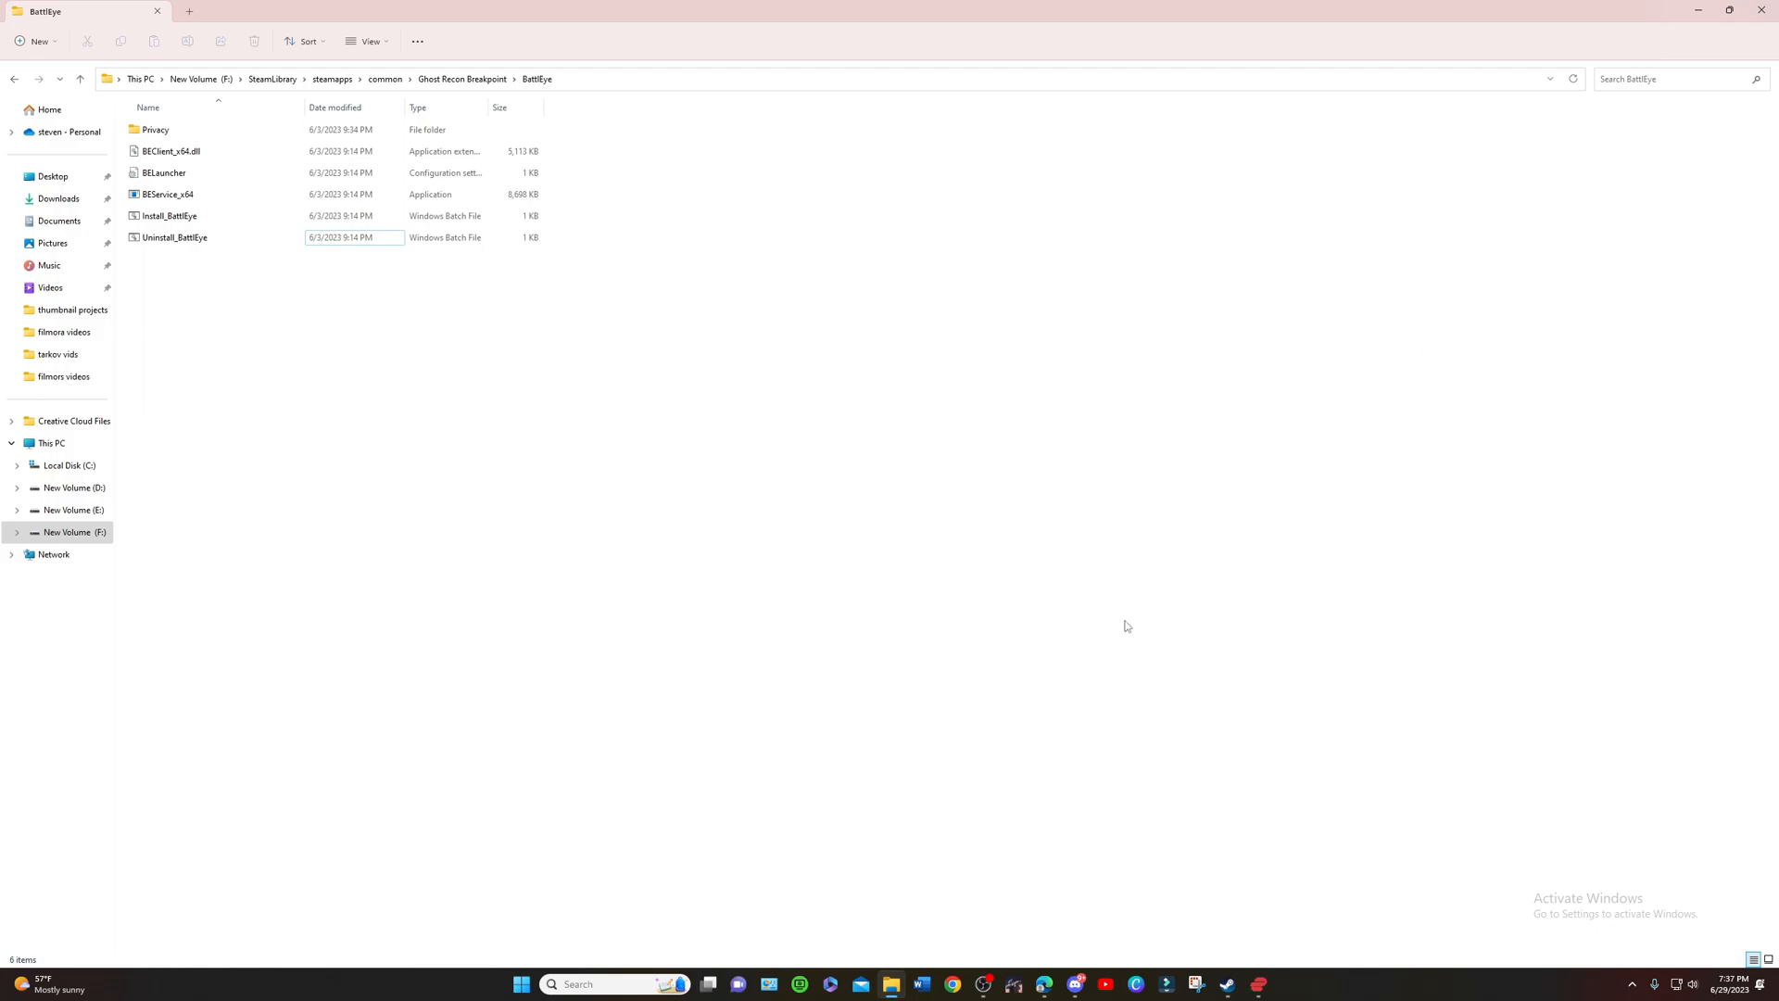
{"action": "mouse_move", "coordinate": [954, 423]}
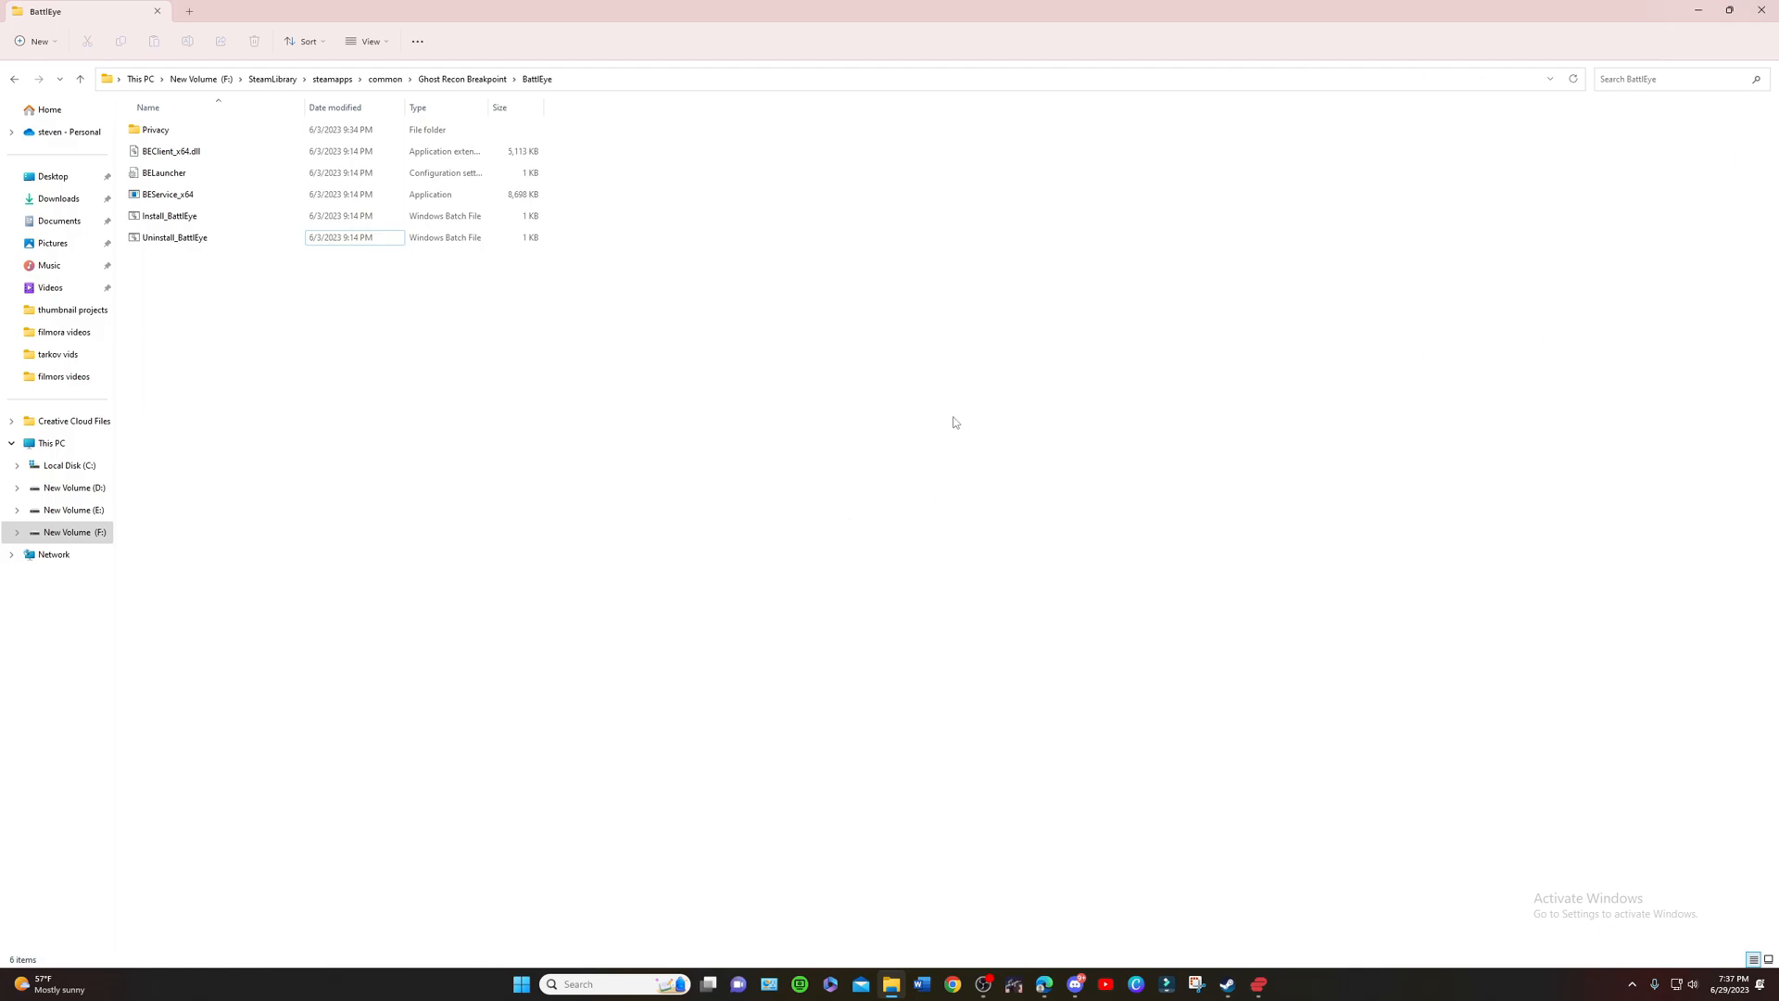
{"action": "mouse_move", "coordinate": [1064, 478]}
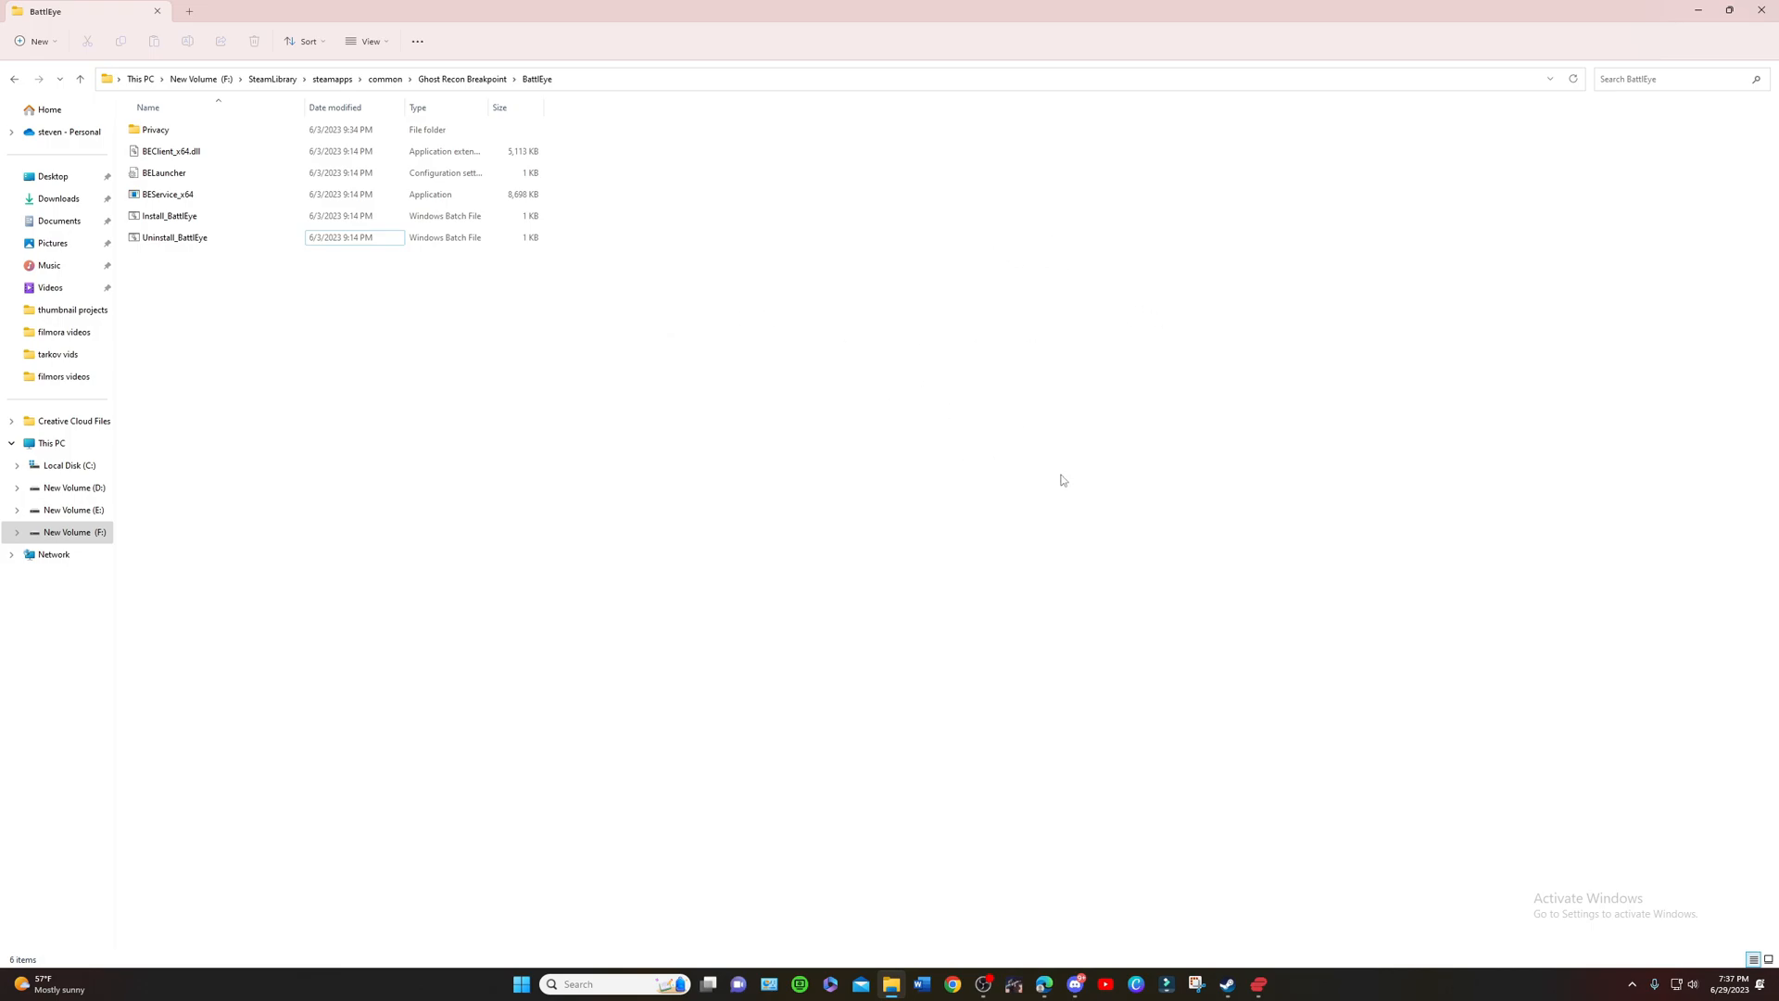
{"action": "mouse_move", "coordinate": [1144, 758]}
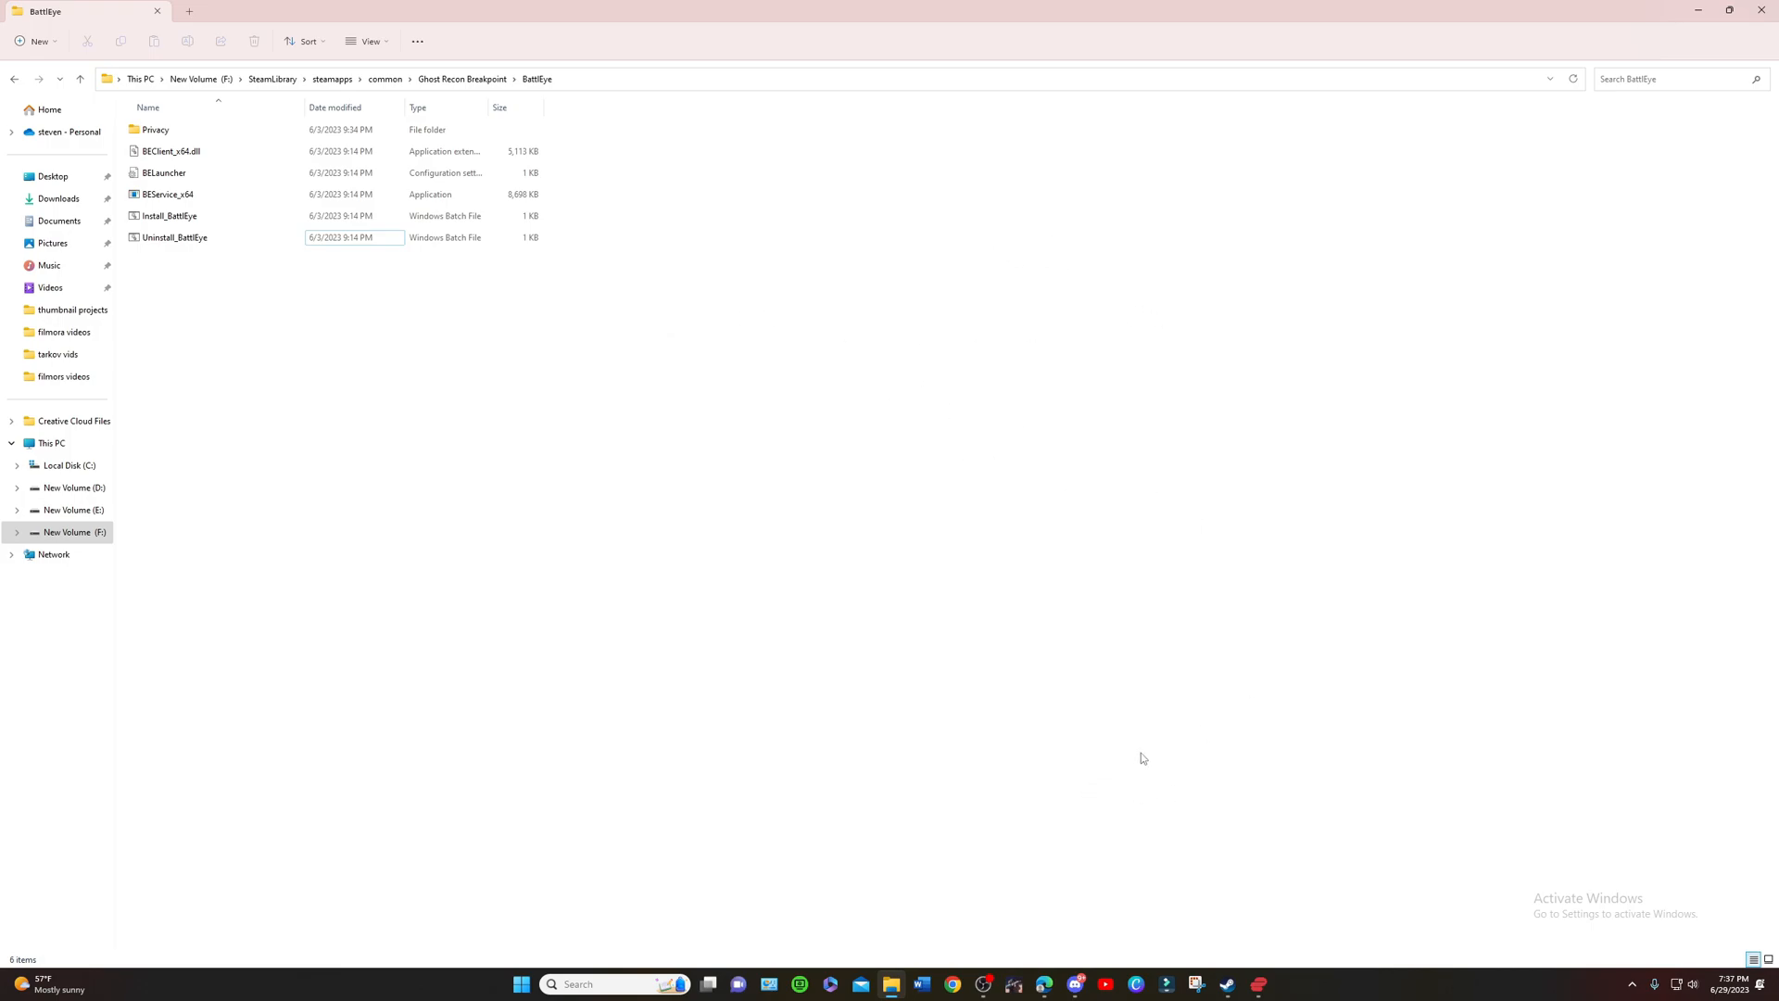
{"action": "mouse_move", "coordinate": [1145, 414]}
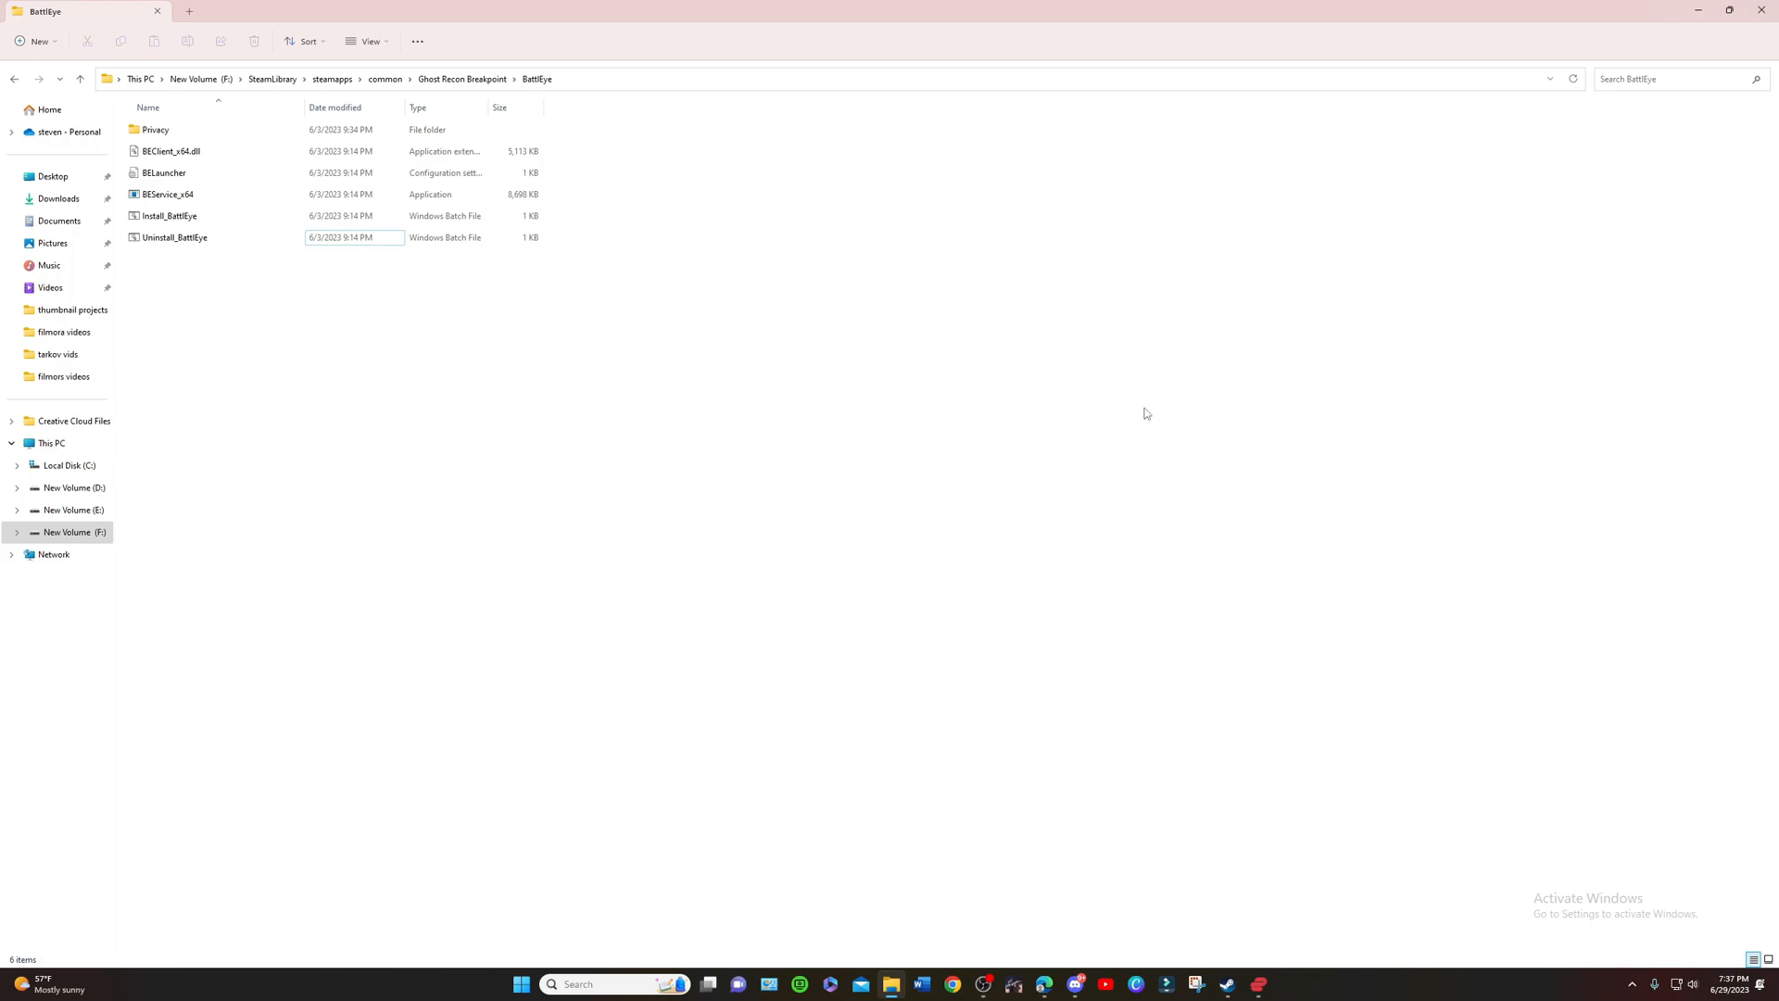
{"action": "mouse_move", "coordinate": [1049, 276]}
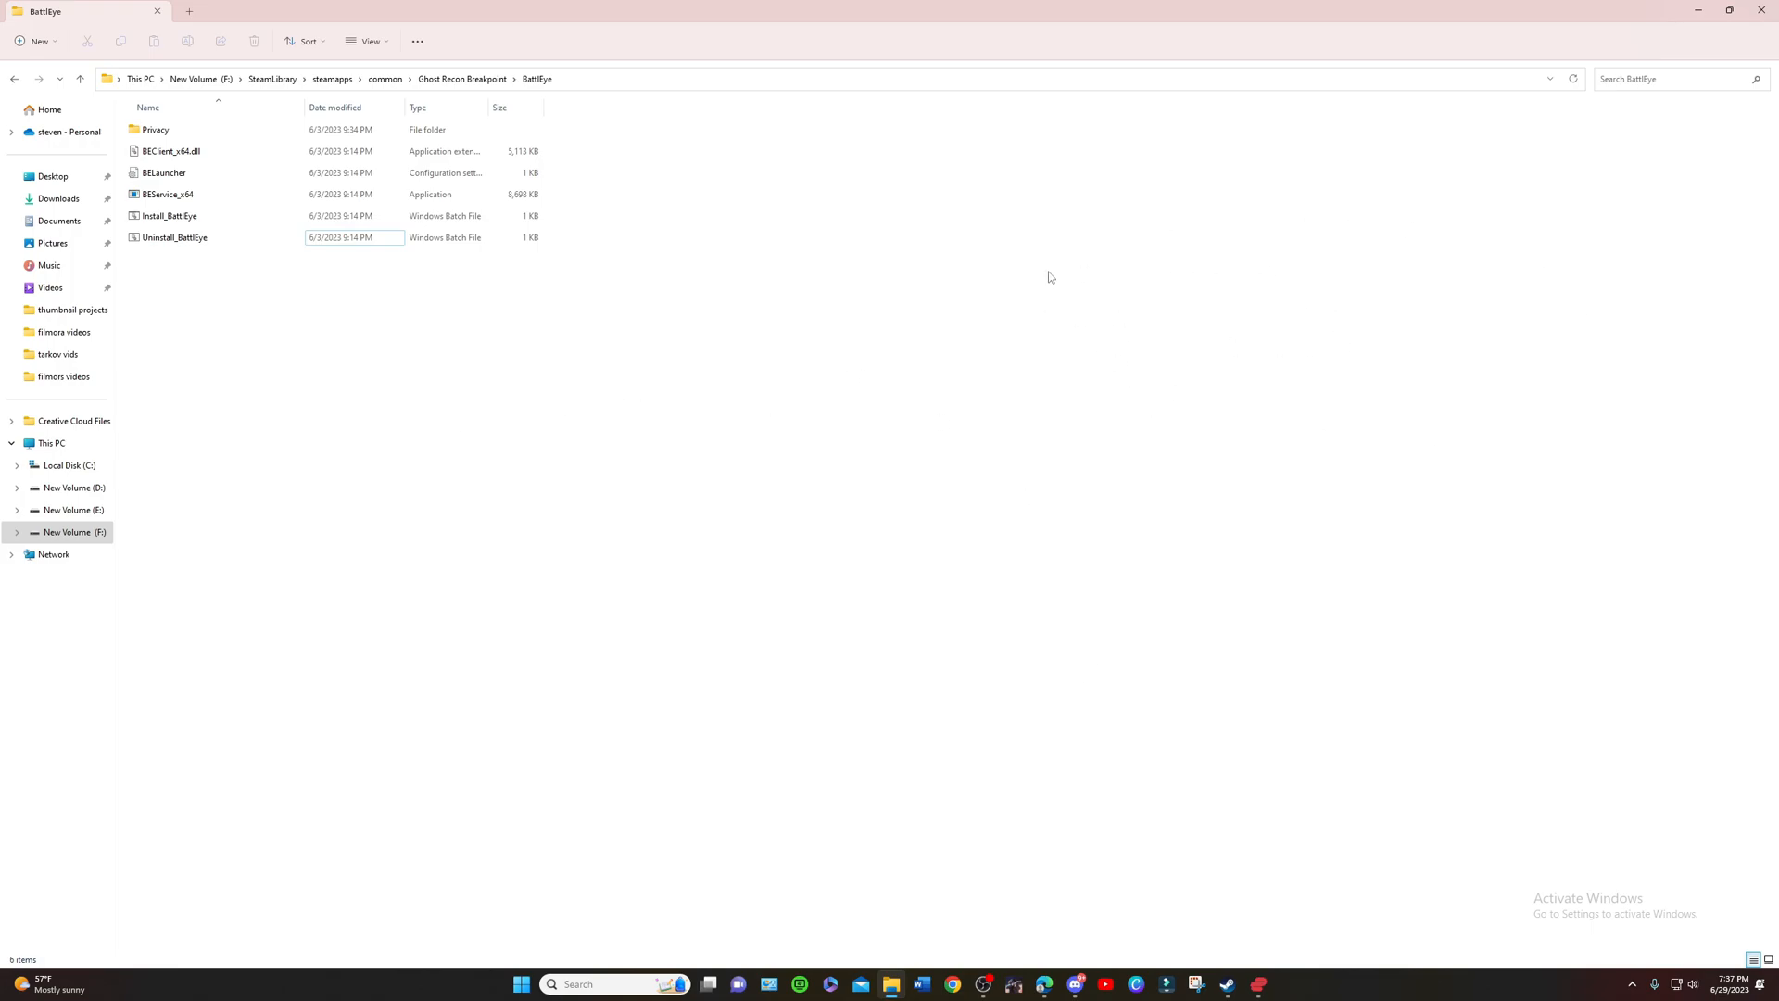
{"action": "mouse_move", "coordinate": [1038, 265]}
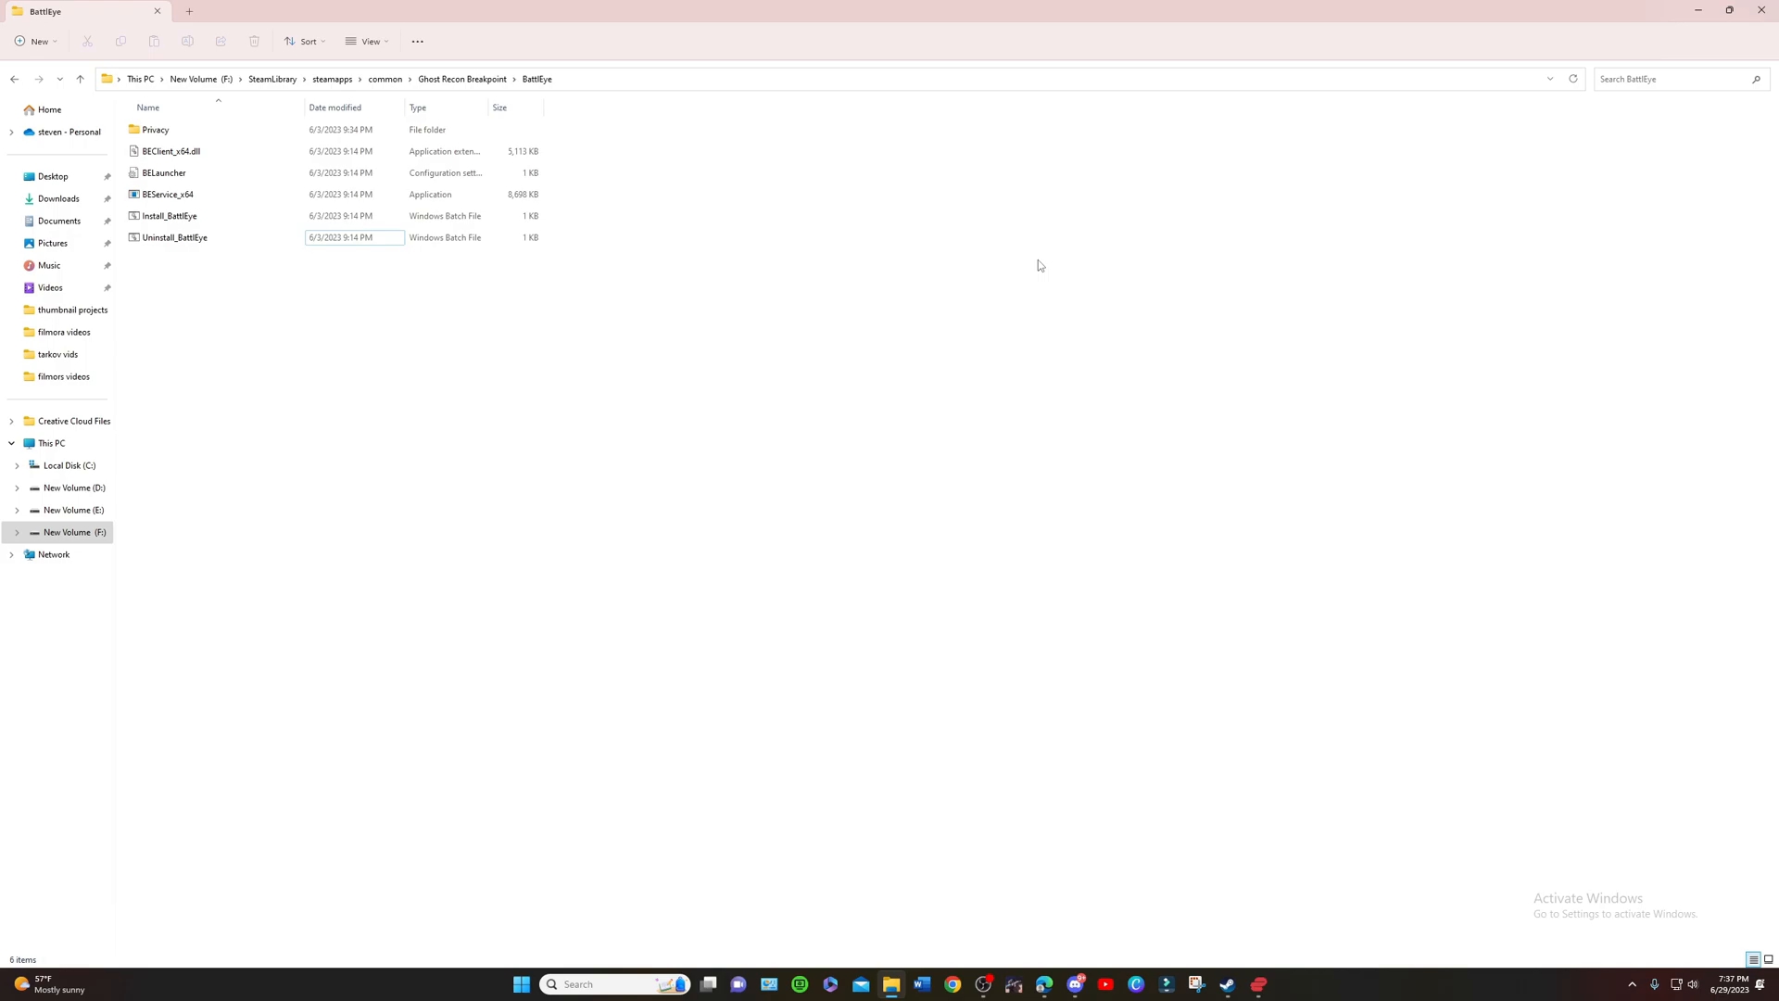
{"action": "mouse_move", "coordinate": [713, 133]}
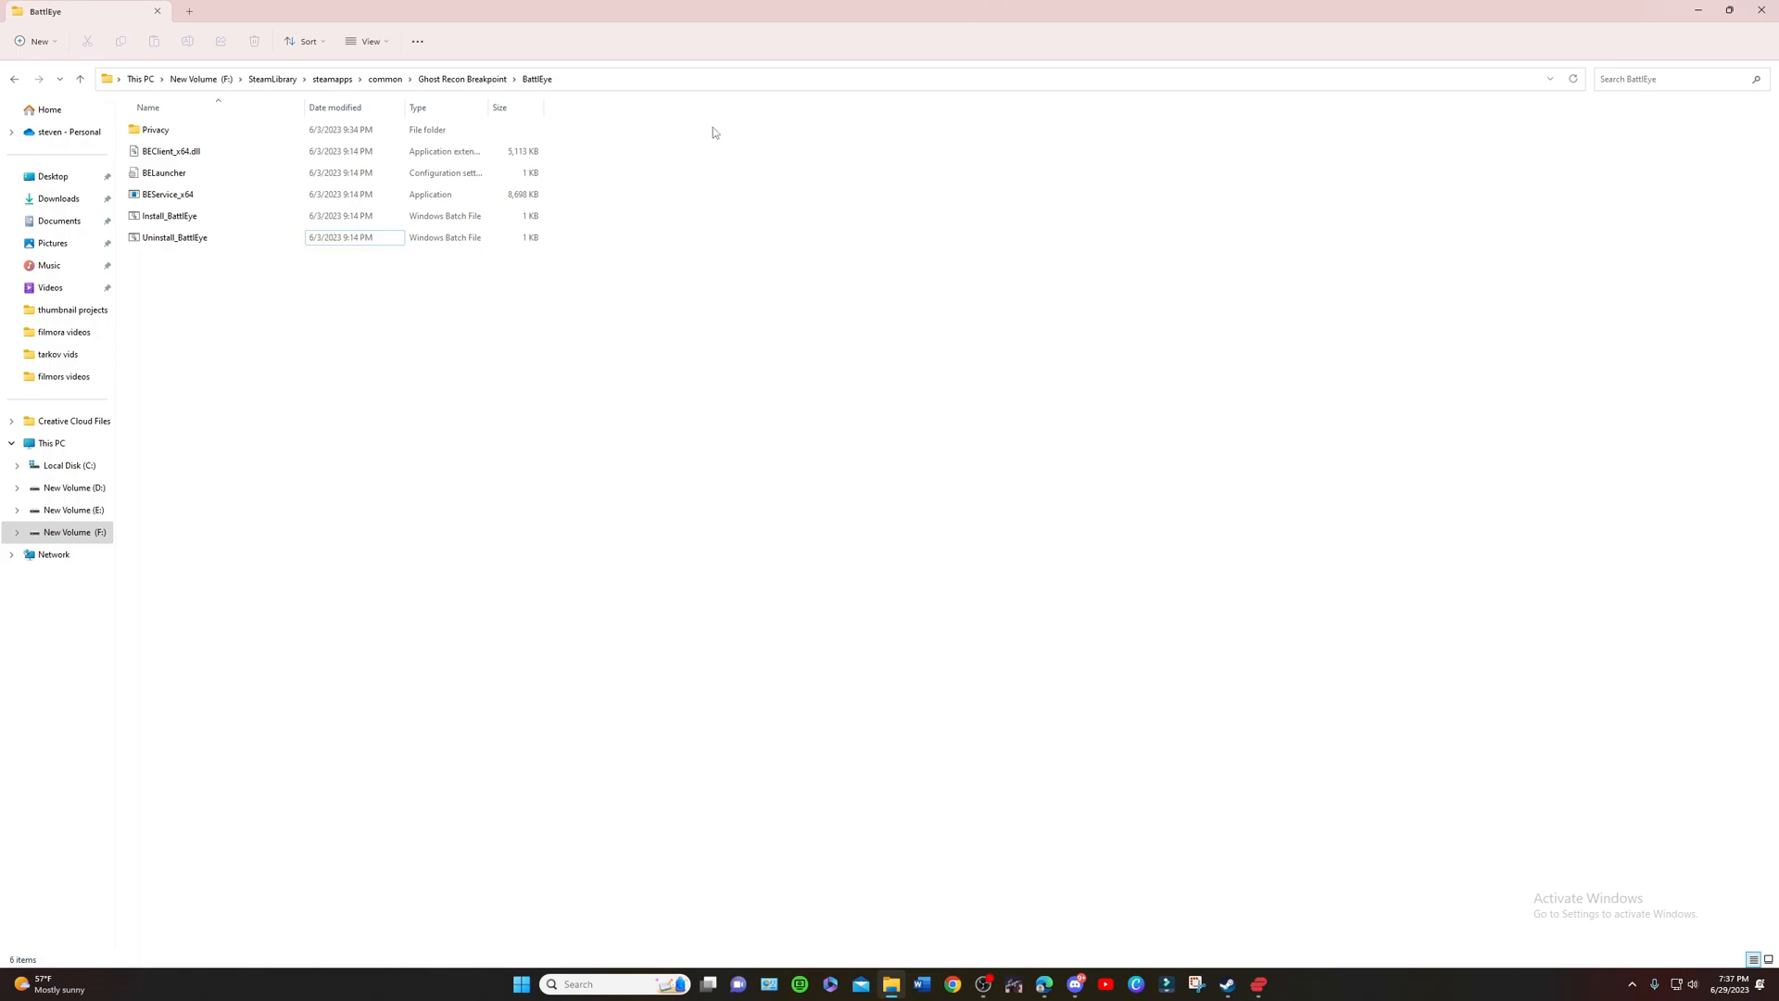
Step: Open the BELauncher settings file in Notepad to review its launcher settings
{"action": "left_click", "coordinate": [165, 172]}
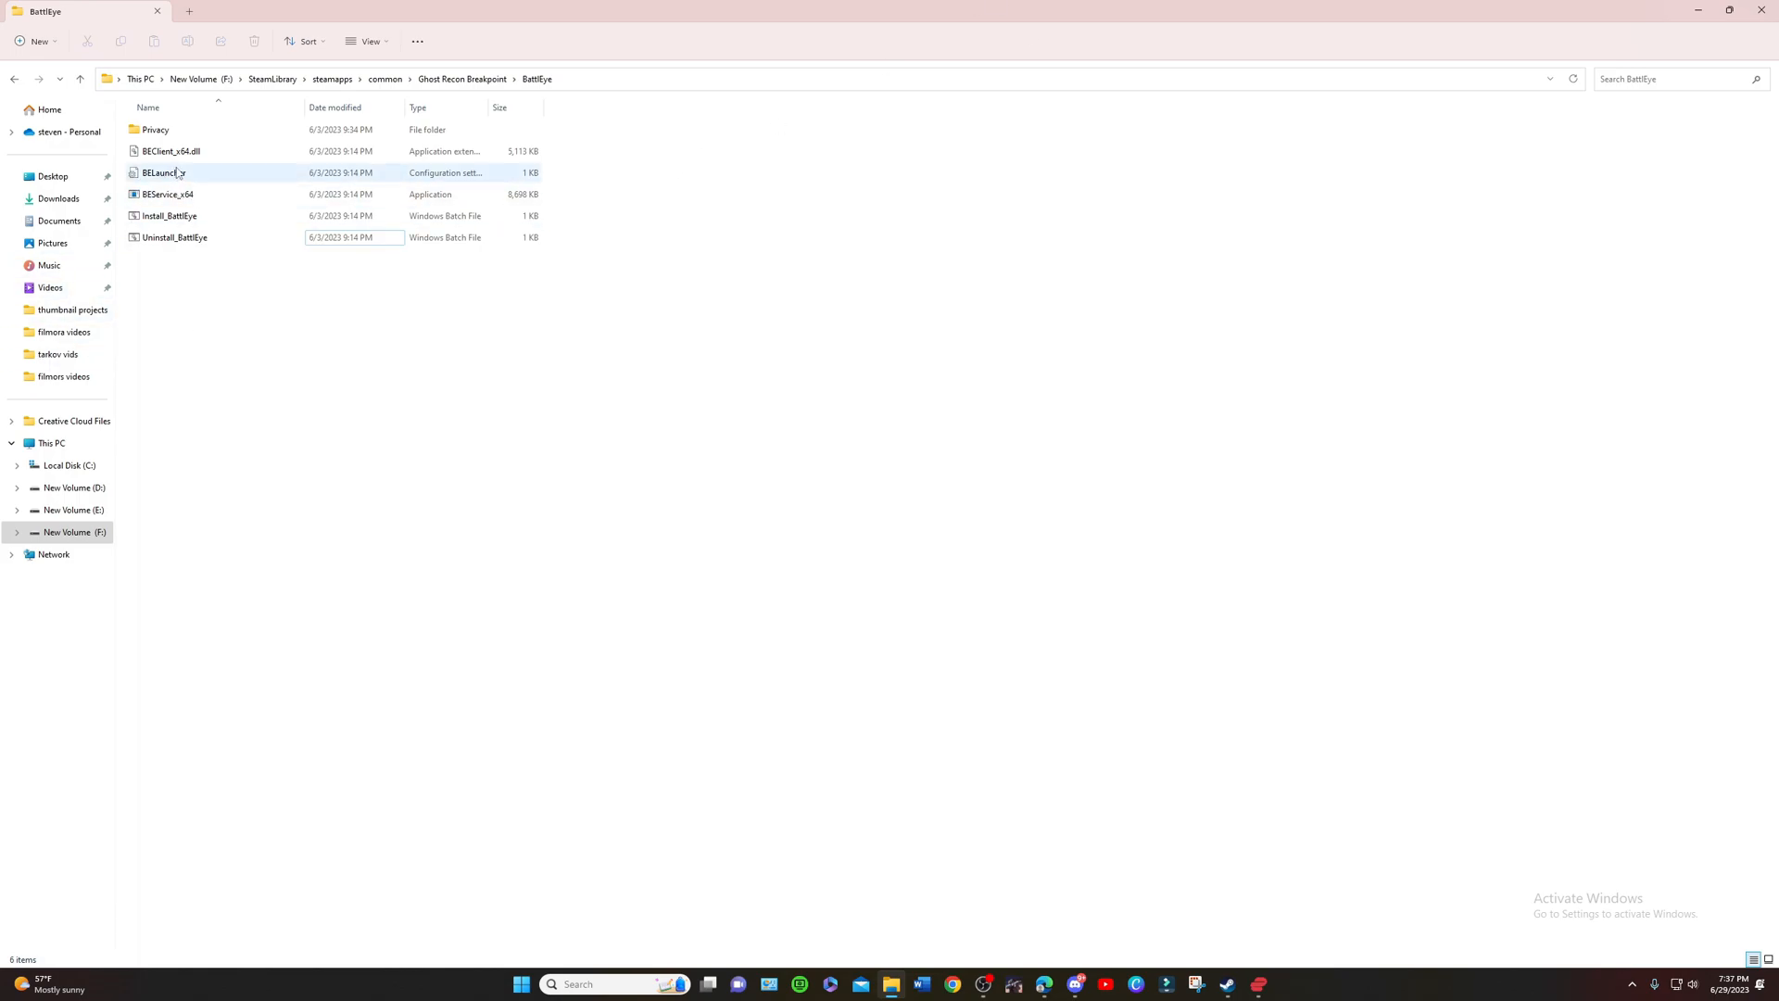
{"action": "double_click", "coordinate": [163, 173]}
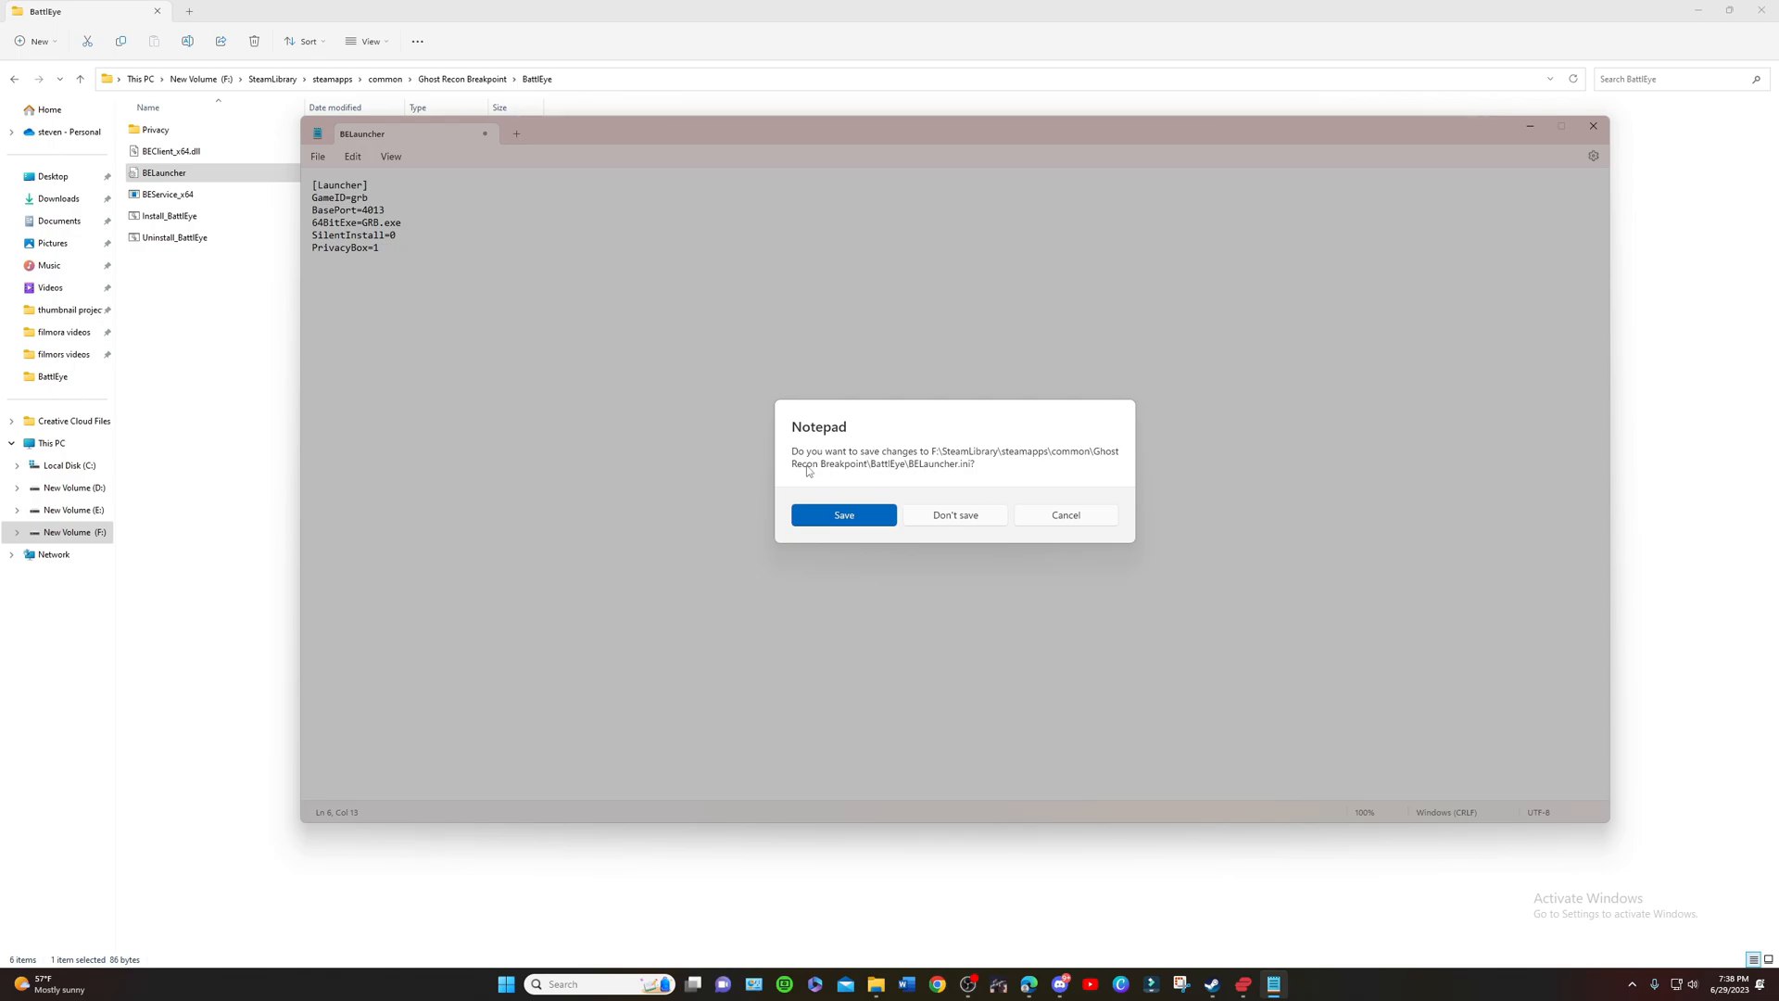
{"action": "mouse_move", "coordinate": [965, 469]}
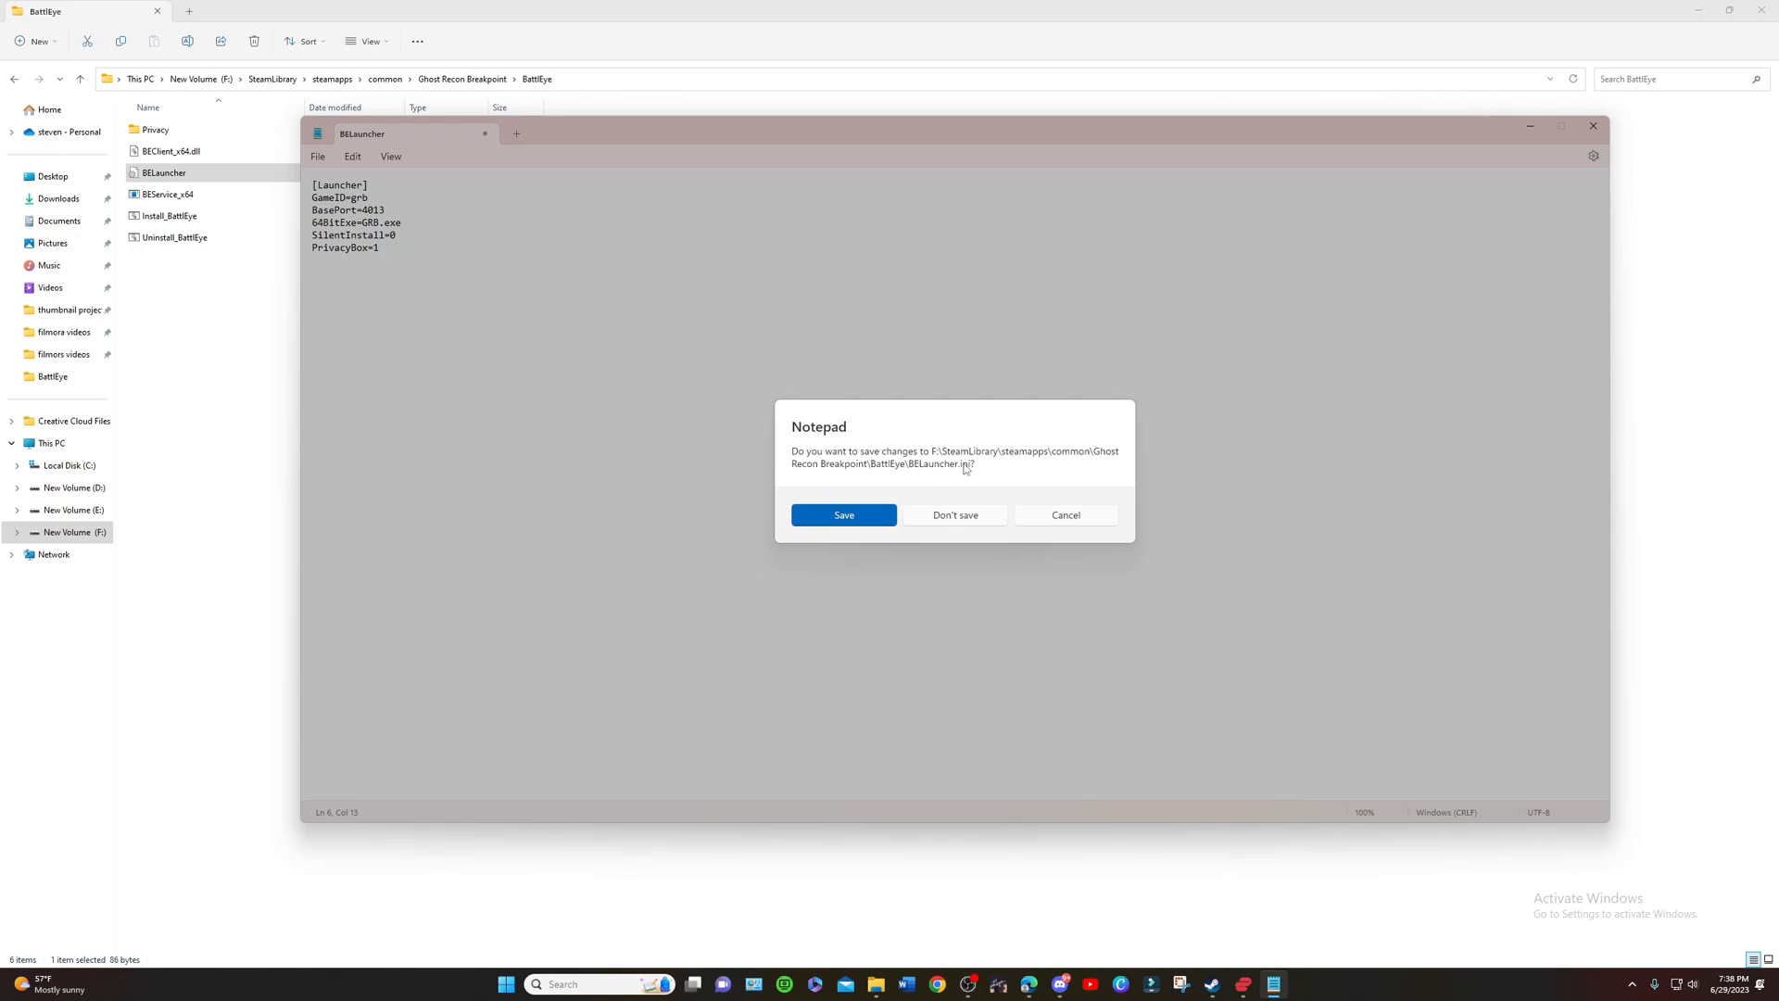
{"action": "mouse_move", "coordinate": [1038, 540]}
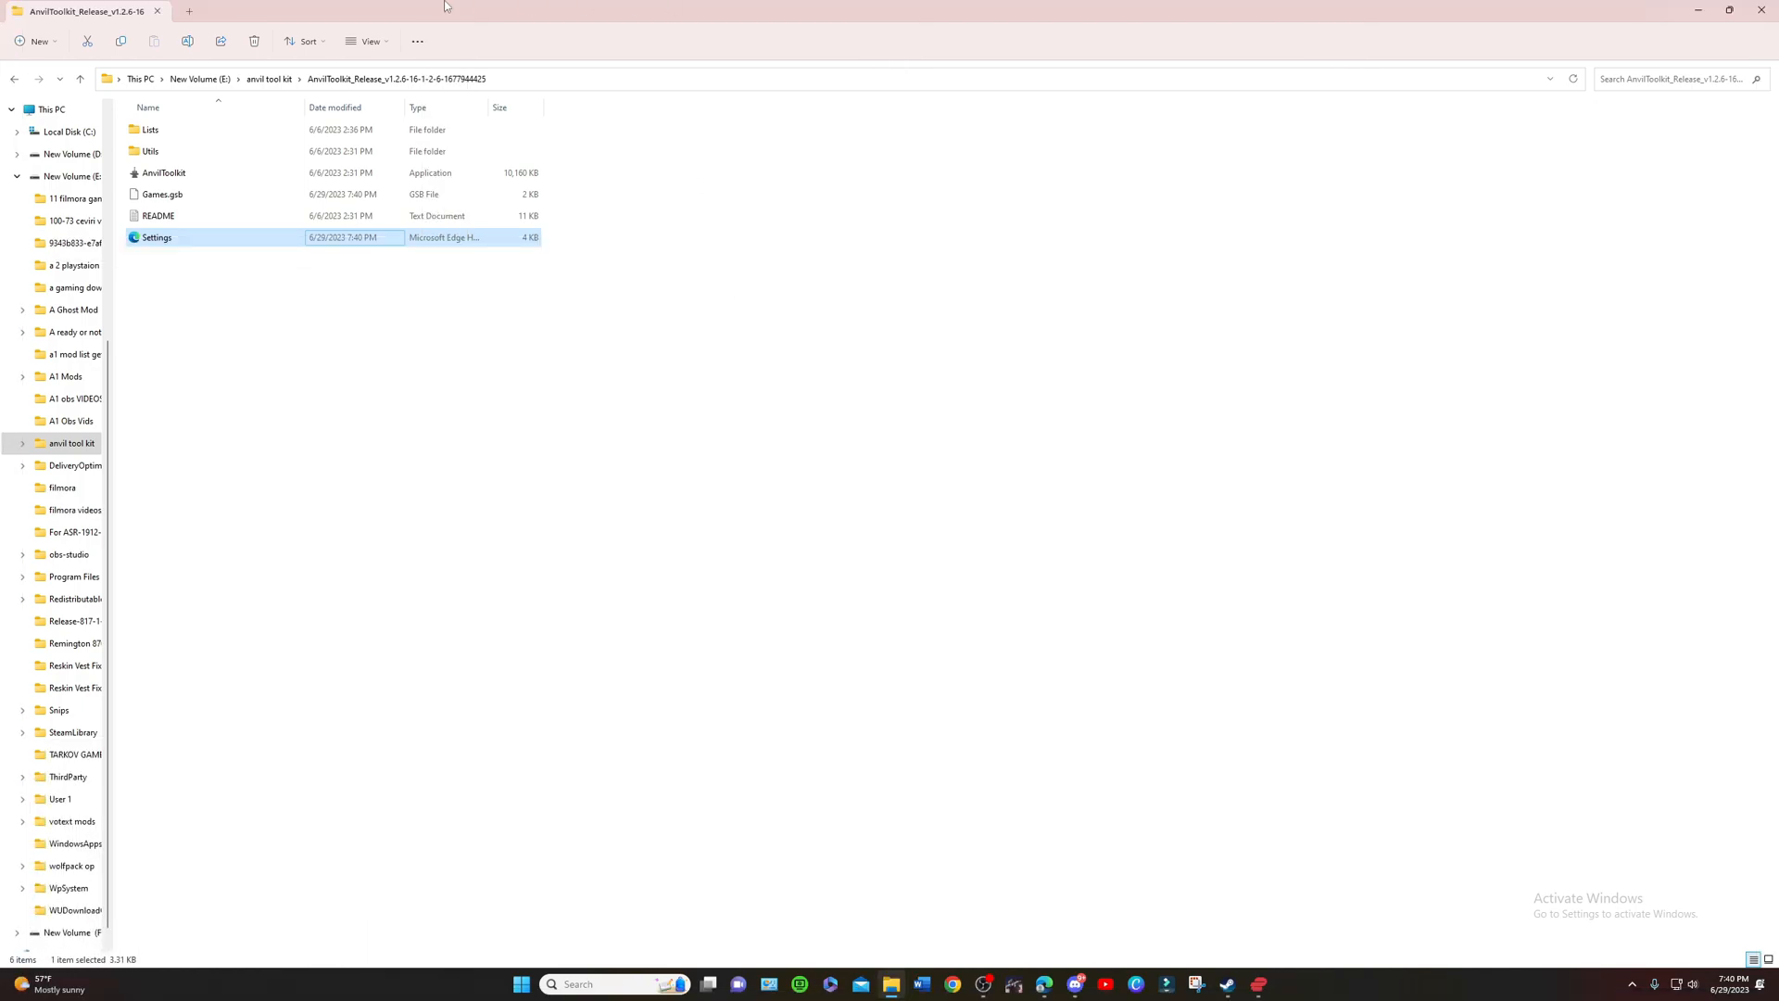
Step: Launch AnvilToolkit.exe from the release folder to reach the game selector
{"action": "left_click", "coordinate": [163, 172]}
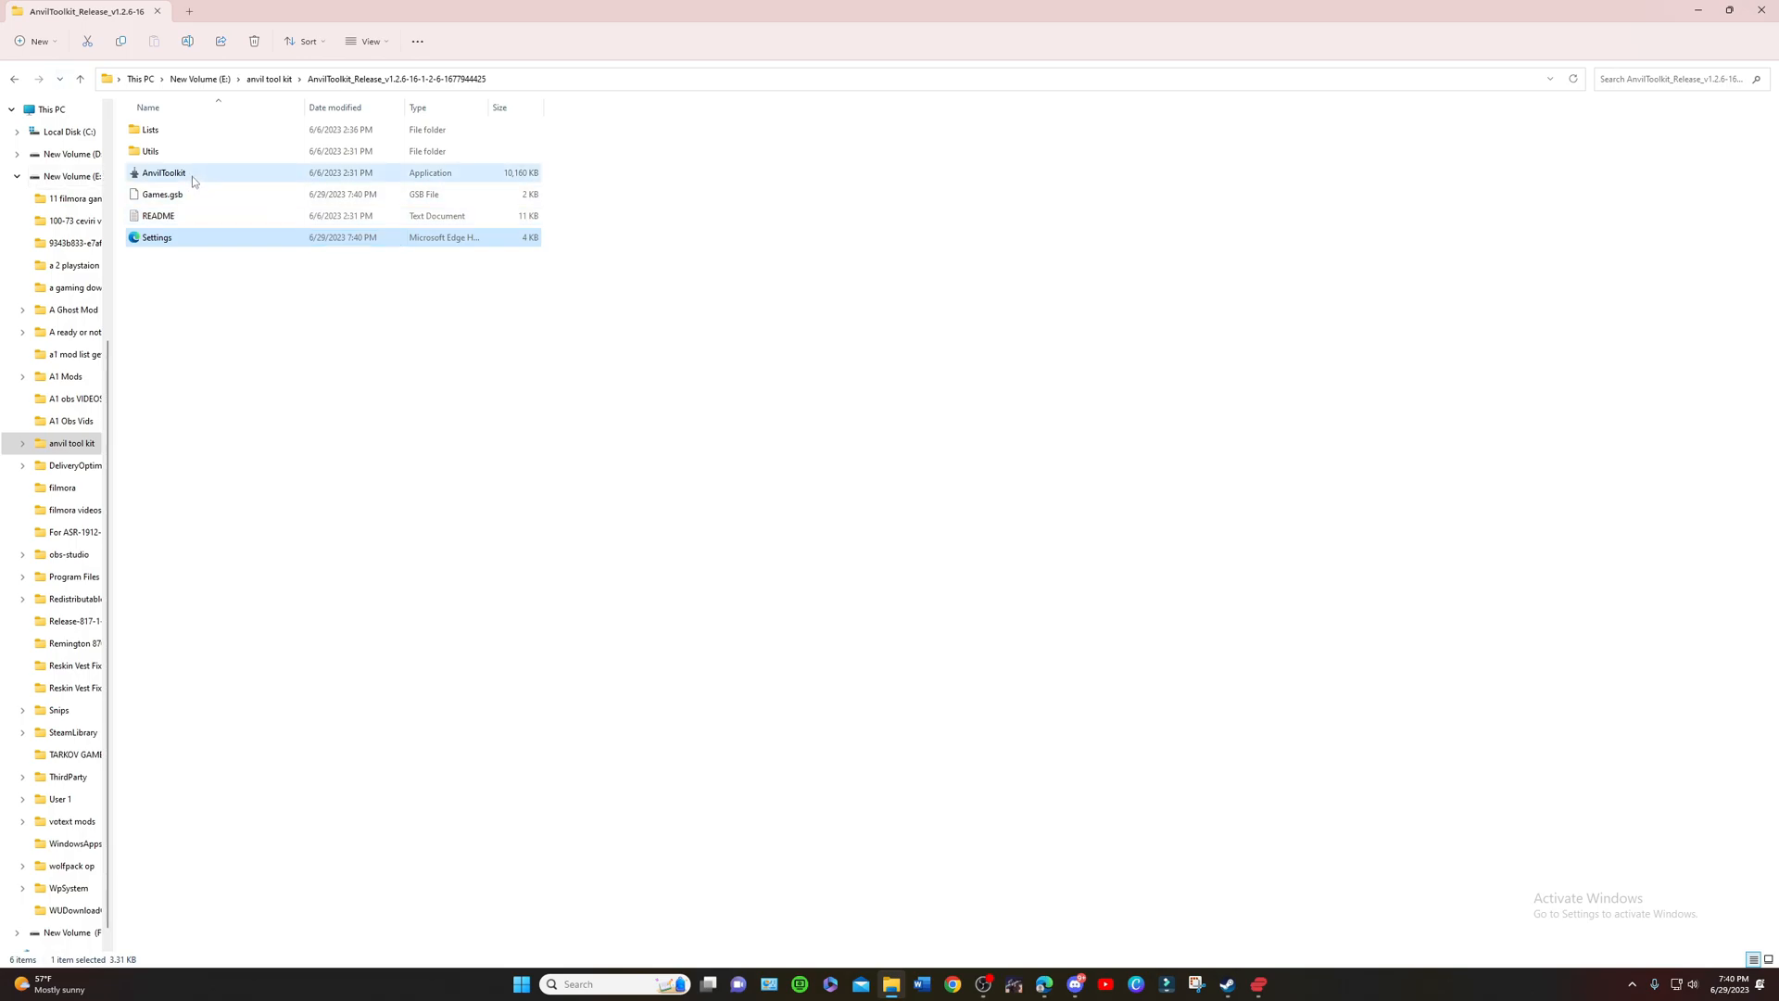
{"action": "double_click", "coordinate": [164, 173]}
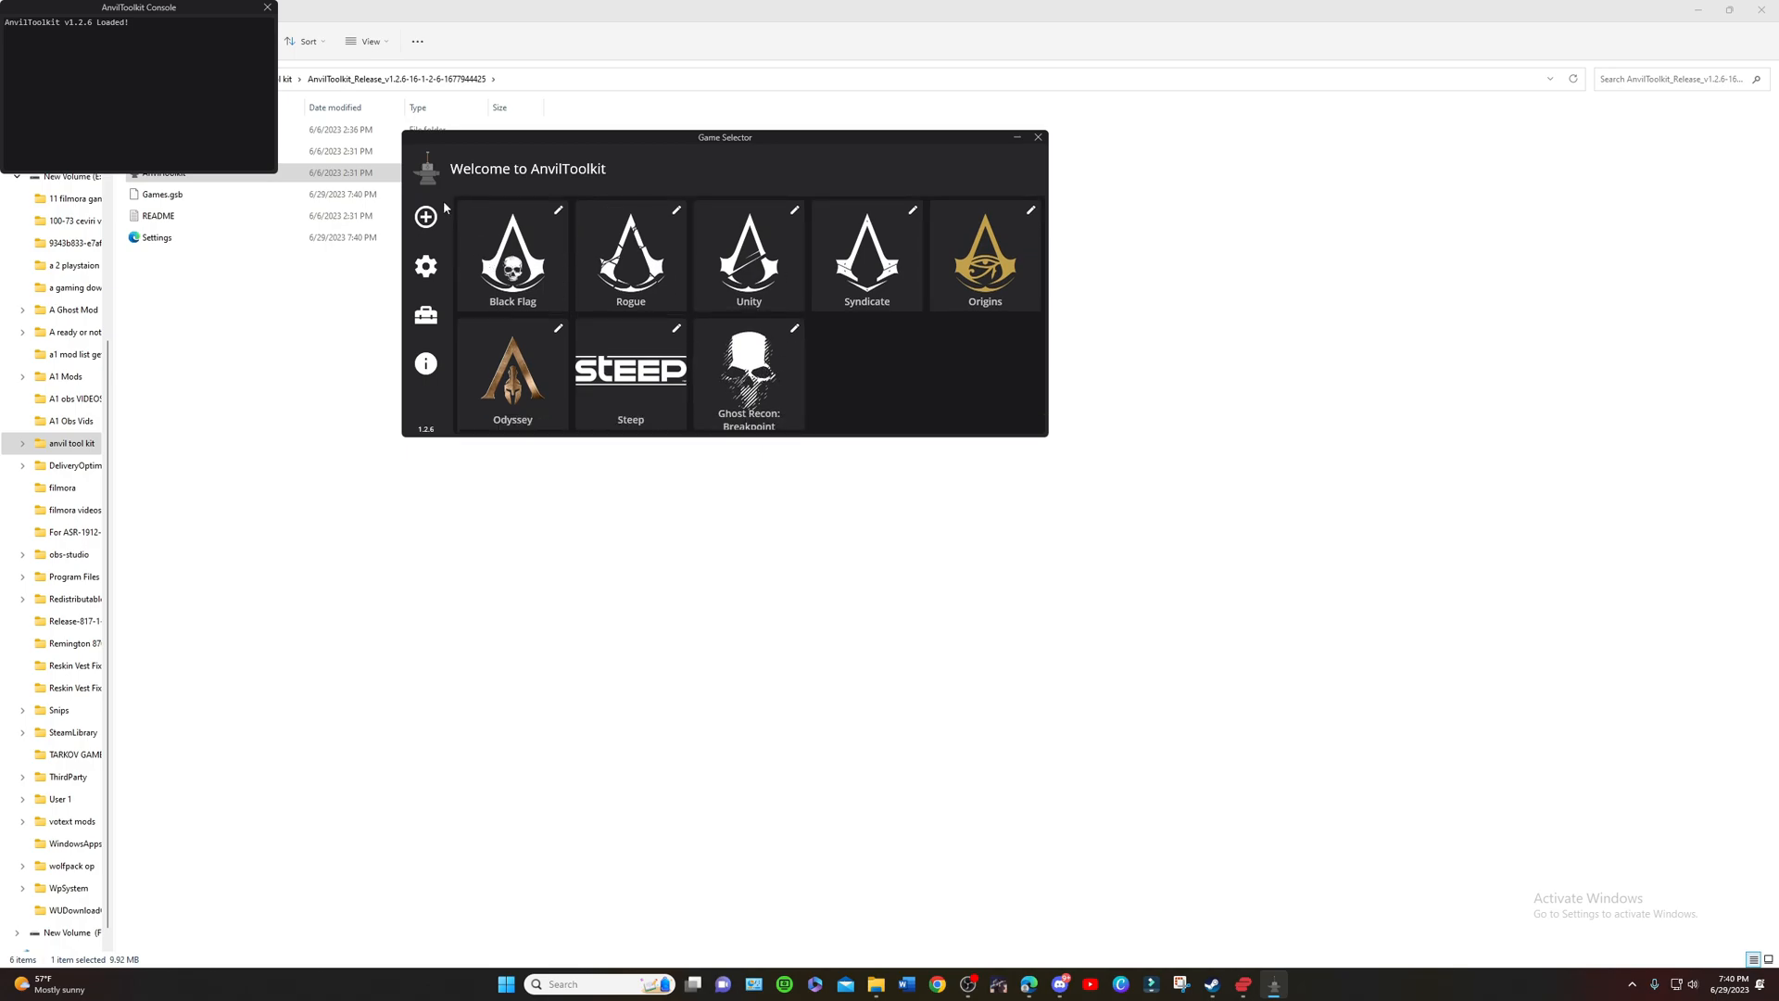
Step: Confirm the Ghost Recon: Breakpoint entry's executable path and accept its settings
{"action": "left_click", "coordinate": [795, 328]}
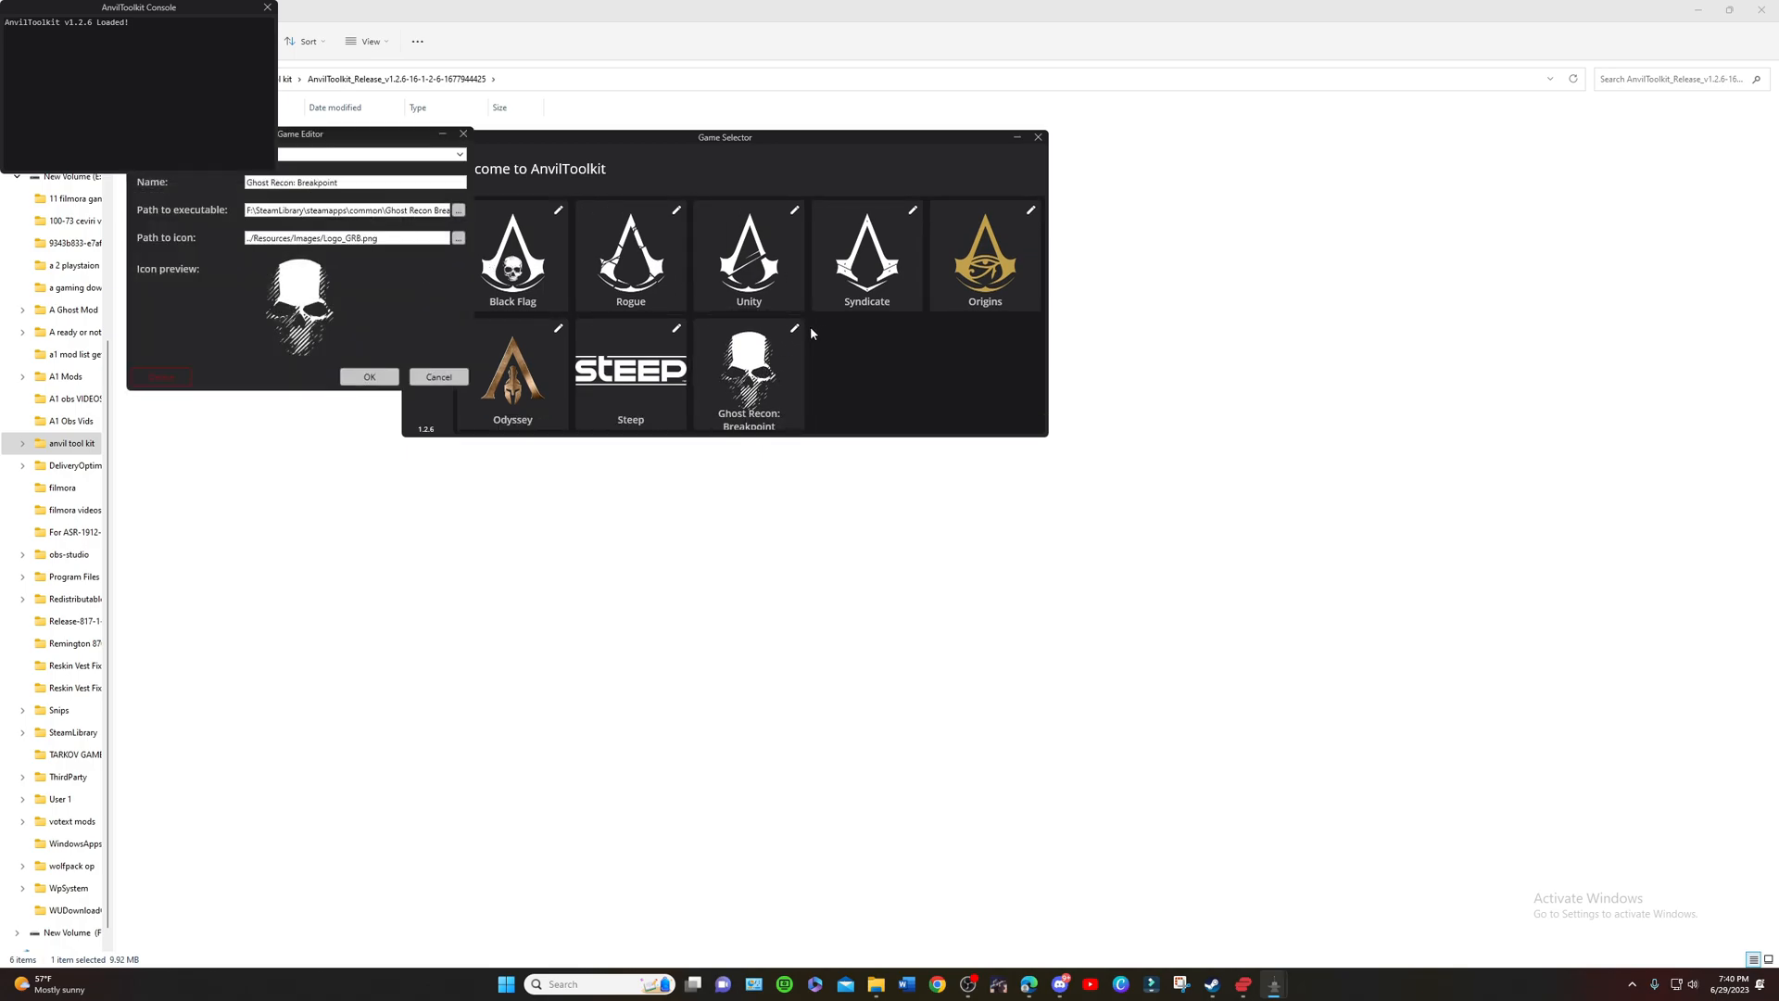
{"action": "mouse_move", "coordinate": [385, 137]}
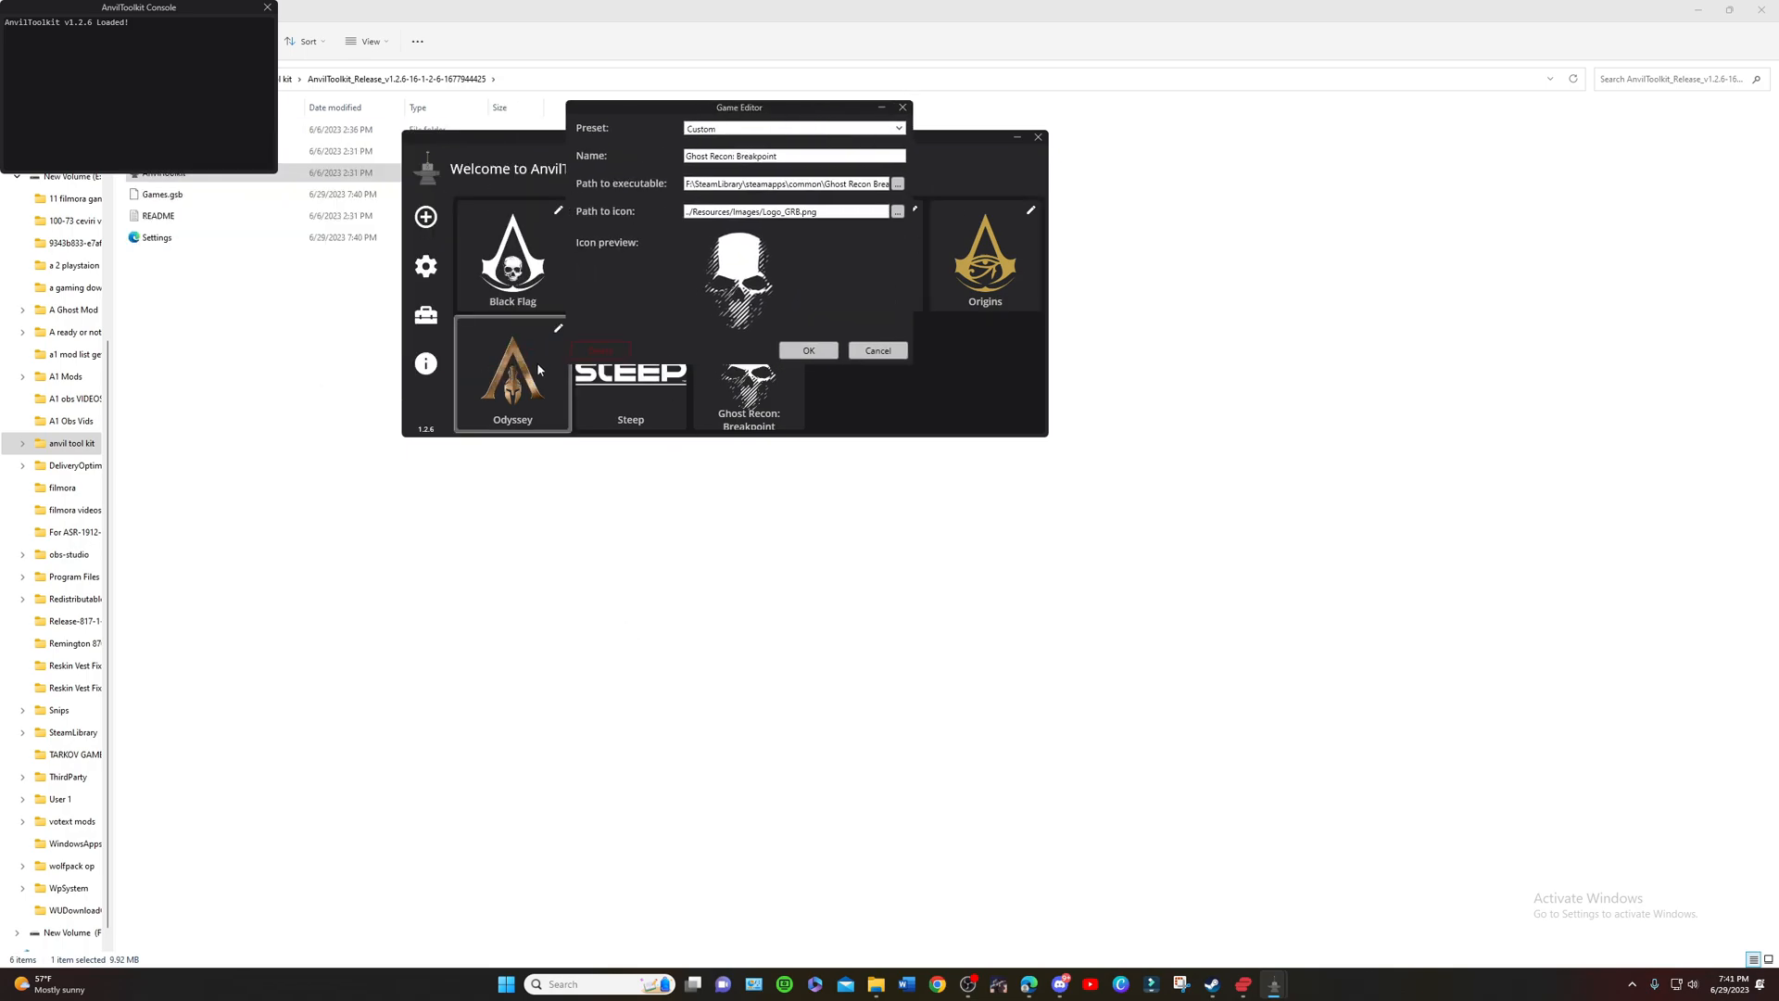
{"action": "left_click", "coordinate": [983, 256]}
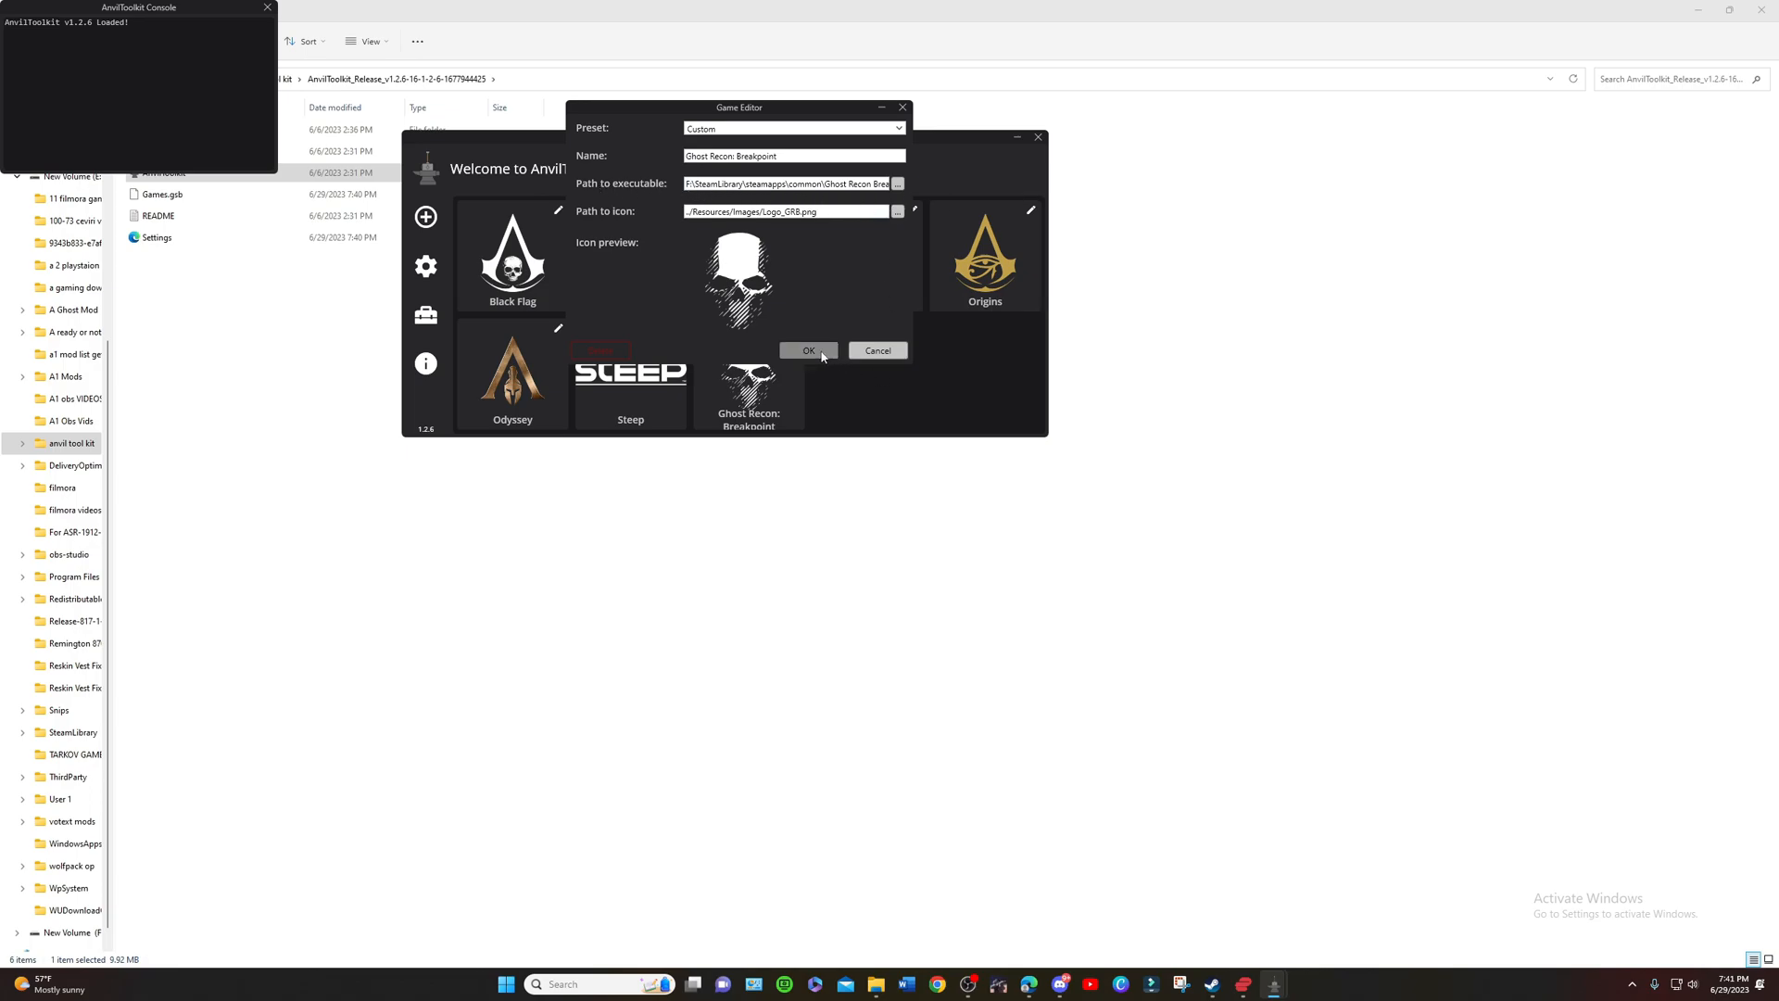
{"action": "left_click", "coordinate": [810, 350]}
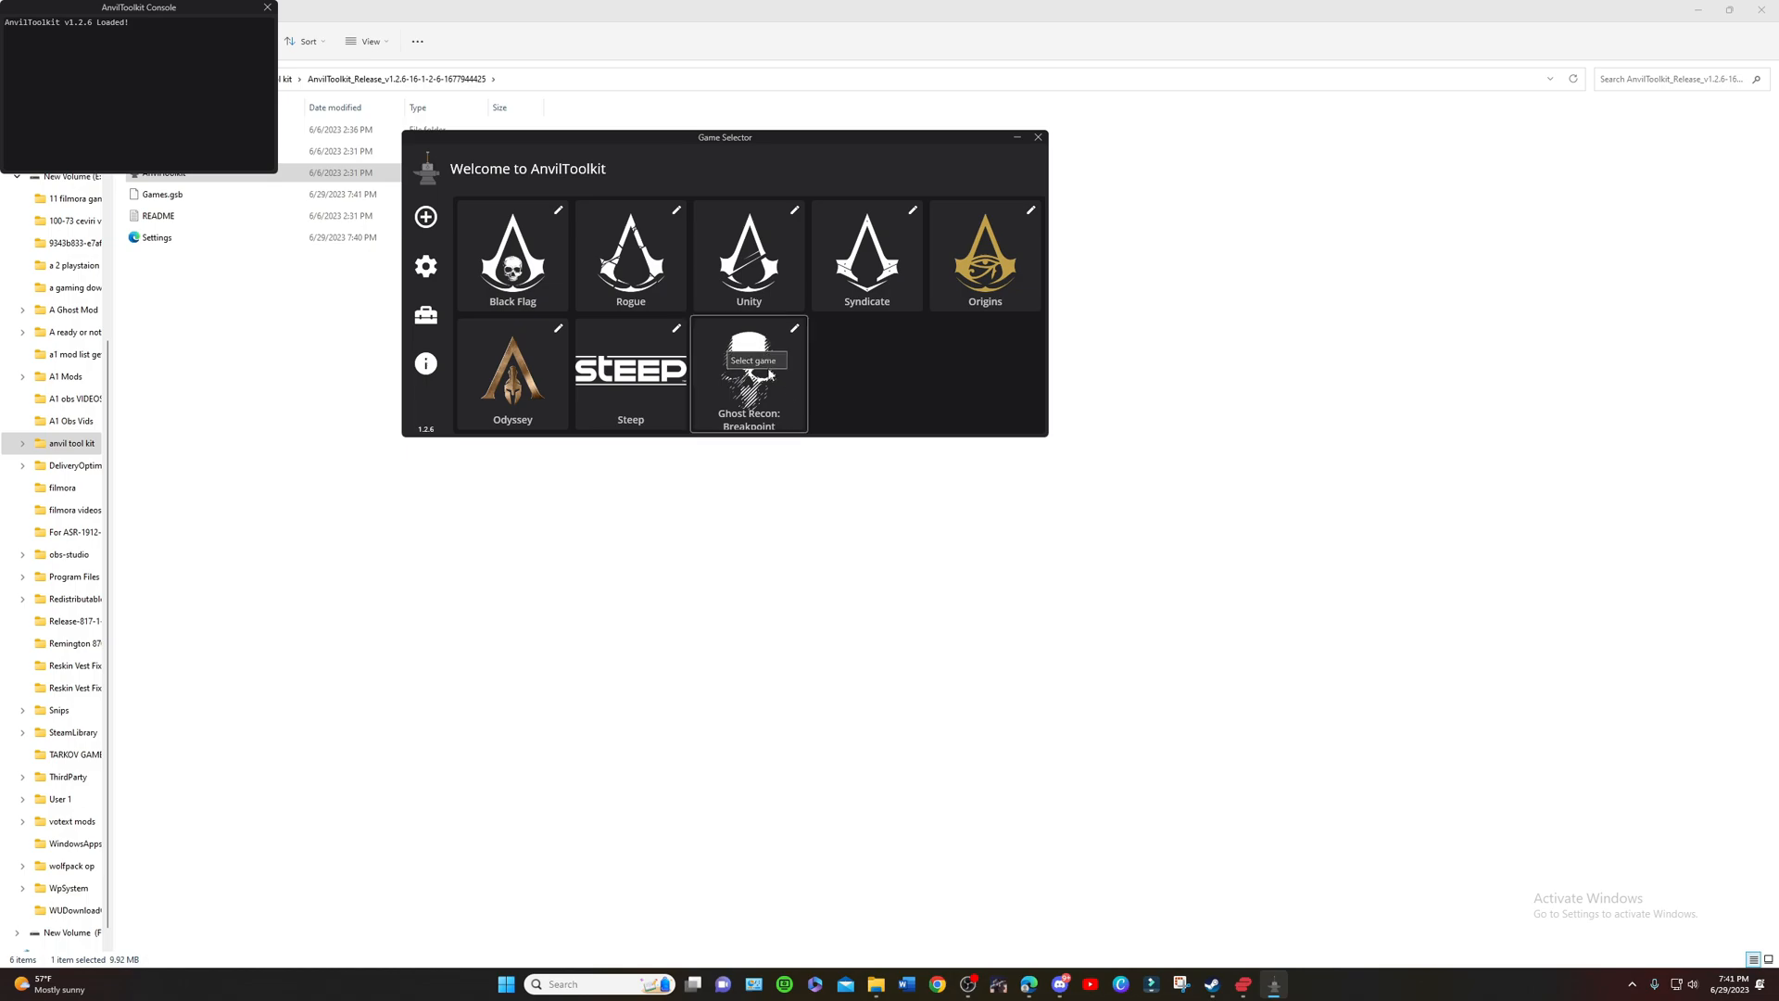
Step: Load Ghost Recon: Breakpoint in Game Explorer and review the toolkit's file settings
{"action": "left_click", "coordinate": [747, 374]}
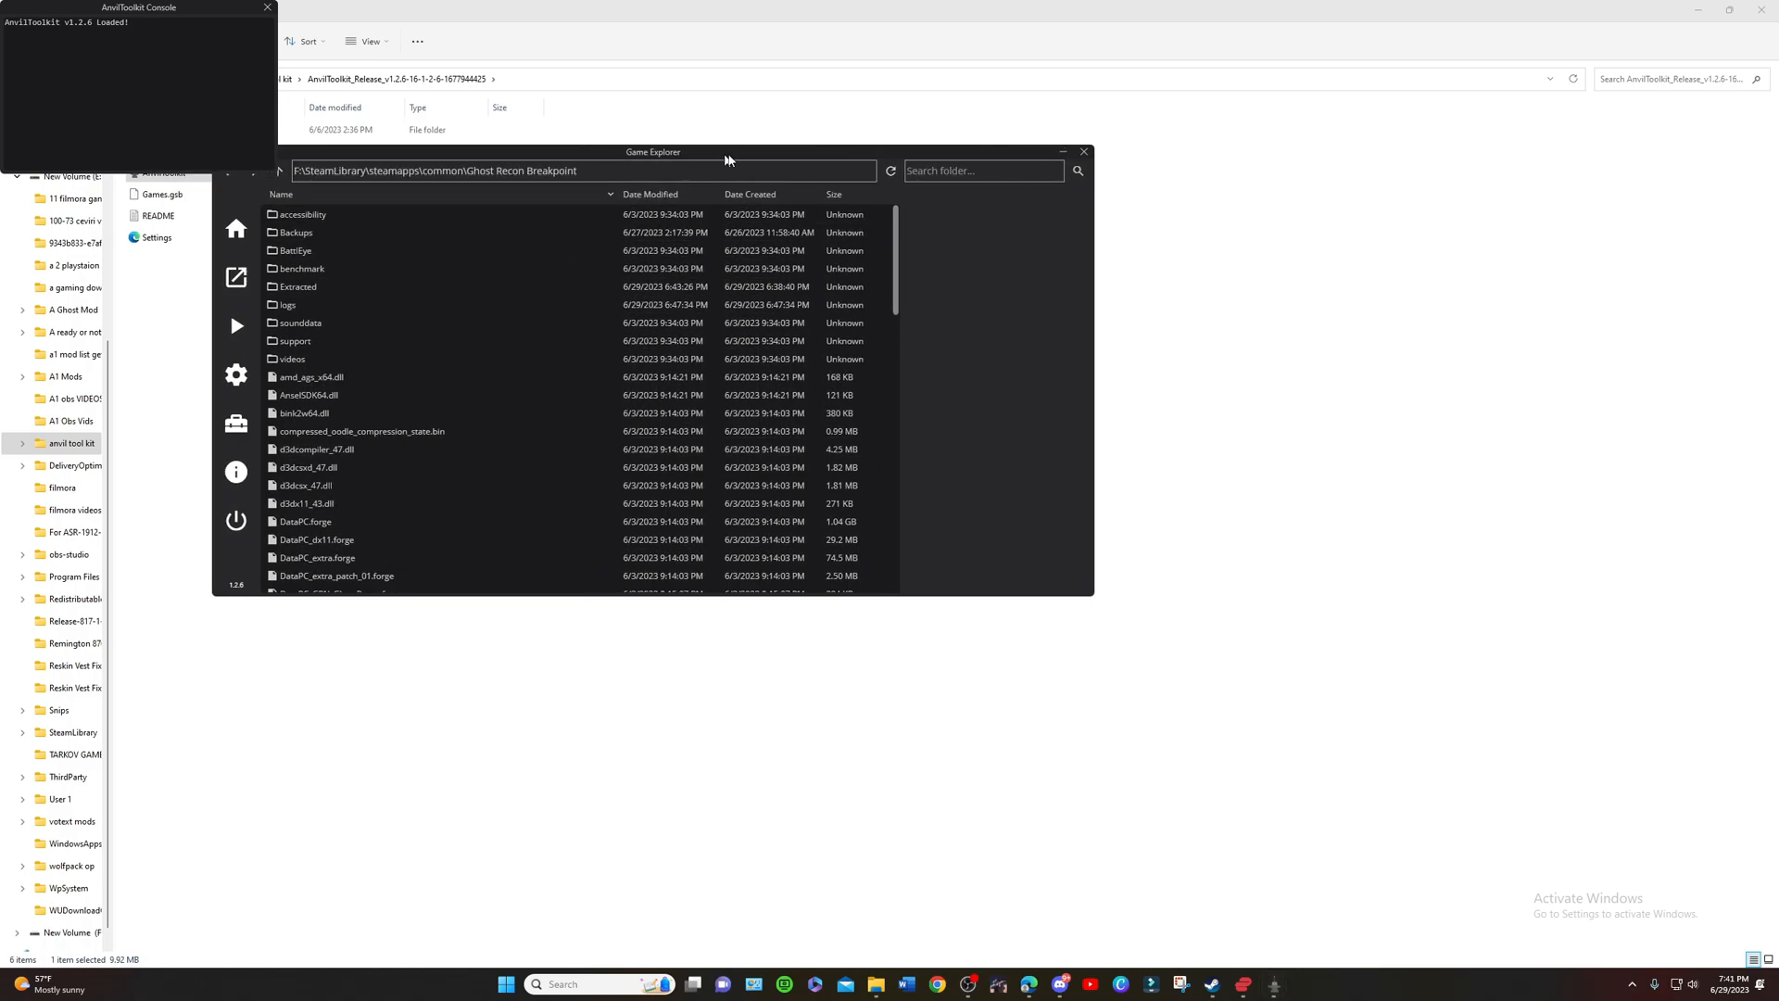
{"action": "left_click", "coordinate": [235, 375]}
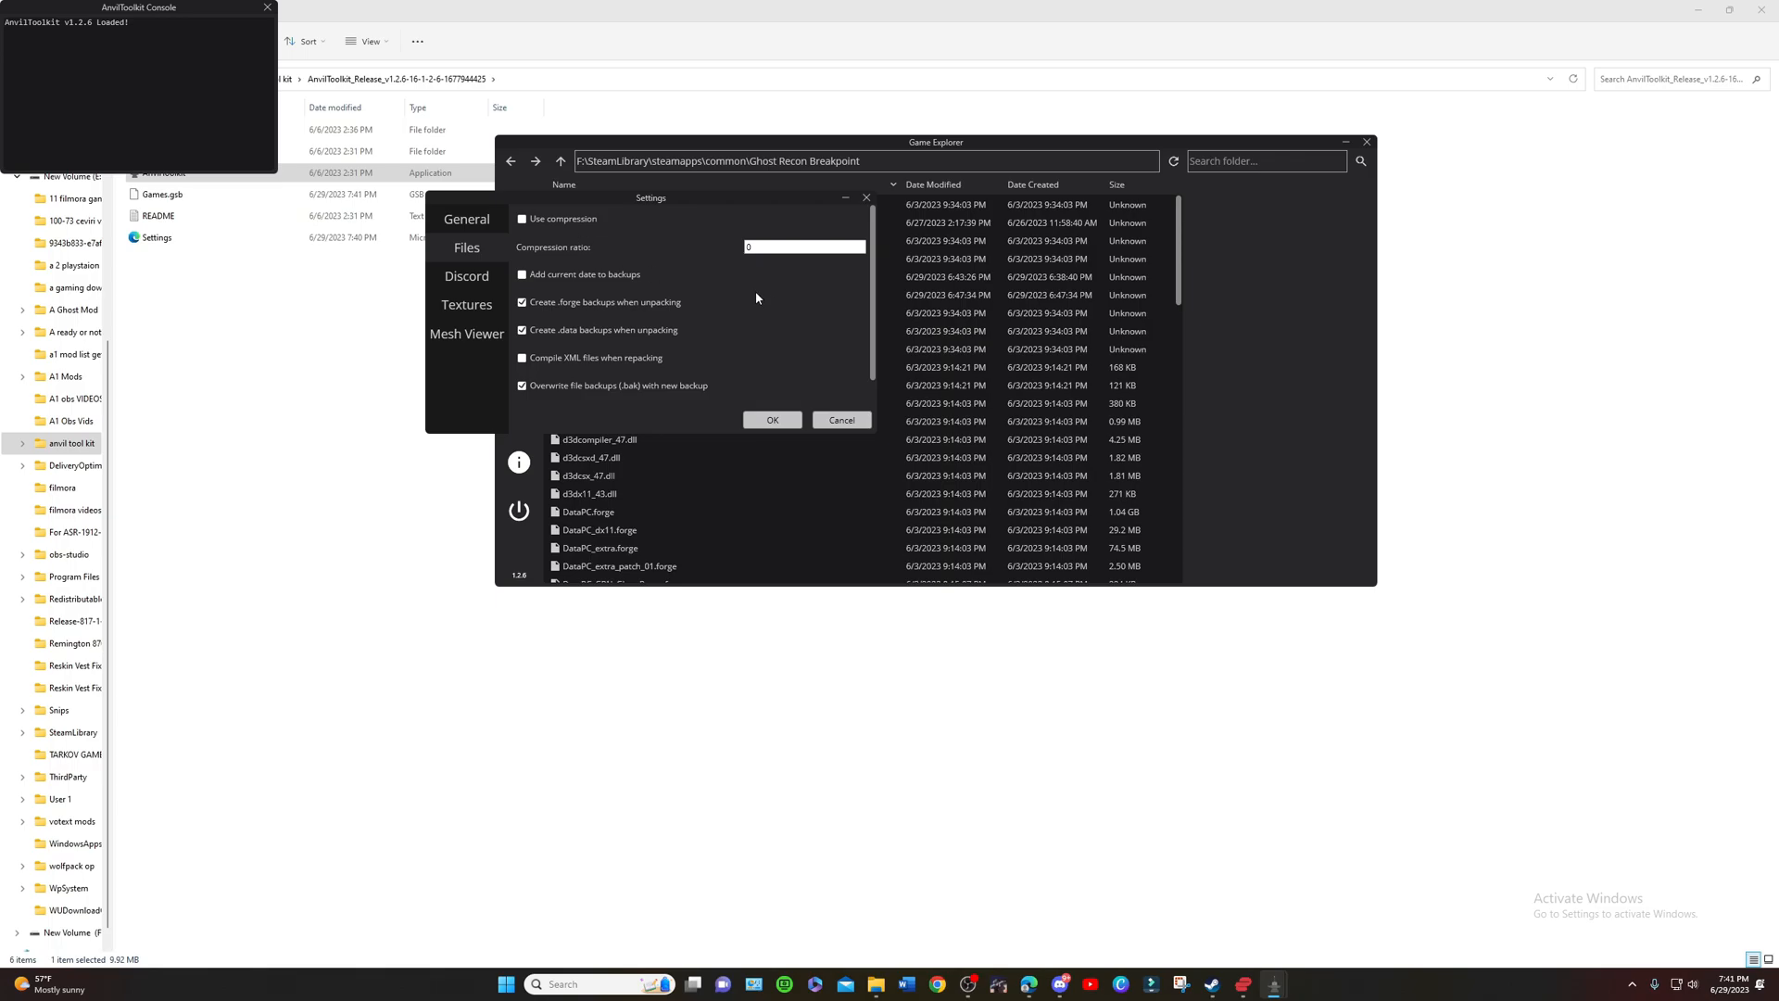
{"action": "mouse_move", "coordinate": [651, 260]}
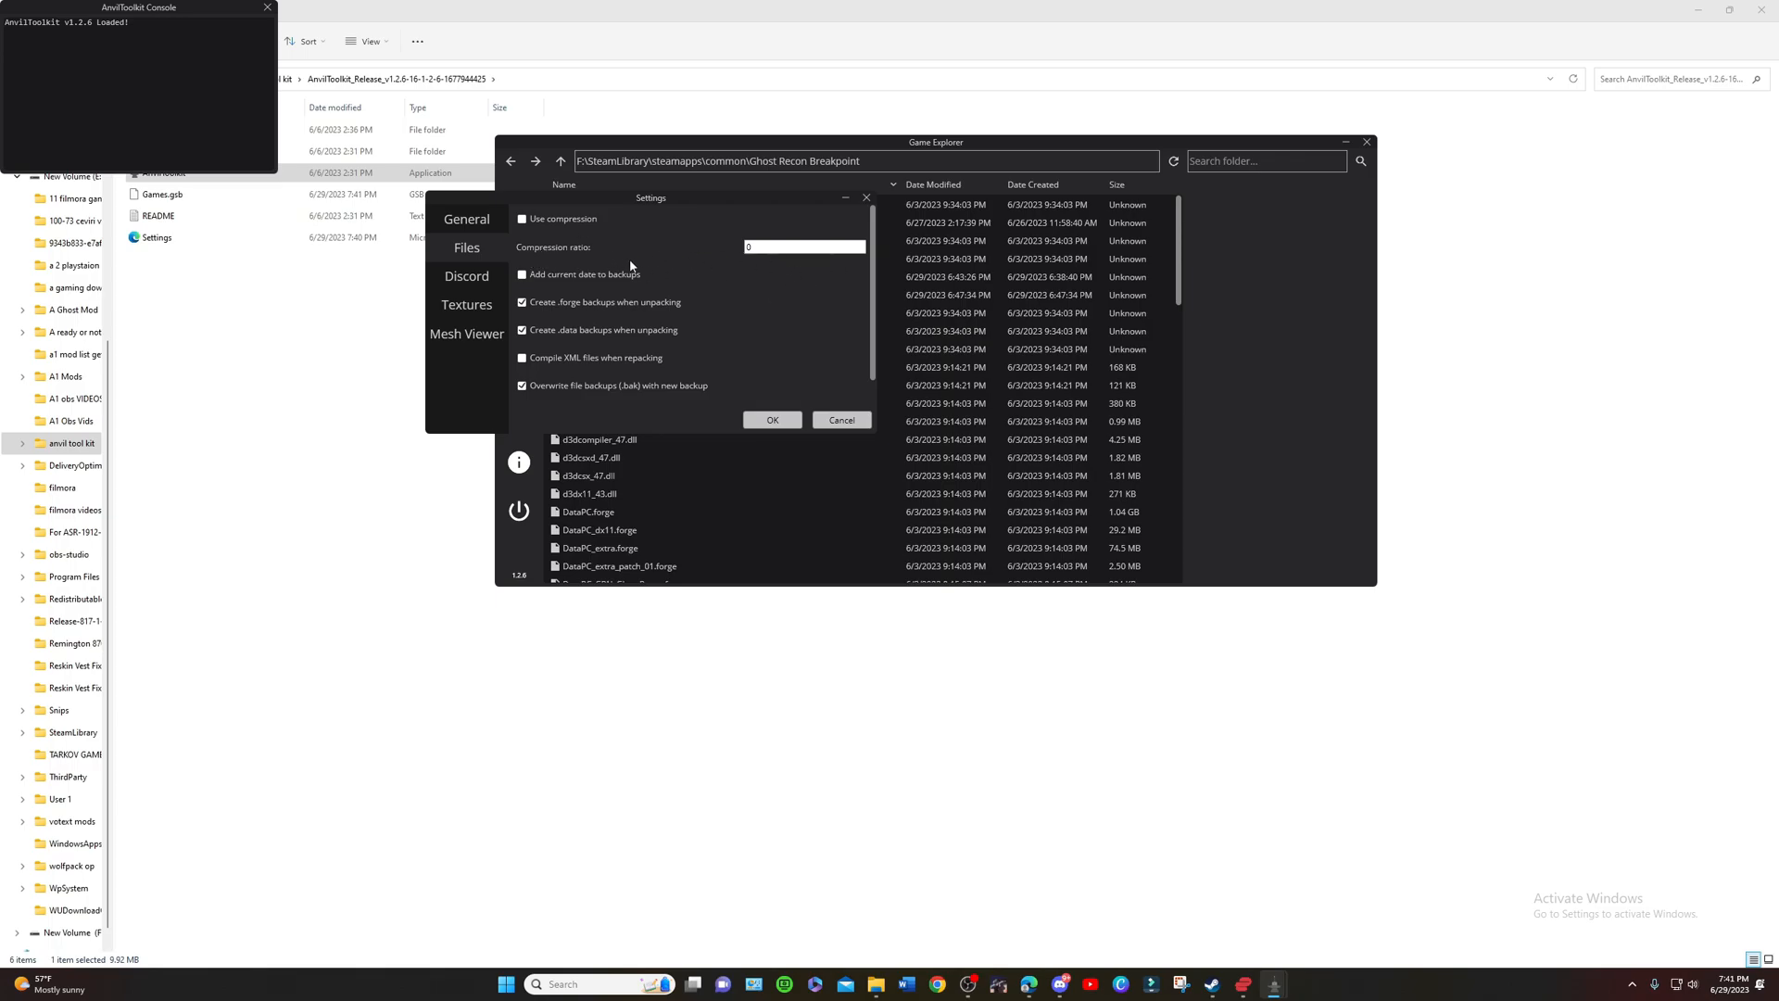
{"action": "mouse_move", "coordinate": [522, 202]}
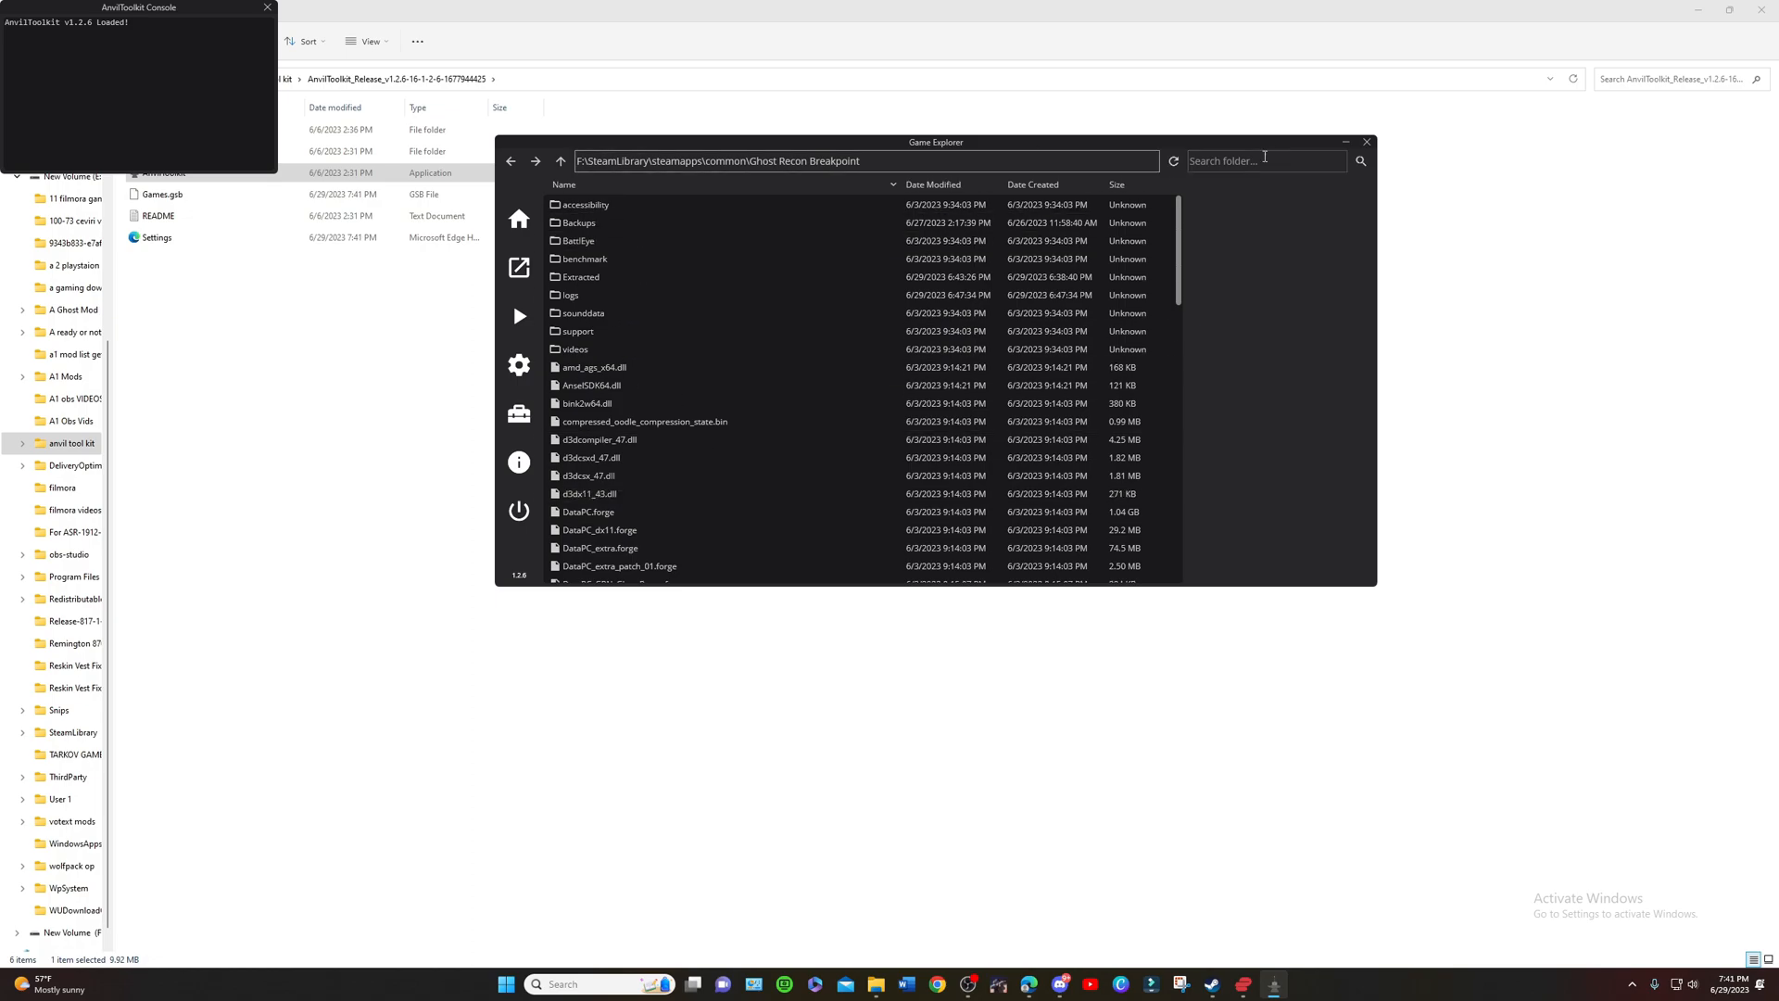
Step: Relaunch AnvilToolkit.exe and reposition its game selector window
{"action": "left_click", "coordinate": [1364, 143]}
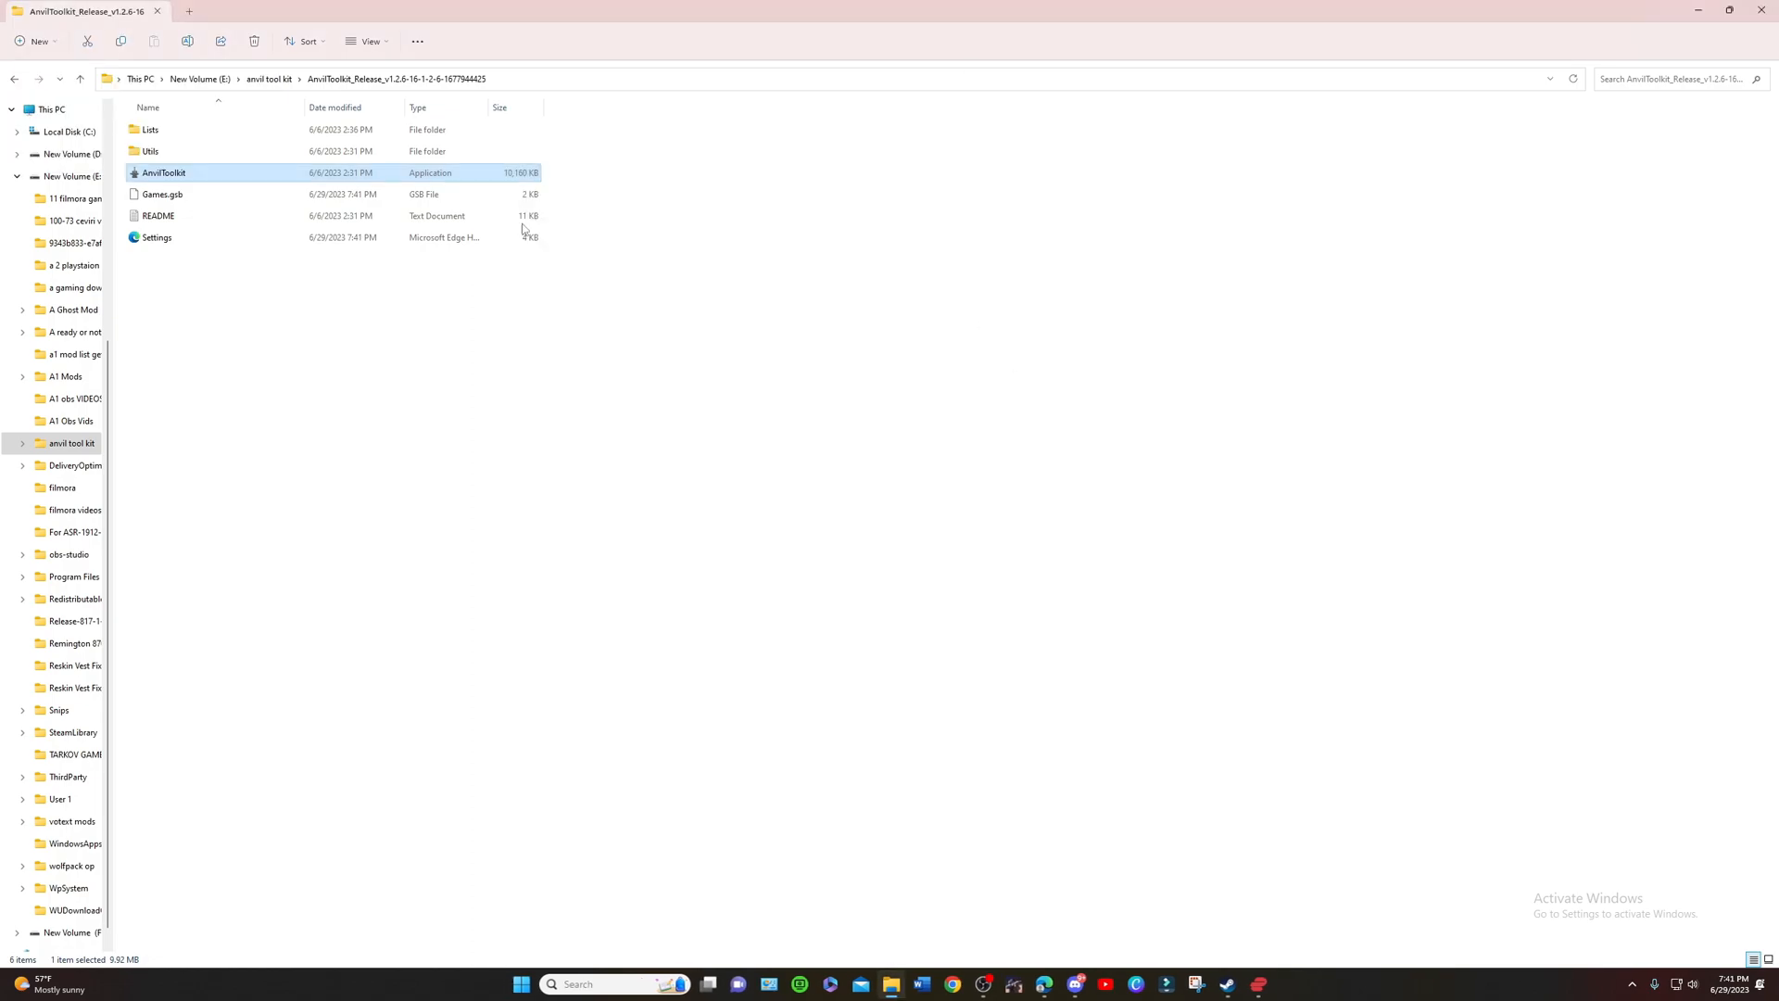
{"action": "double_click", "coordinate": [163, 170]}
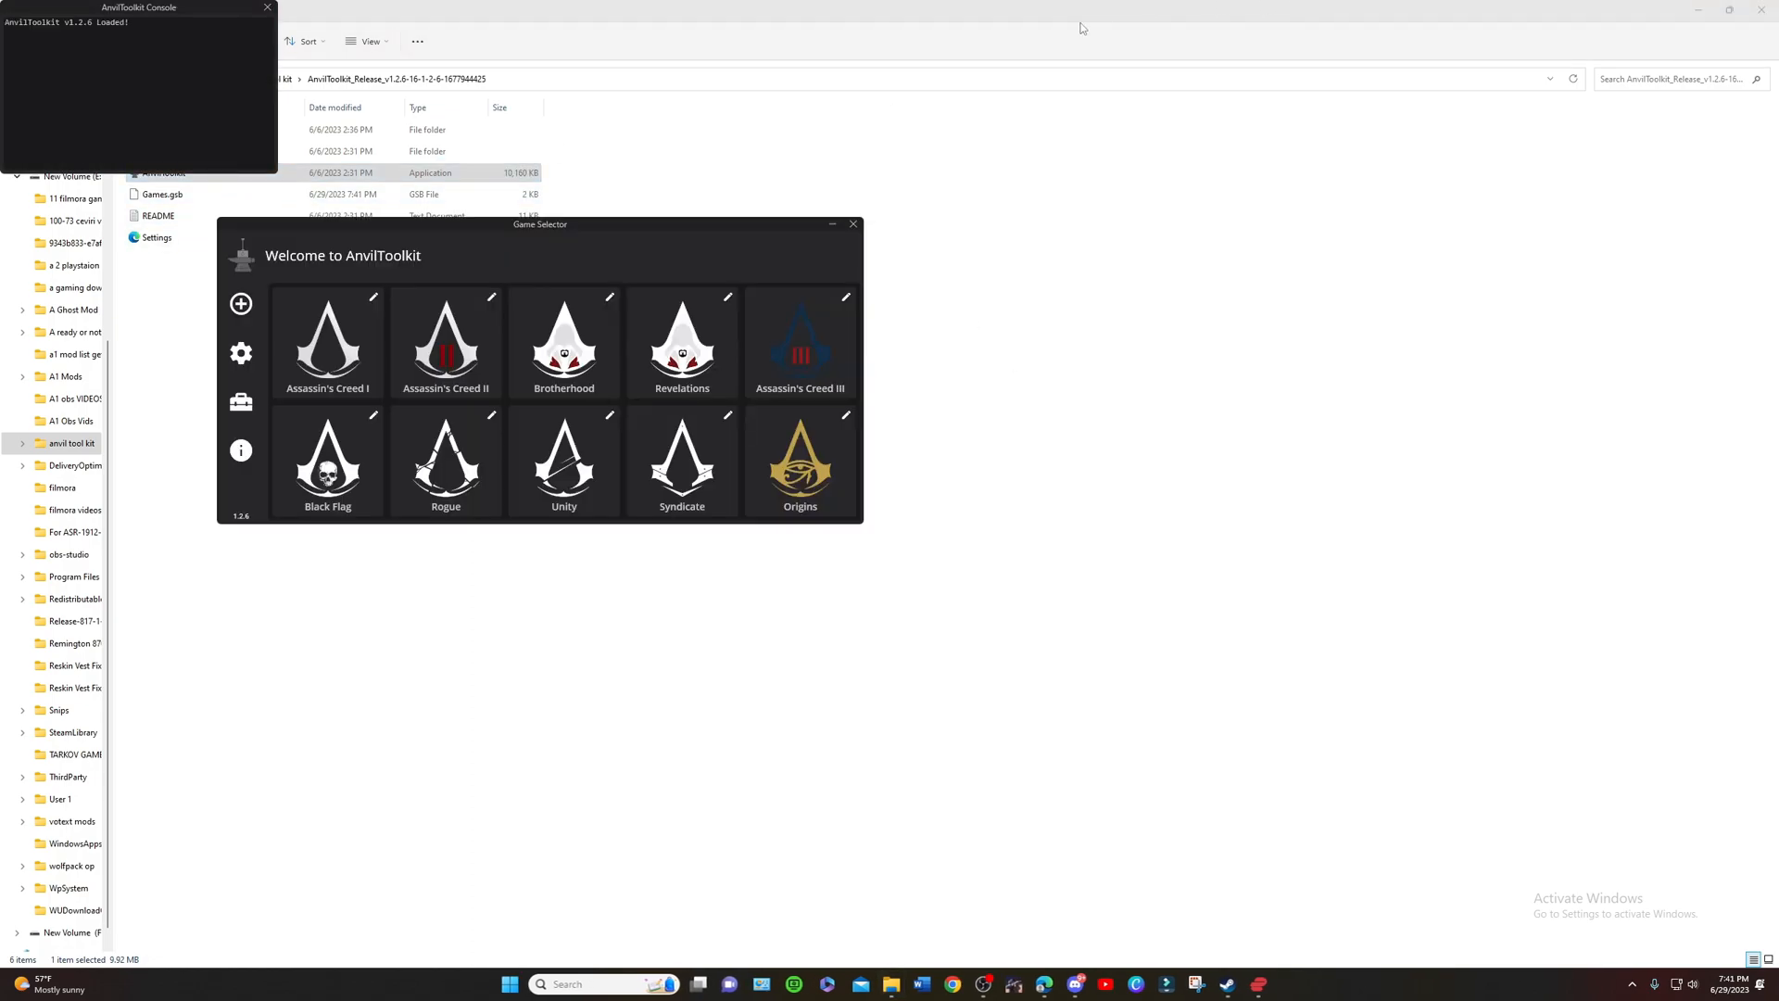
{"action": "left_click_drag", "start_coordinate": [540, 224], "coordinate": [745, 215]}
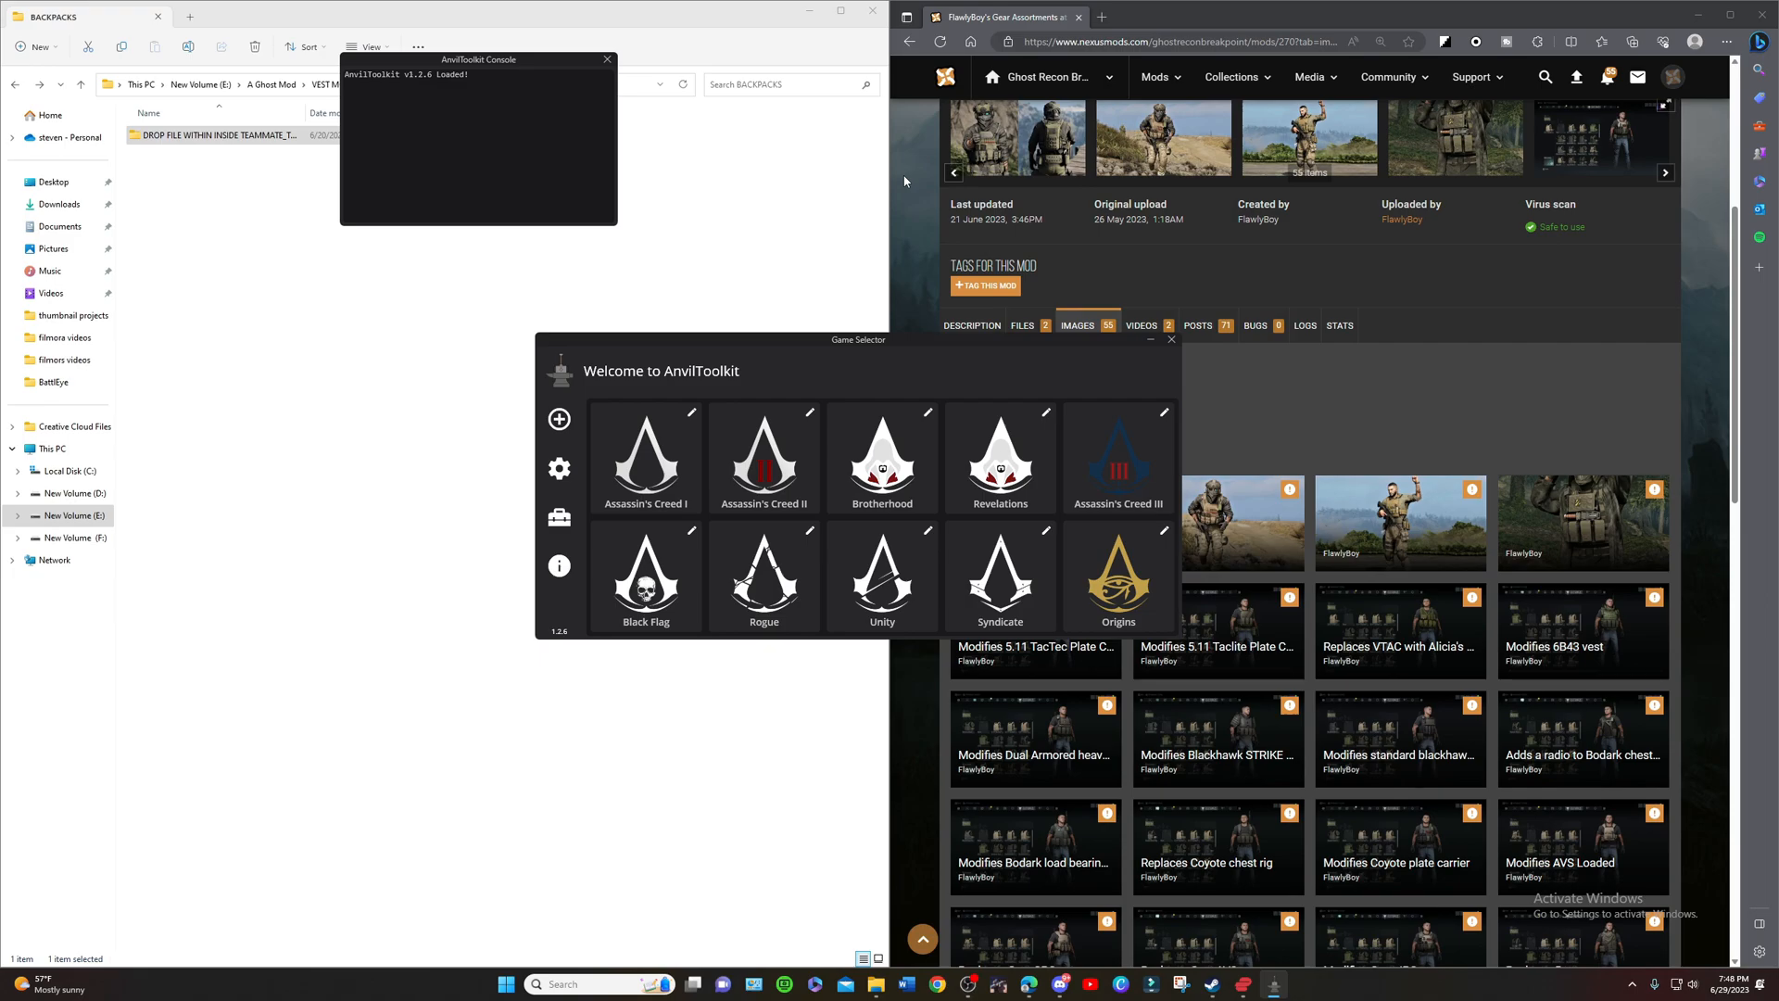
{"action": "mouse_move", "coordinate": [521, 58]}
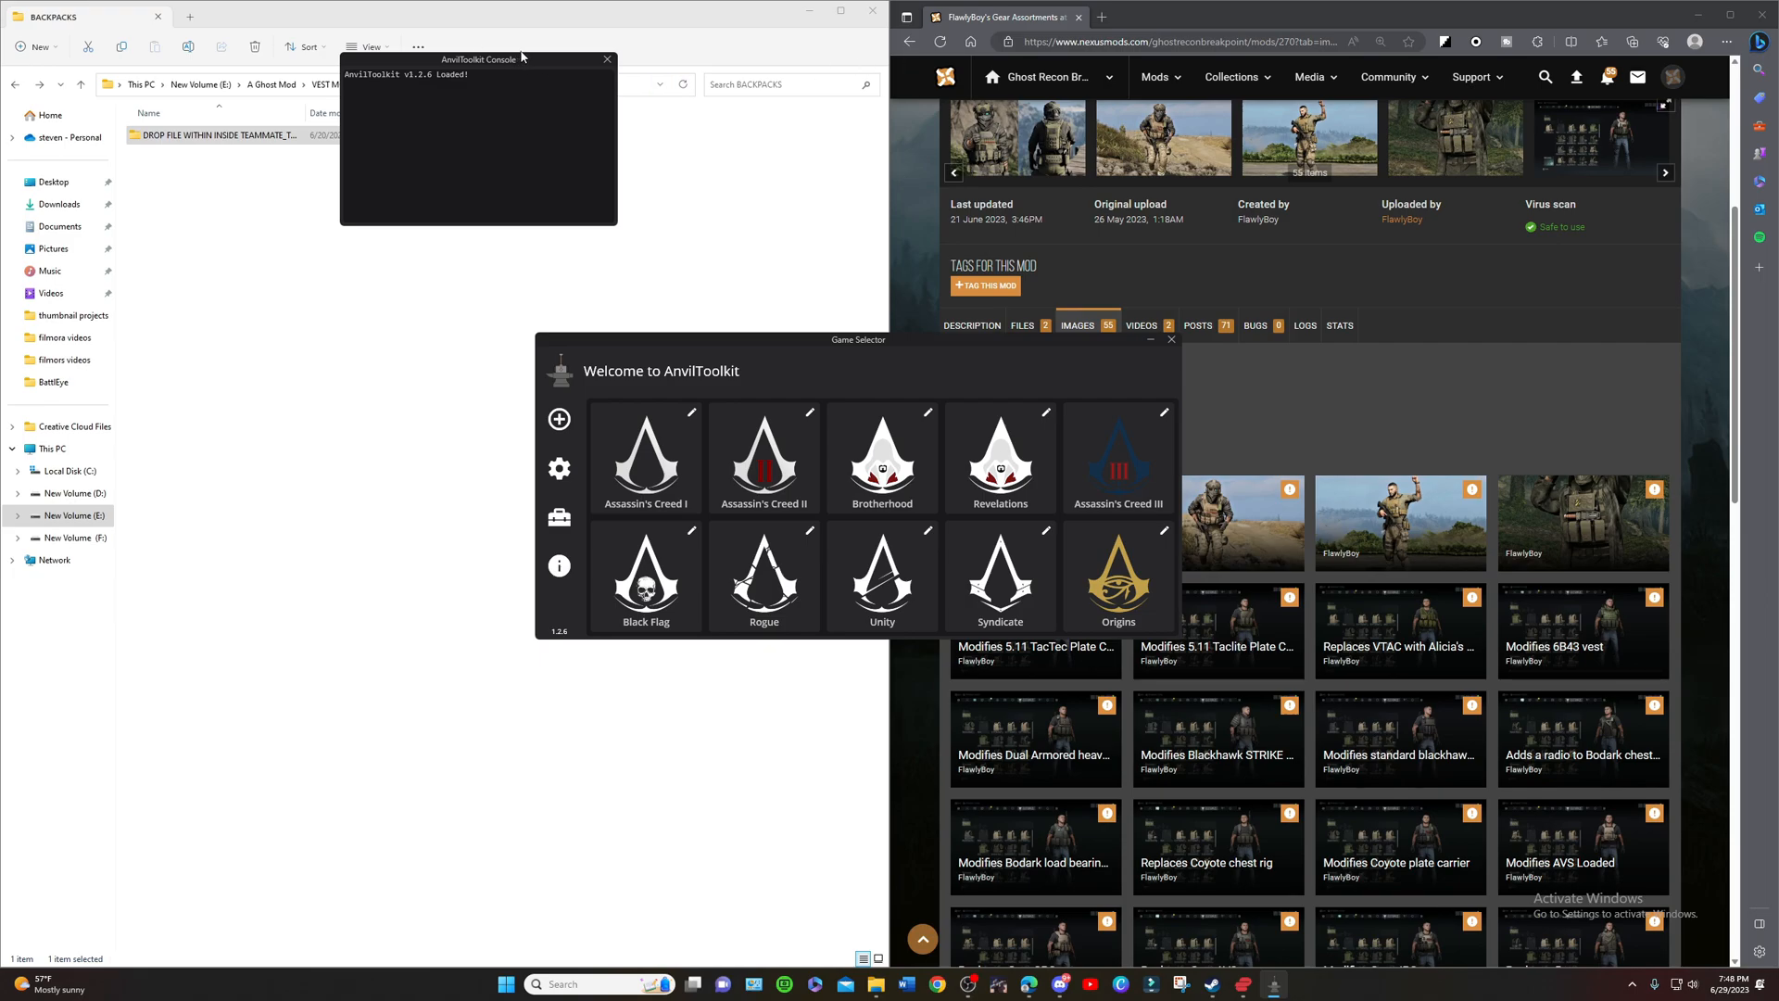
{"action": "mouse_move", "coordinate": [1177, 122]}
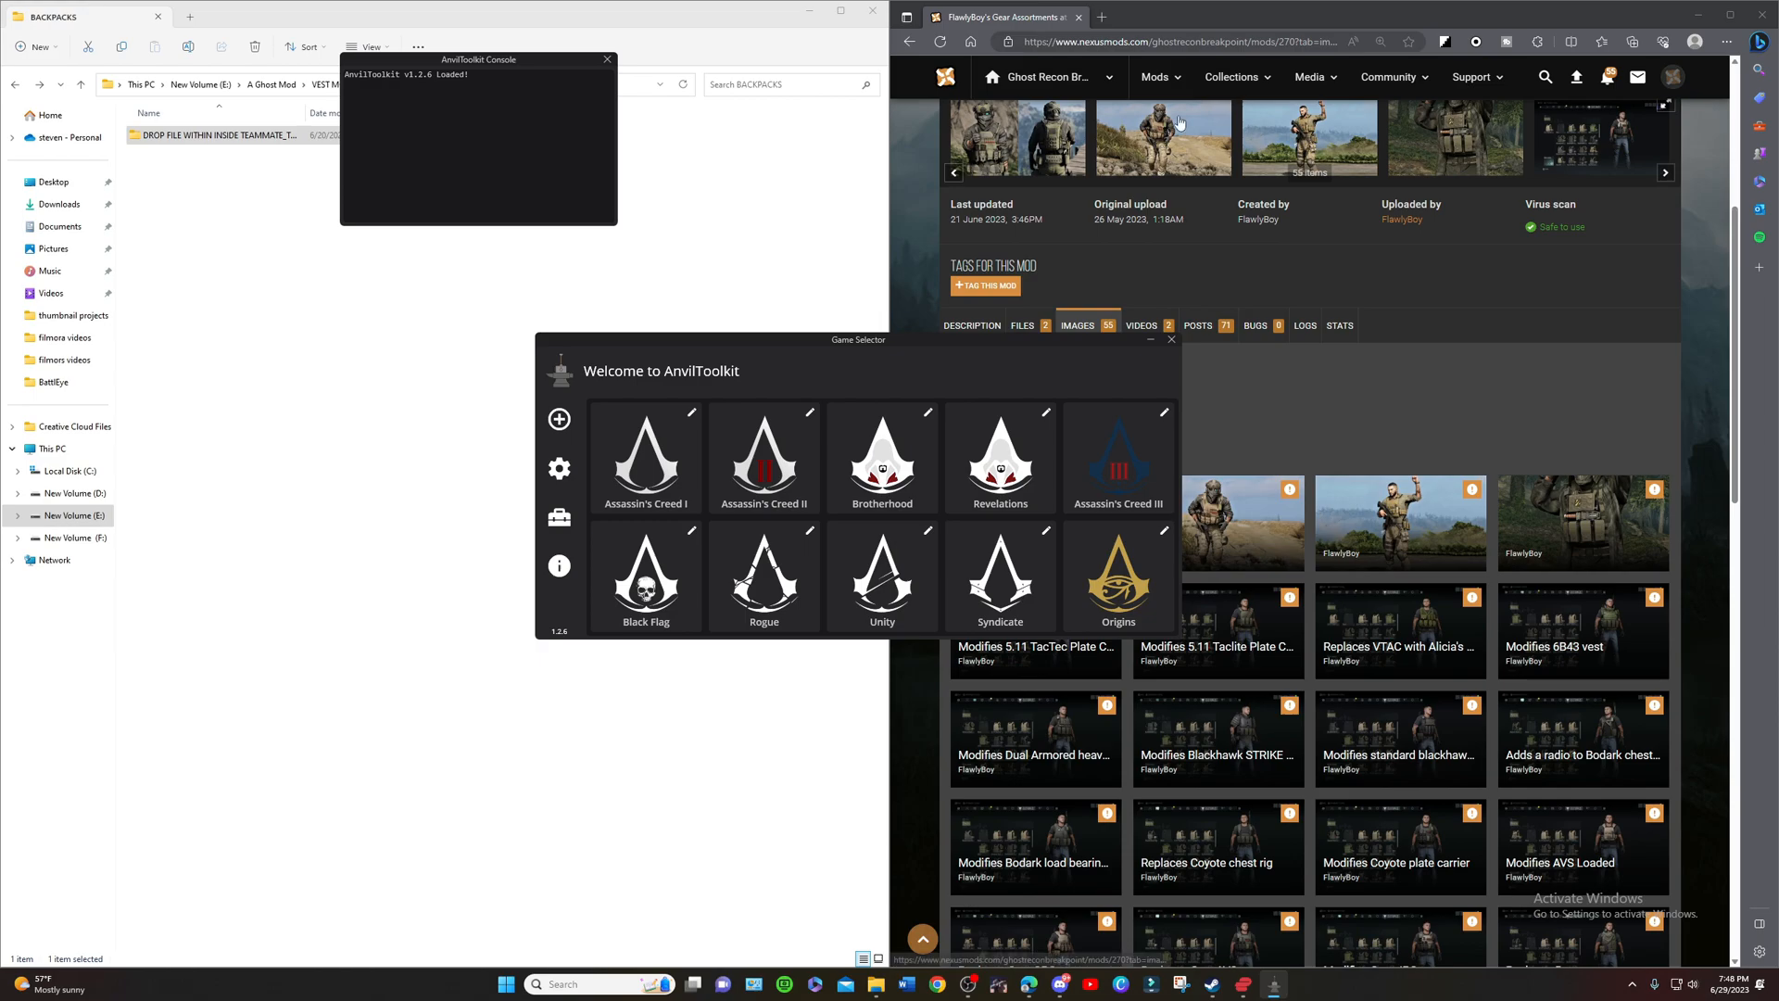
{"action": "mouse_move", "coordinate": [591, 24]}
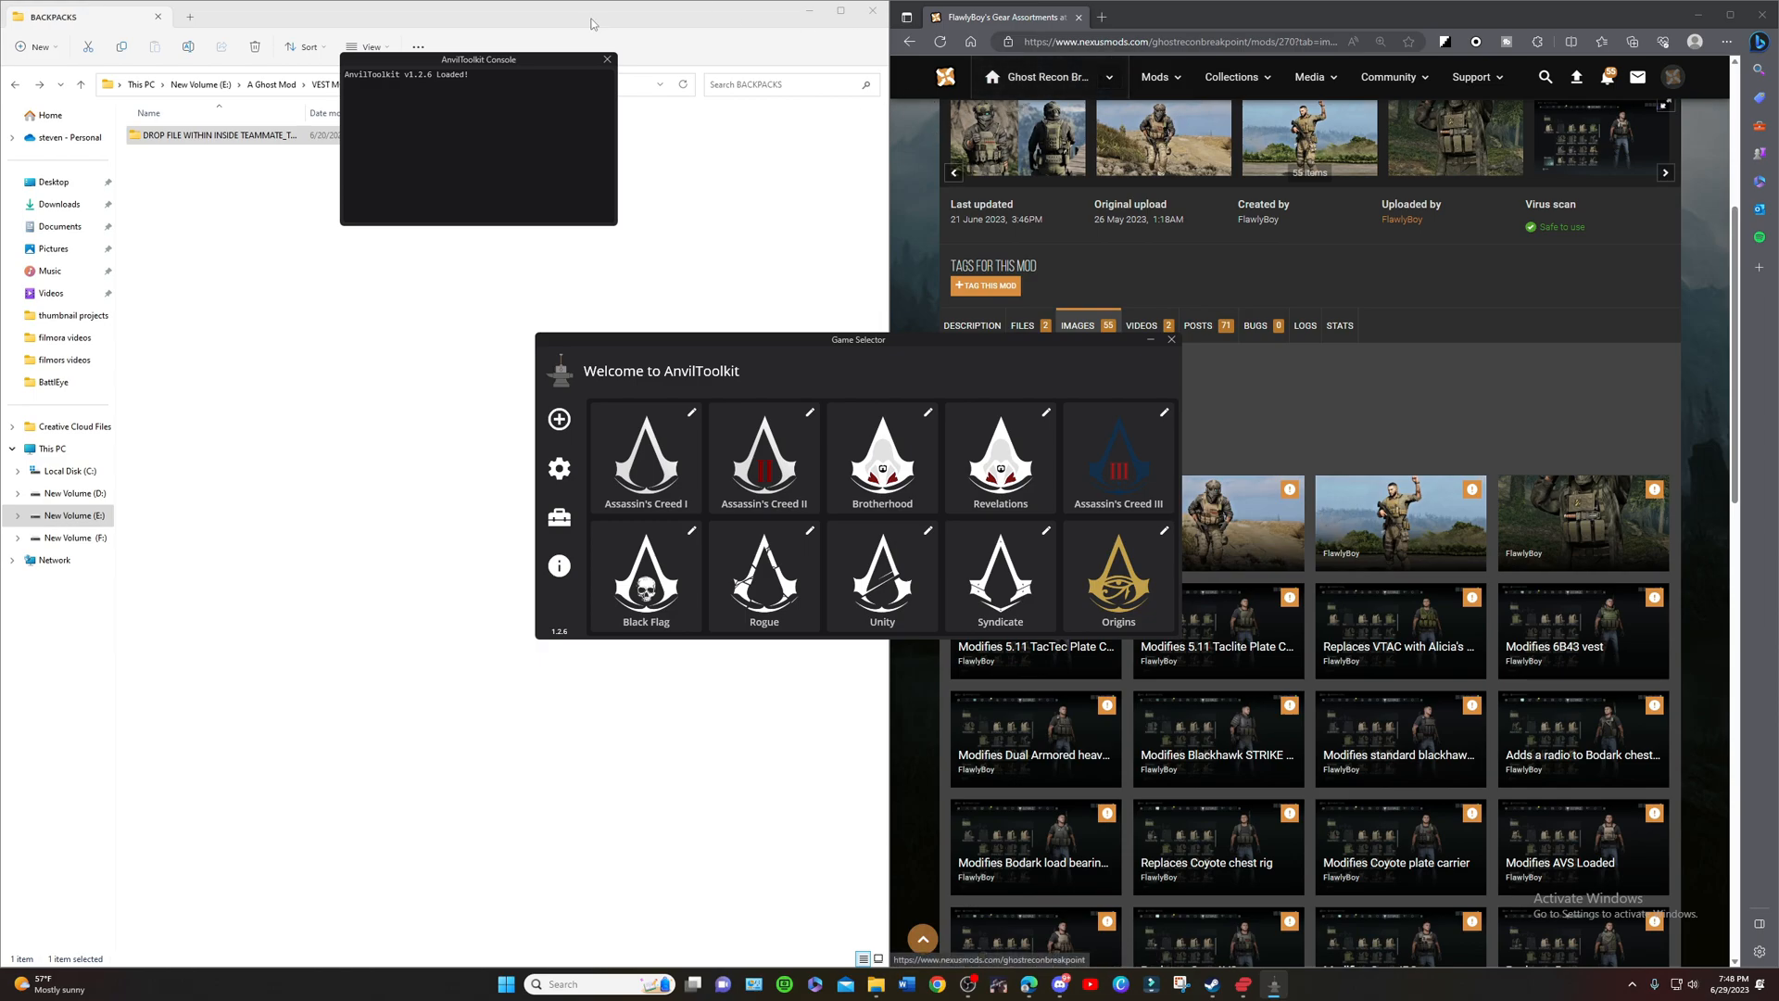
Step: Move the toolkit windows aside and open the DROP FILE WITHIN INSIDE TEAMMATE_TEMPLATE folder
{"action": "left_click_drag", "start_coordinate": [477, 60], "coordinate": [744, 154]}
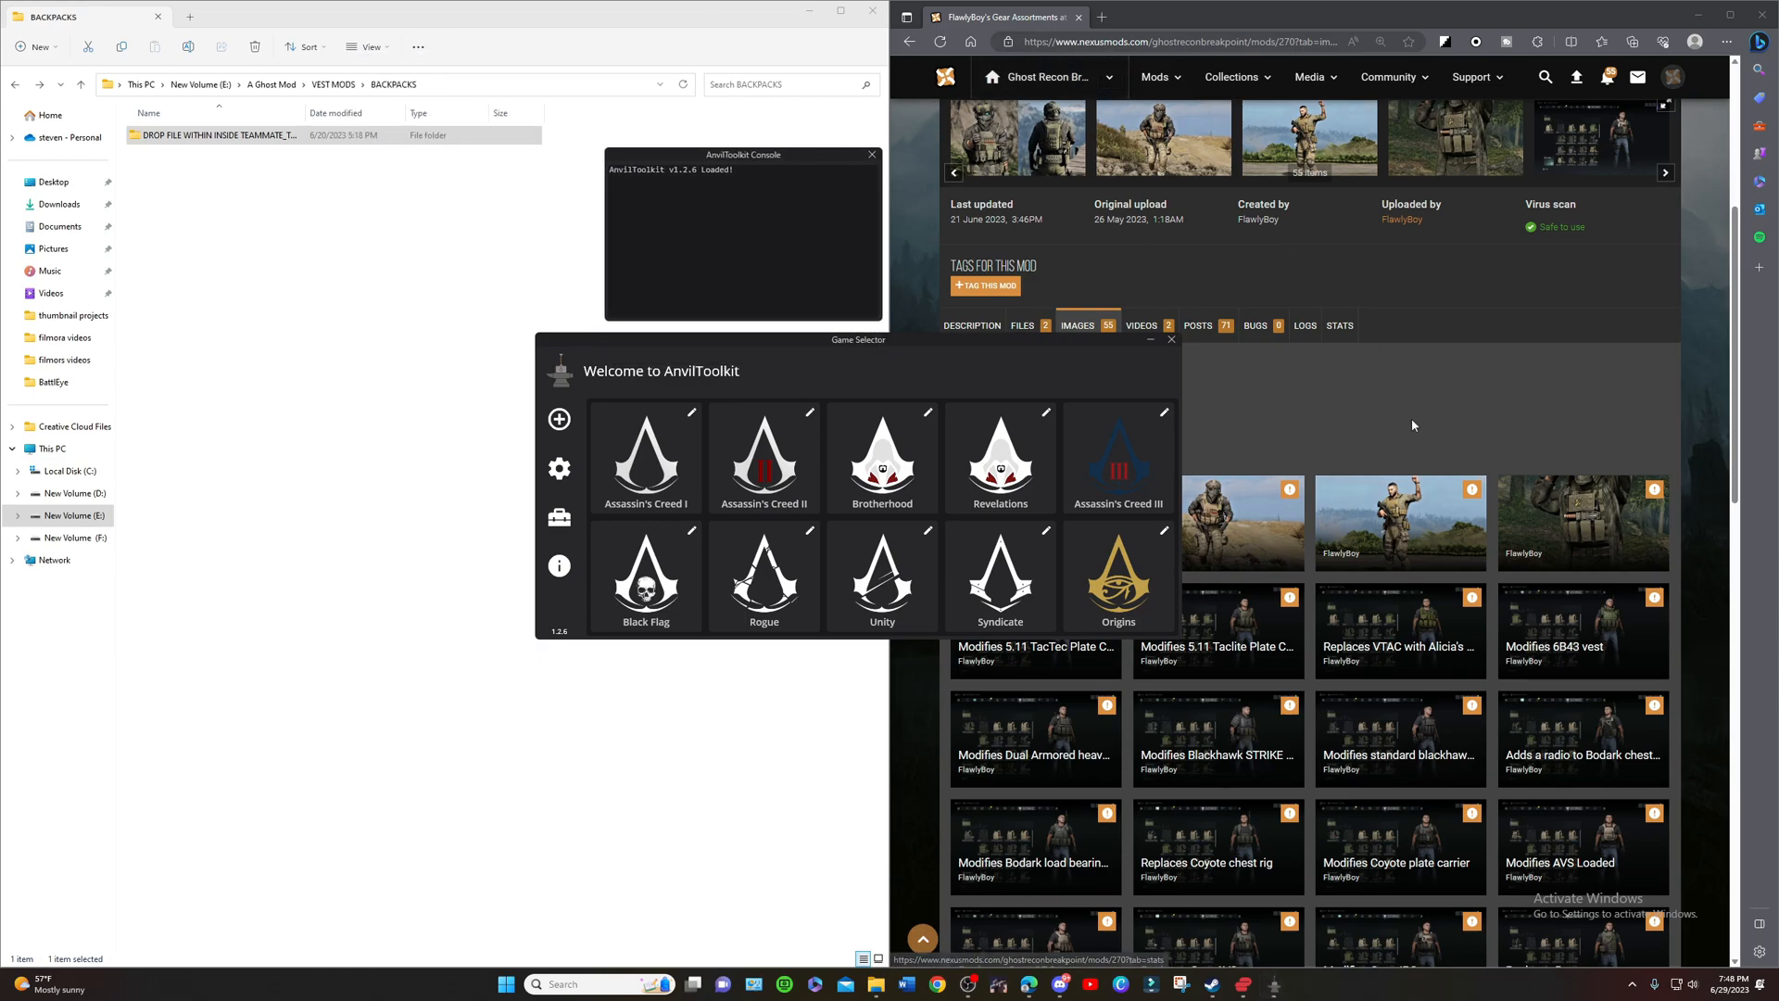
{"action": "scroll", "scroll_direction": "down", "scroll_amount": 3}
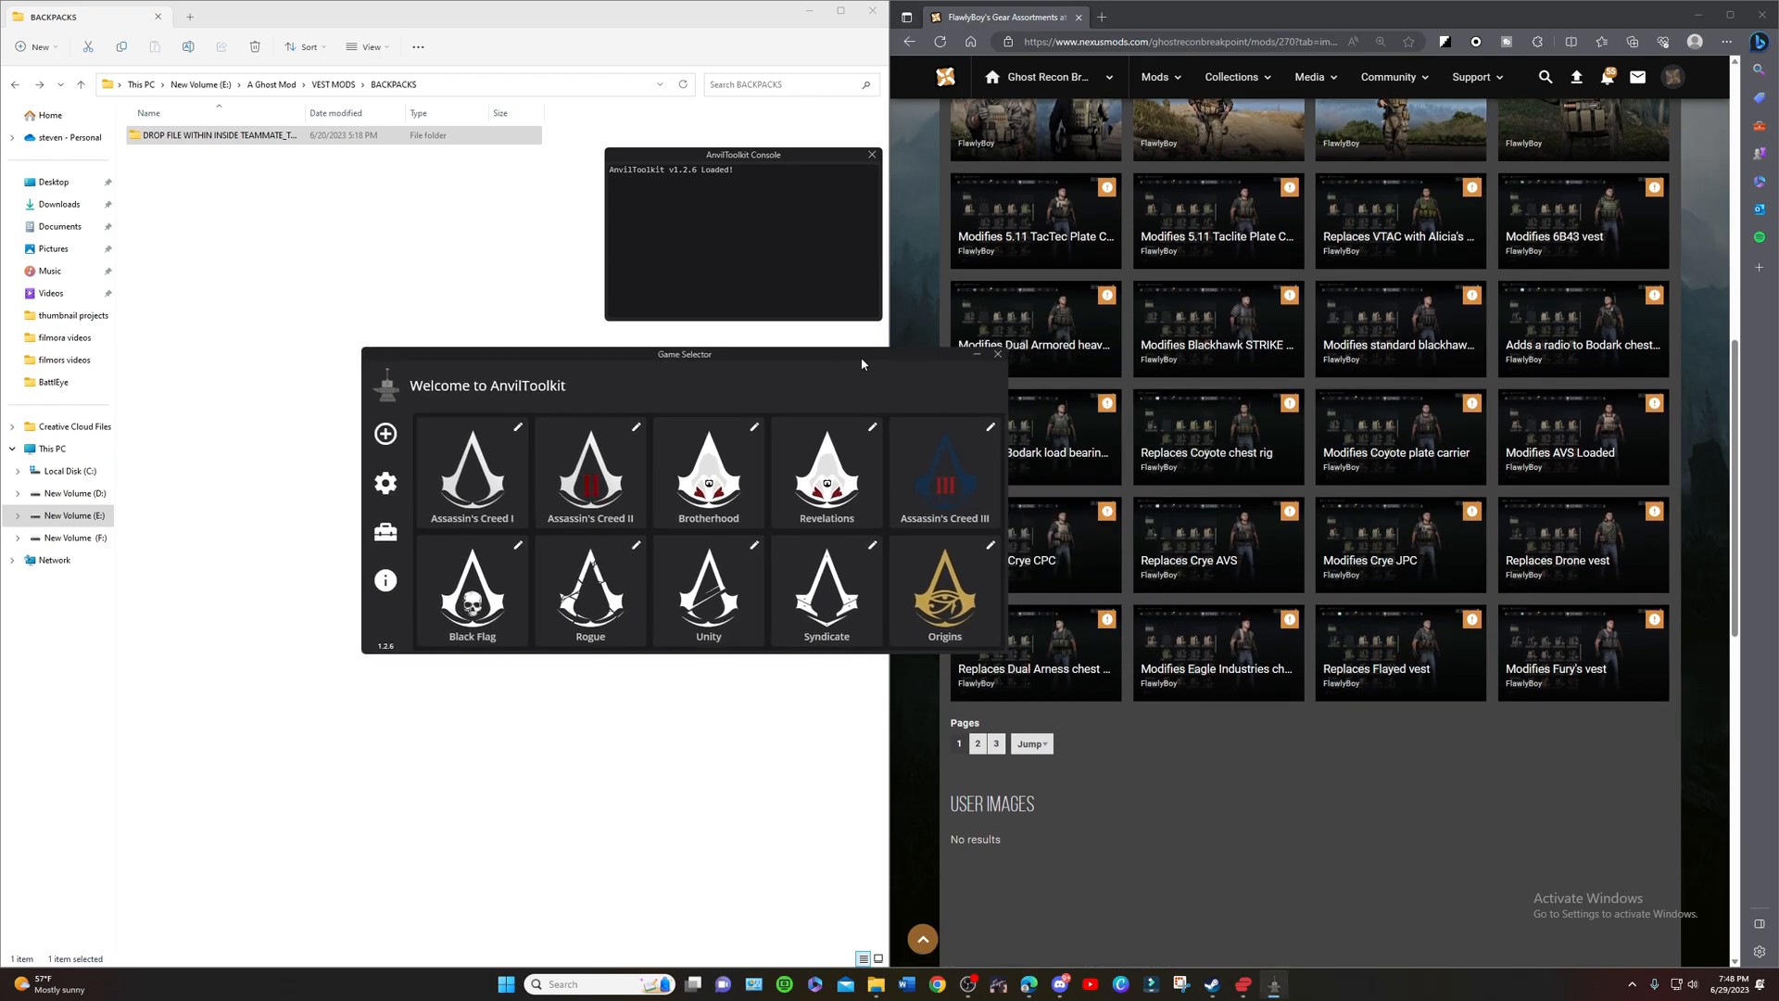
{"action": "left_click_drag", "start_coordinate": [685, 354], "coordinate": [721, 360]}
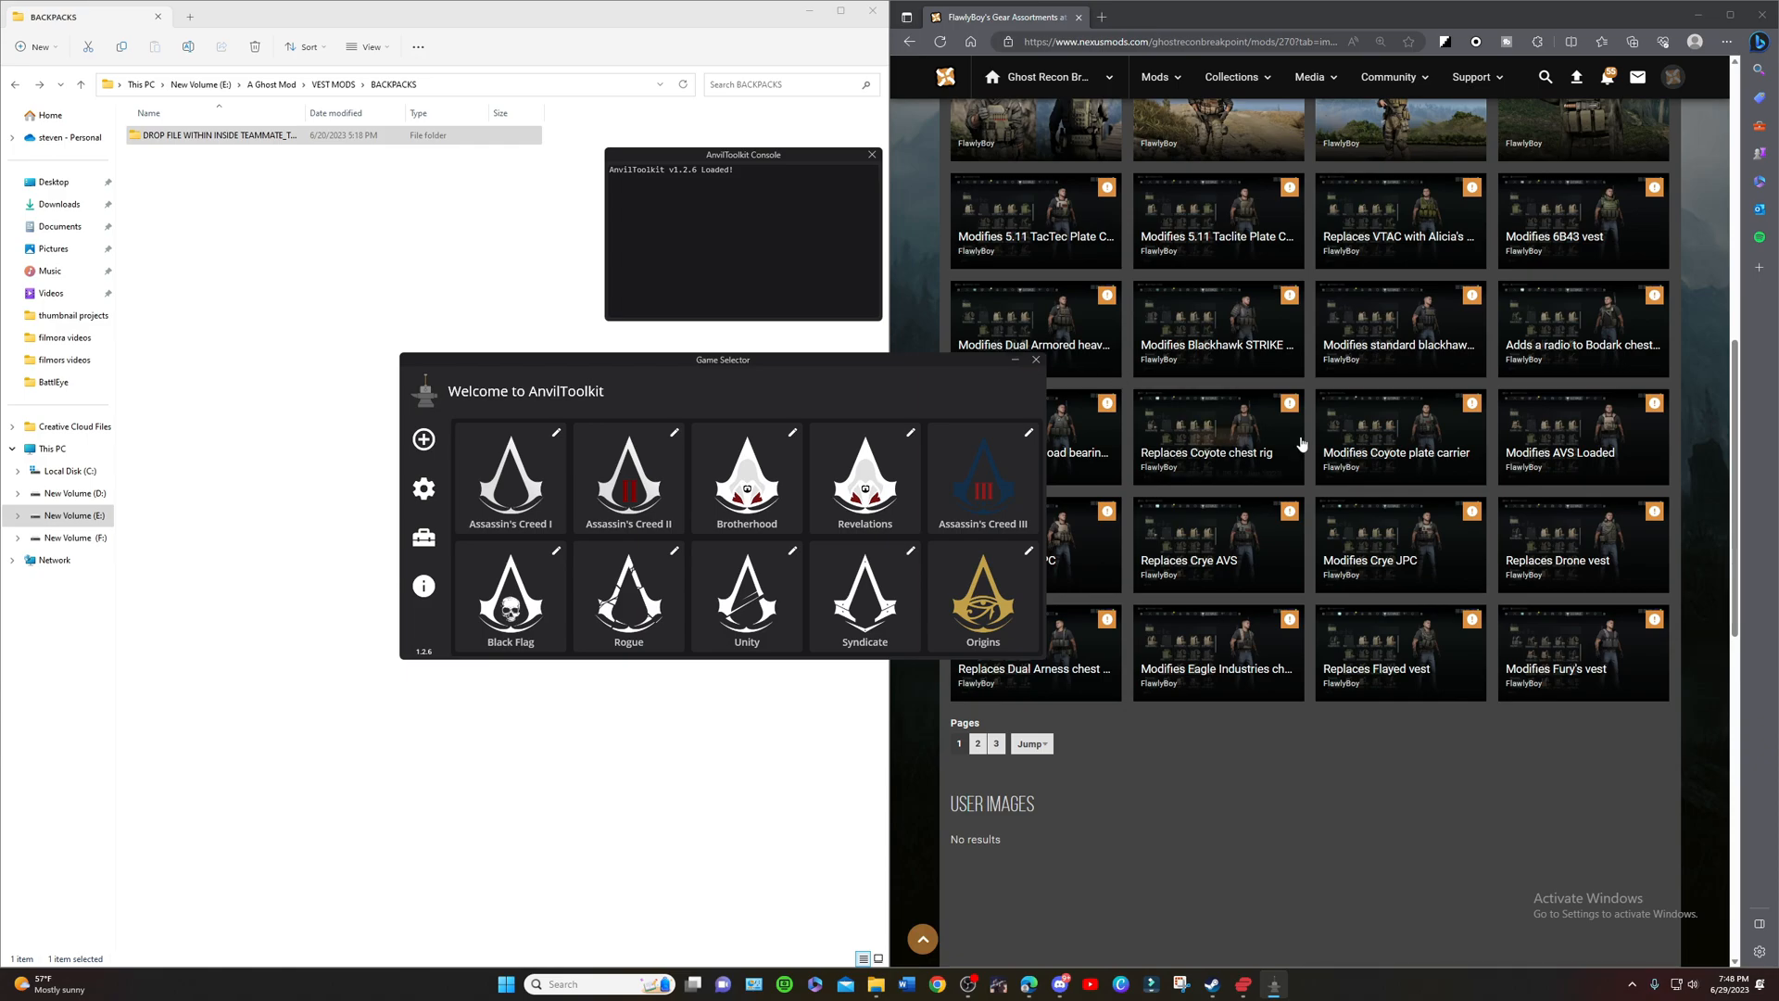
{"action": "scroll", "scroll_direction": "up", "scroll_amount": 3}
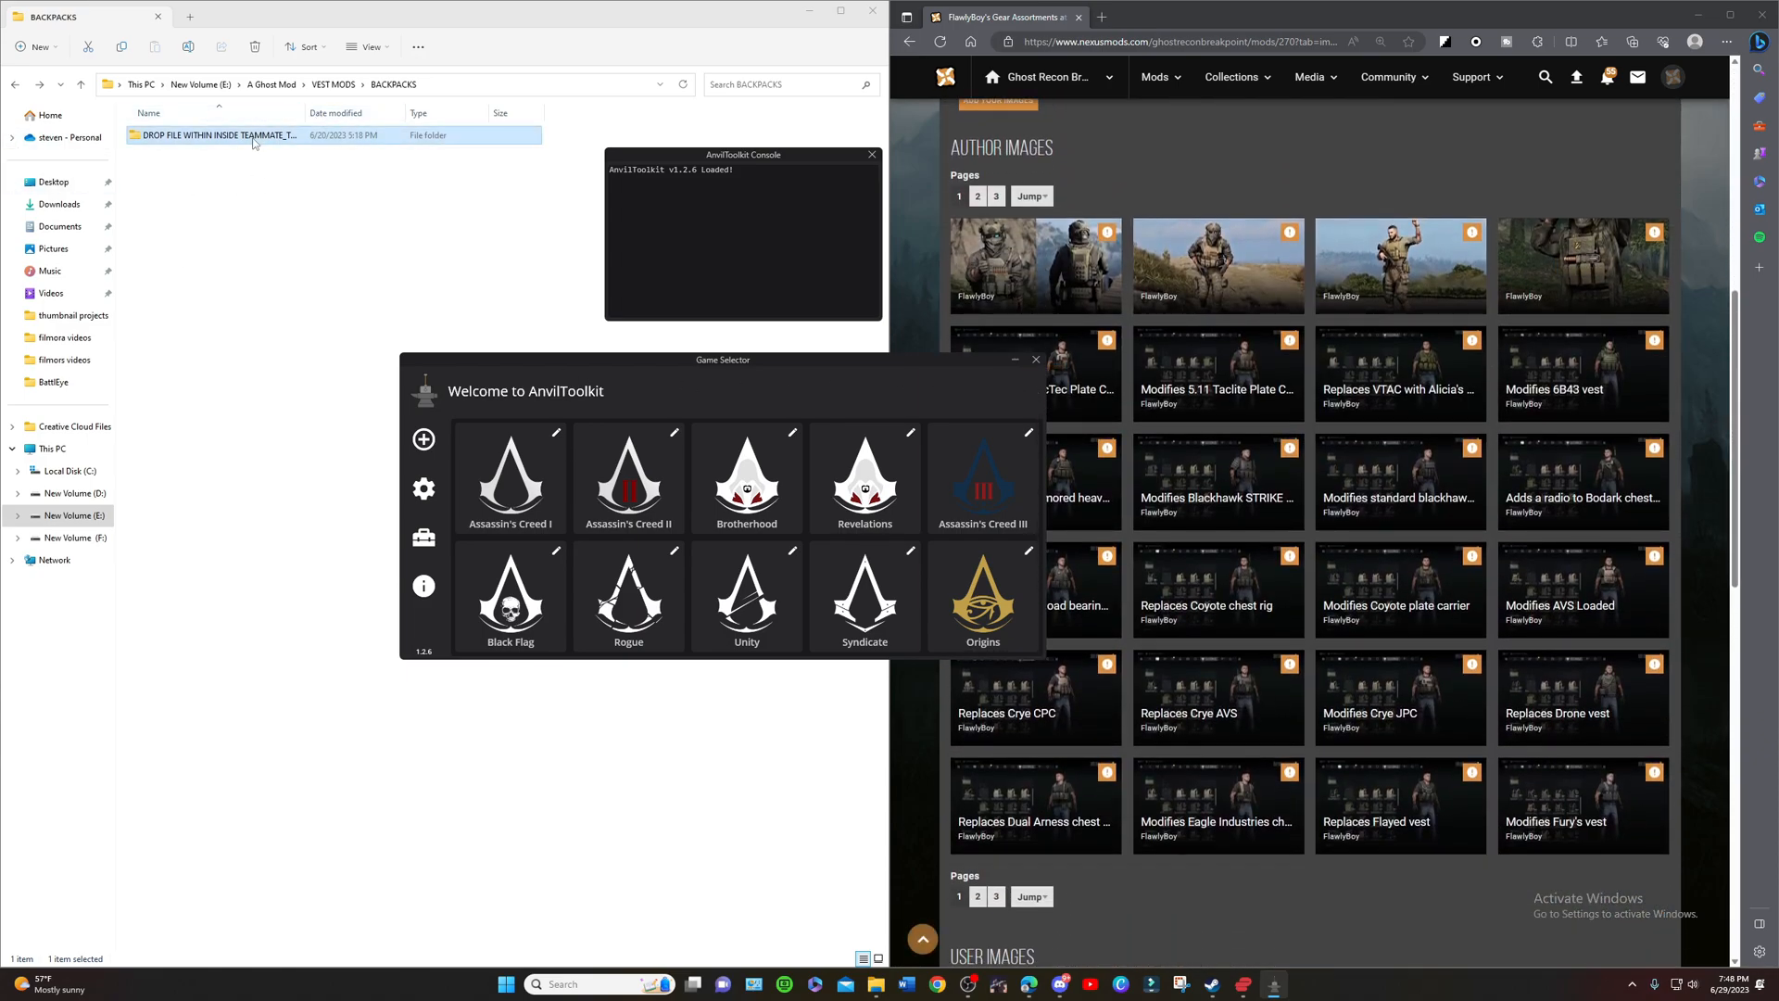
{"action": "double_click", "coordinate": [219, 135]}
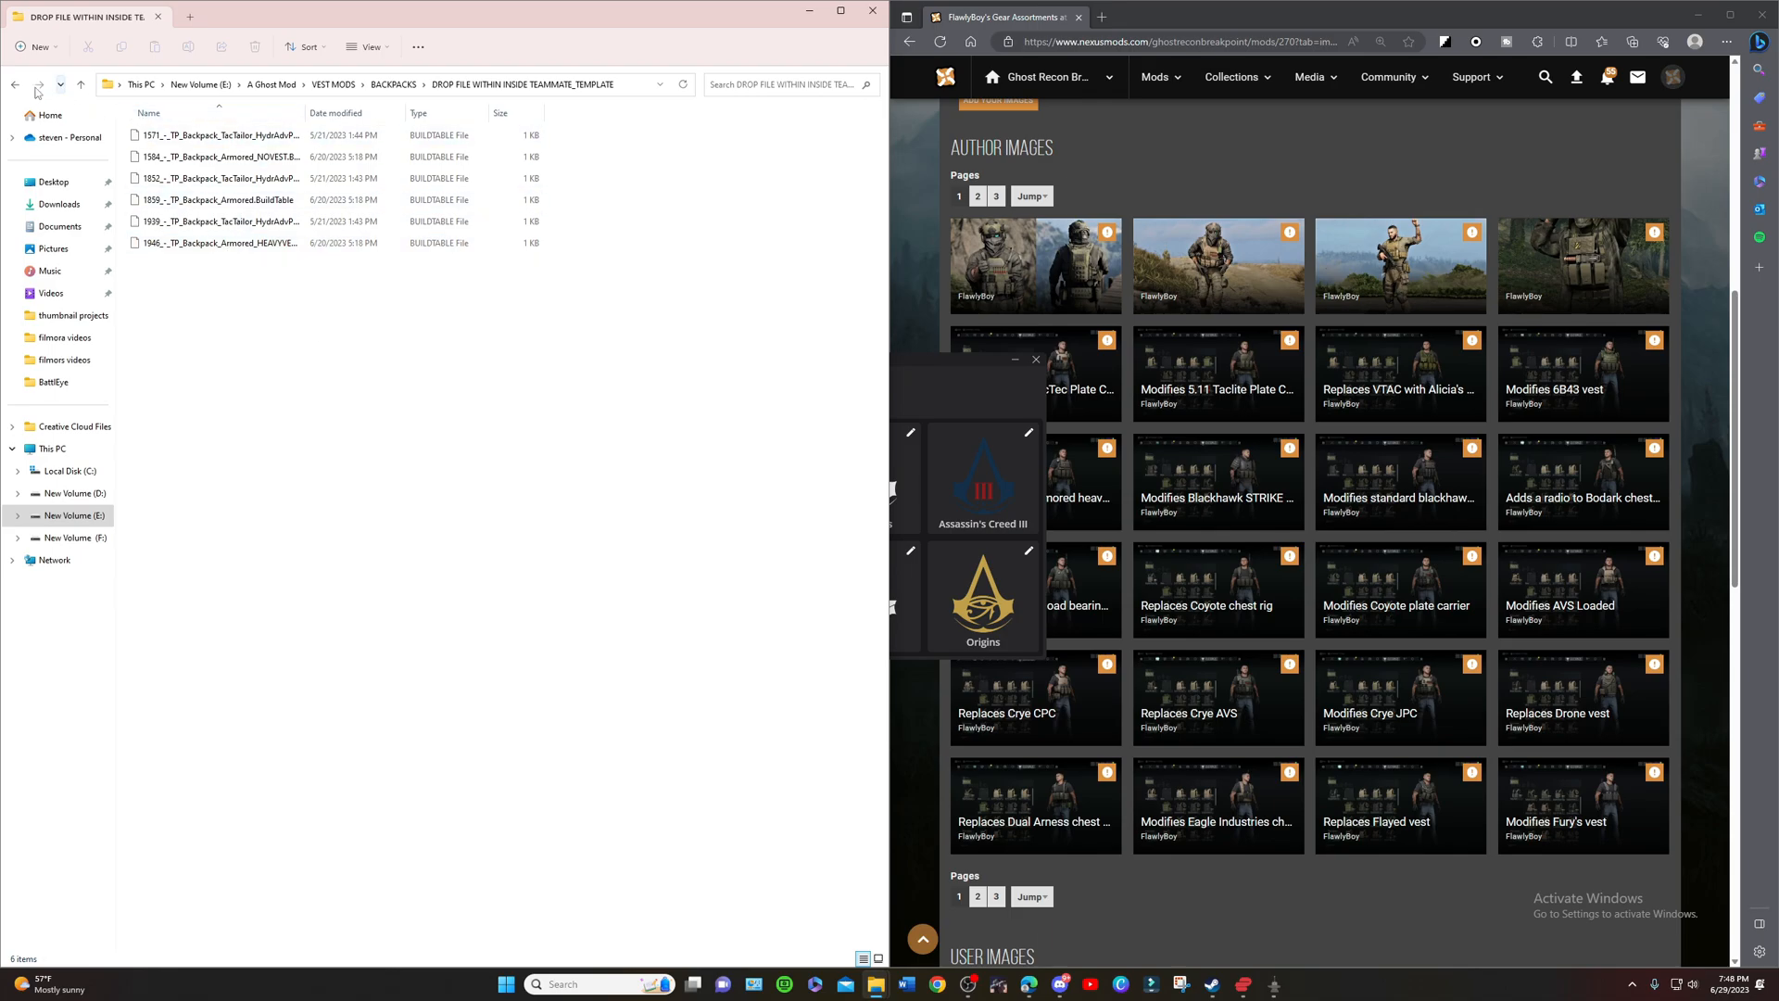
Step: Inspect the old Extracted folder in the game directory, then return to the DataPC forge archives
{"action": "left_click", "coordinate": [14, 83]}
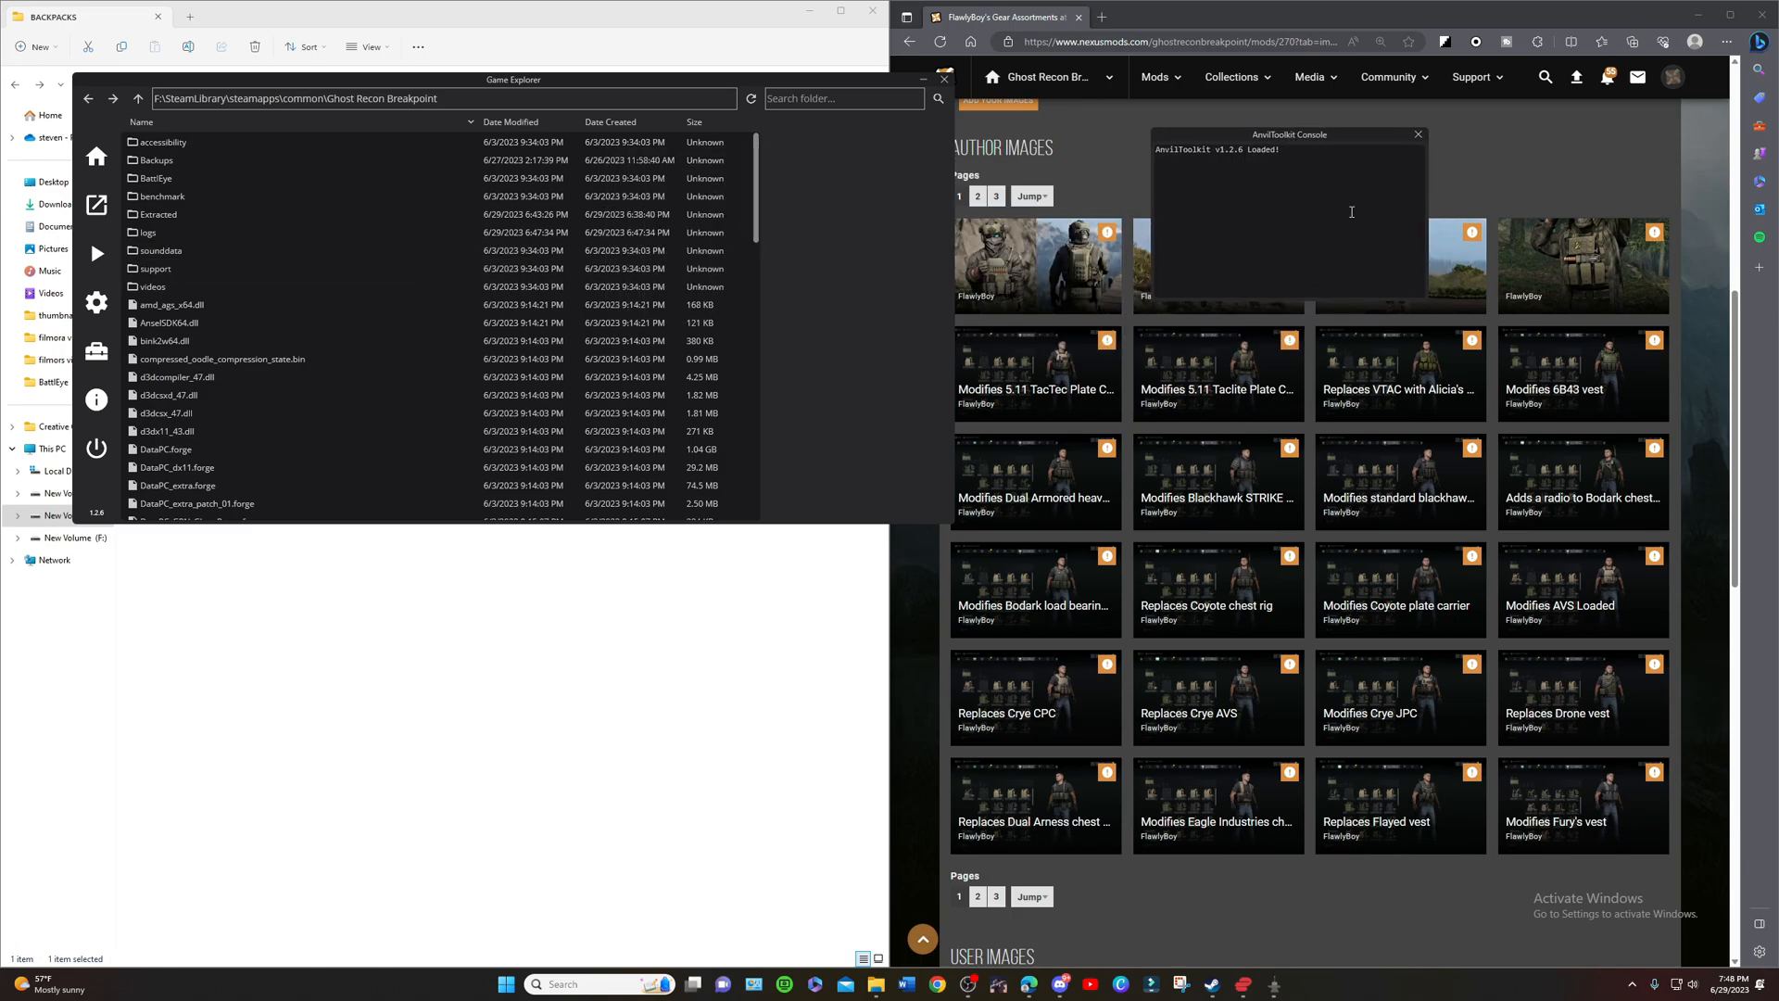
{"action": "mouse_move", "coordinate": [1294, 215]}
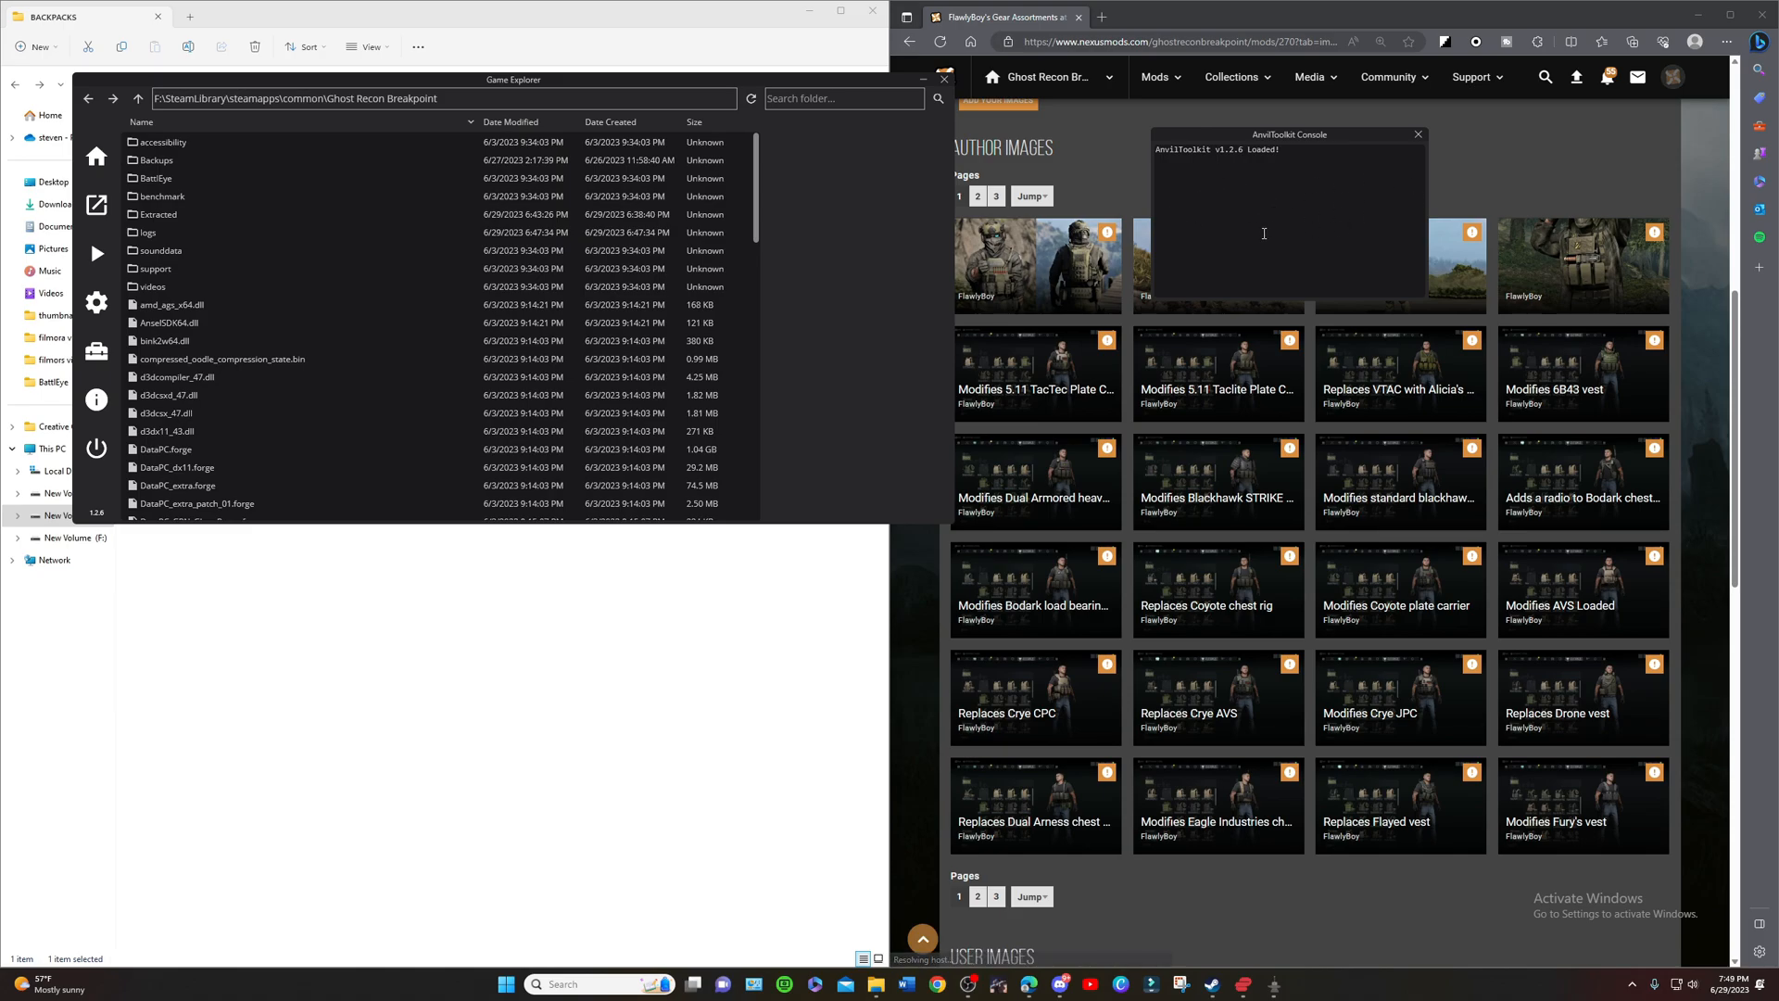
{"action": "left_click", "coordinate": [160, 215]}
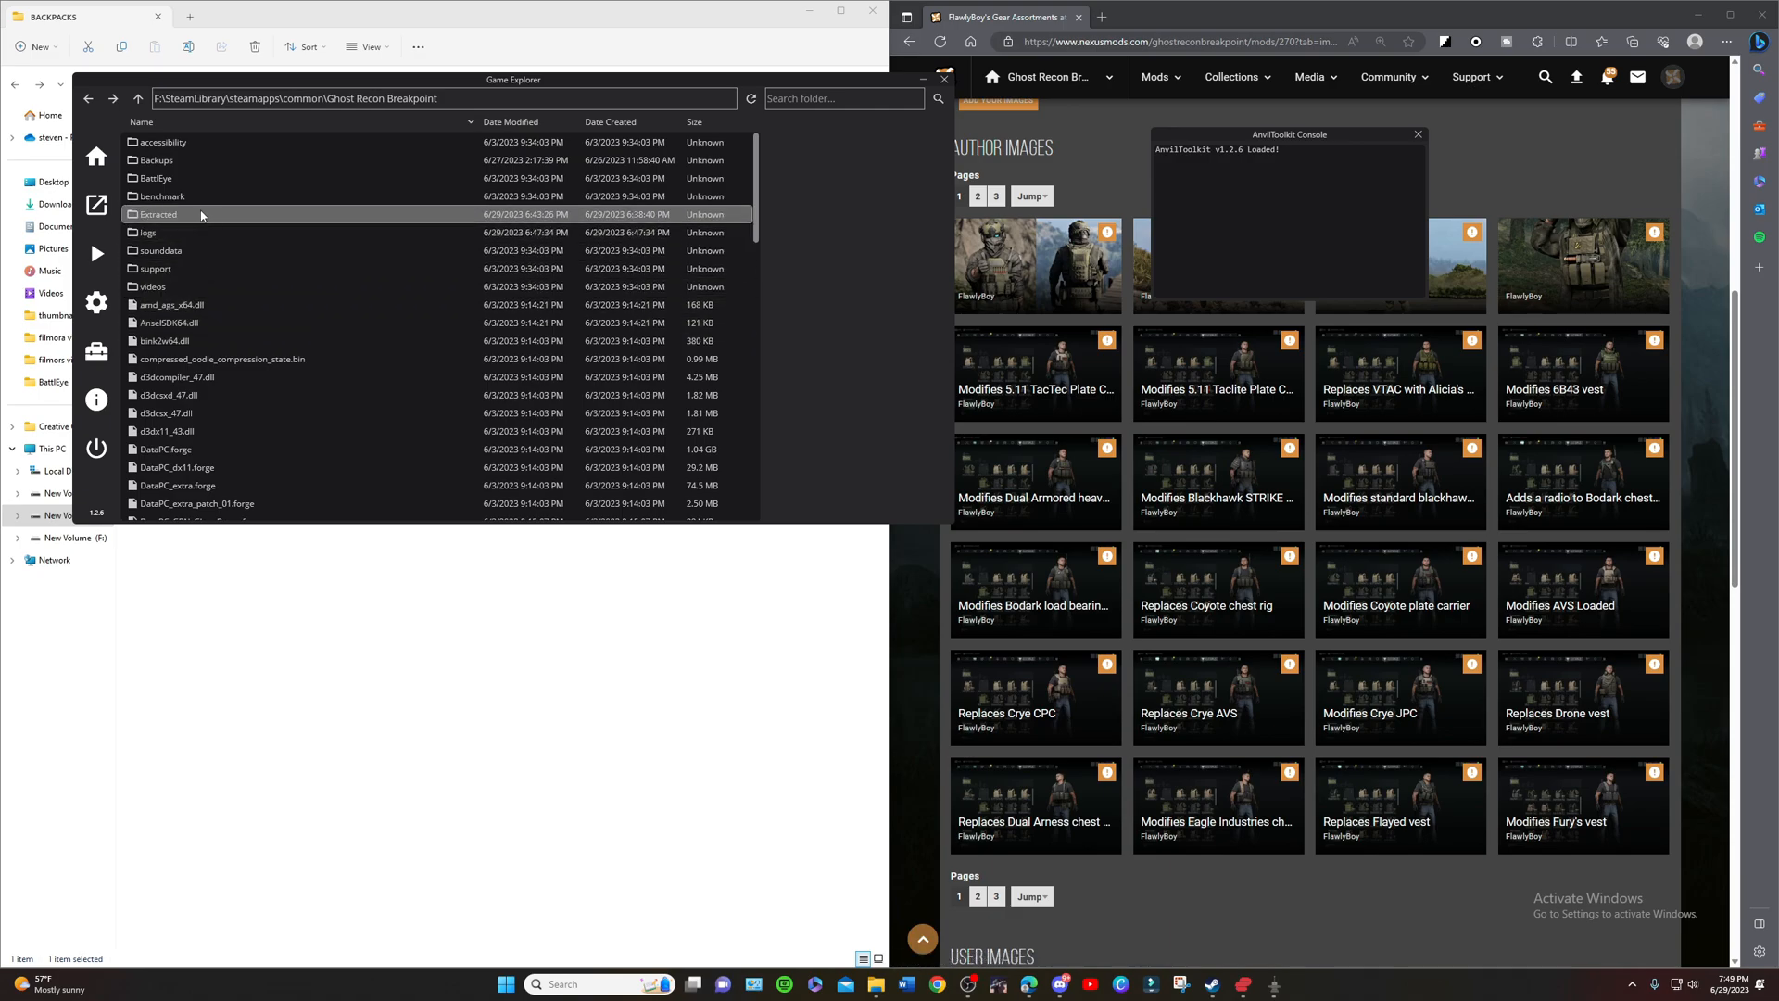
{"action": "double_click", "coordinate": [159, 215]}
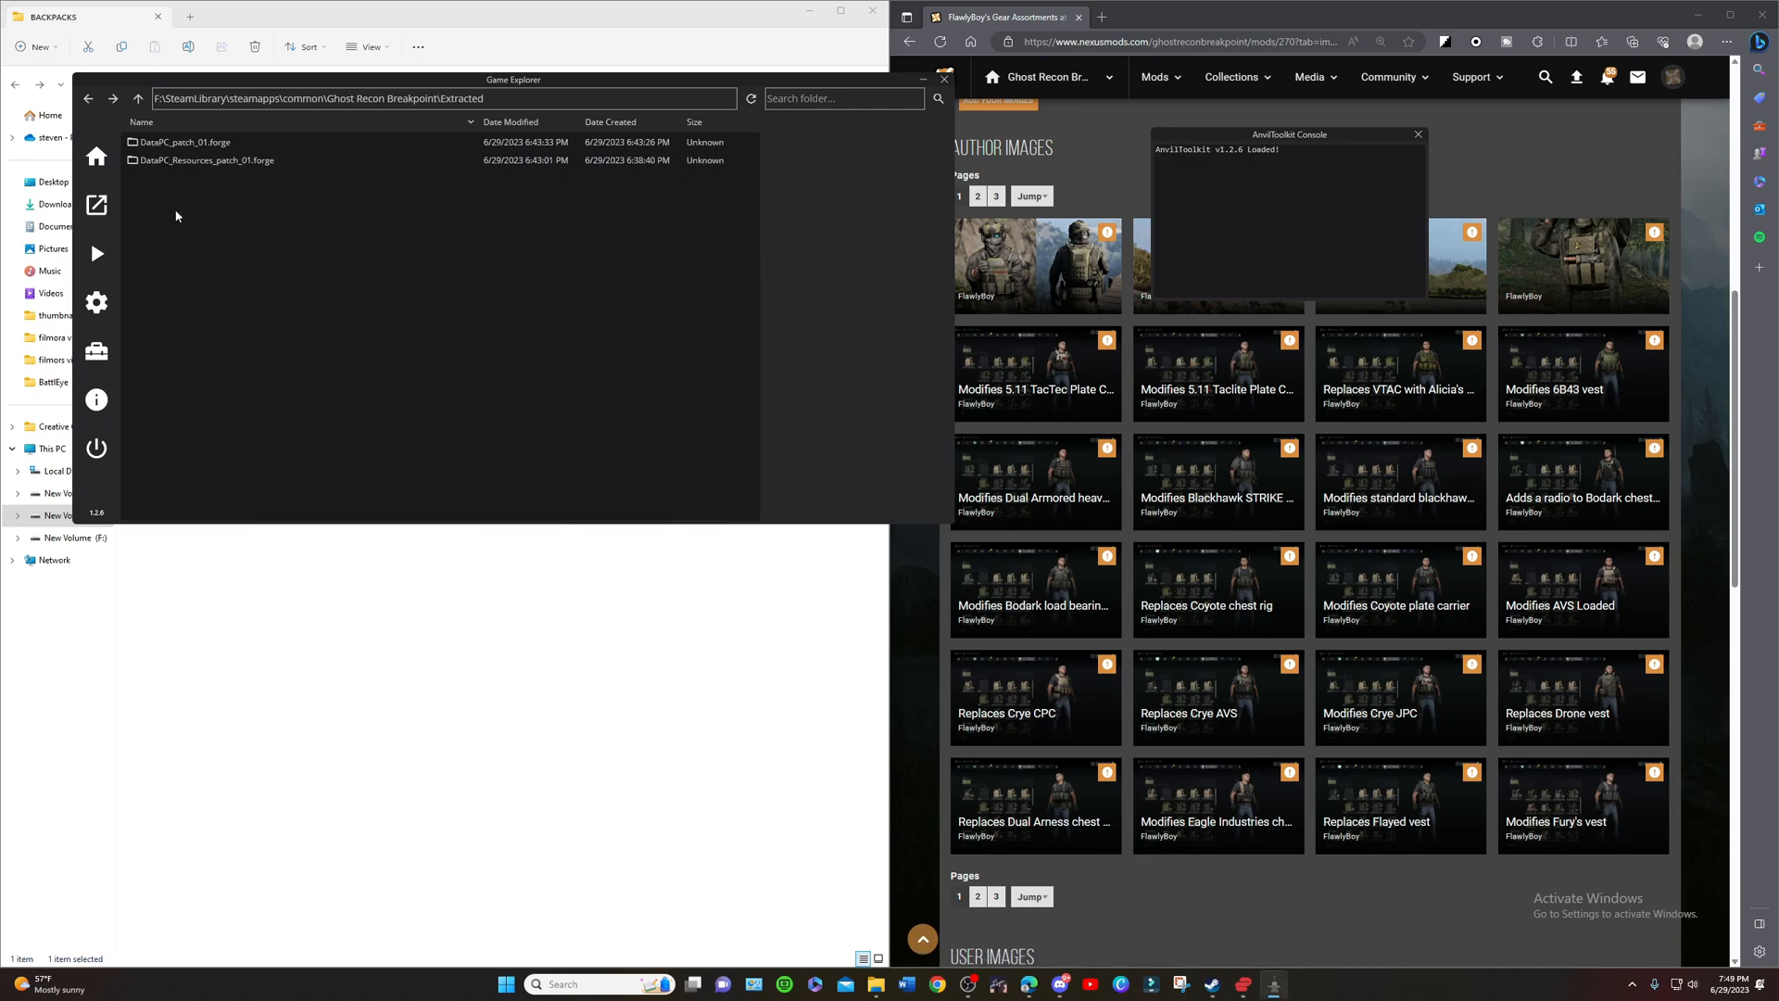
{"action": "mouse_move", "coordinate": [87, 99]}
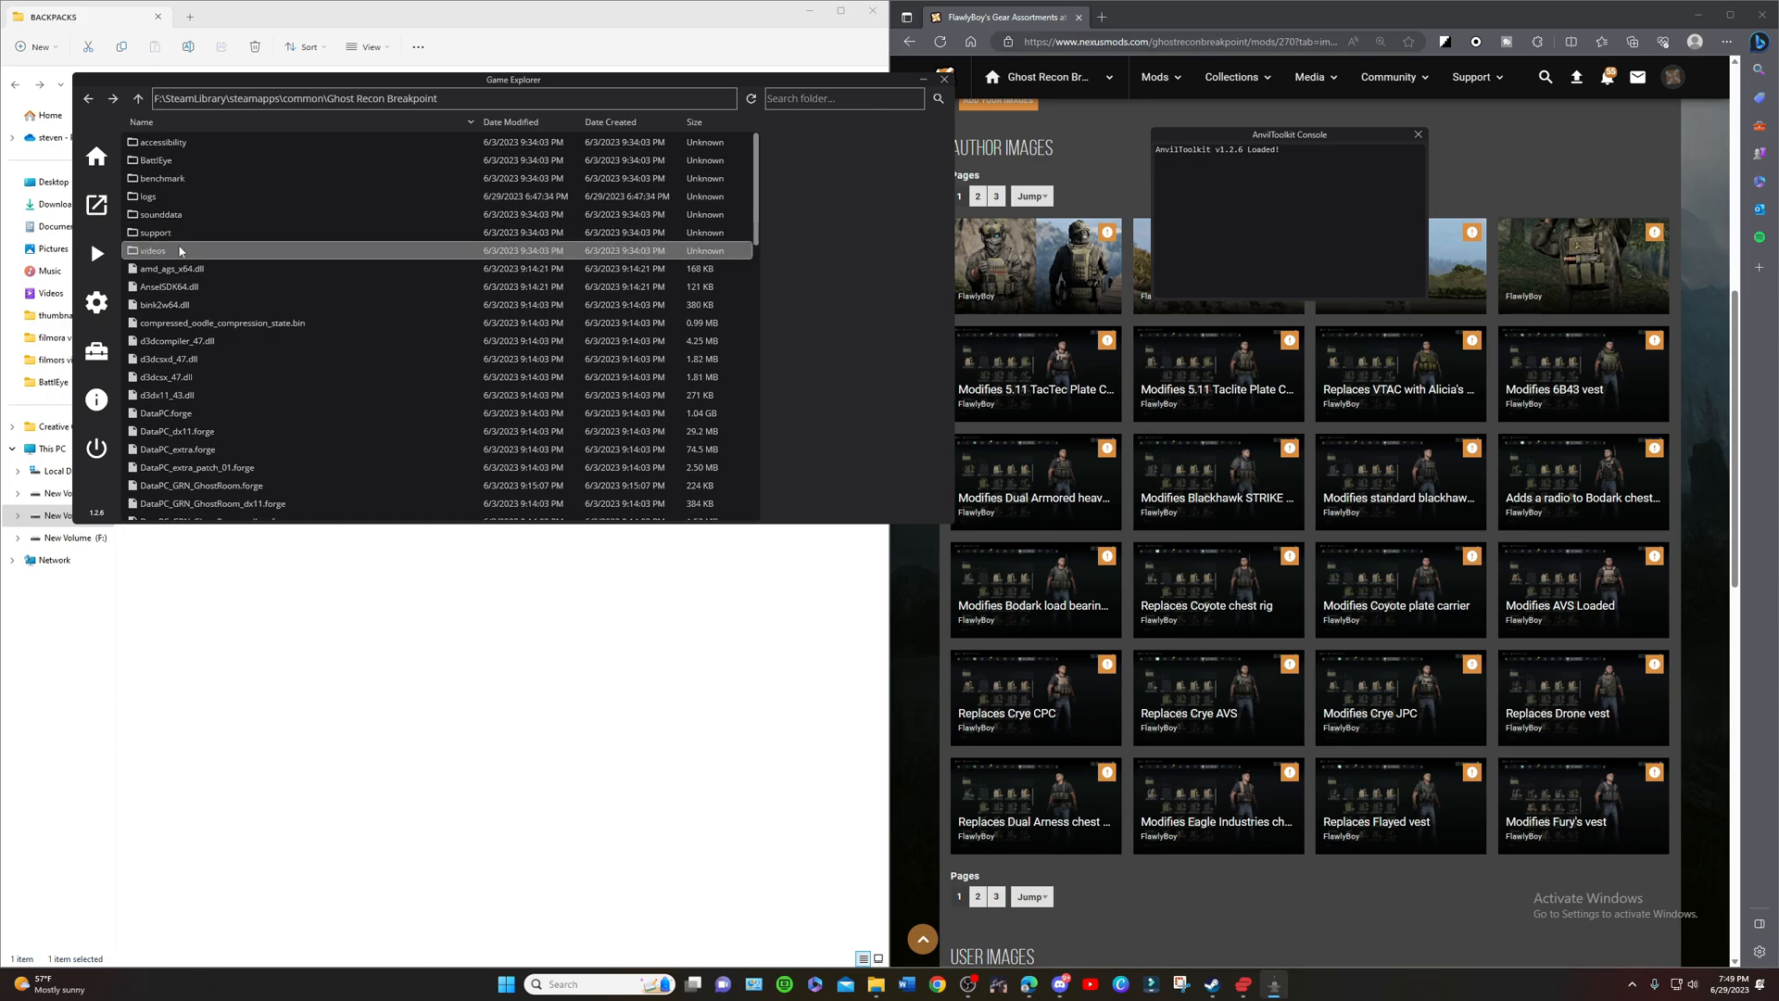
{"action": "left_click", "coordinate": [176, 430]}
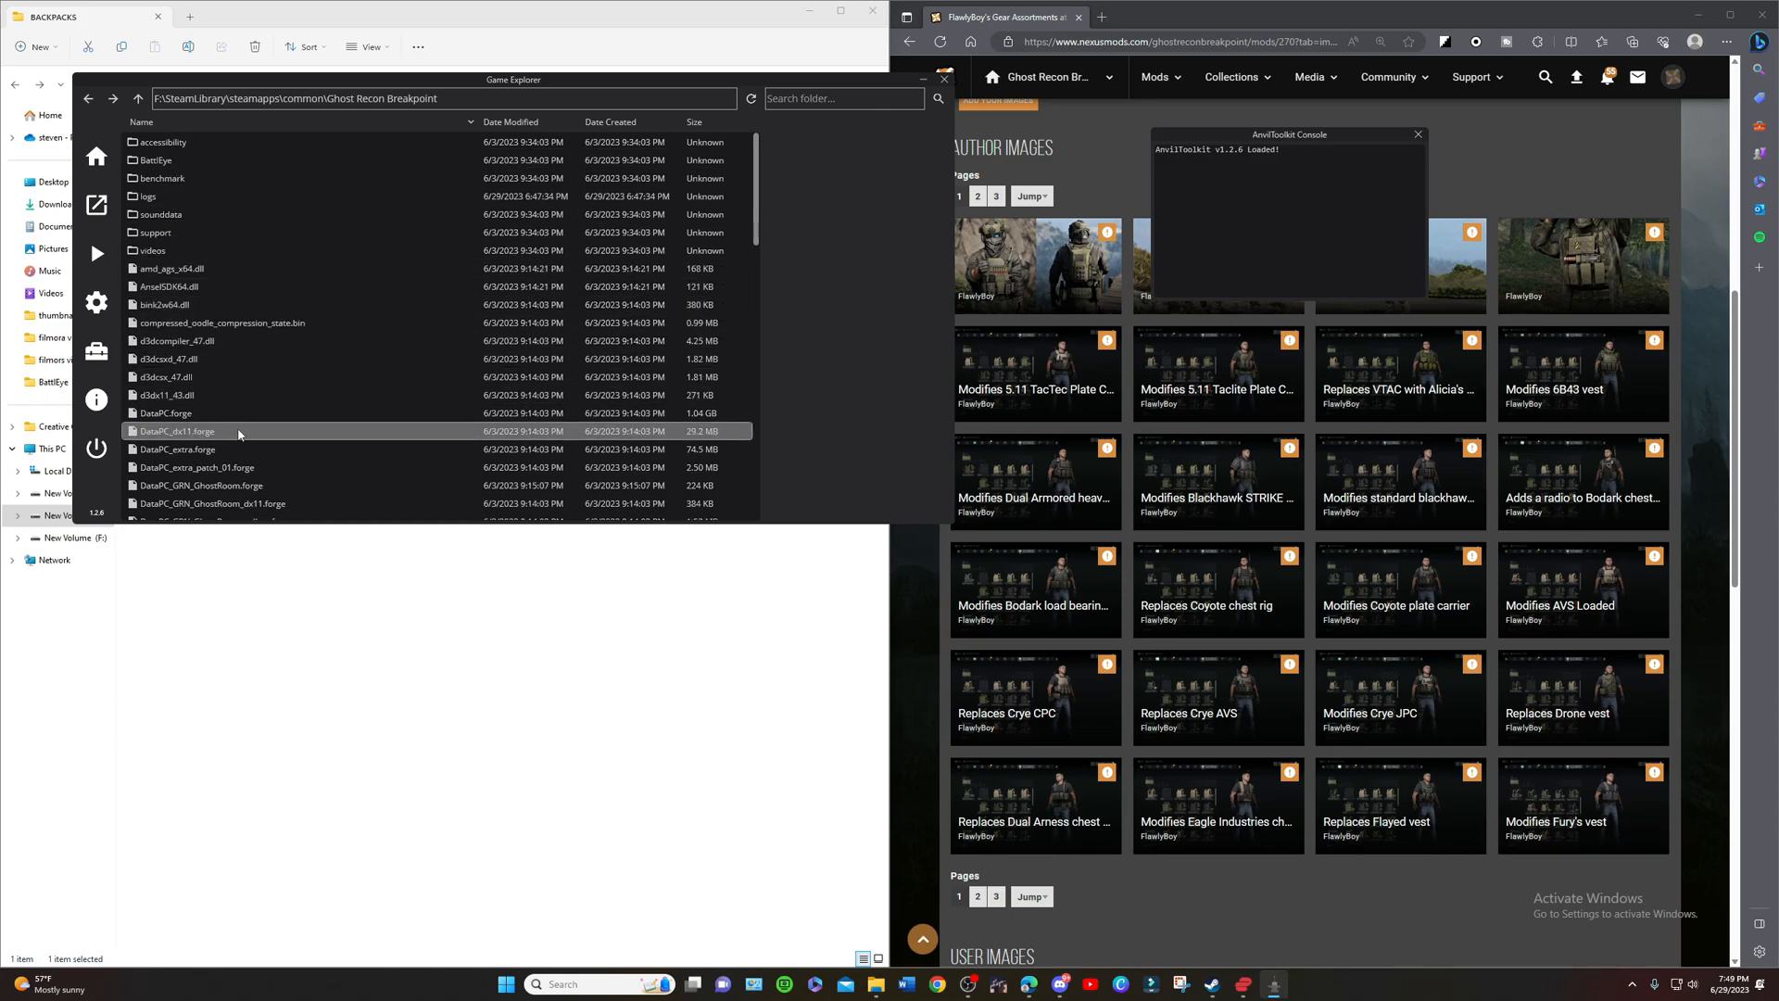
Step: Locate DataPC_patch_01.forge among the game's forge archives and extract it
{"action": "scroll", "scroll_direction": "down", "scroll_amount": 3}
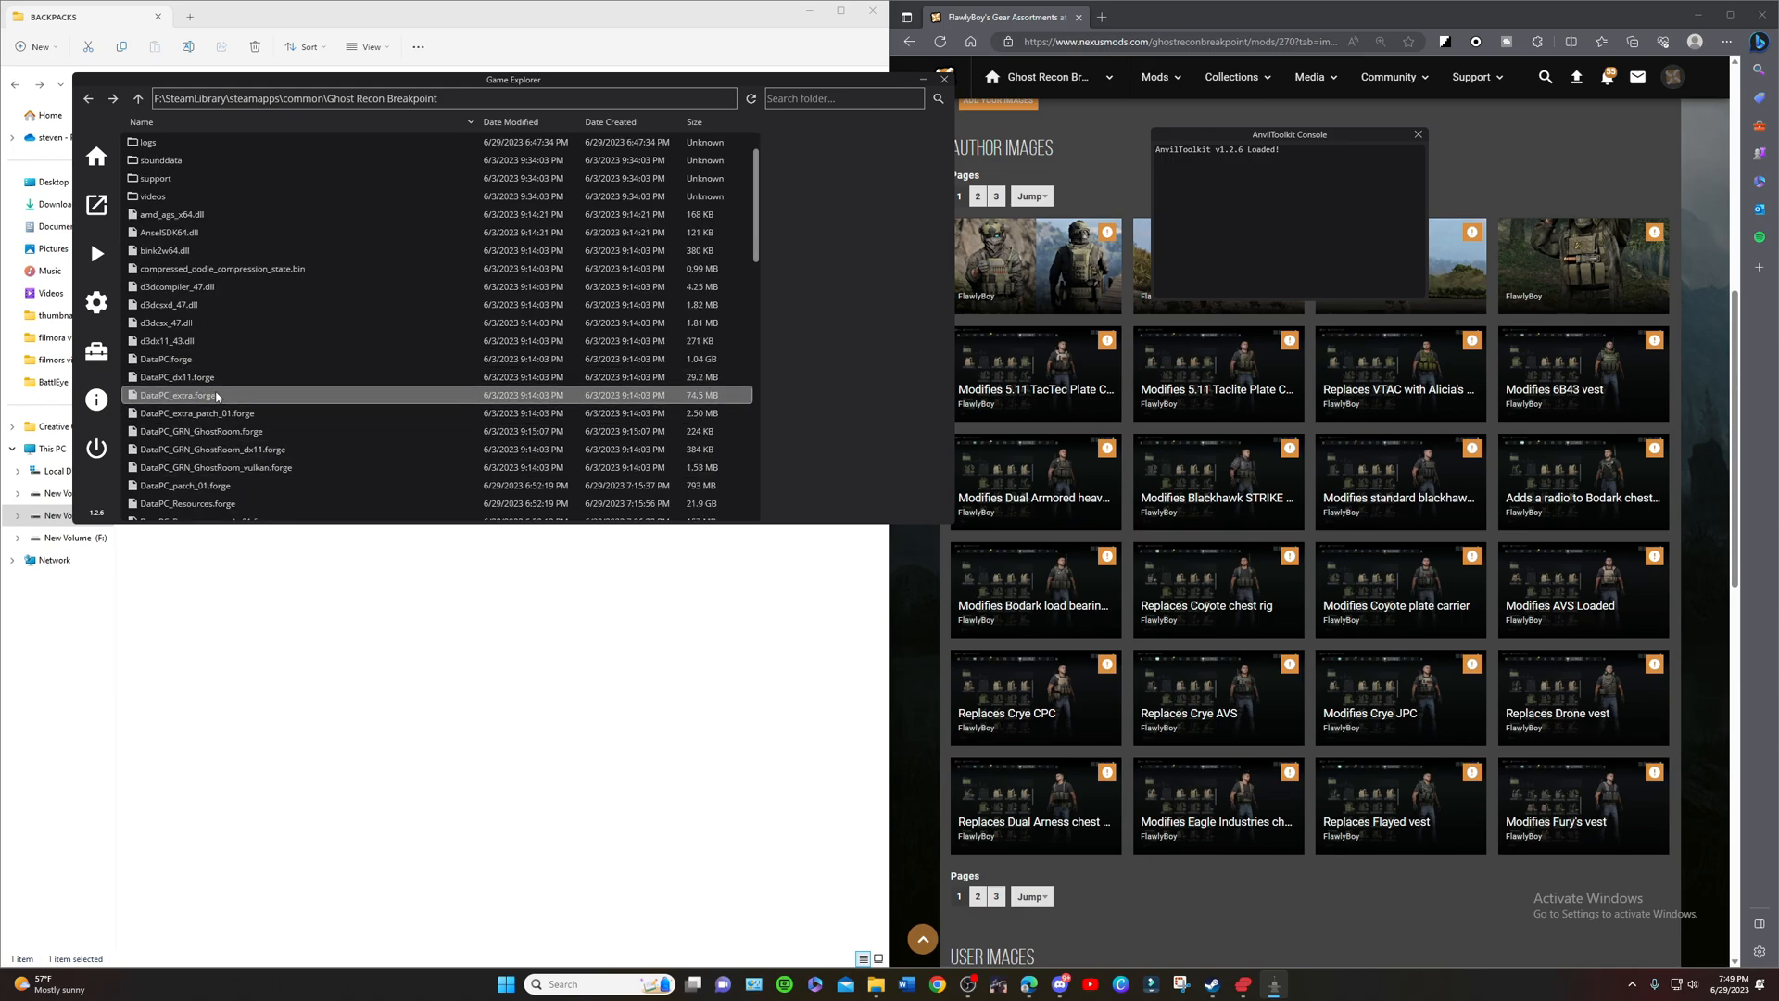
{"action": "left_click", "coordinate": [202, 432]}
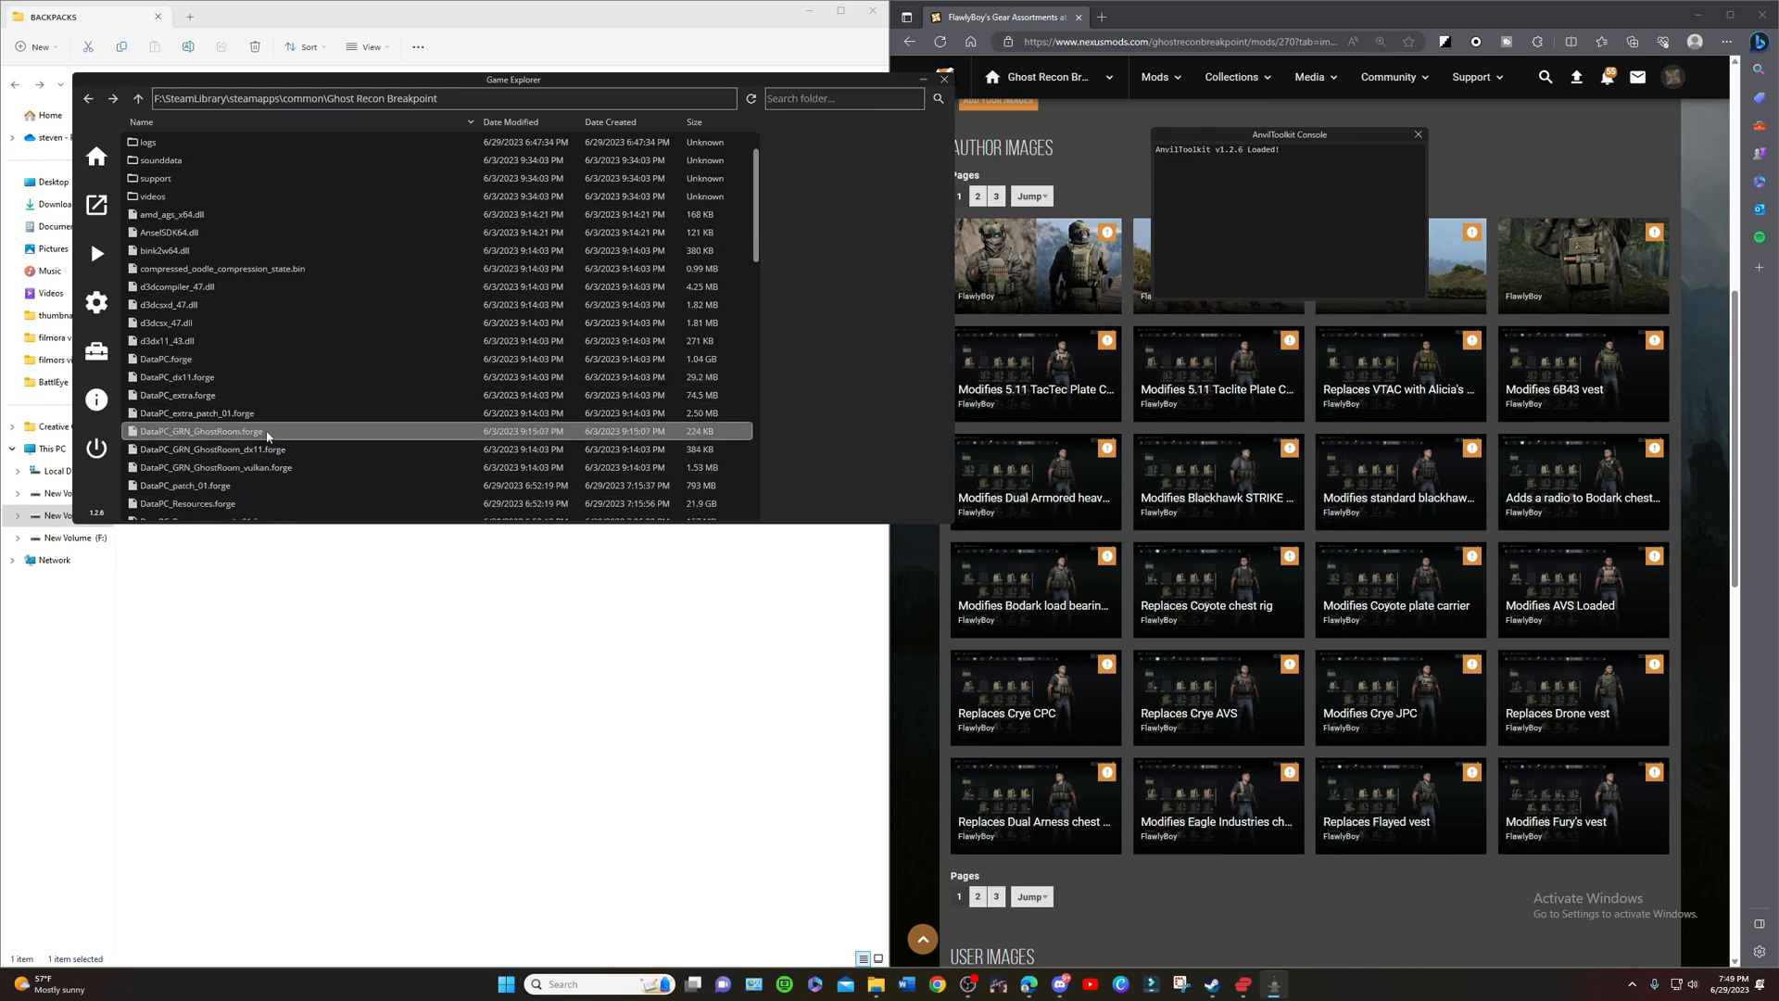
{"action": "mouse_move", "coordinate": [215, 428]}
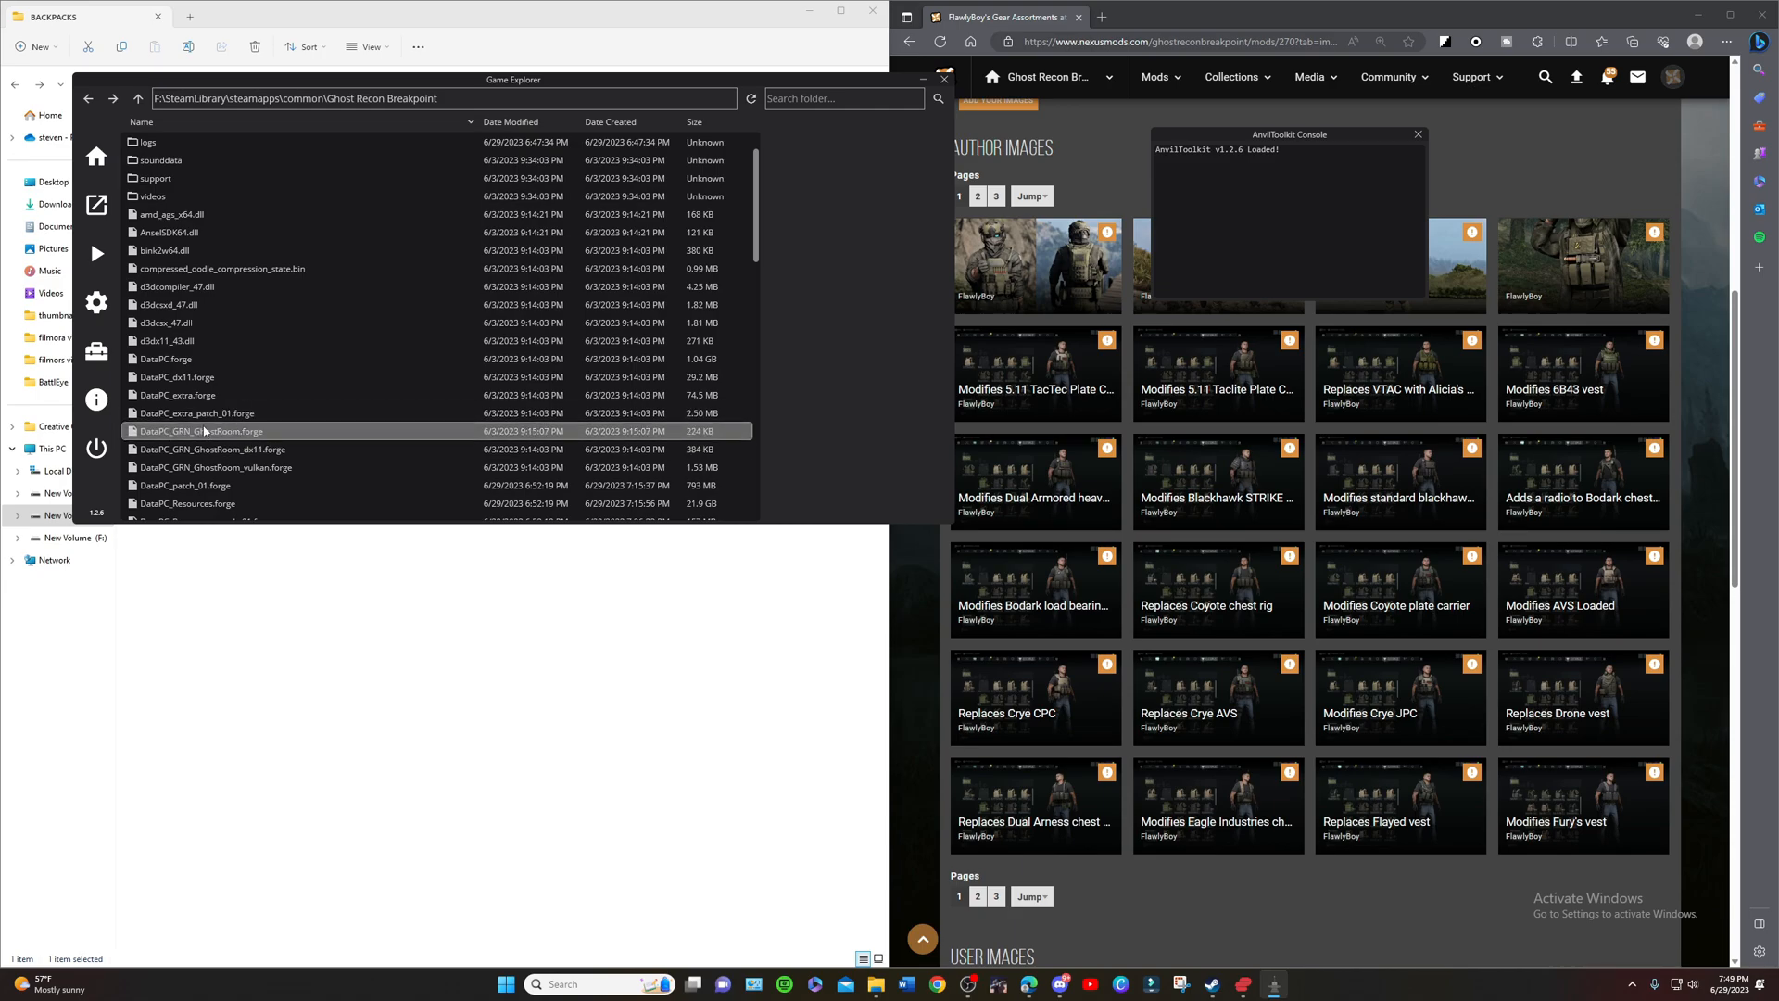
{"action": "left_click", "coordinate": [195, 411]}
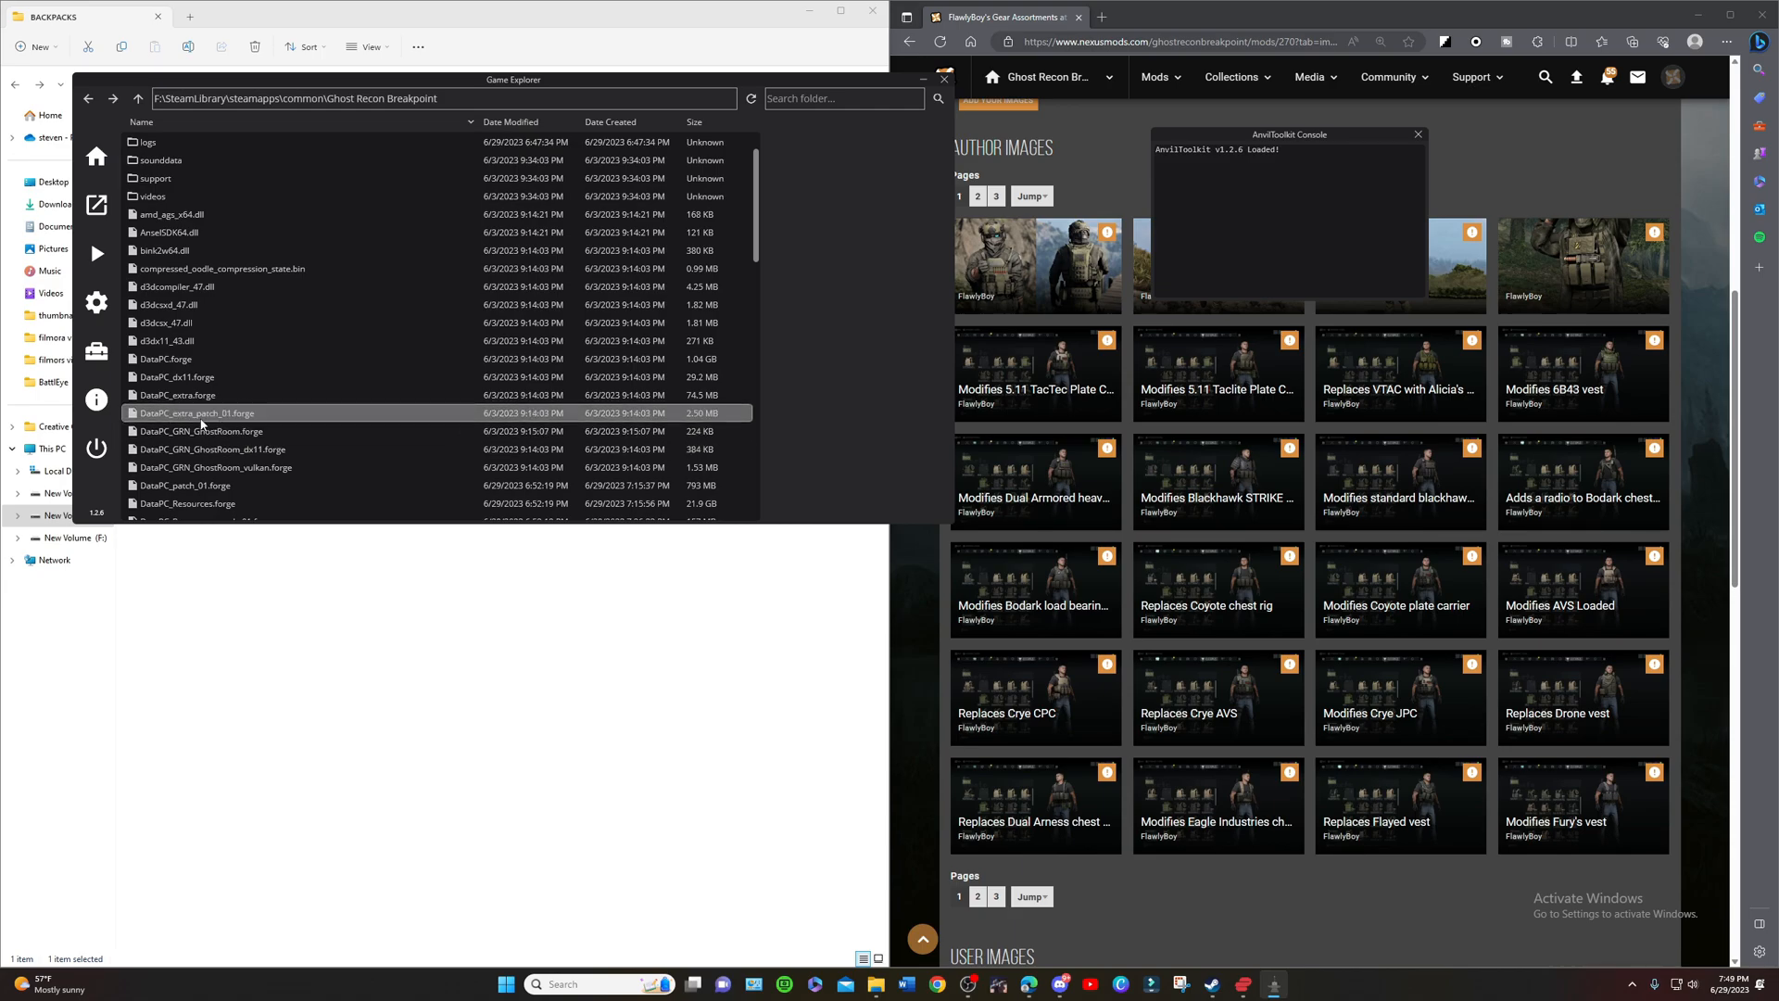
{"action": "left_click", "coordinate": [176, 393]}
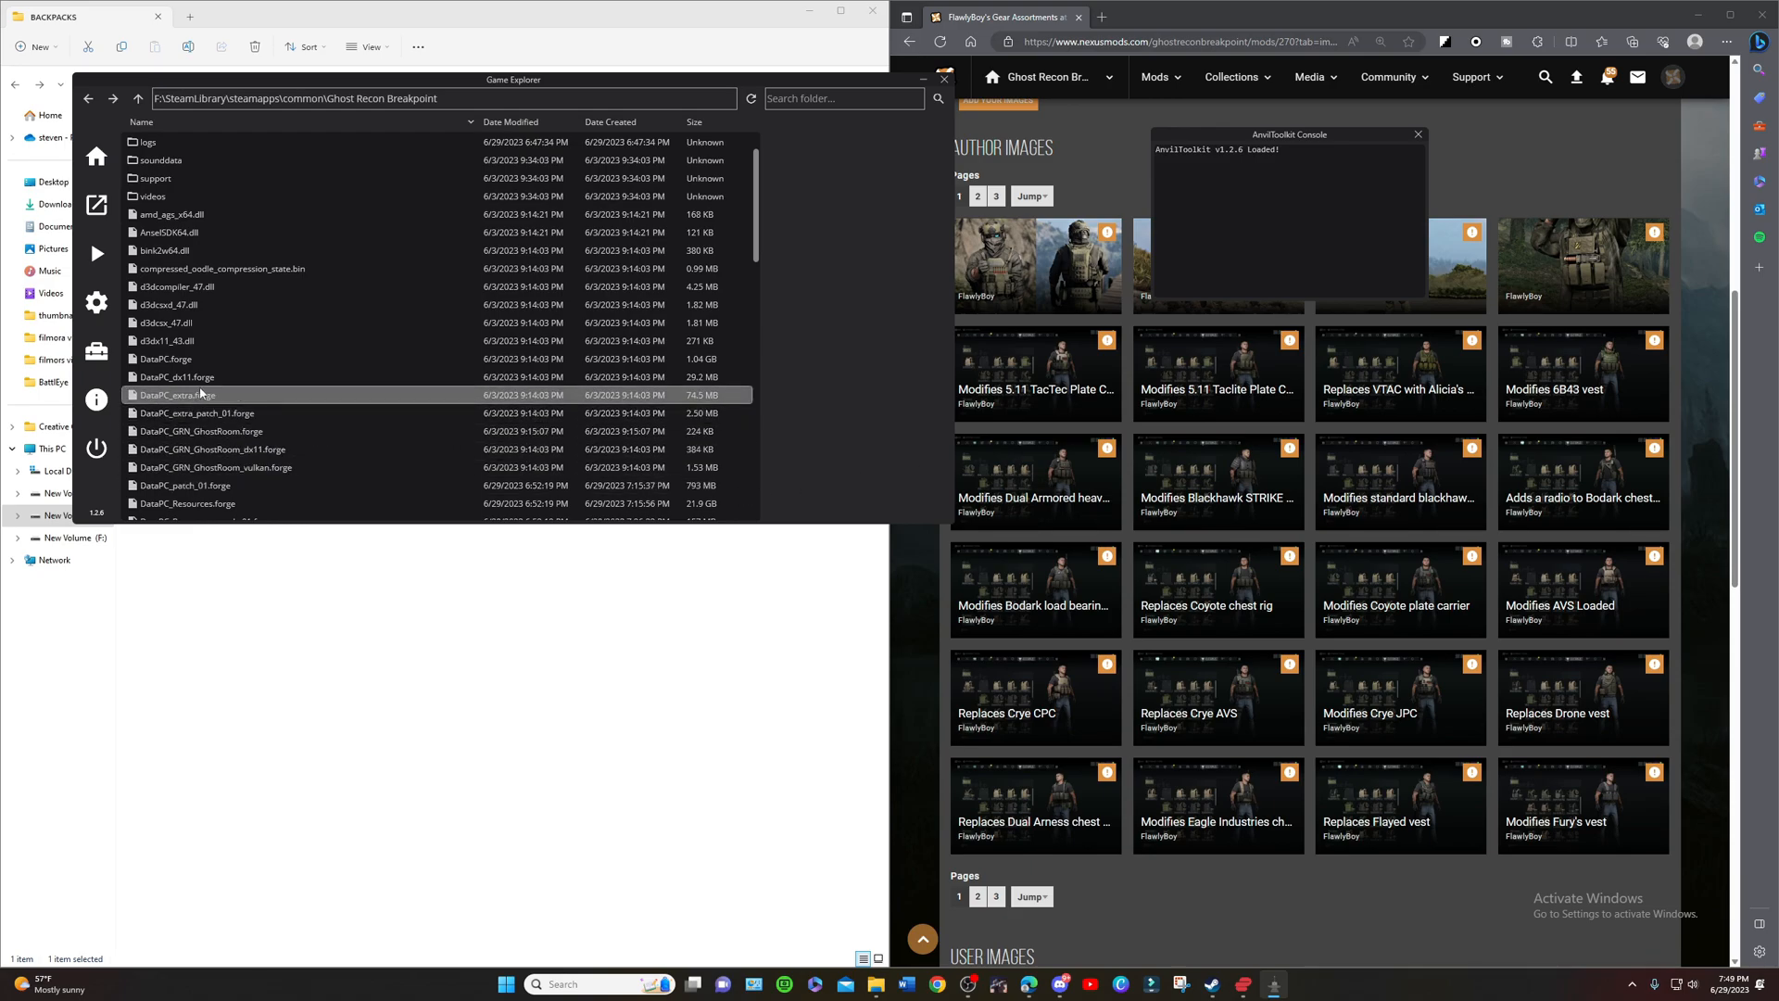
{"action": "left_click", "coordinate": [187, 484]}
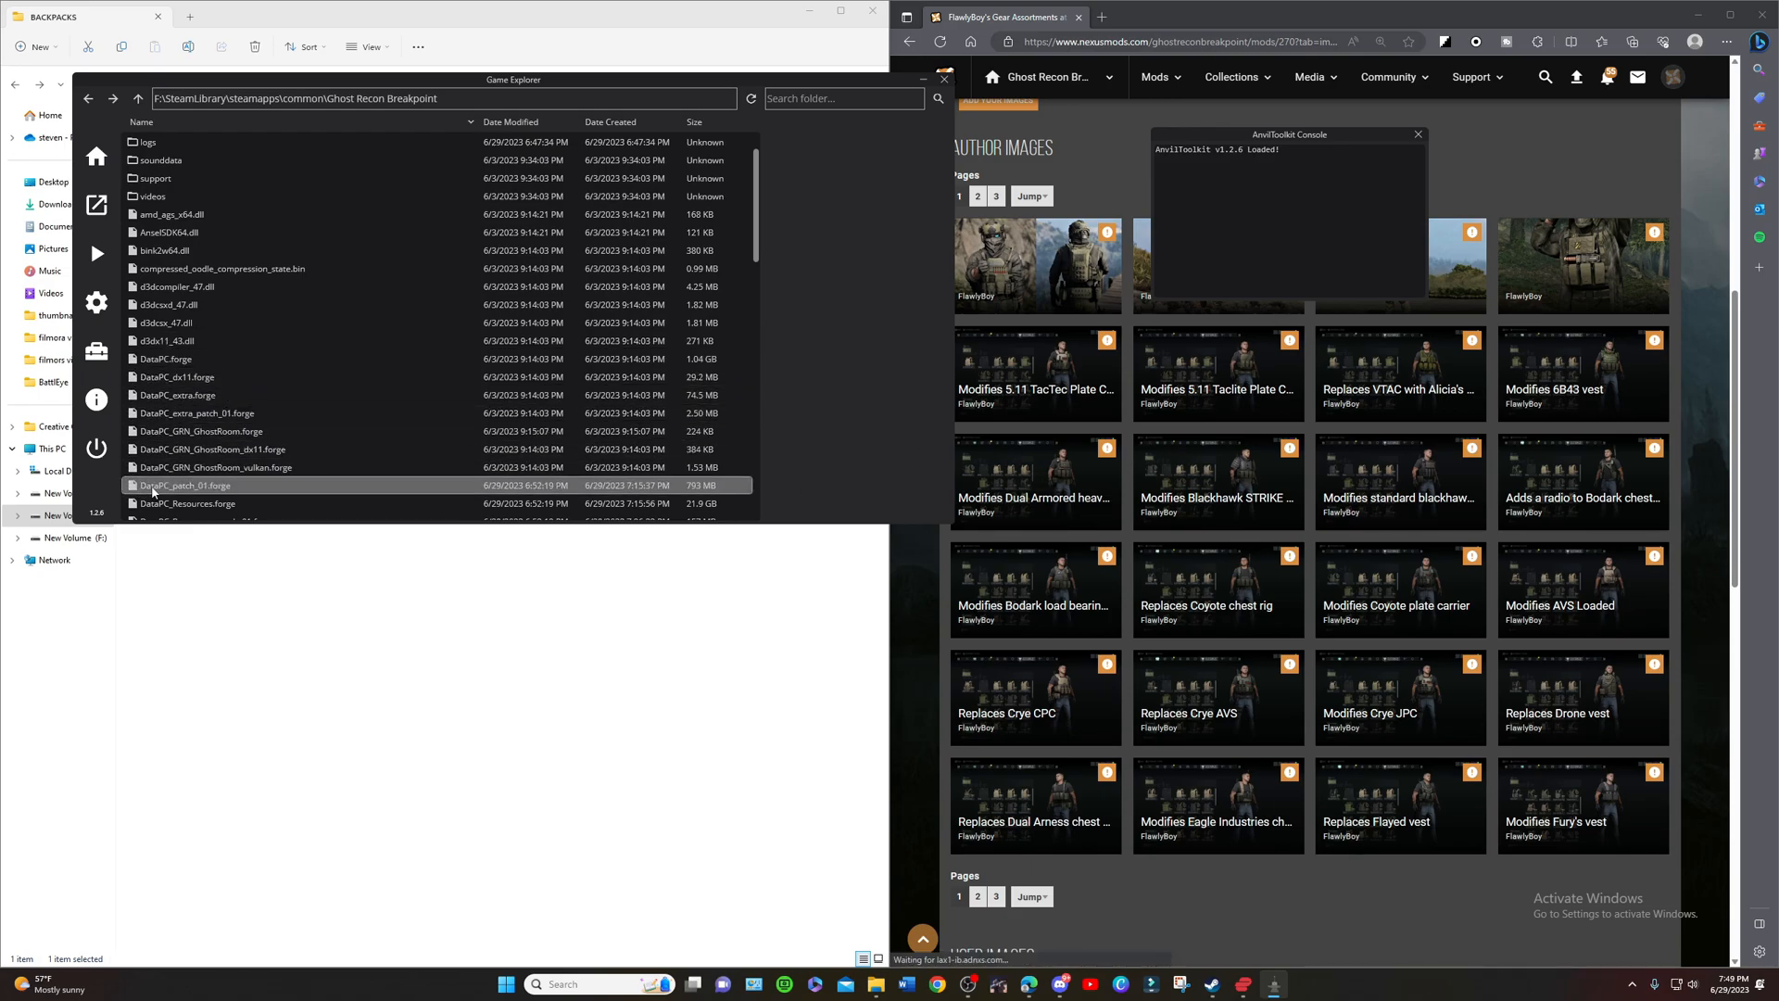
{"action": "mouse_move", "coordinate": [184, 489]}
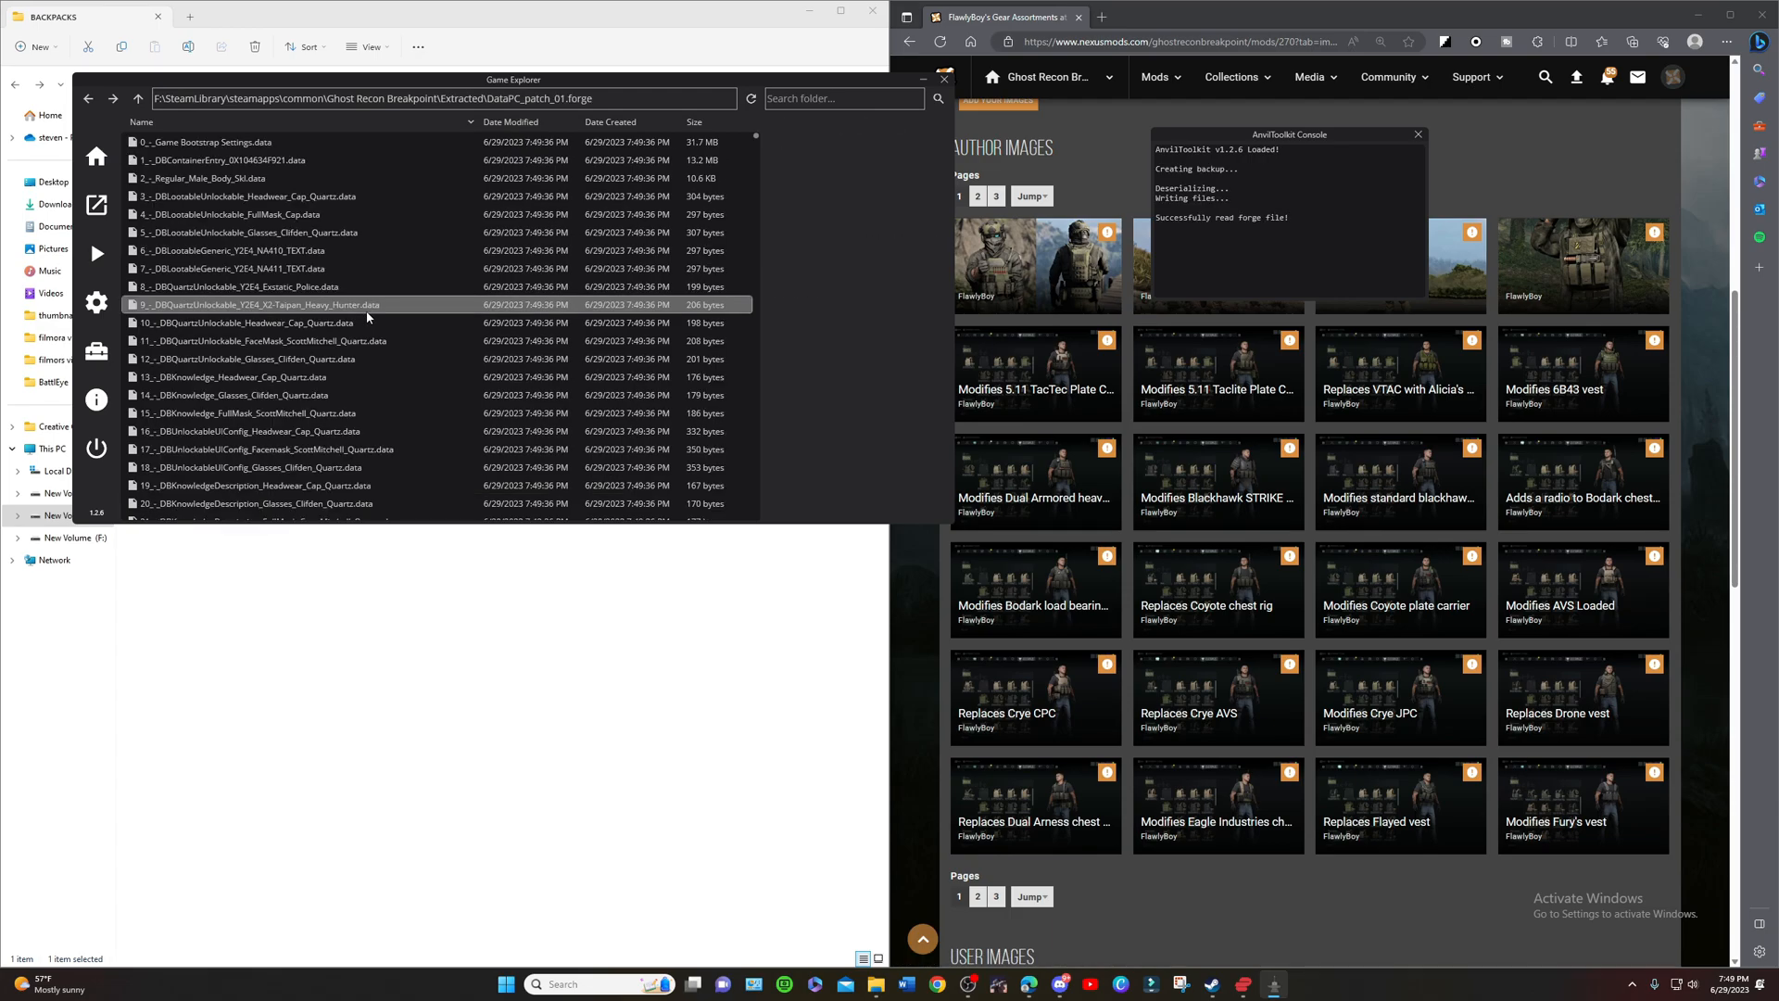
Step: Unpack 23_-_TEAMMATE_Template.data so its EntityBuilder and BuildTable files are listed
{"action": "scroll", "scroll_direction": "down", "scroll_amount": 3}
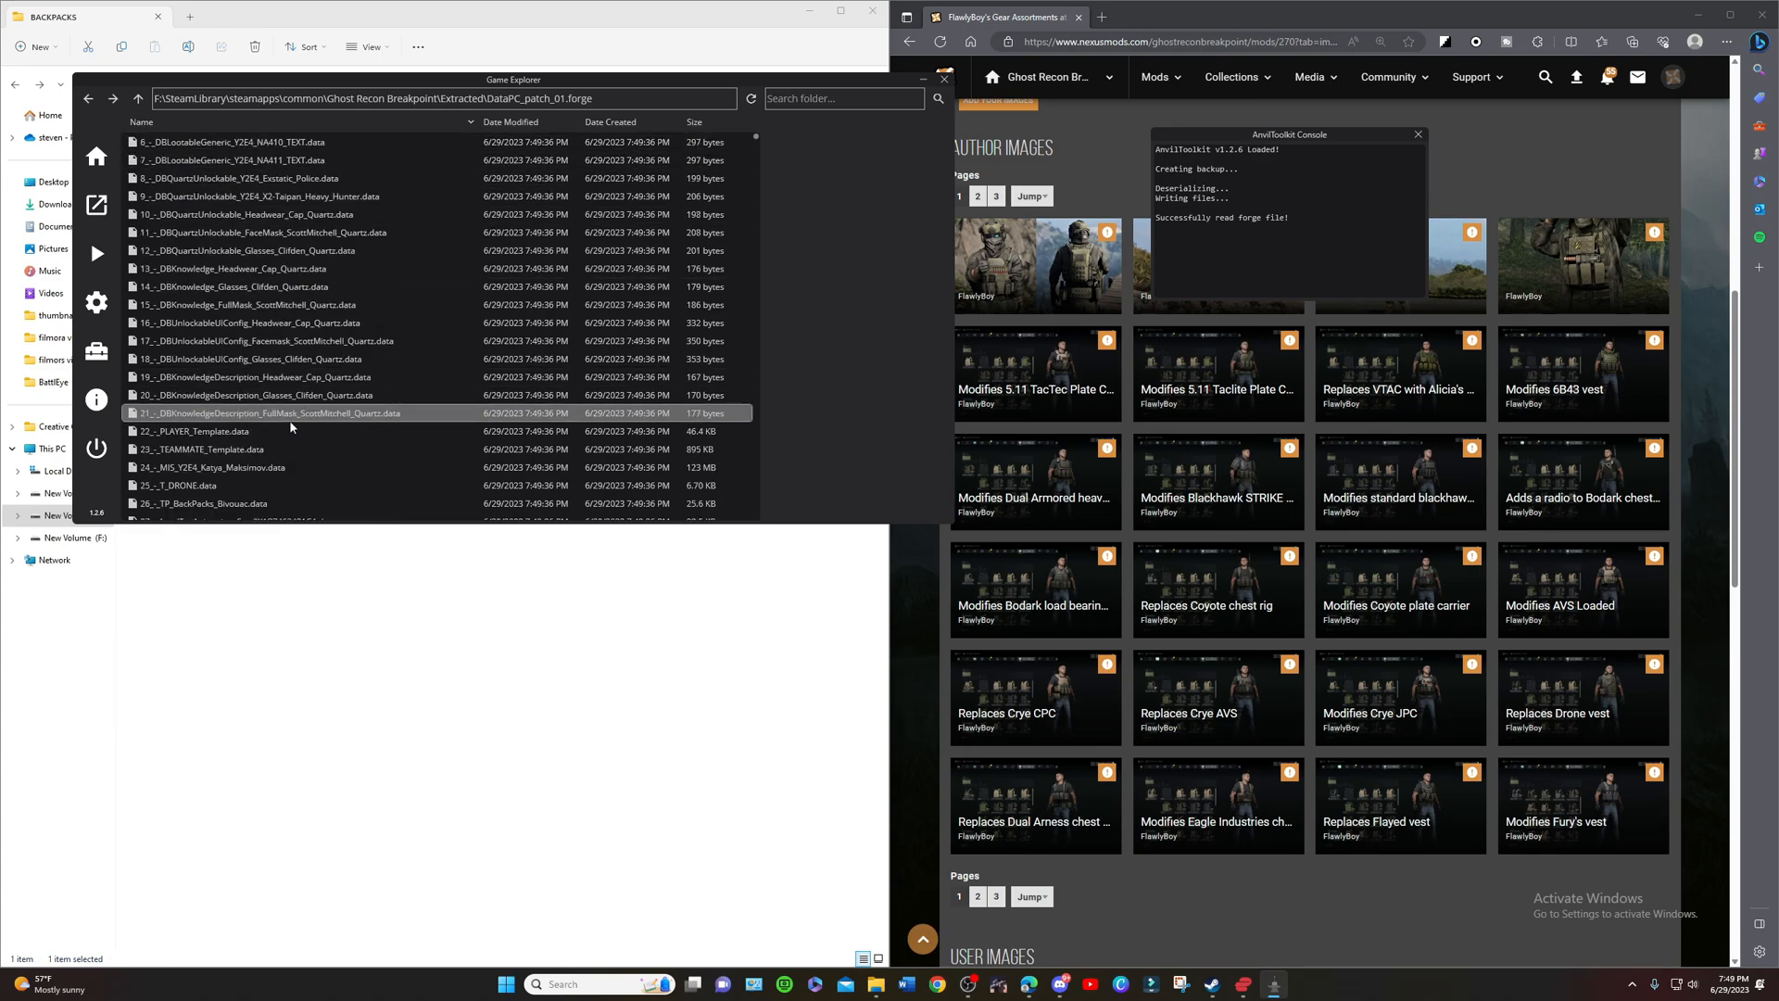
{"action": "left_click", "coordinate": [204, 449]}
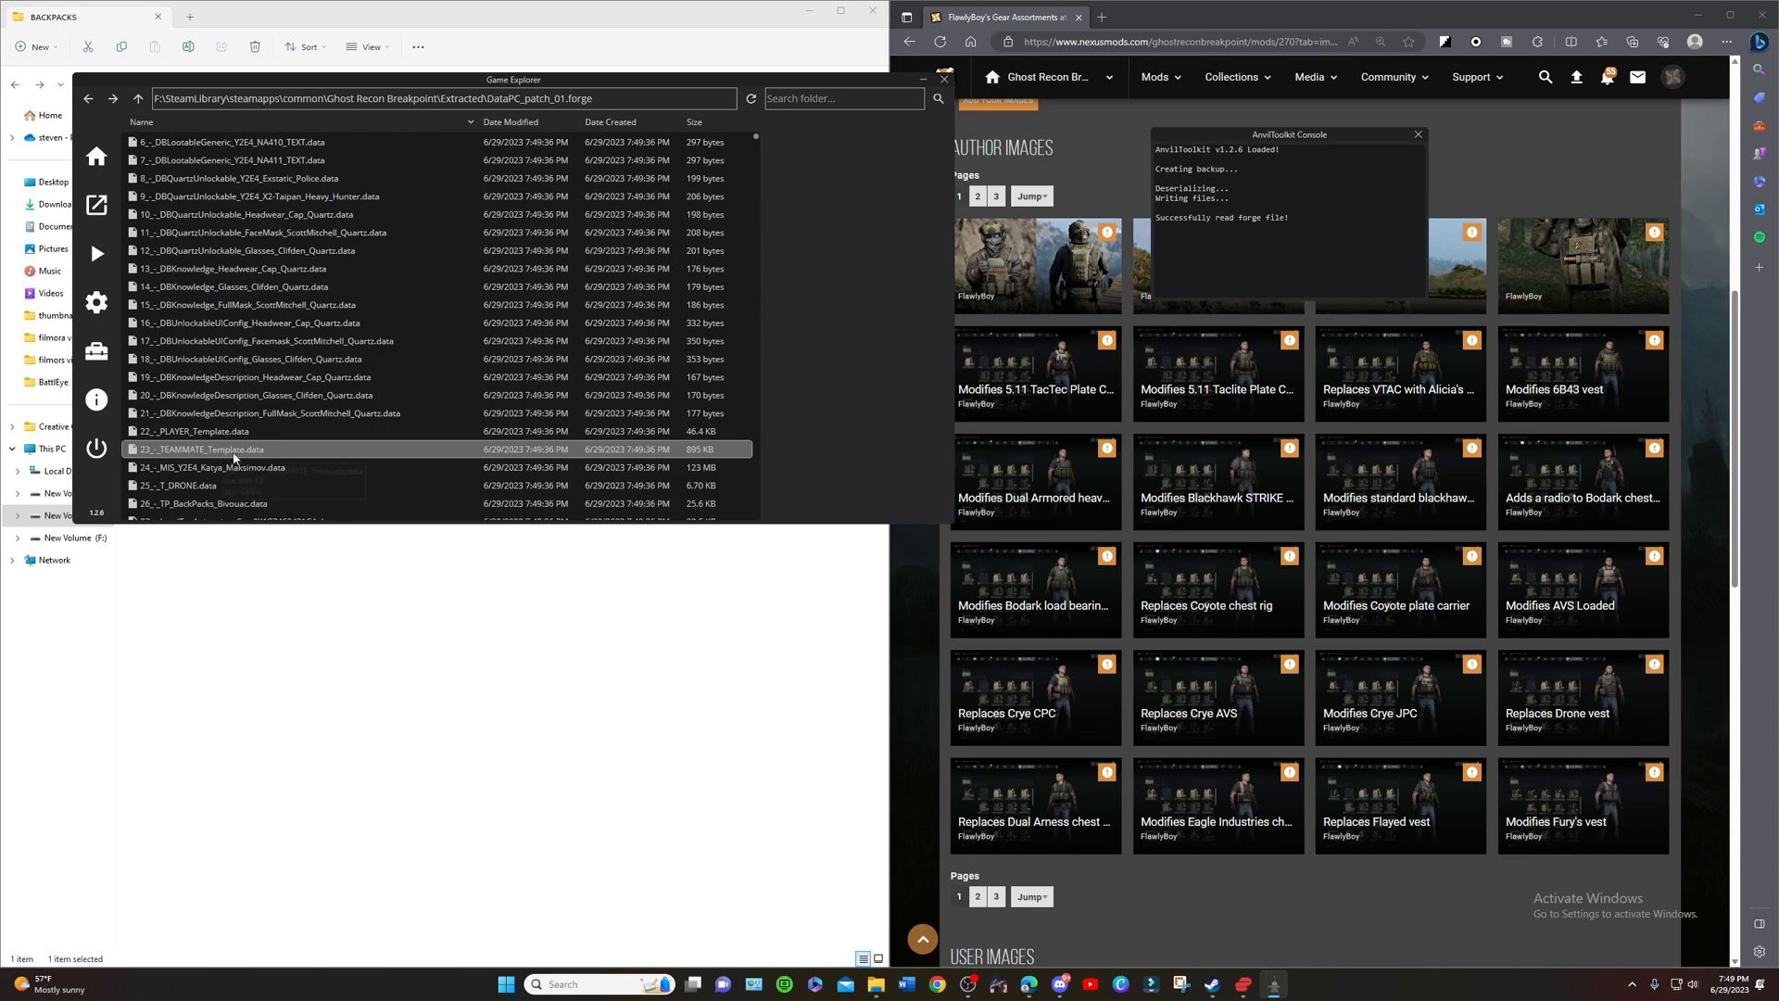
{"action": "right_click", "coordinate": [195, 448]}
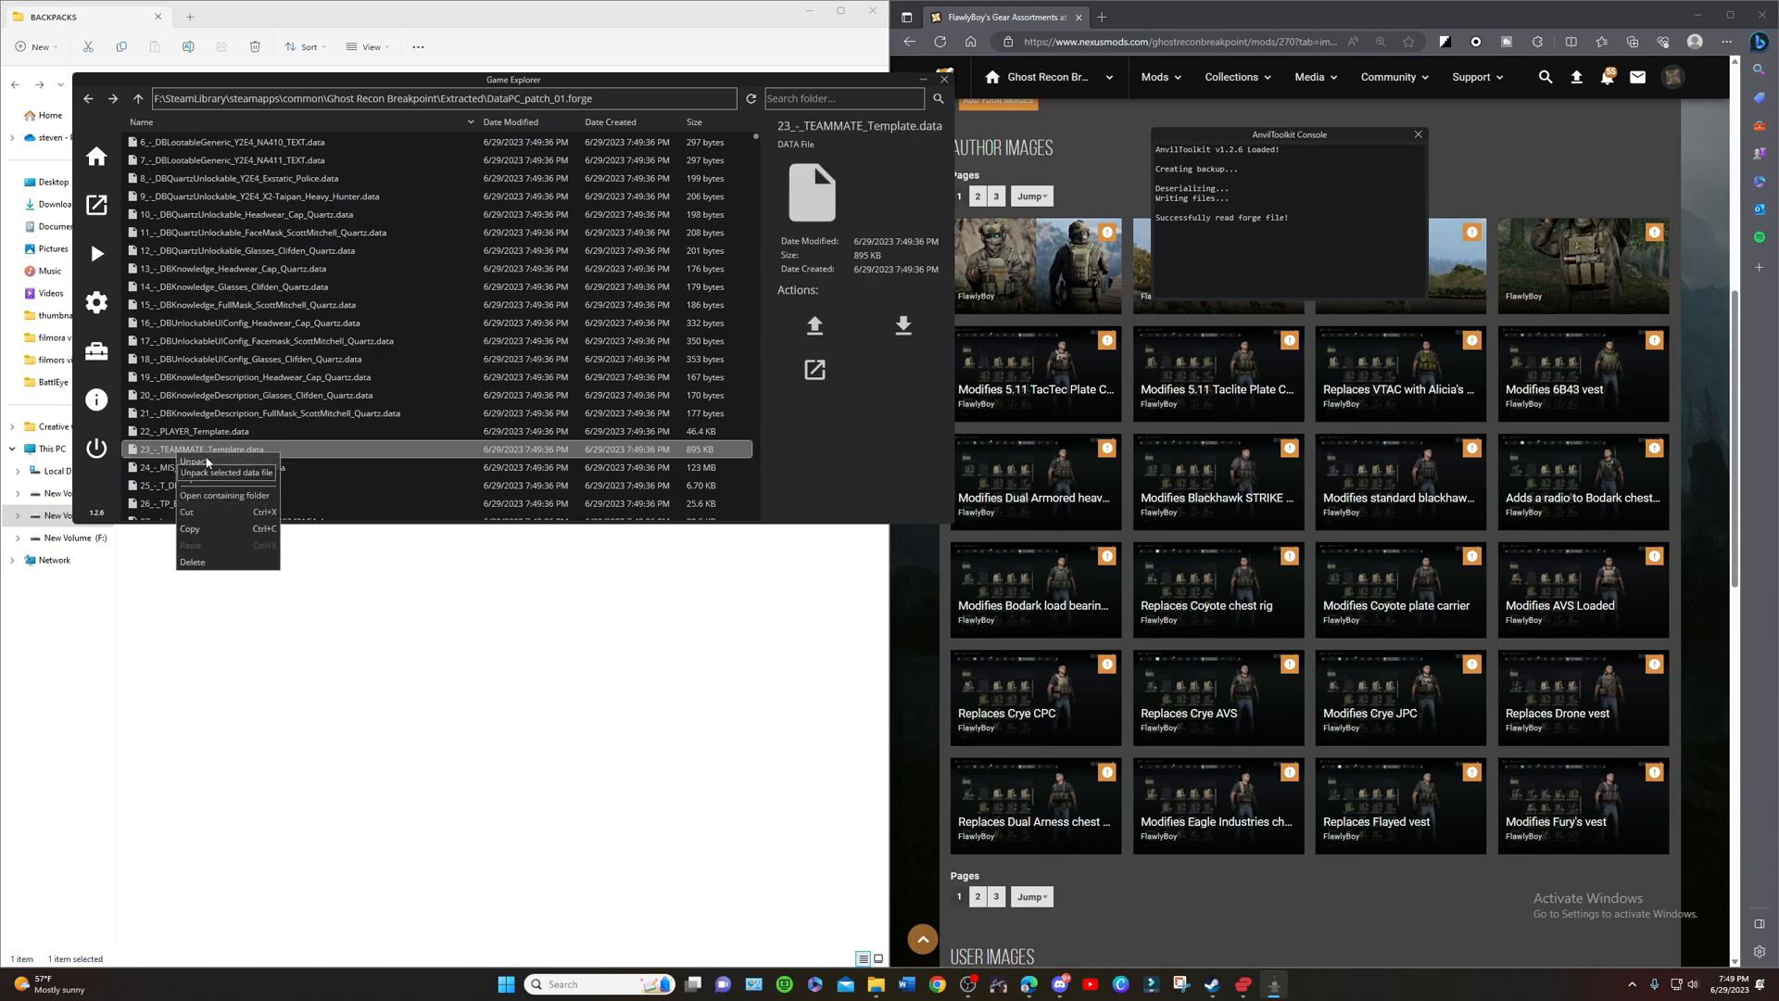
{"action": "left_click", "coordinate": [214, 462]}
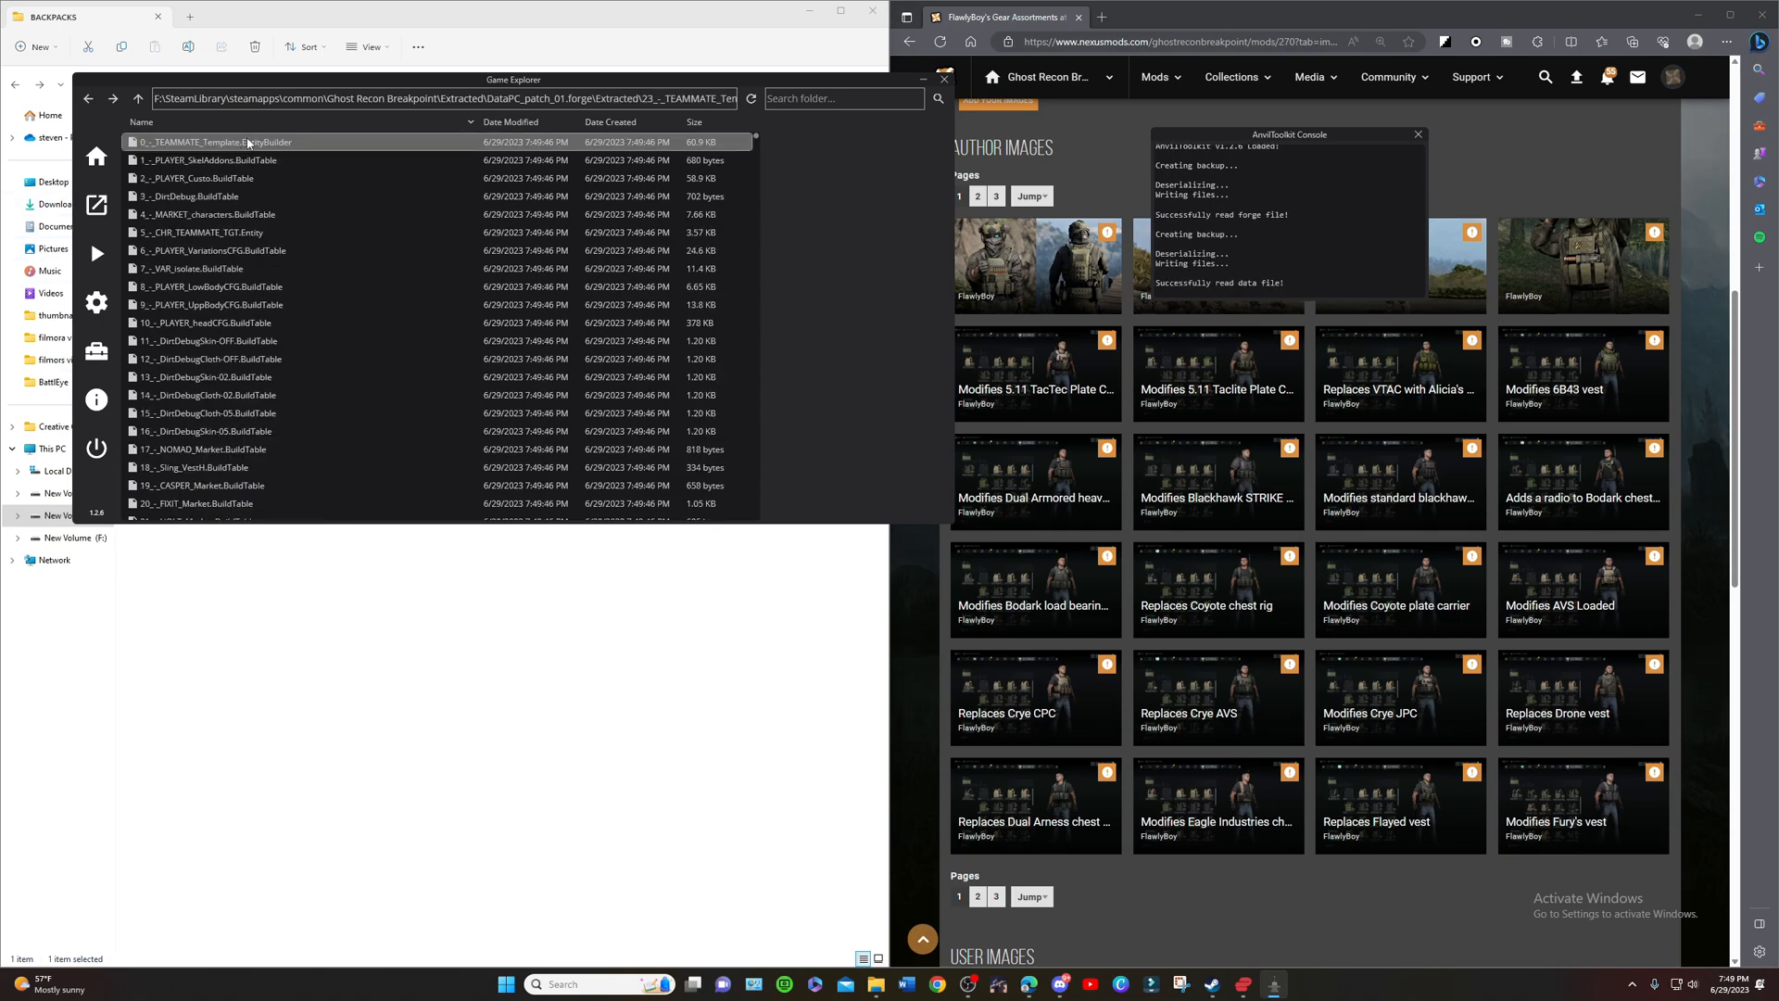
{"action": "mouse_move", "coordinate": [261, 148]}
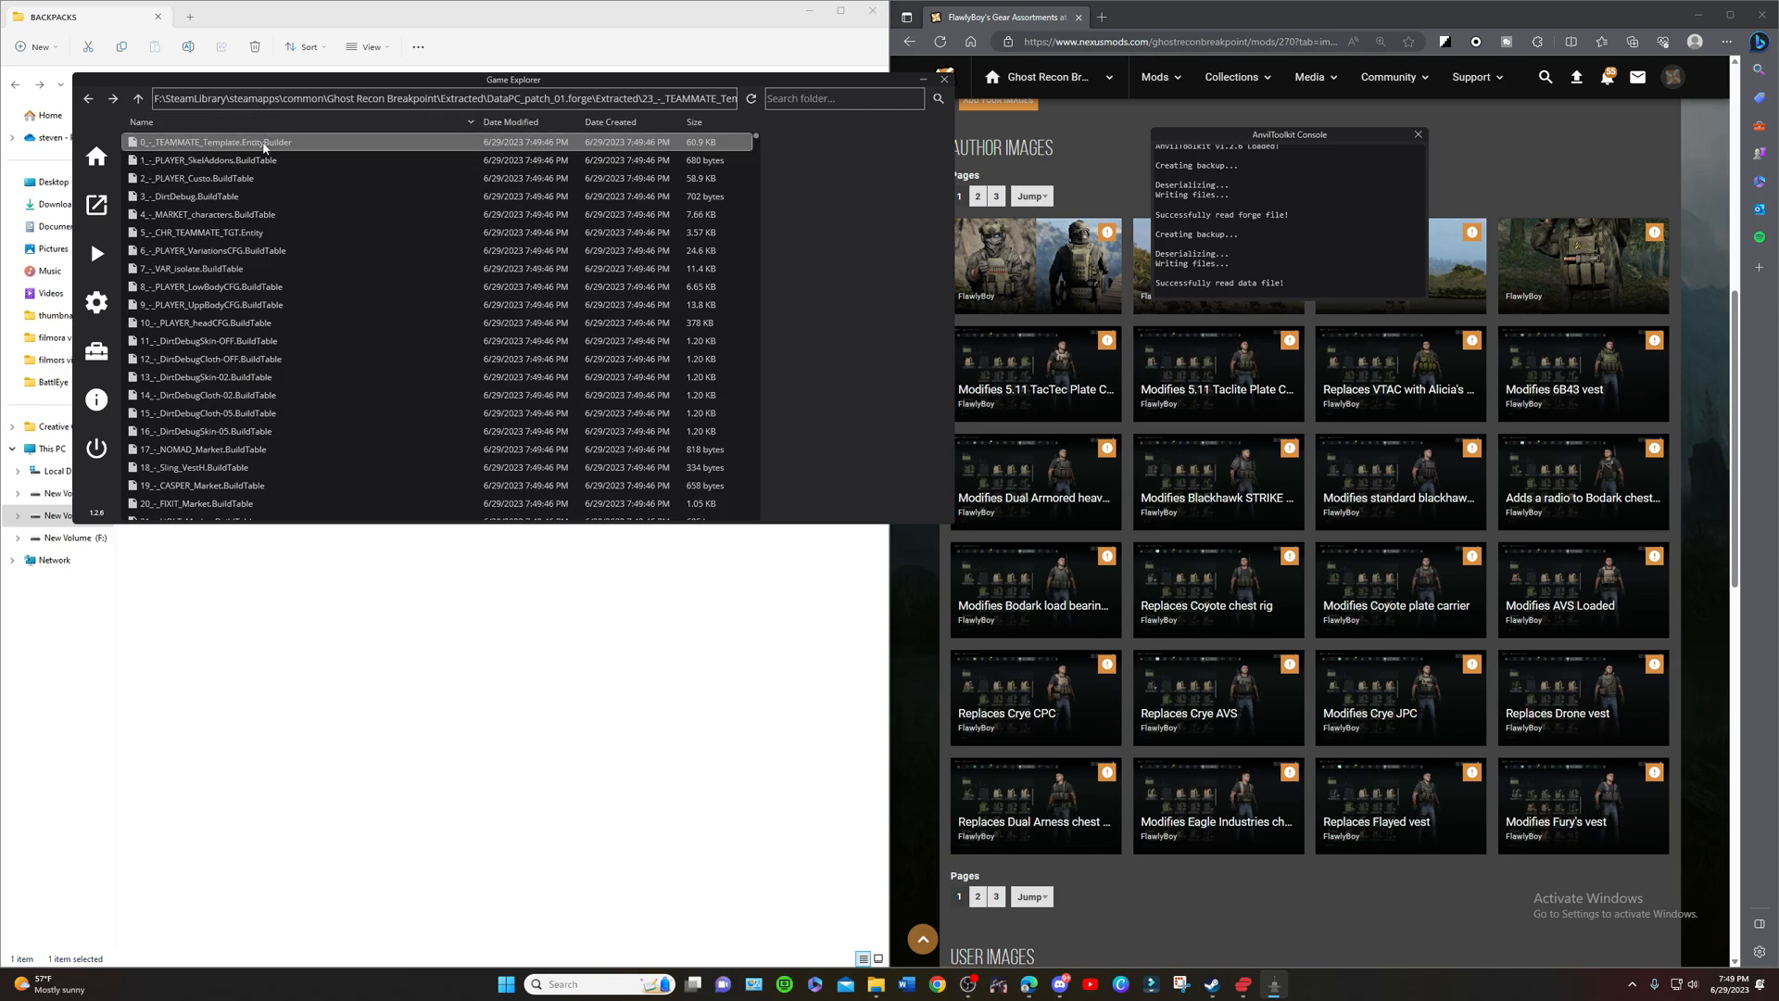
{"action": "right_click", "coordinate": [211, 141]}
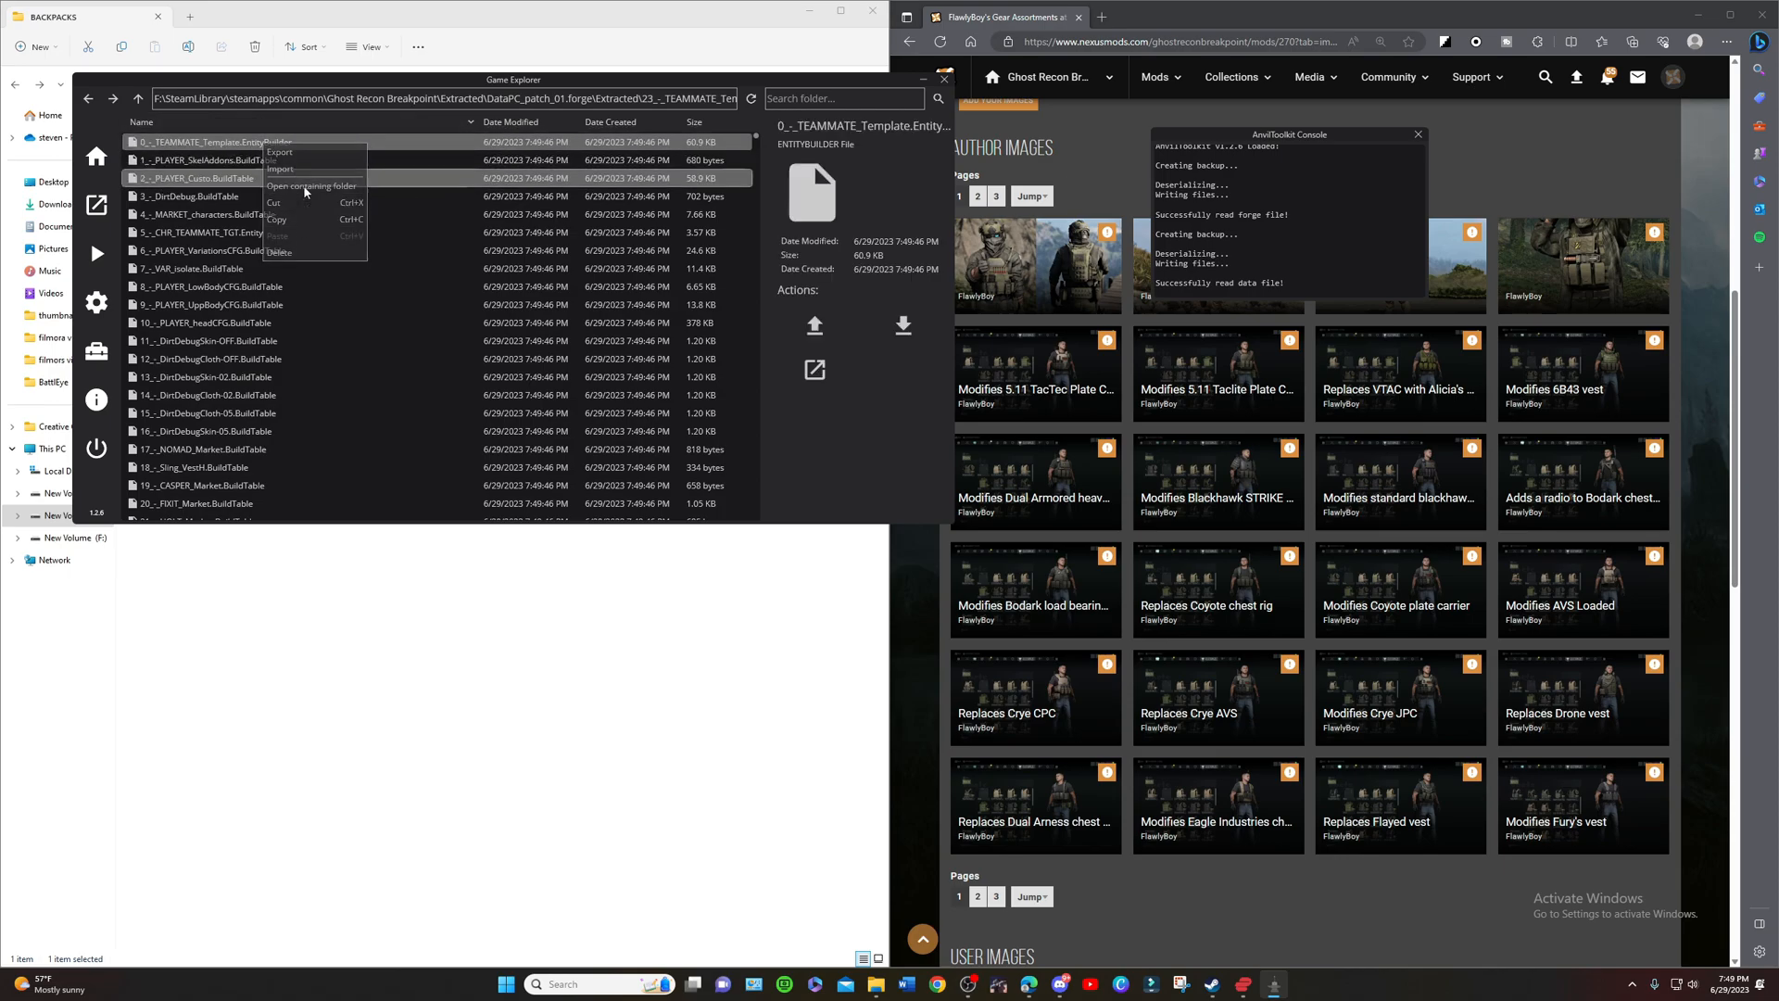
Step: Show the extracted 23_-_TEAMMATE_Template.data folder in File Explorer
{"action": "left_click", "coordinate": [311, 186]}
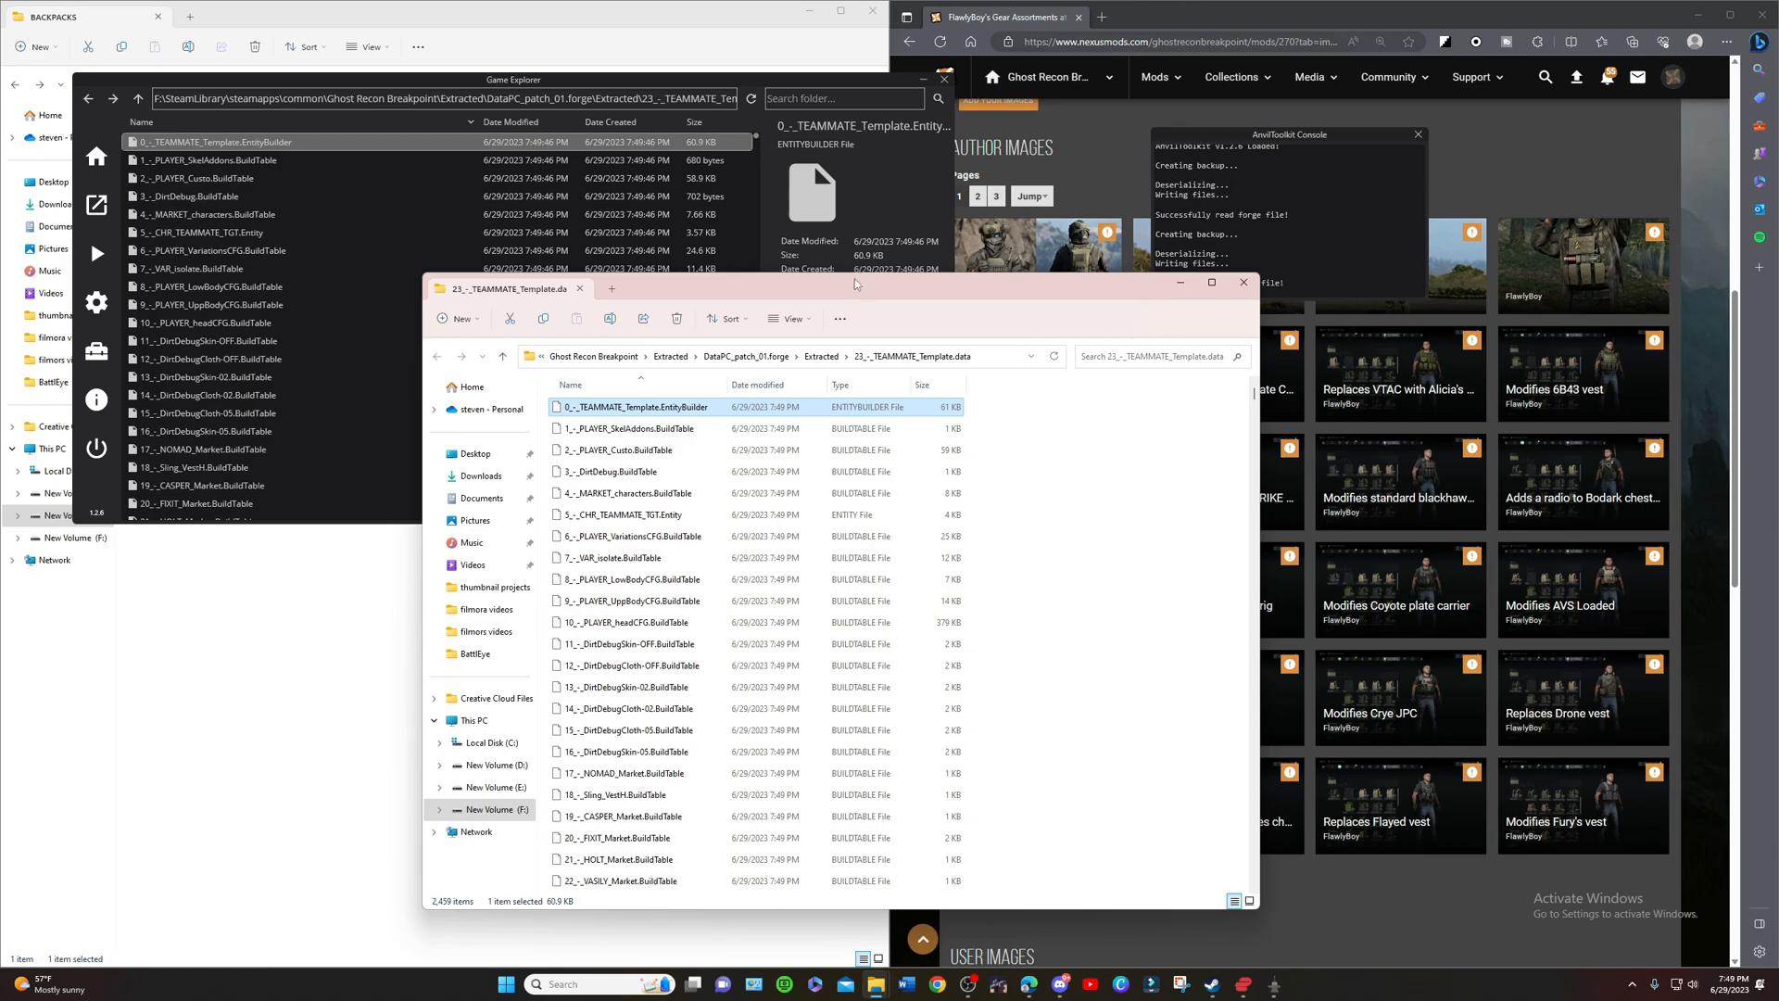
{"action": "mouse_move", "coordinate": [776, 365]}
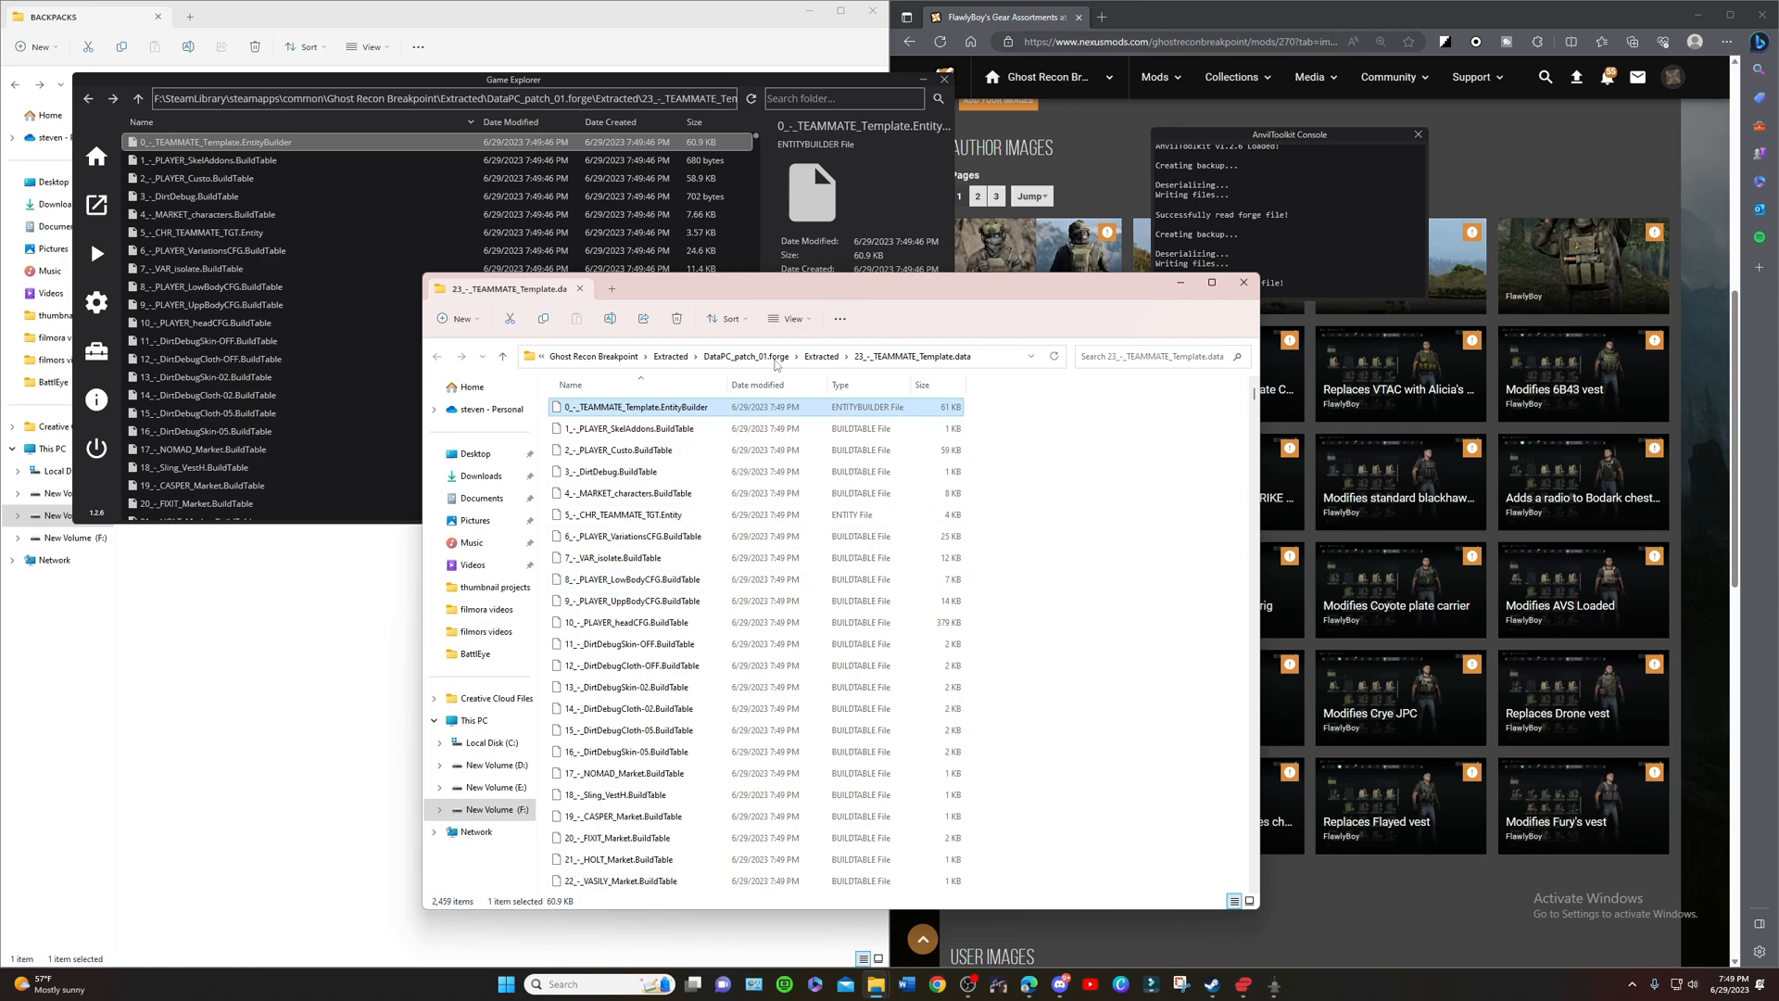
{"action": "mouse_move", "coordinate": [854, 286]}
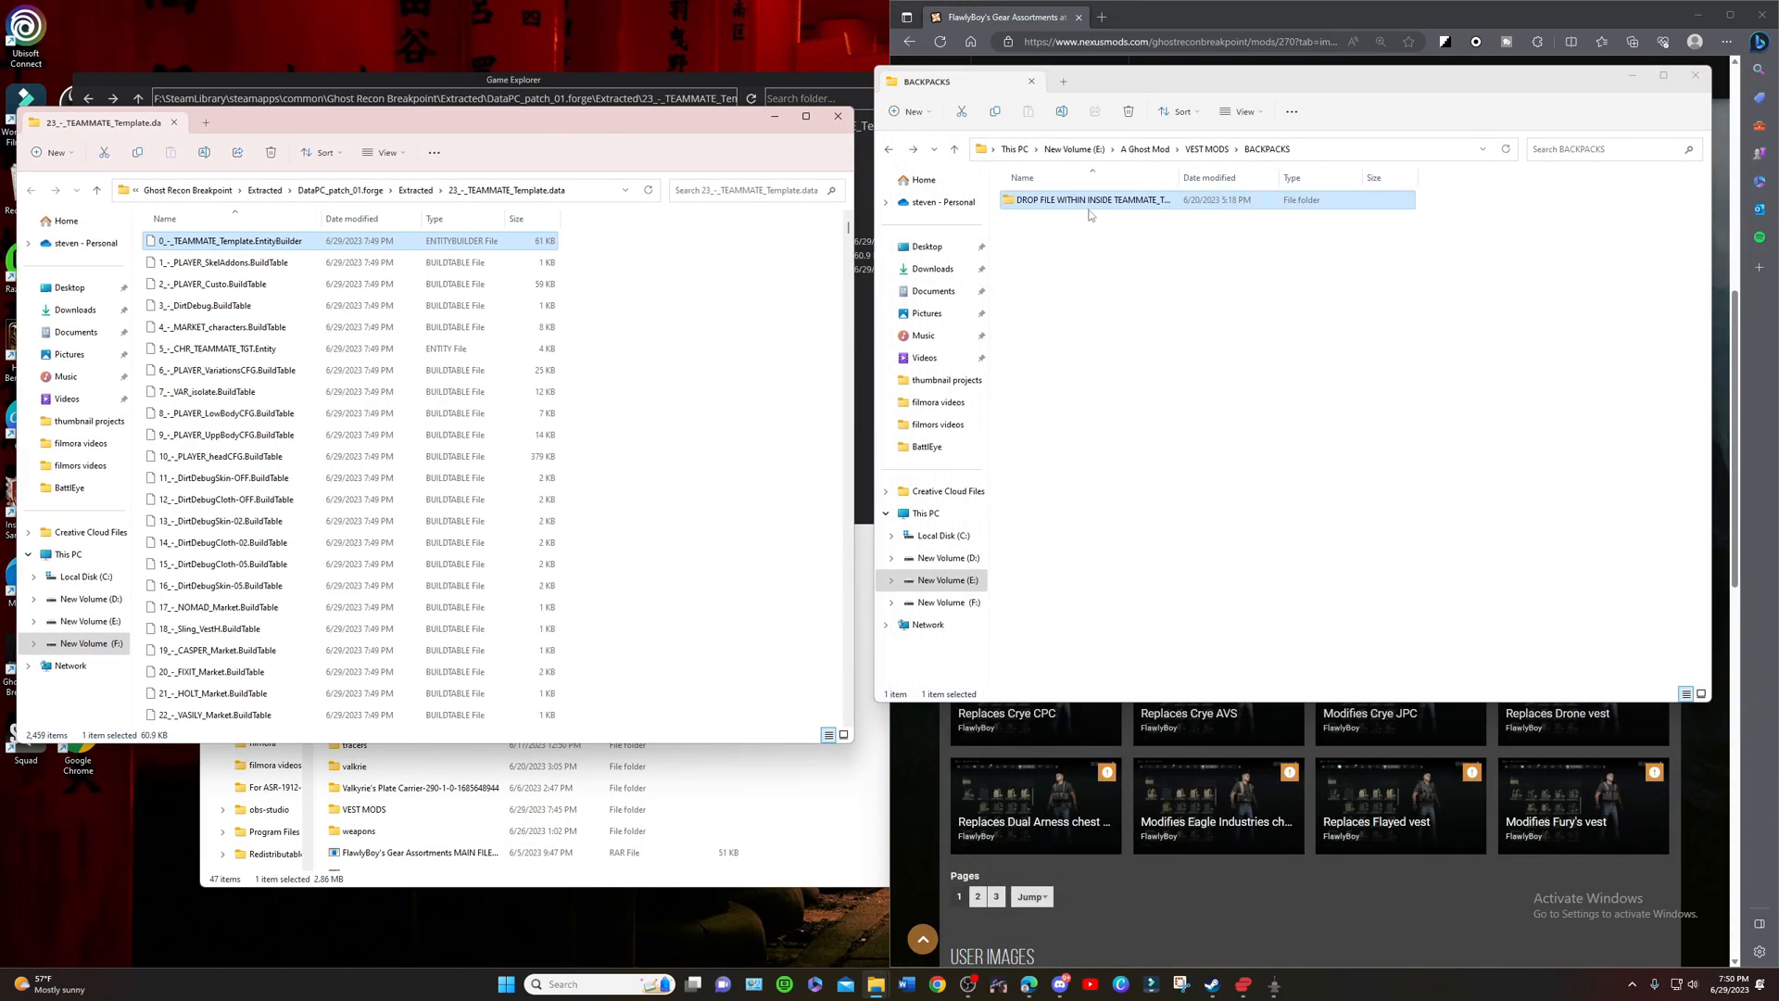
Step: Open the VEST drop folder and select all 45 vest BuildTable files for copying
{"action": "left_click", "coordinate": [888, 148]}
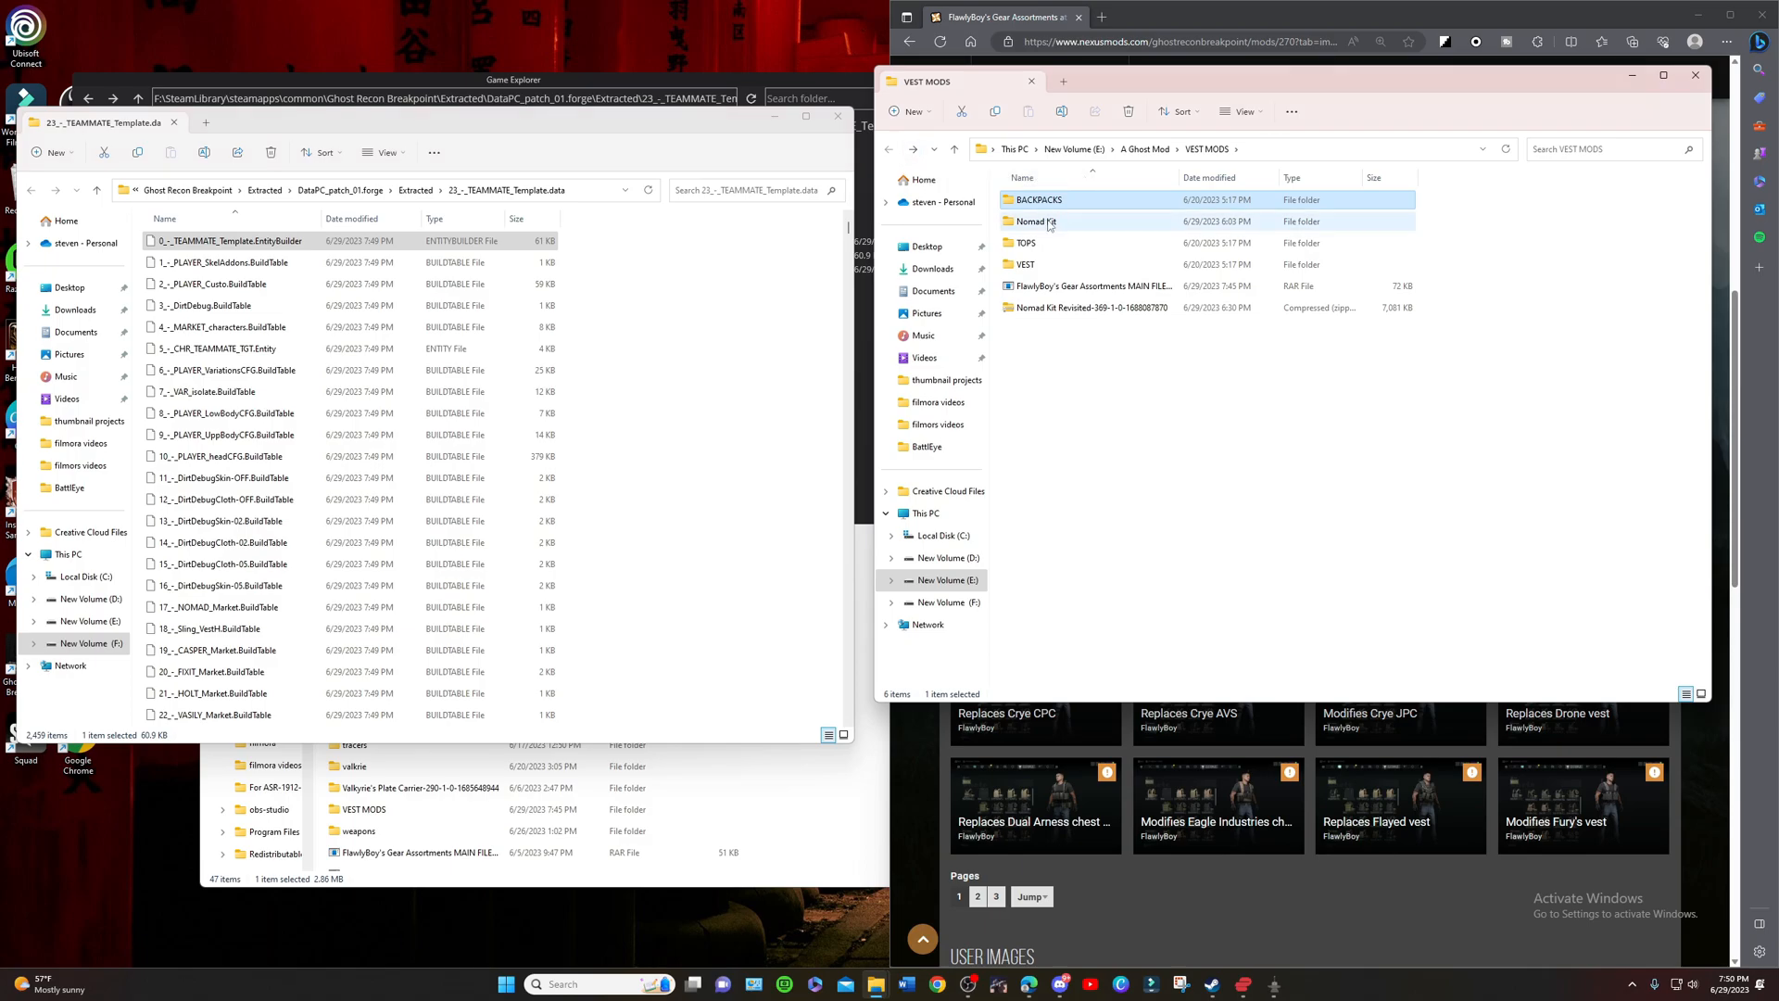
{"action": "double_click", "coordinate": [1025, 263]}
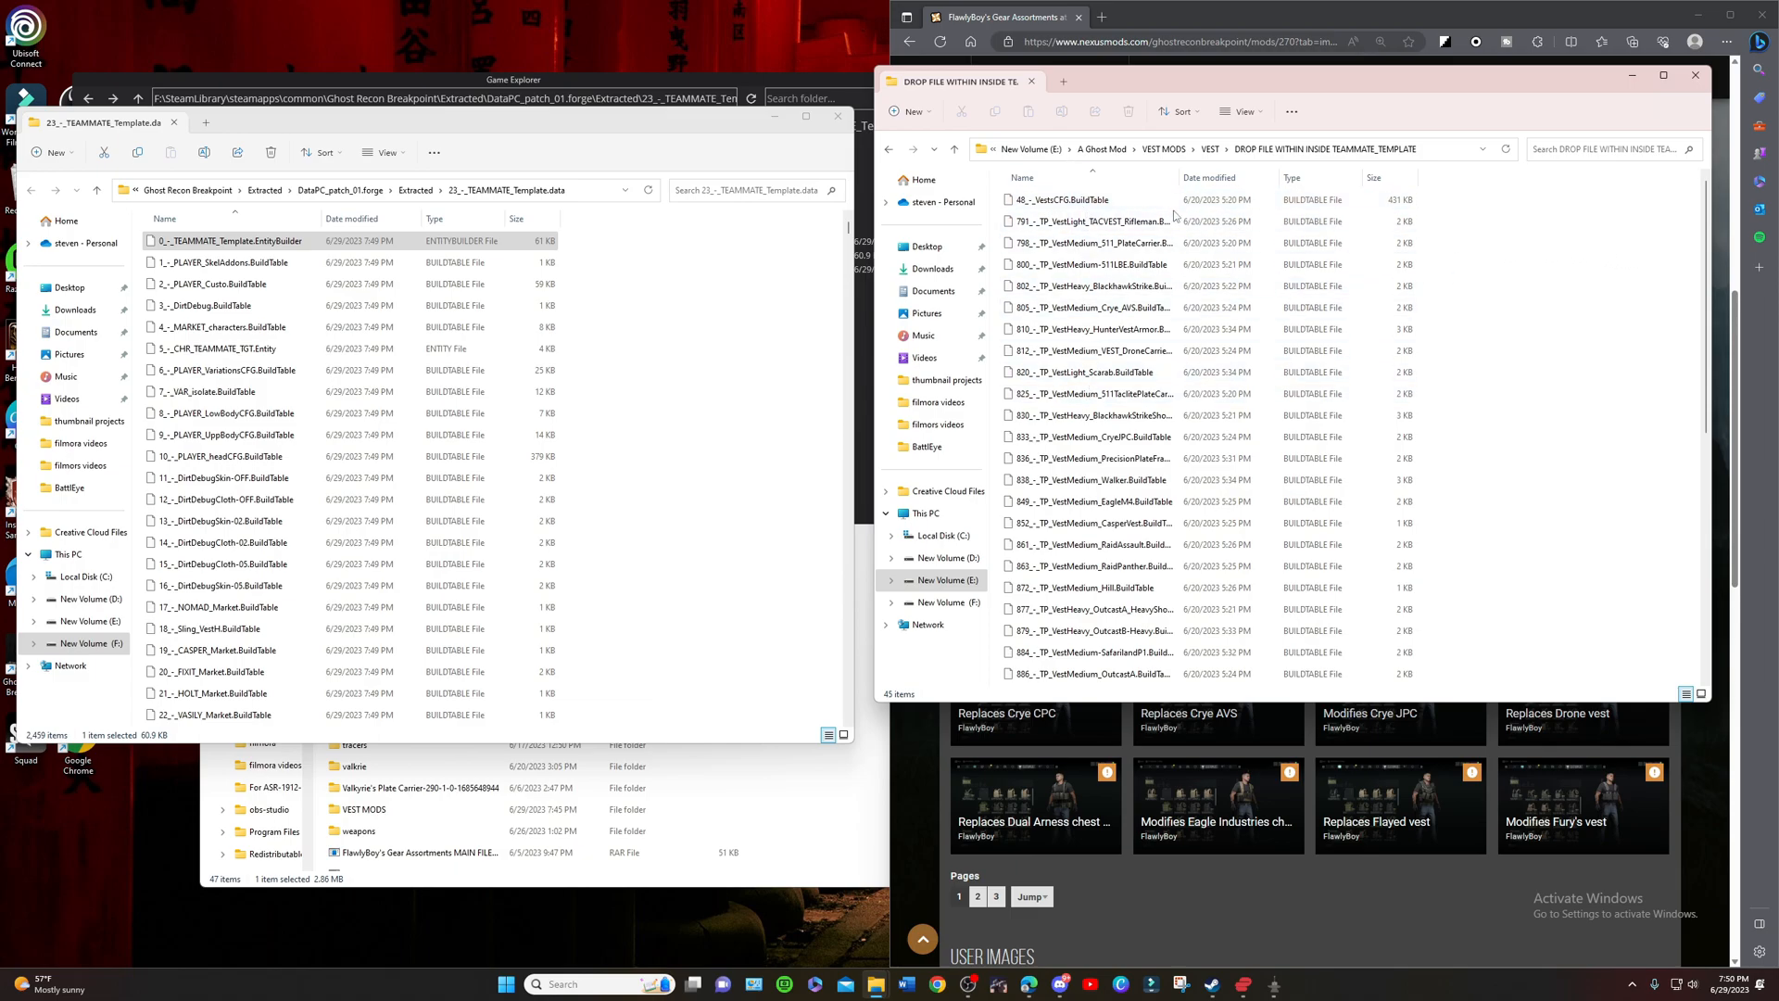
{"action": "right_click", "coordinate": [1060, 198]}
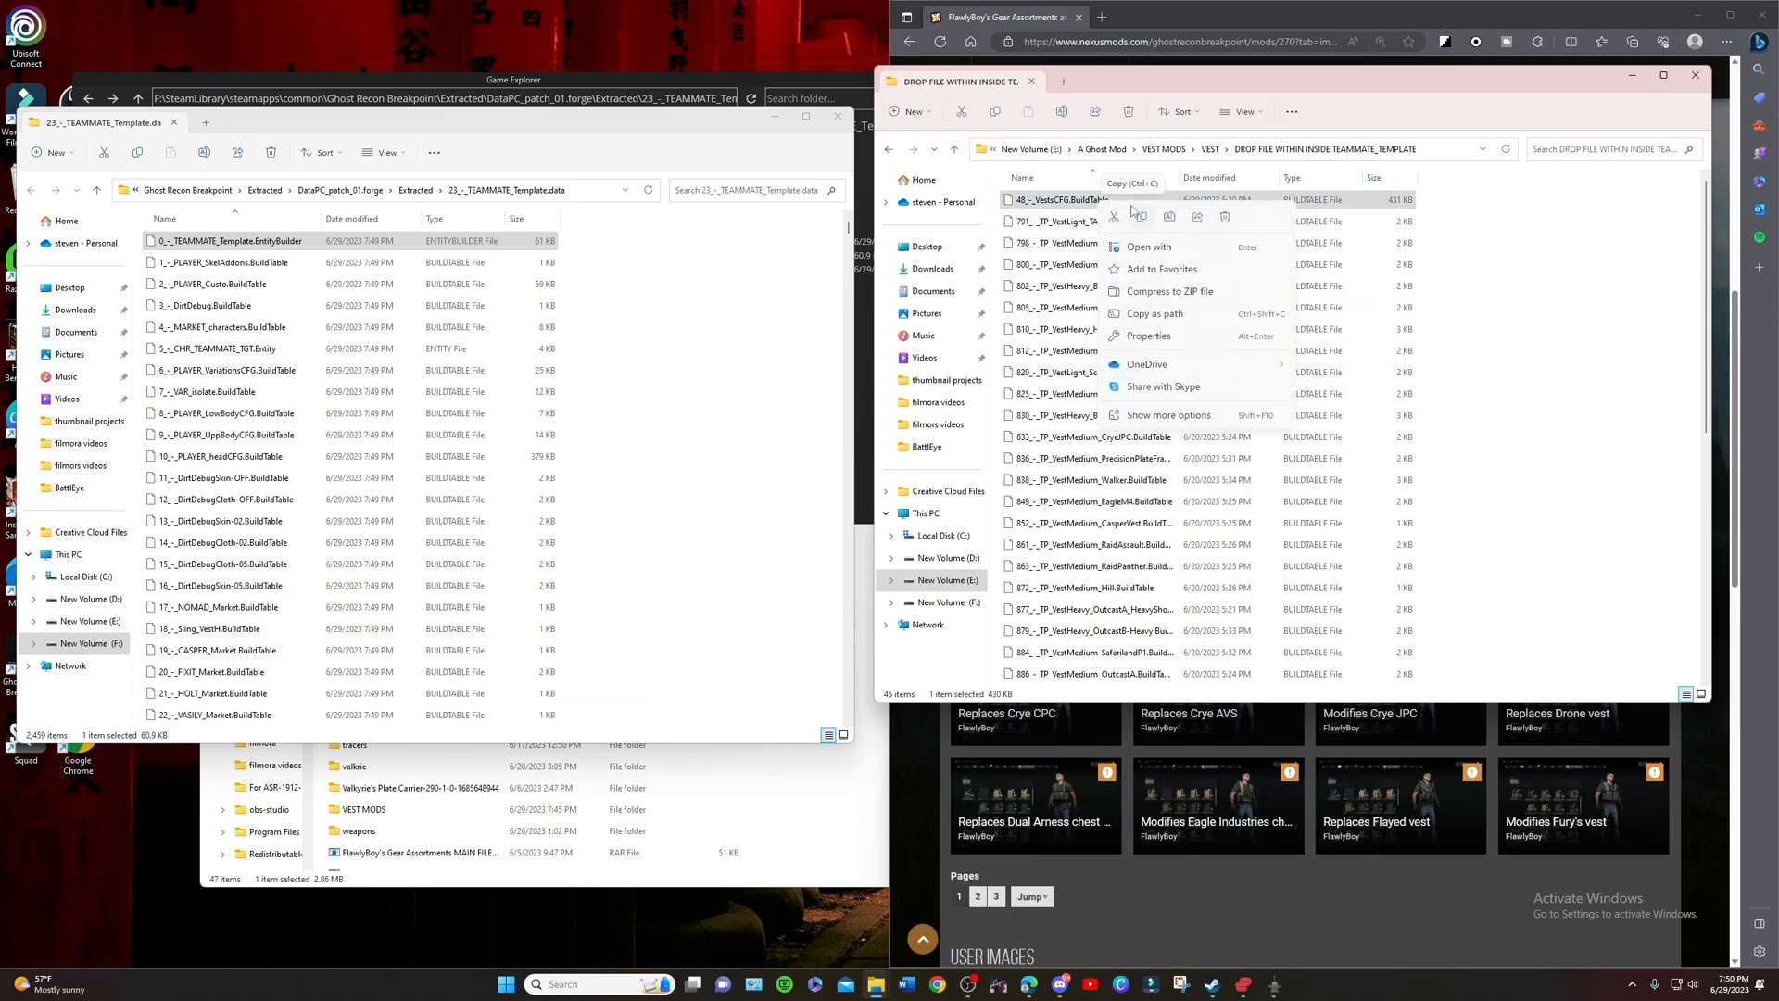
{"action": "left_click", "coordinate": [1060, 200]}
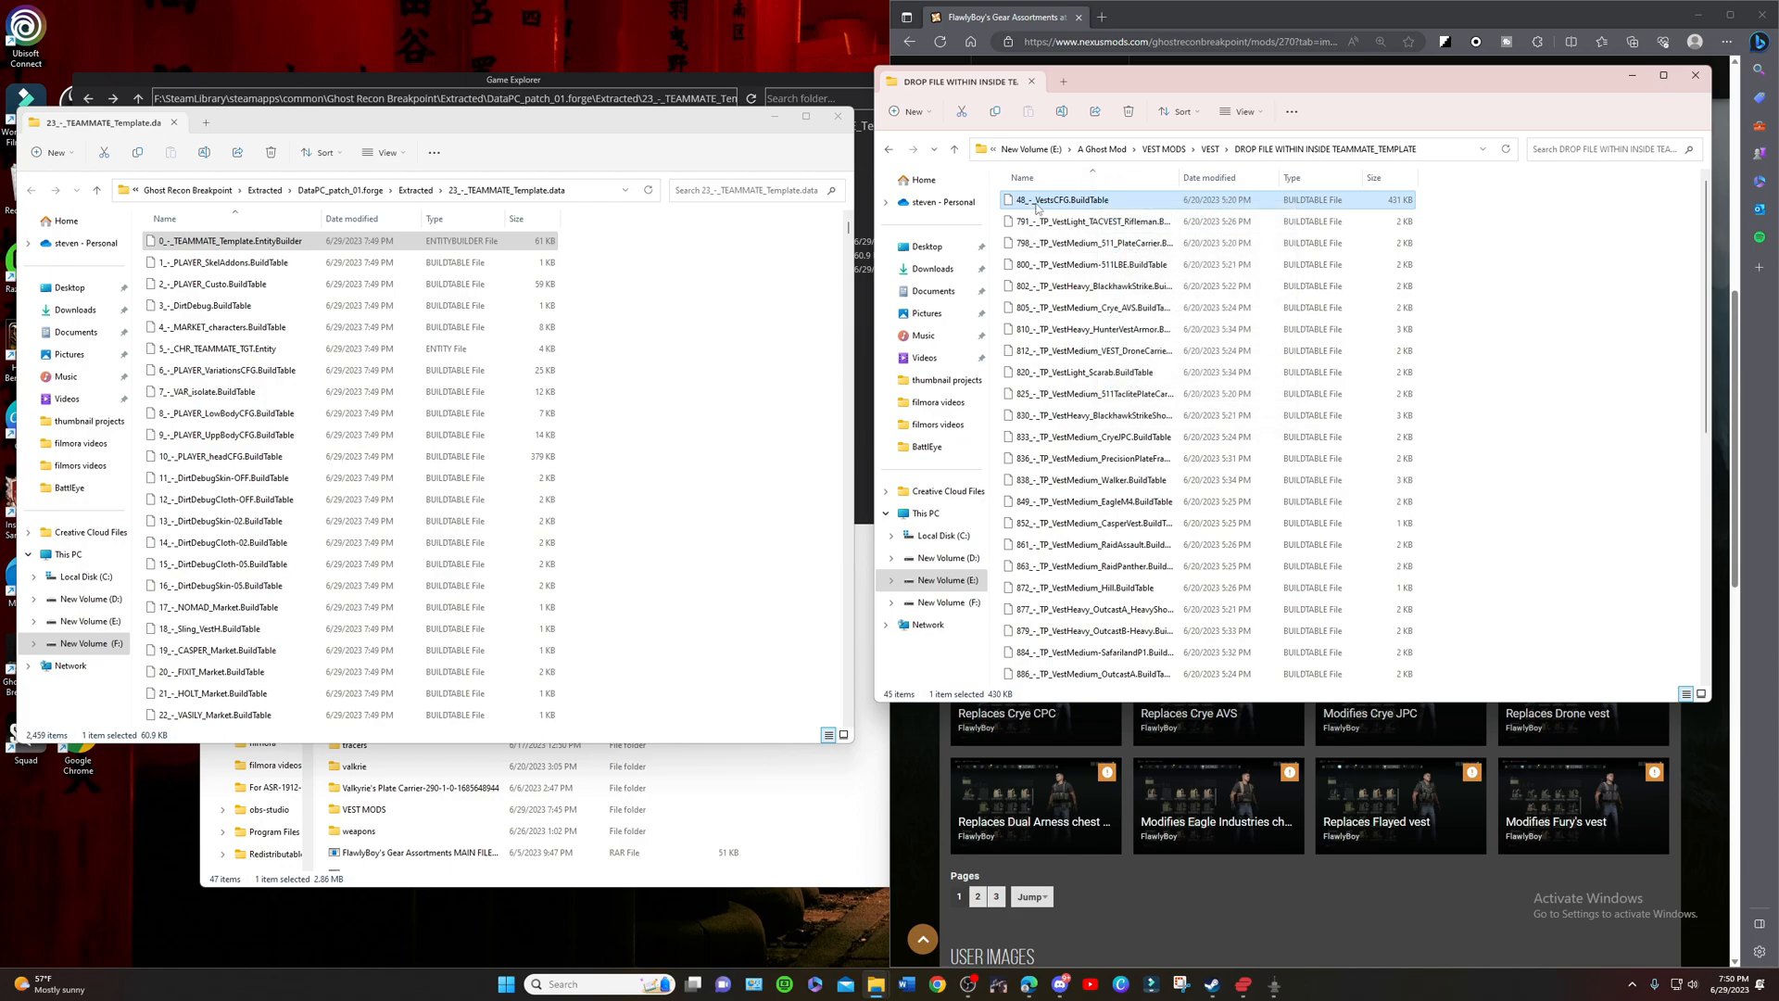
{"action": "key", "text": "ctrl+a"}
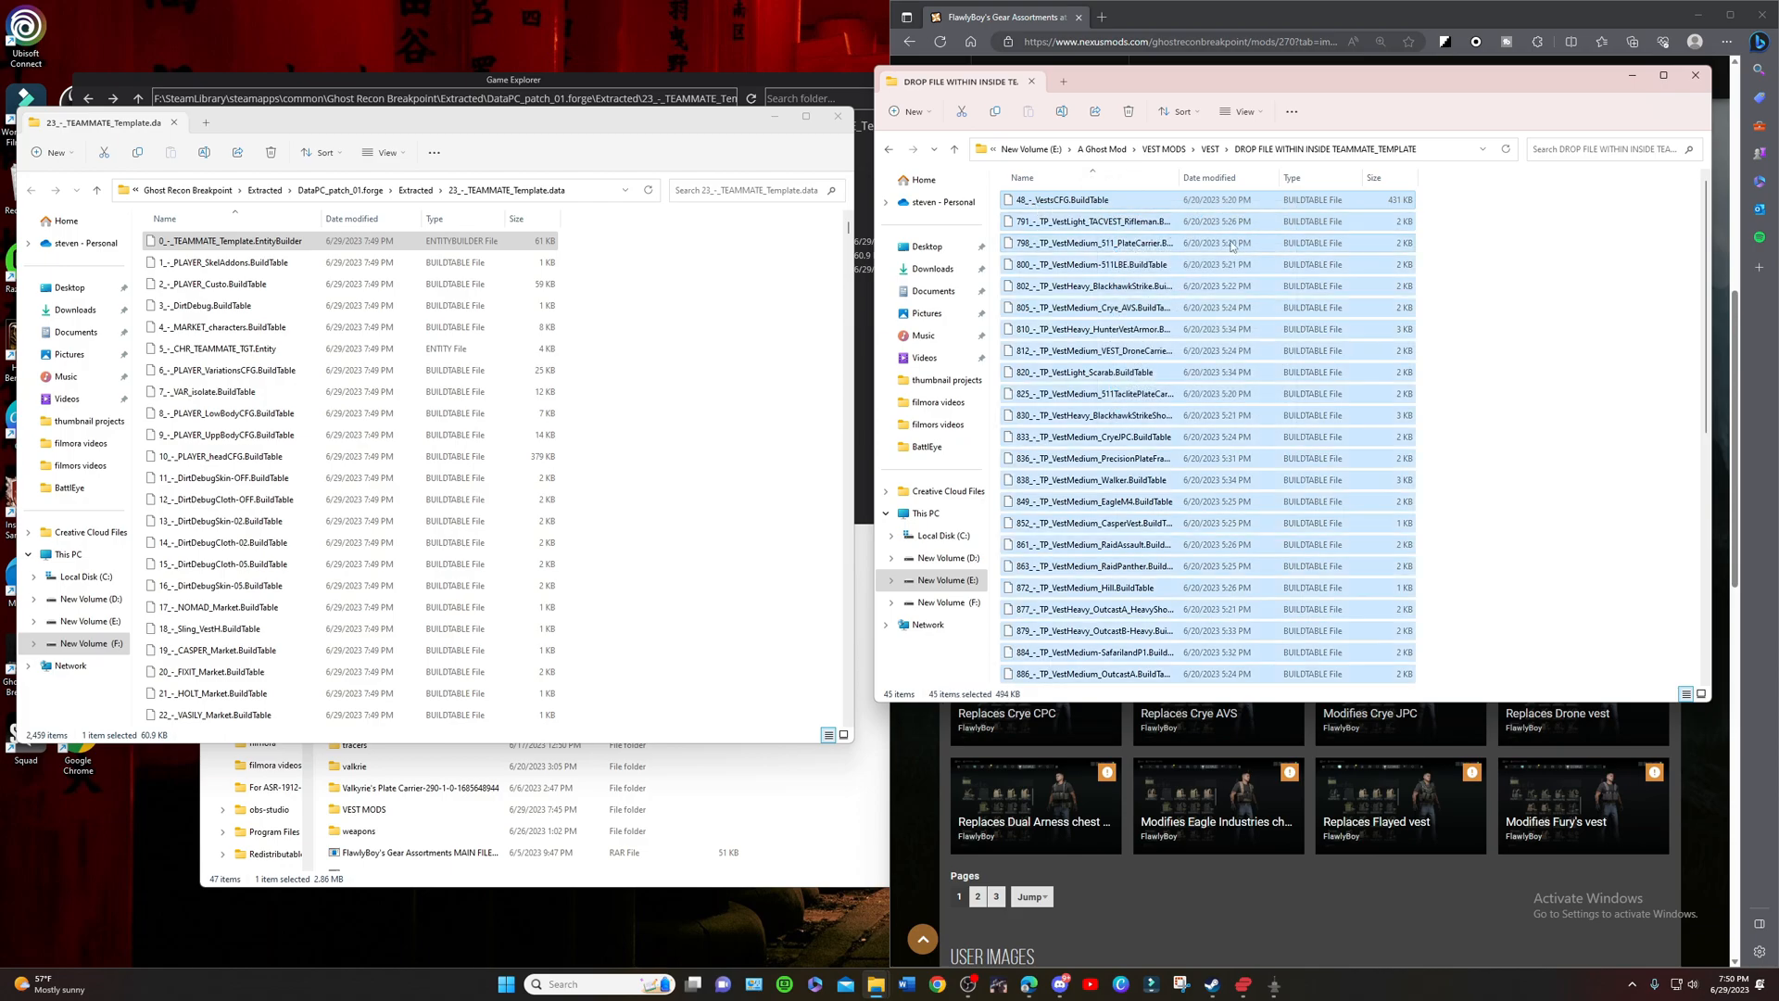
{"action": "mouse_move", "coordinate": [1175, 206]}
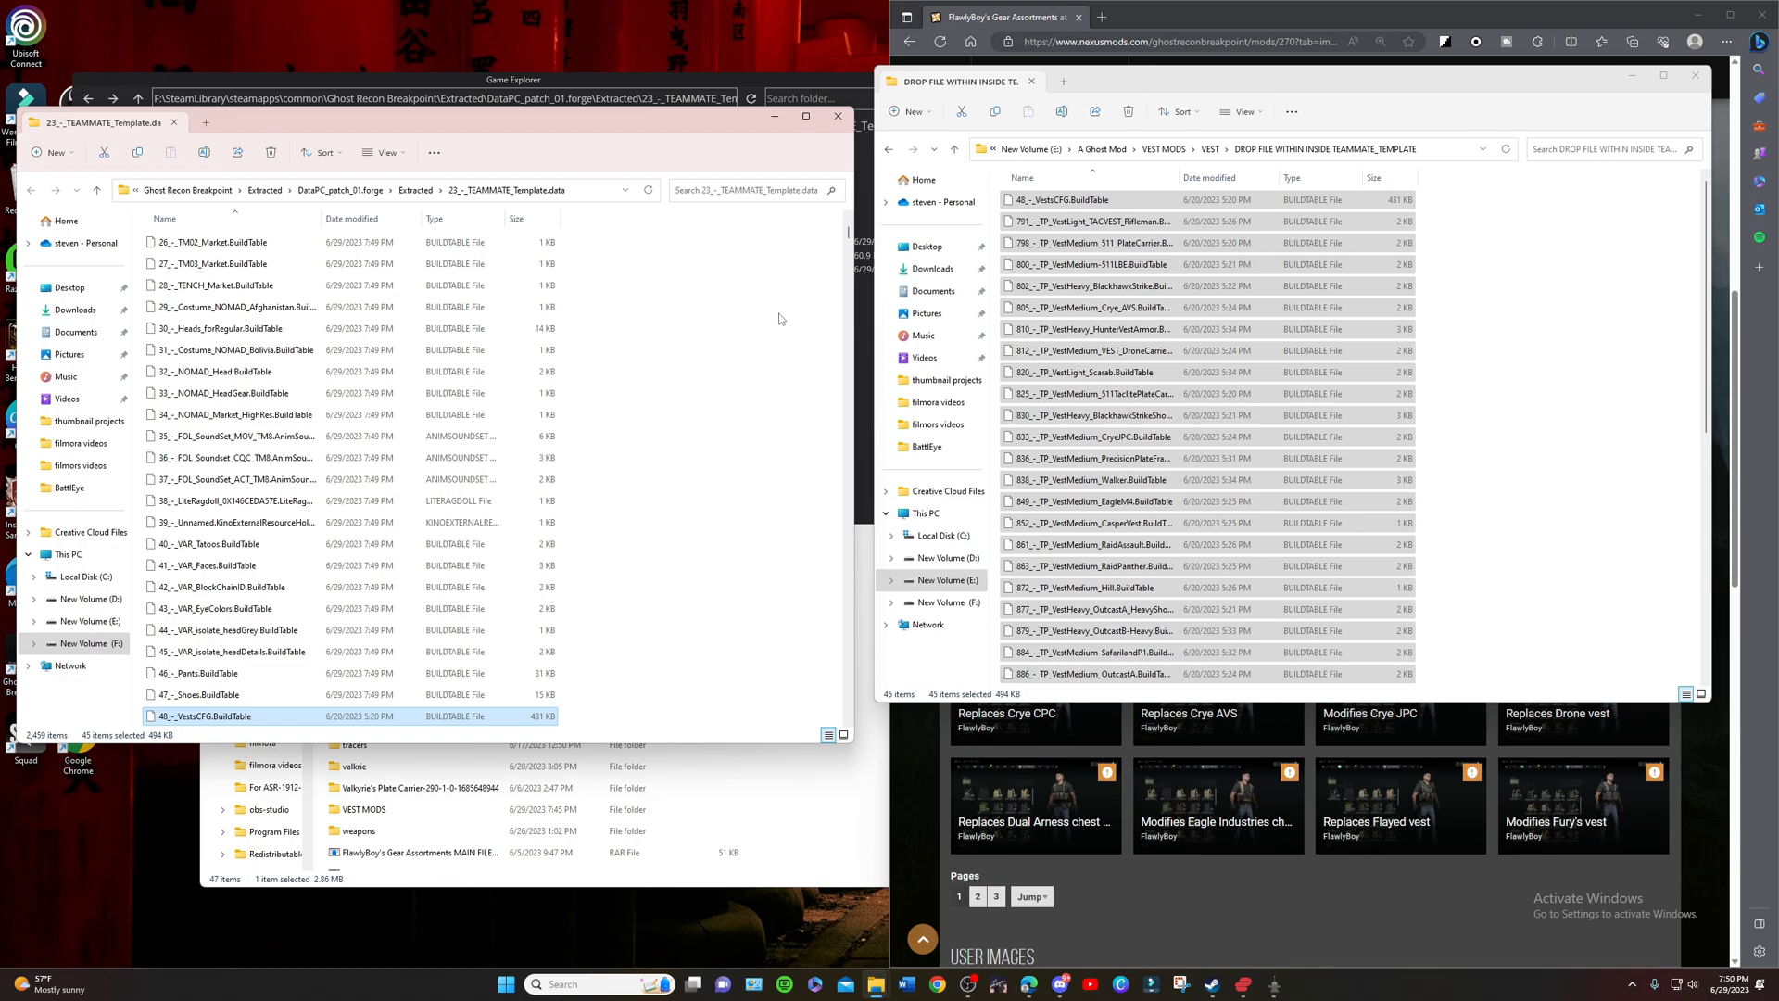
{"action": "mouse_move", "coordinate": [1677, 104]}
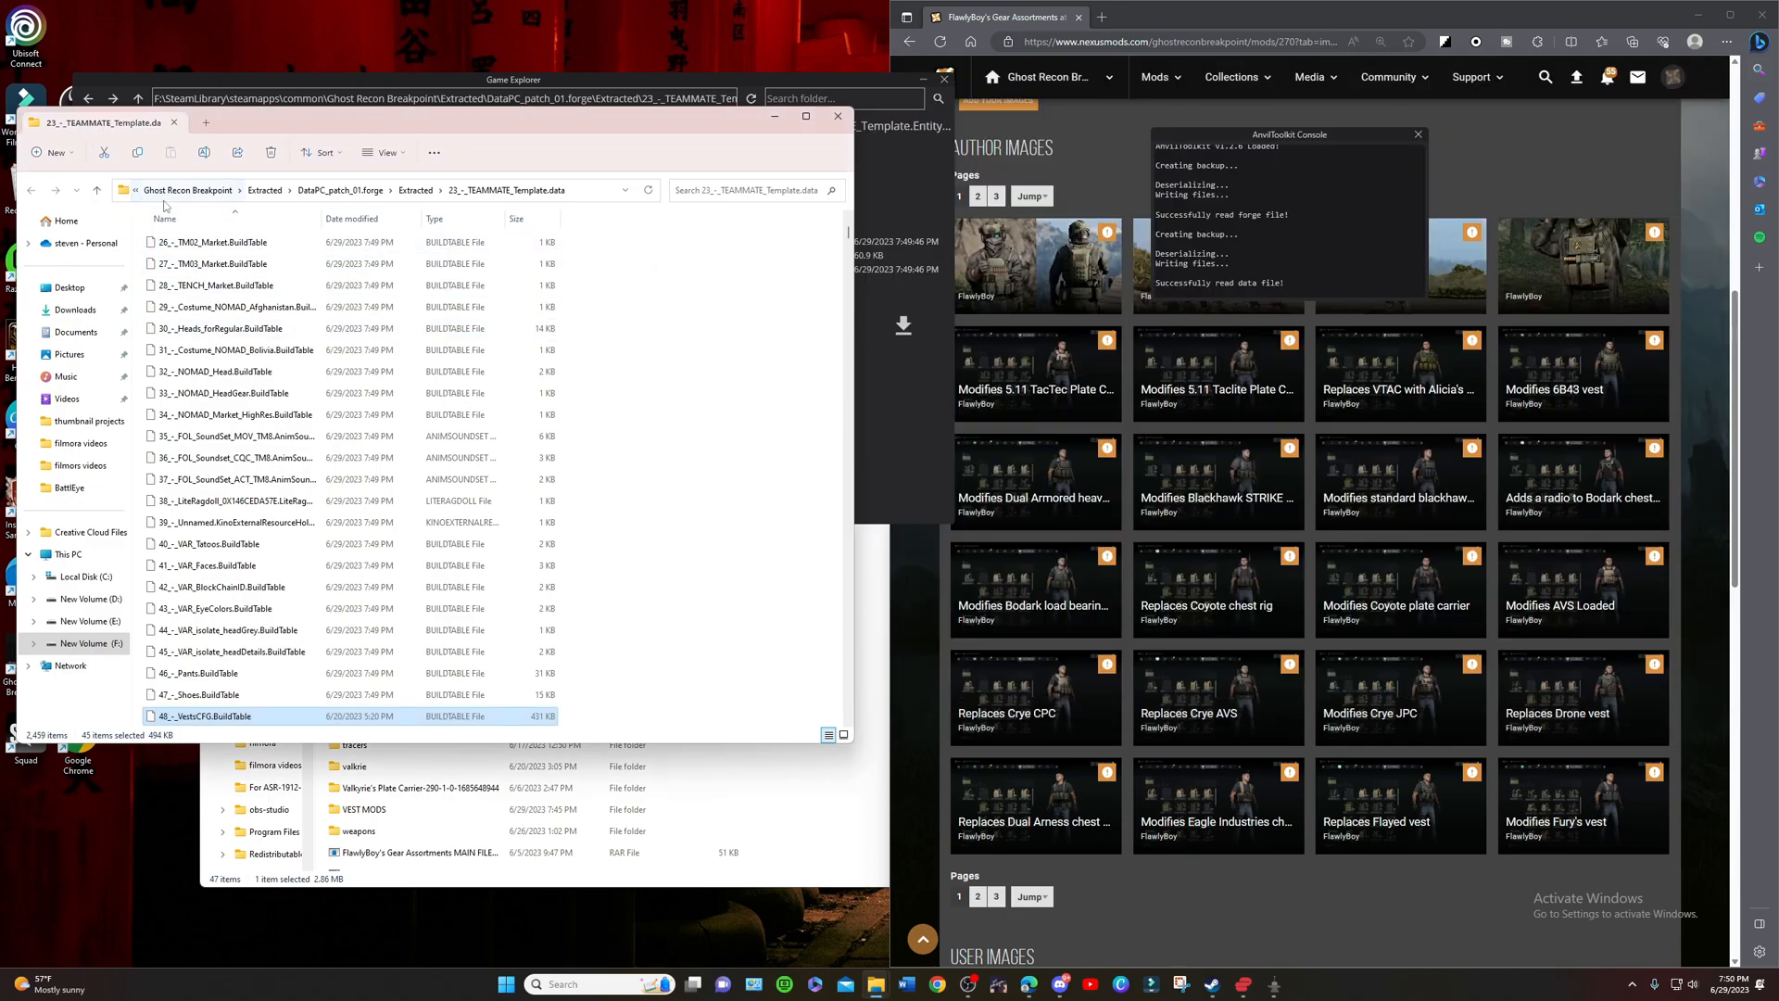
{"action": "mouse_move", "coordinate": [330, 208]}
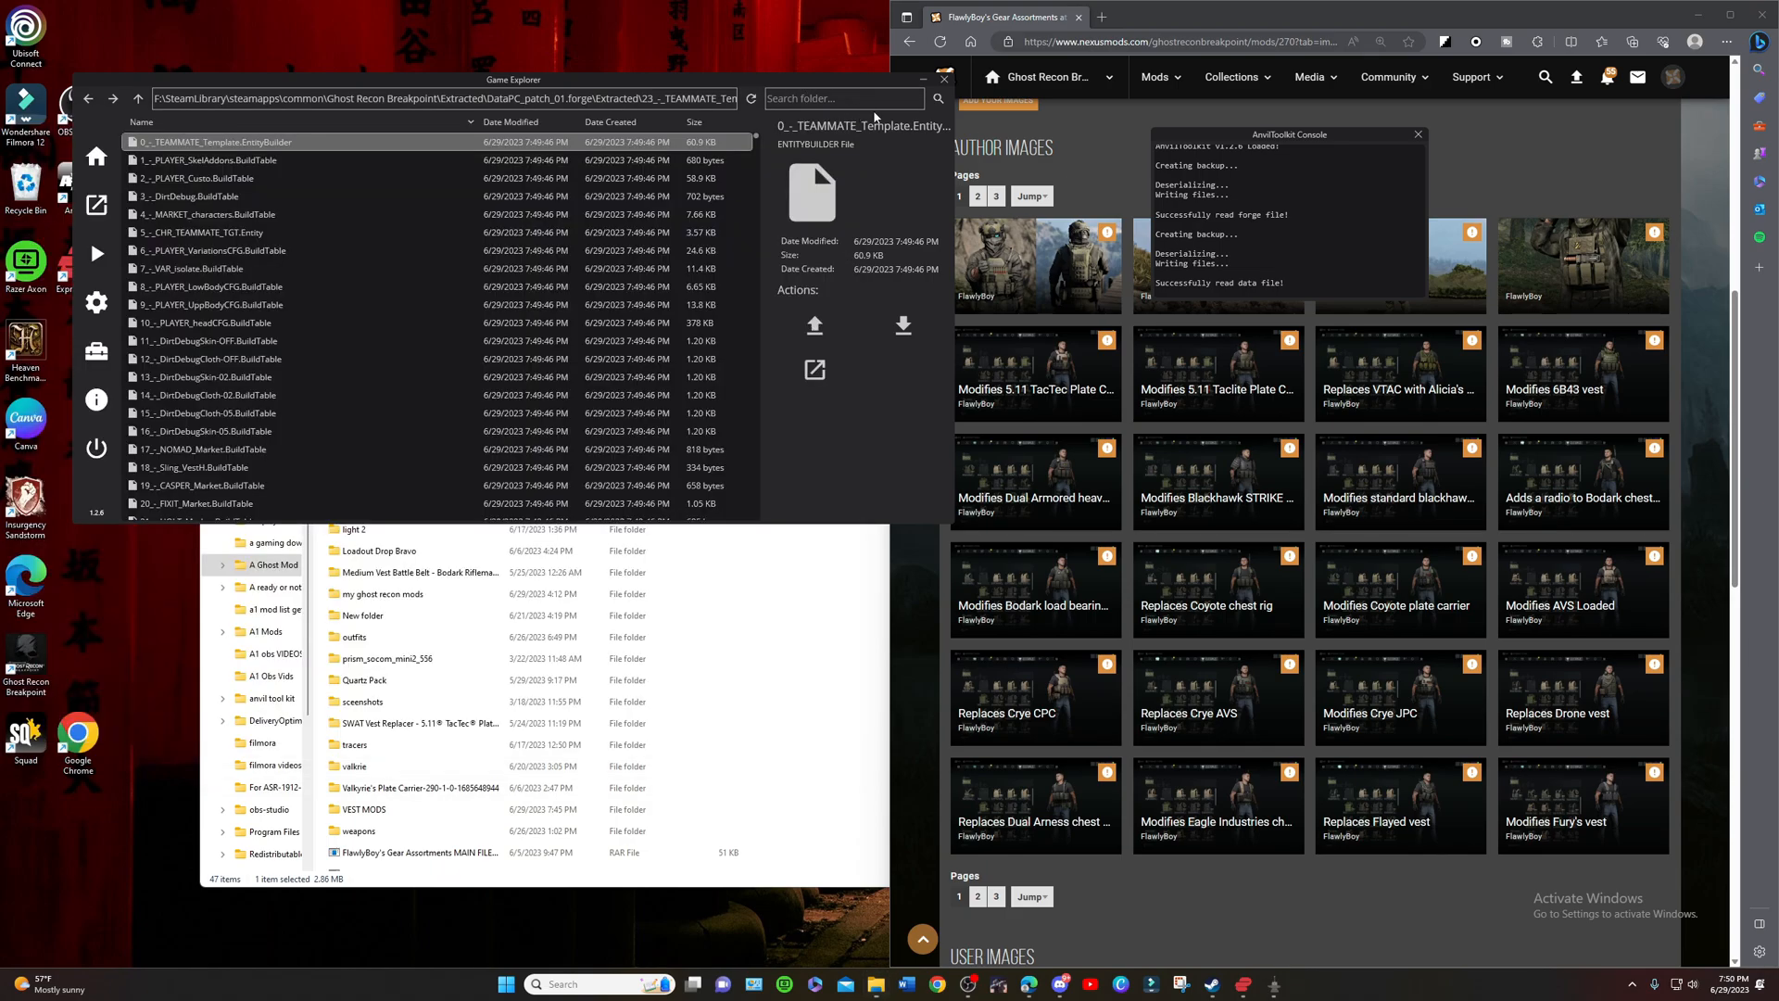
Step: Refresh the Extracted listing and repack 23_-_TEAMMATE_Template.data with the new vest files
{"action": "left_click", "coordinate": [226, 215]}
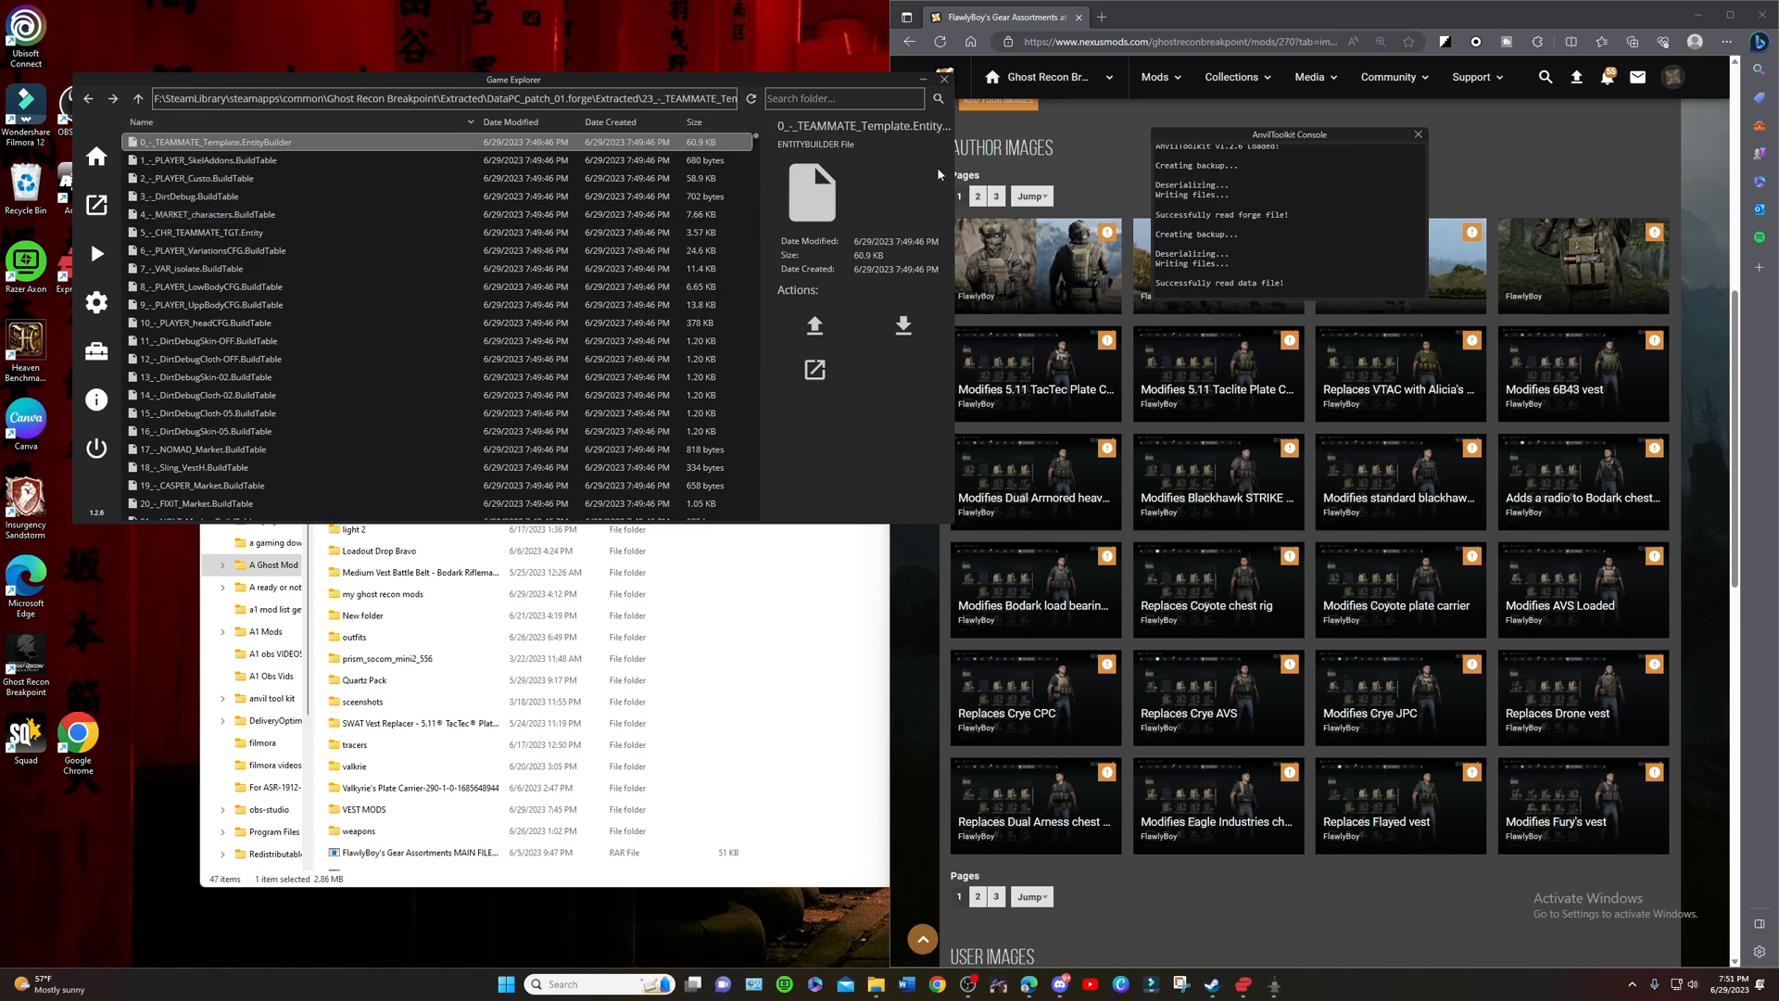
{"action": "left_click", "coordinate": [751, 98]}
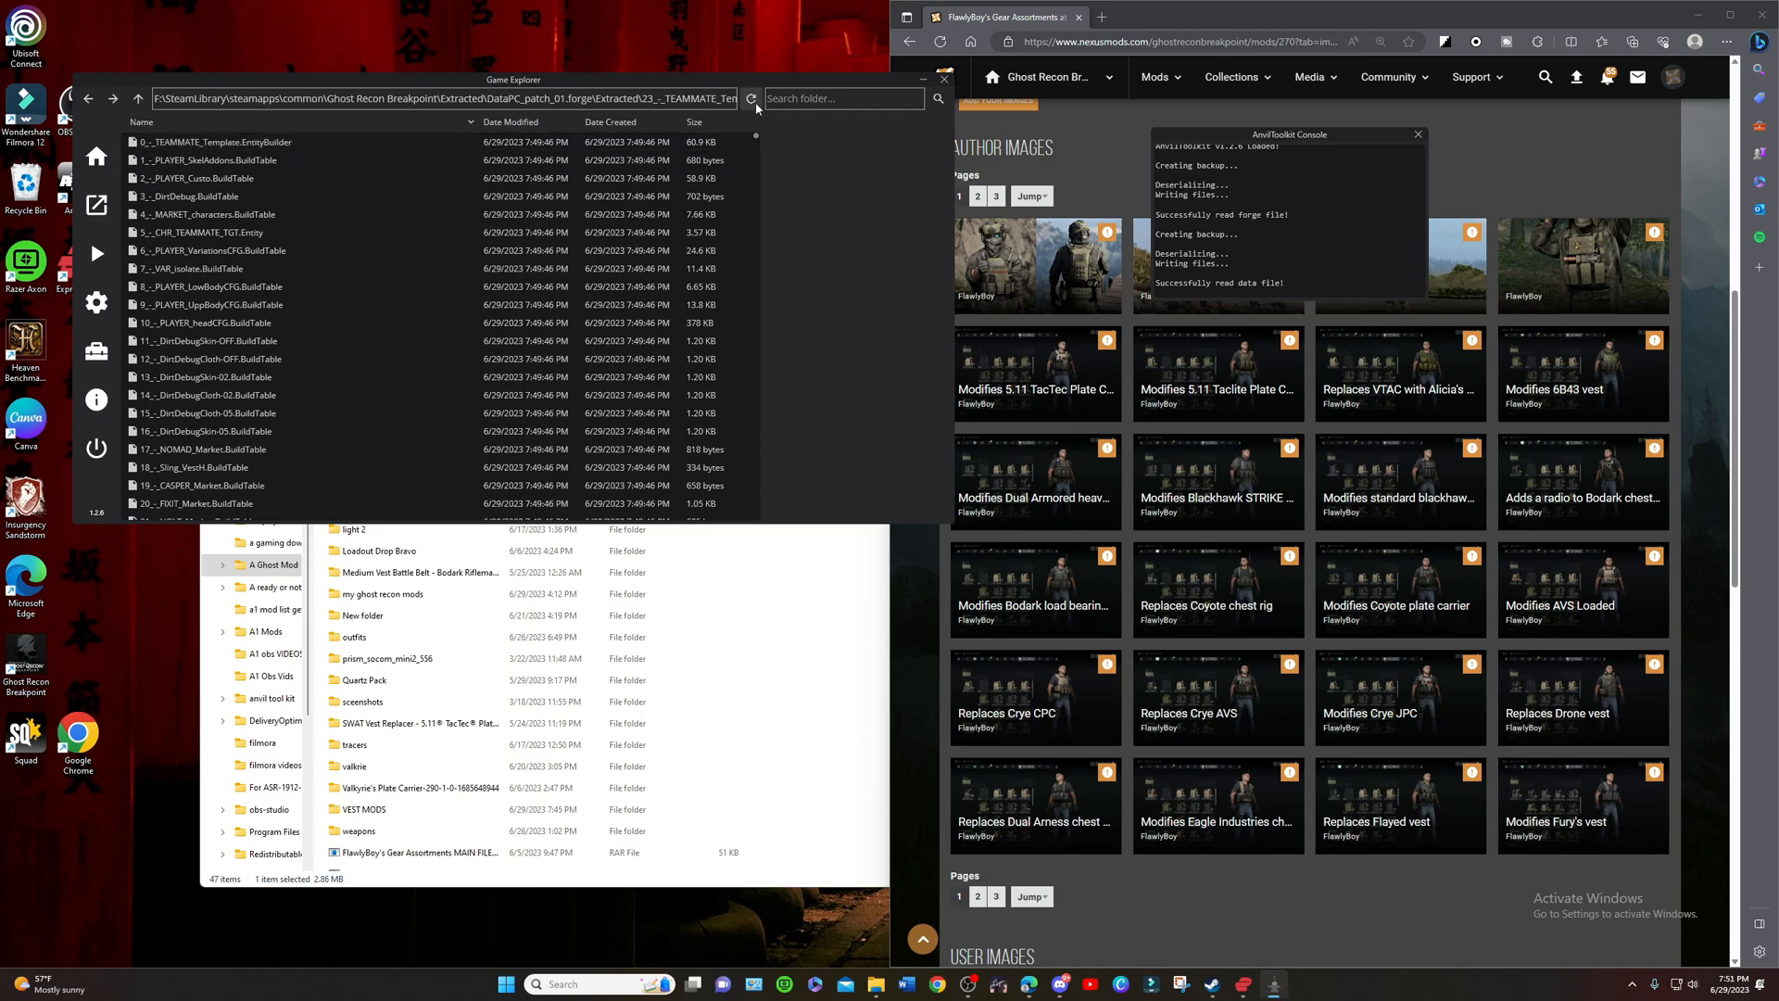
{"action": "mouse_move", "coordinate": [752, 108]}
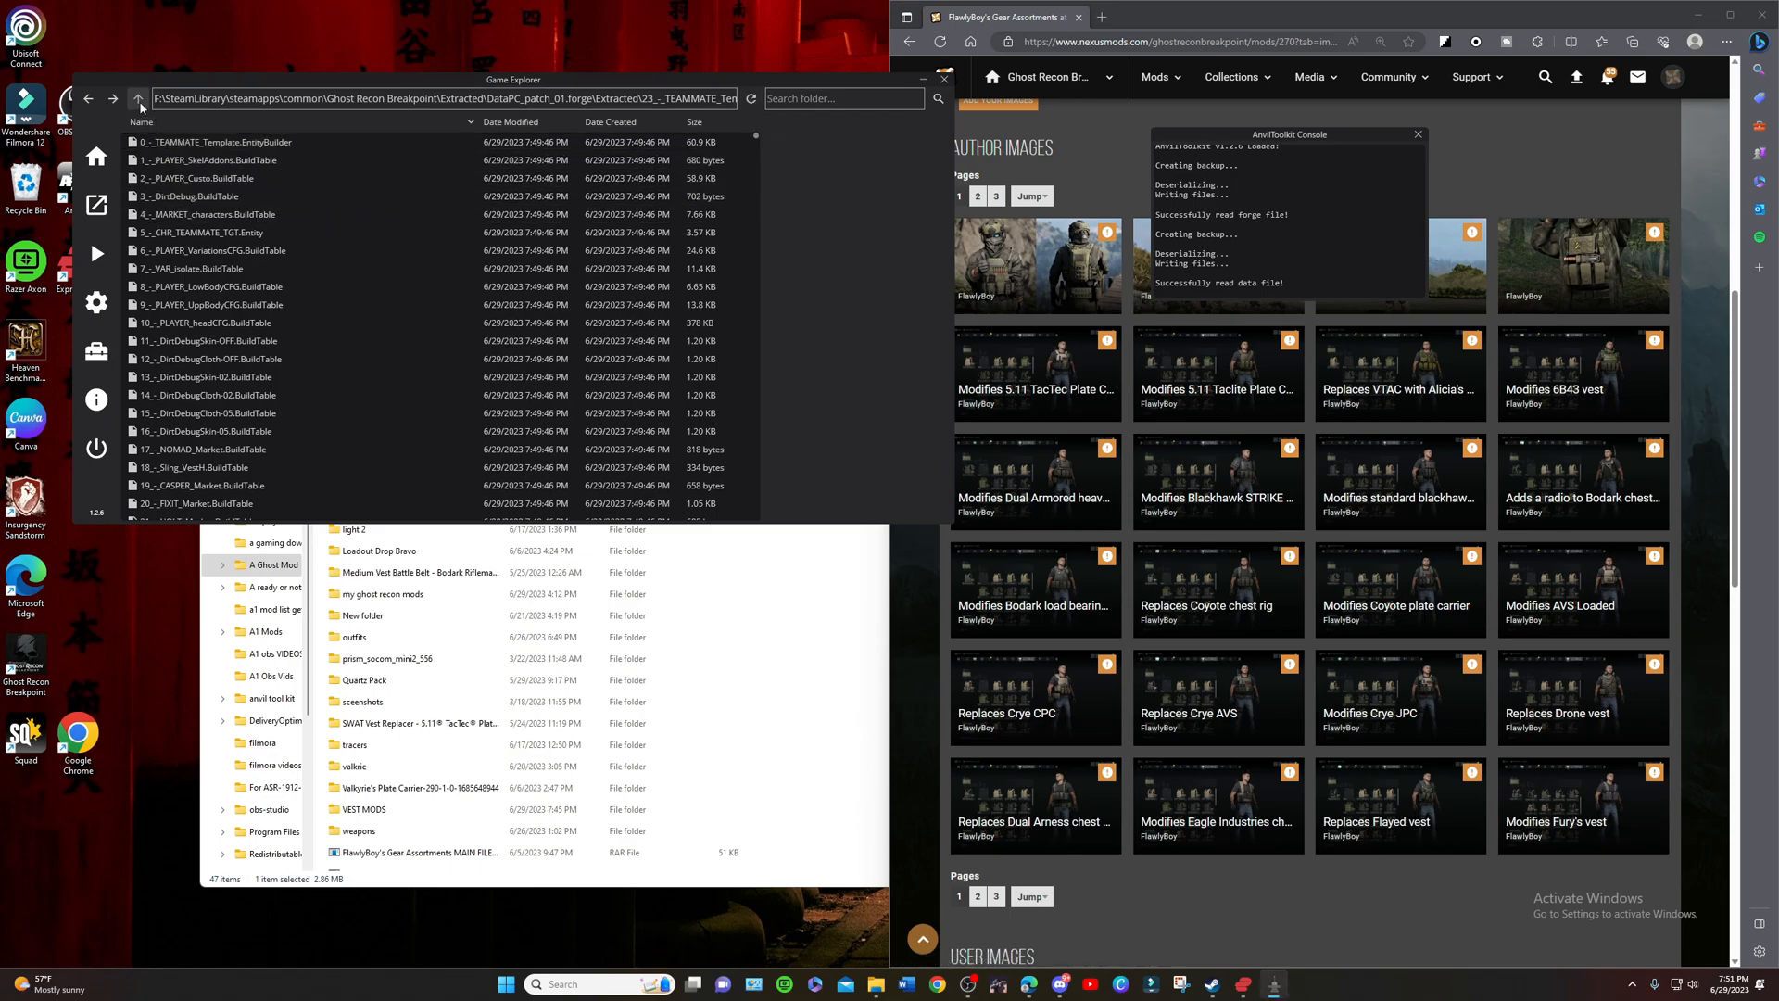
{"action": "right_click", "coordinate": [204, 141]}
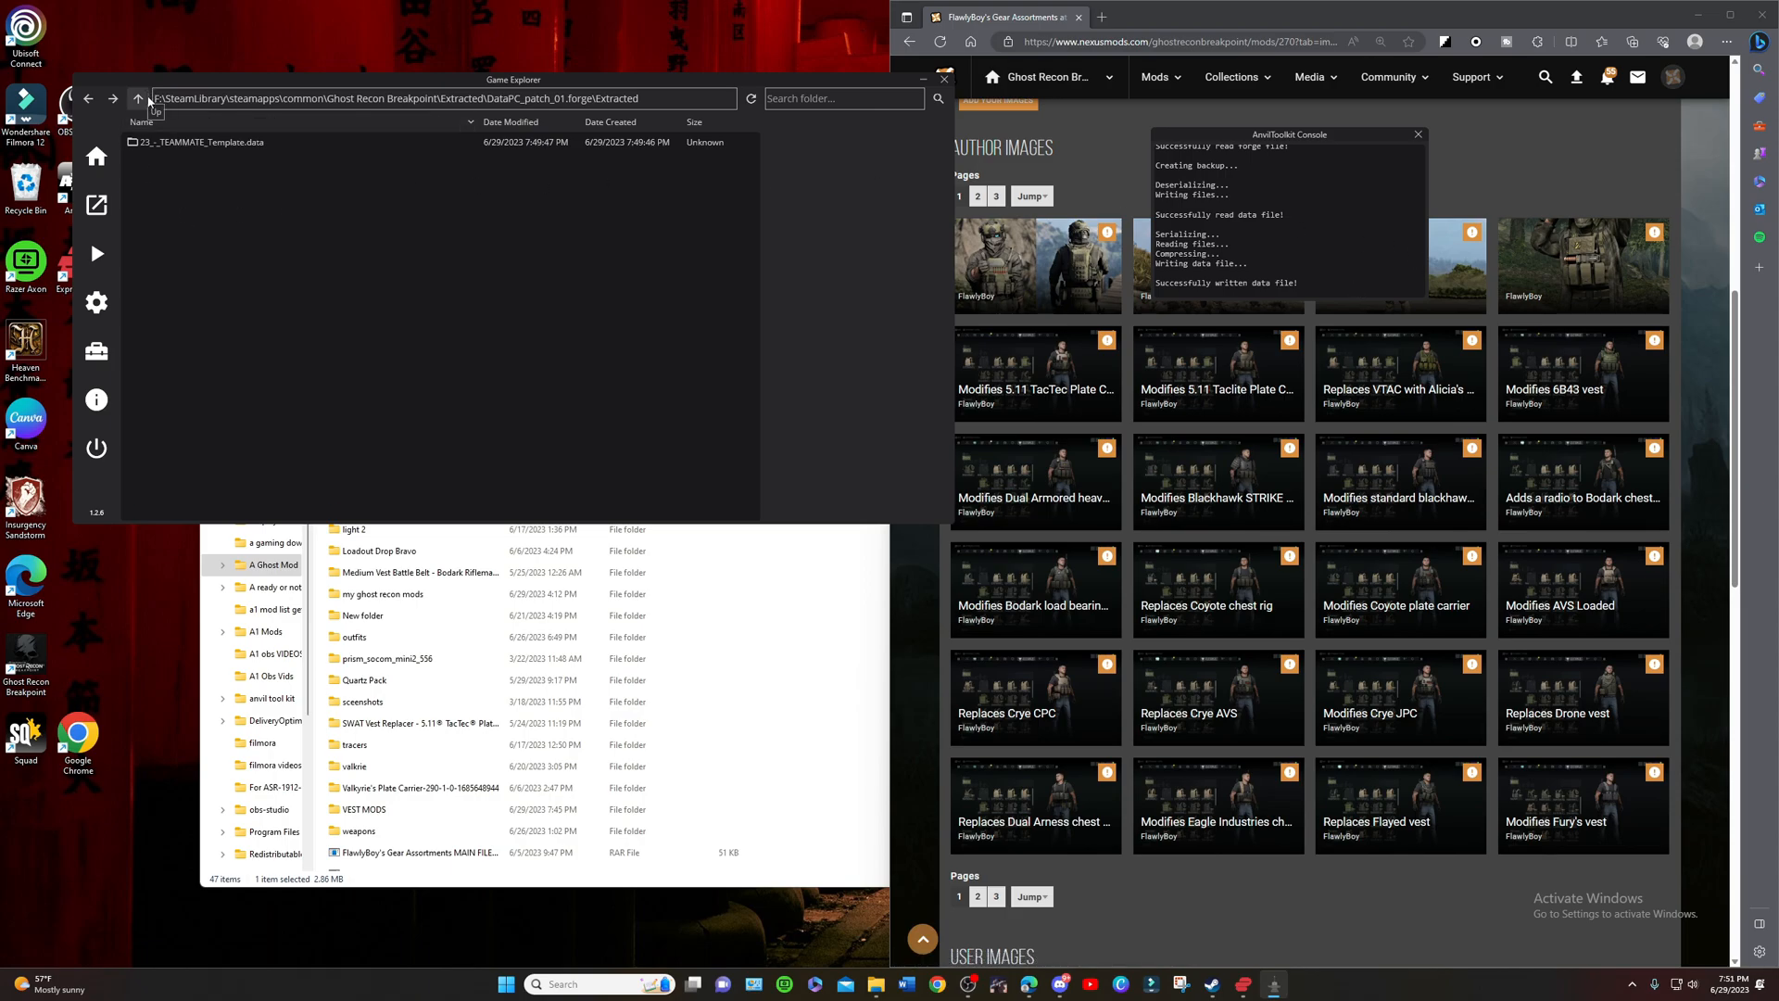
Step: Repack the Extracted entry of DataPC_patch_01.forge and go back up to the forge folder
{"action": "left_click", "coordinate": [137, 98]}
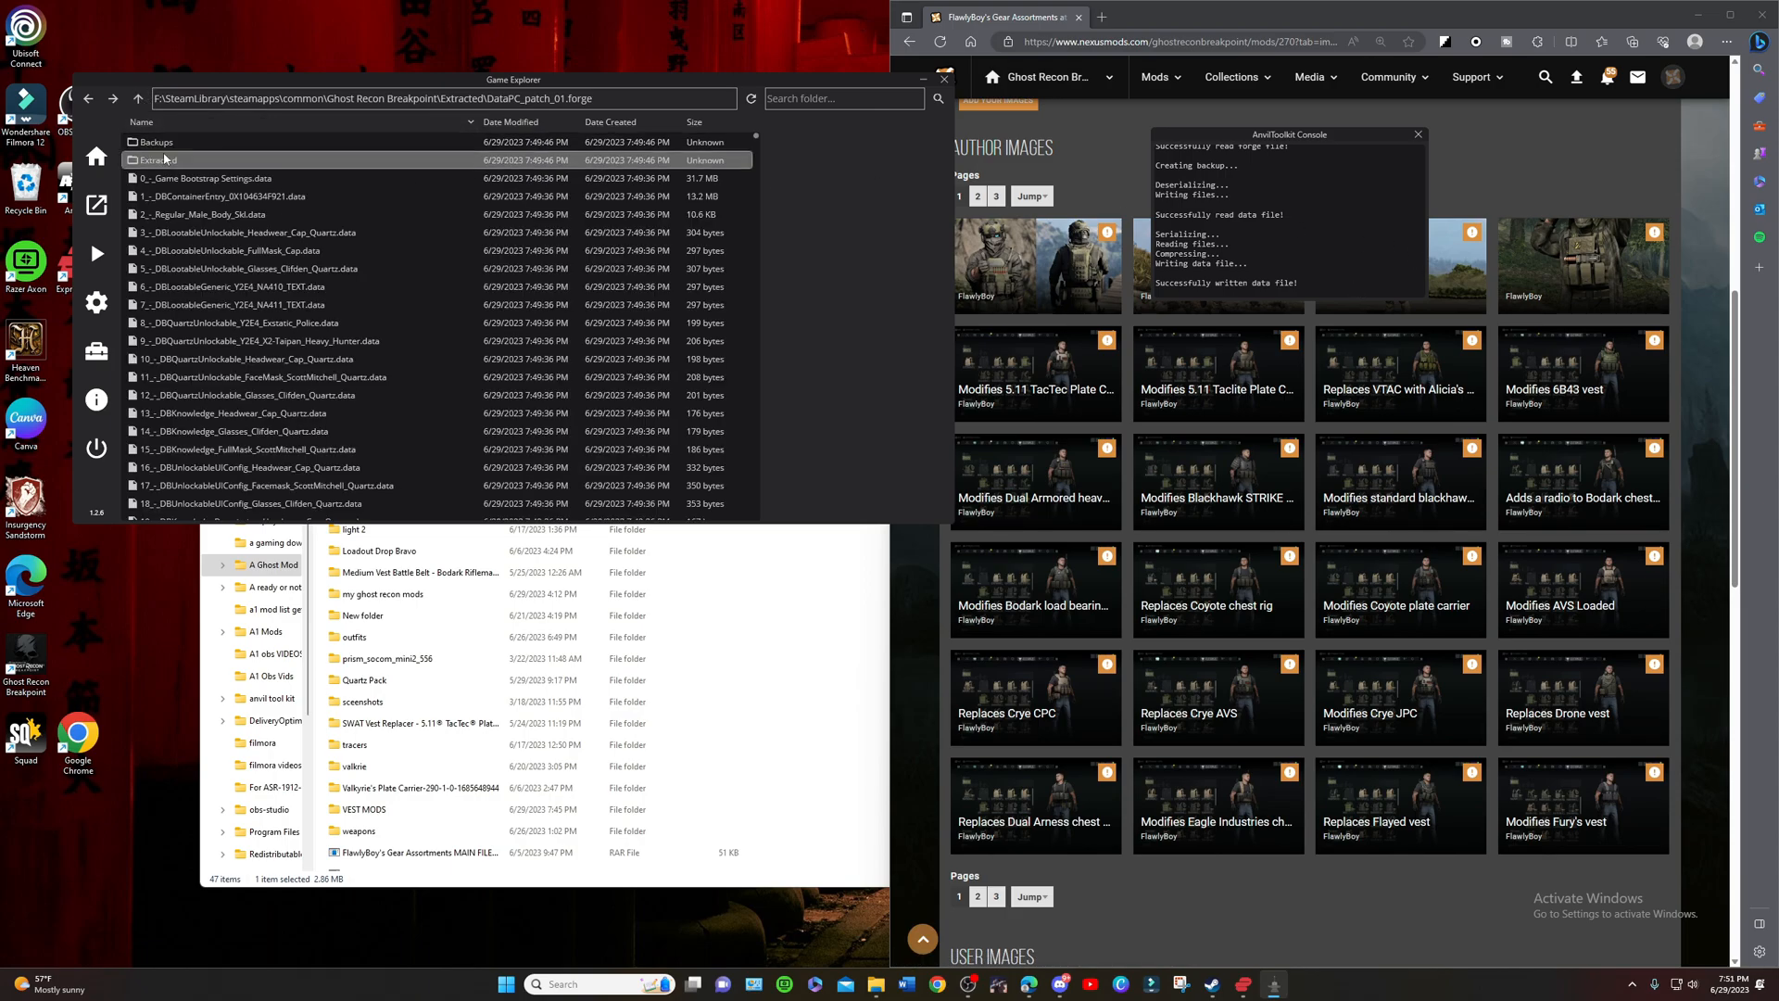
{"action": "right_click", "coordinate": [204, 143]}
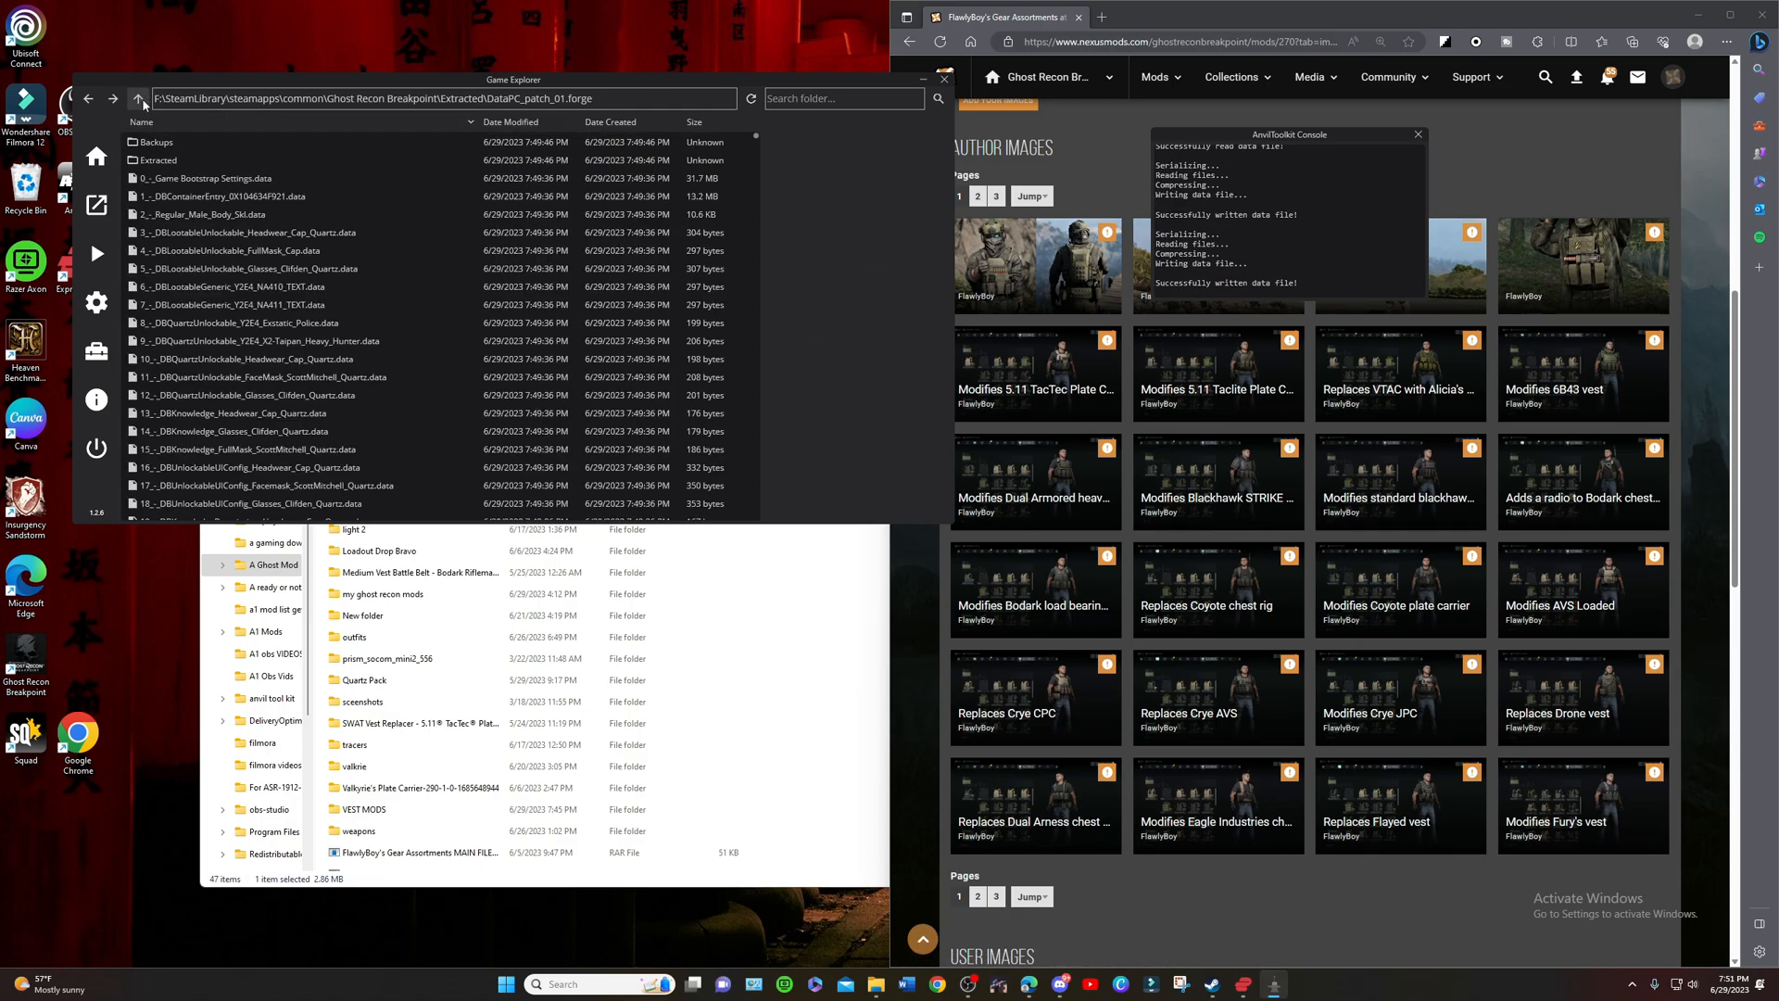
{"action": "left_click", "coordinate": [156, 143]}
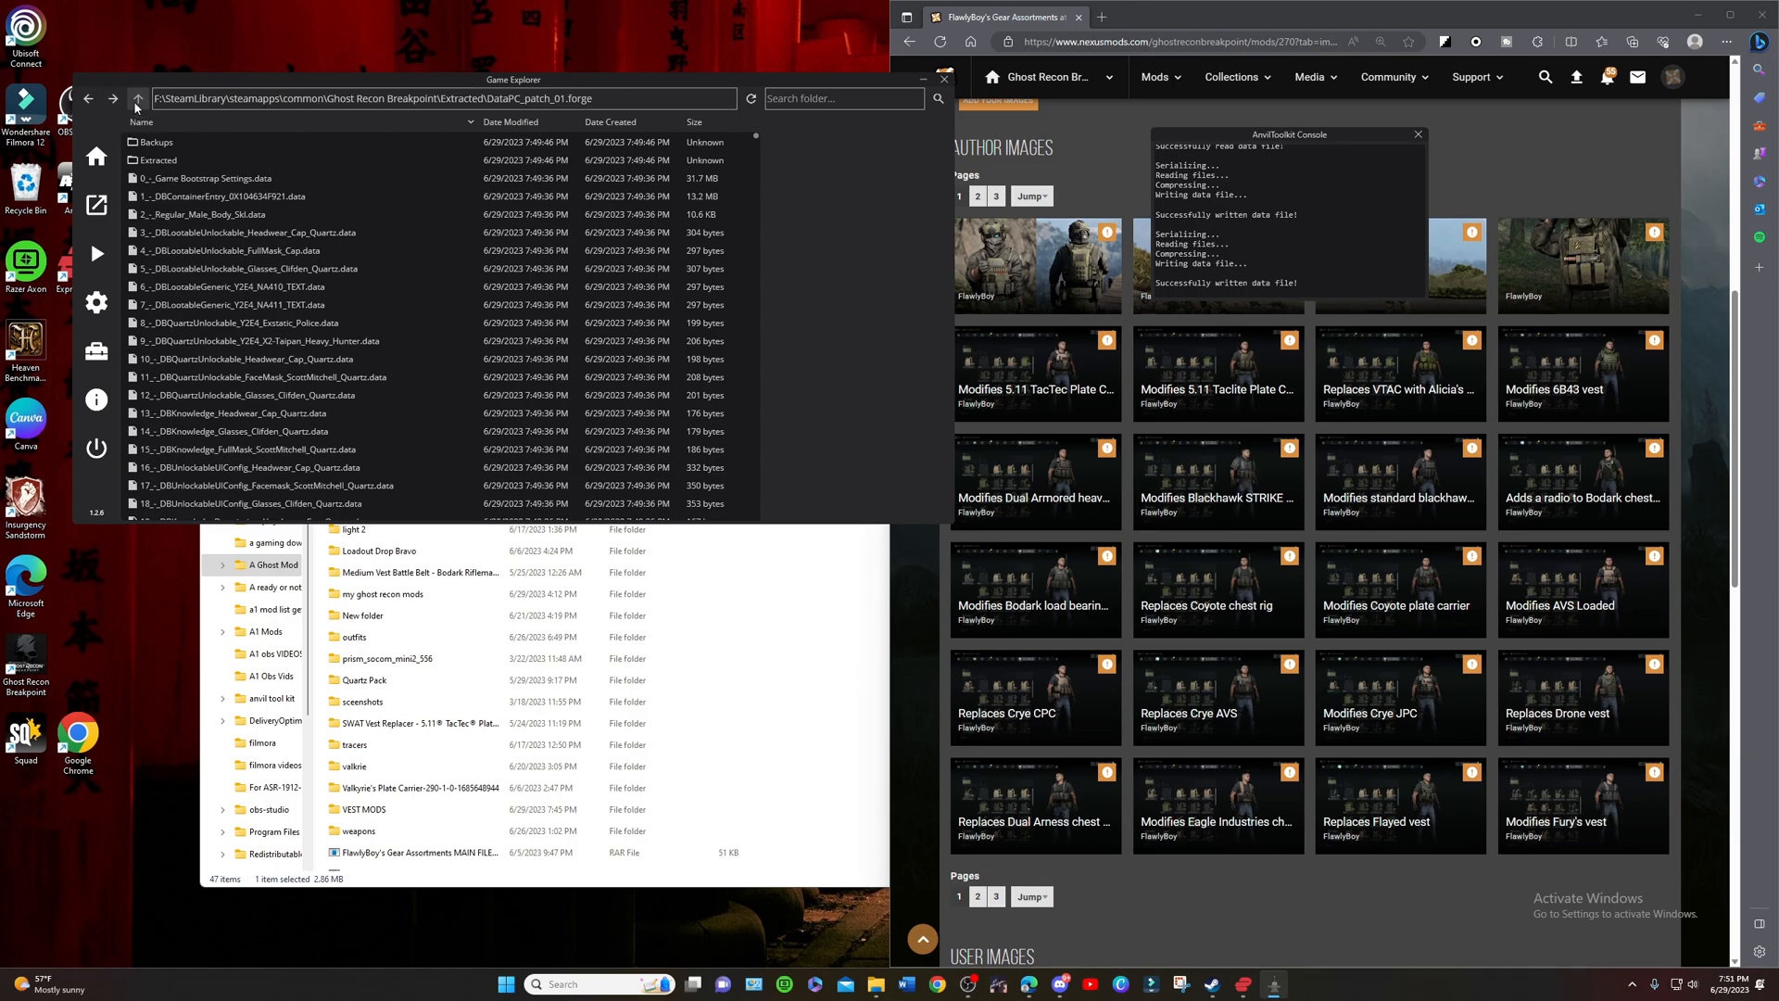
{"action": "left_click", "coordinate": [137, 98]}
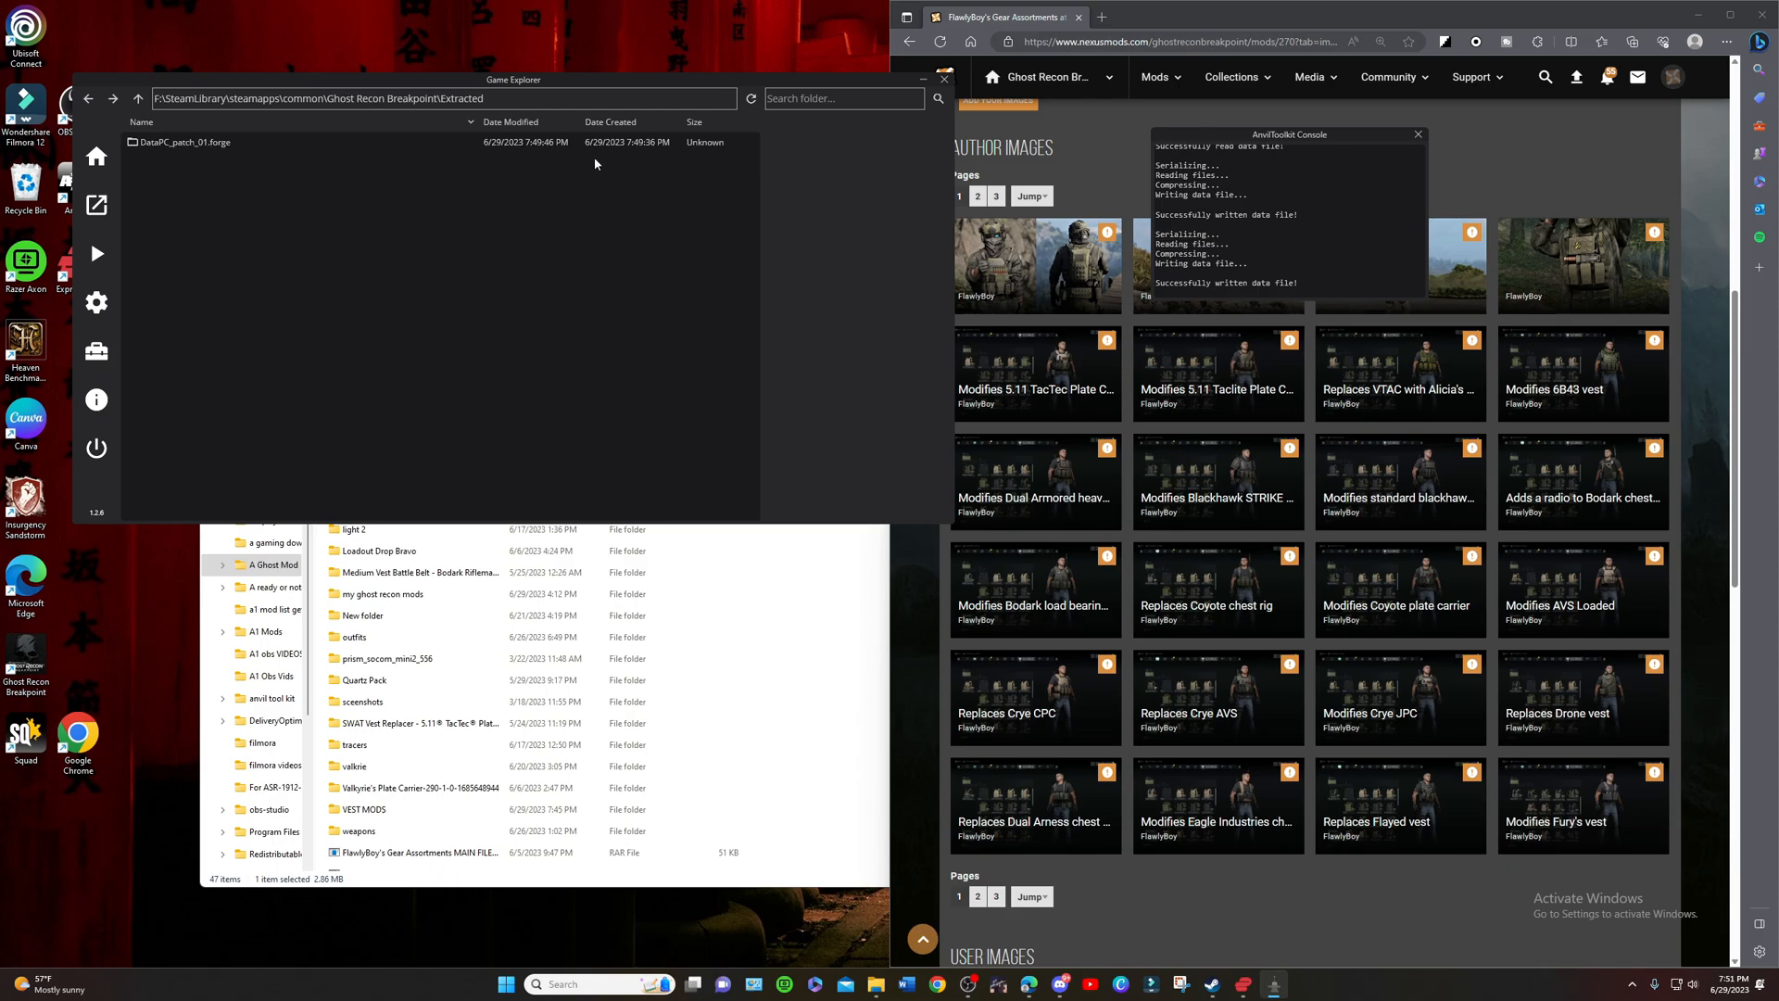
Step: Repack the selected DataPC_patch_01.forge so it carries the modified template data
{"action": "right_click", "coordinate": [182, 143]}
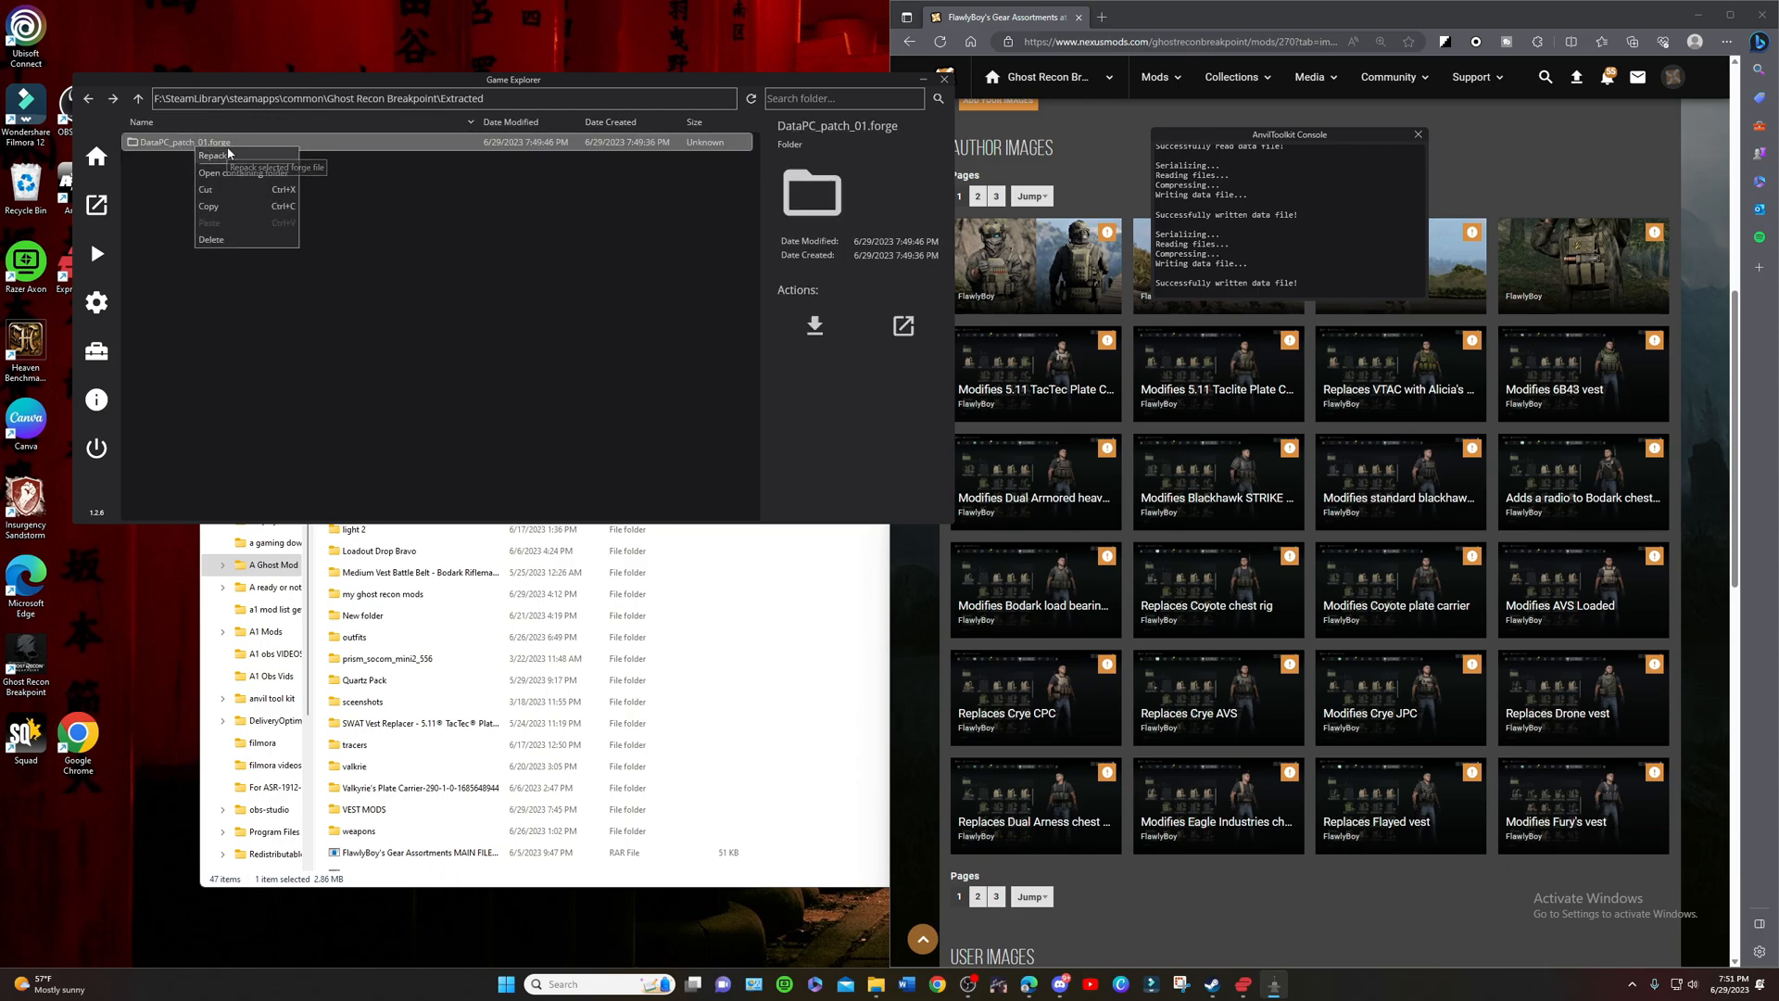
{"action": "left_click", "coordinate": [215, 156]}
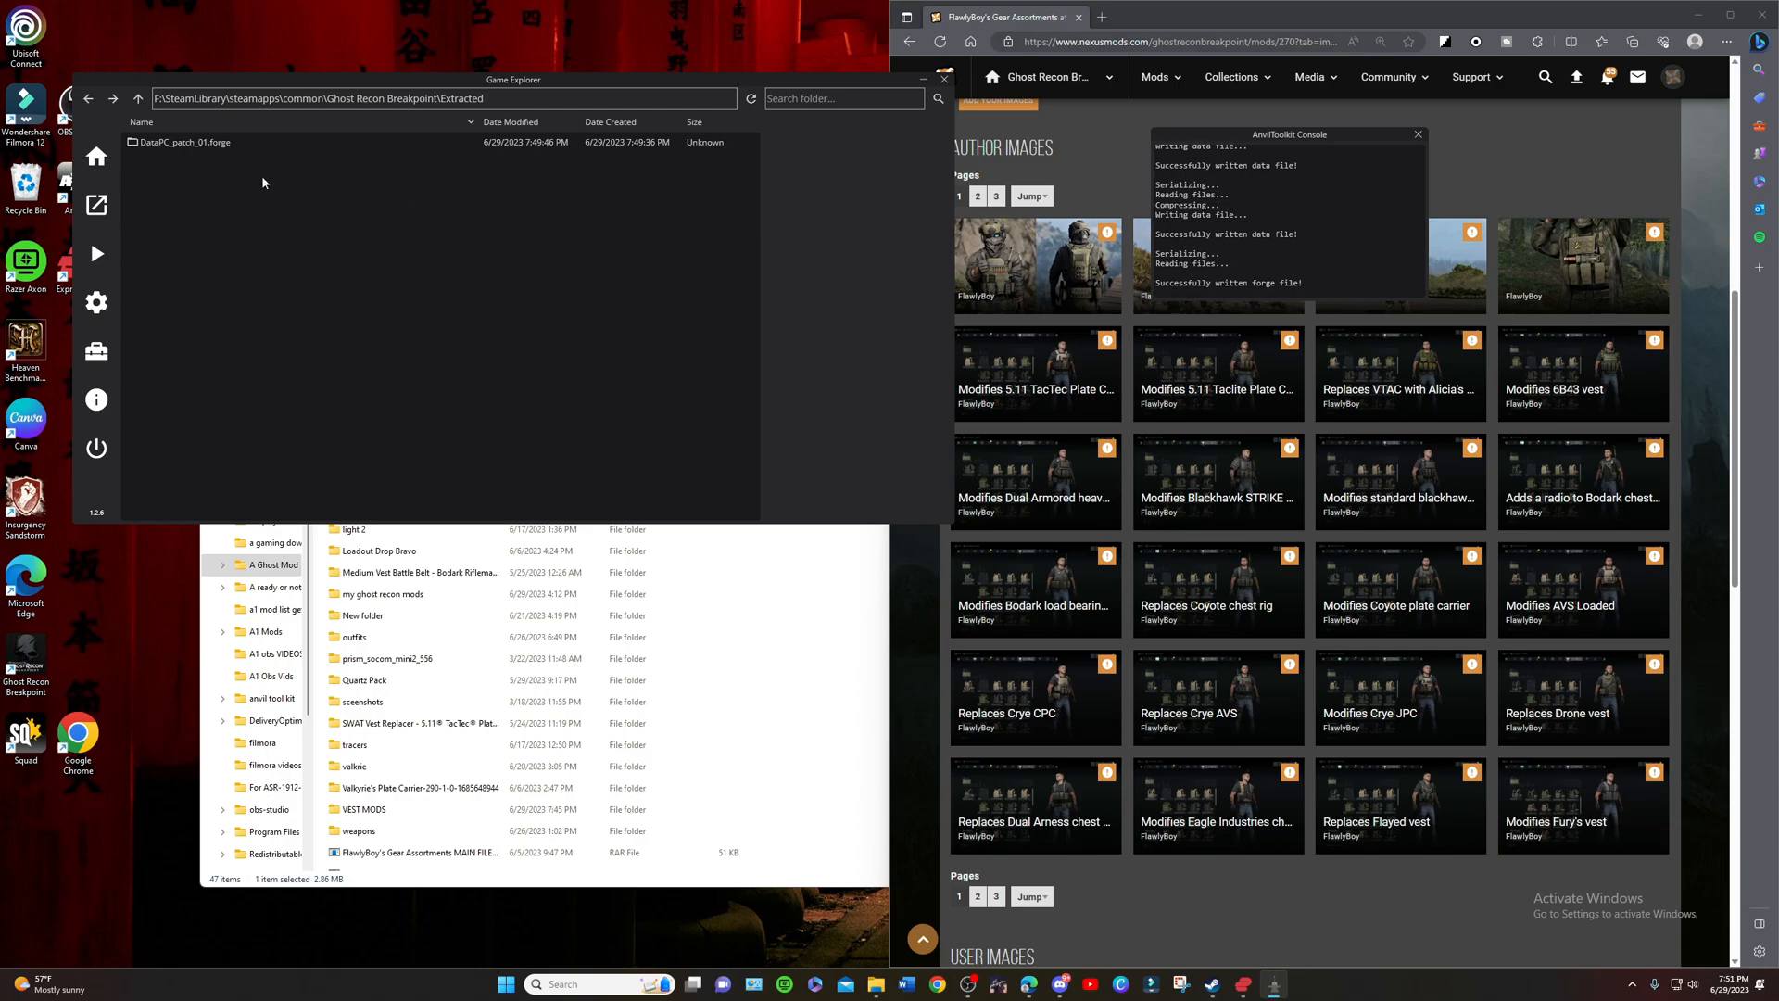
{"action": "left_click", "coordinate": [135, 98]}
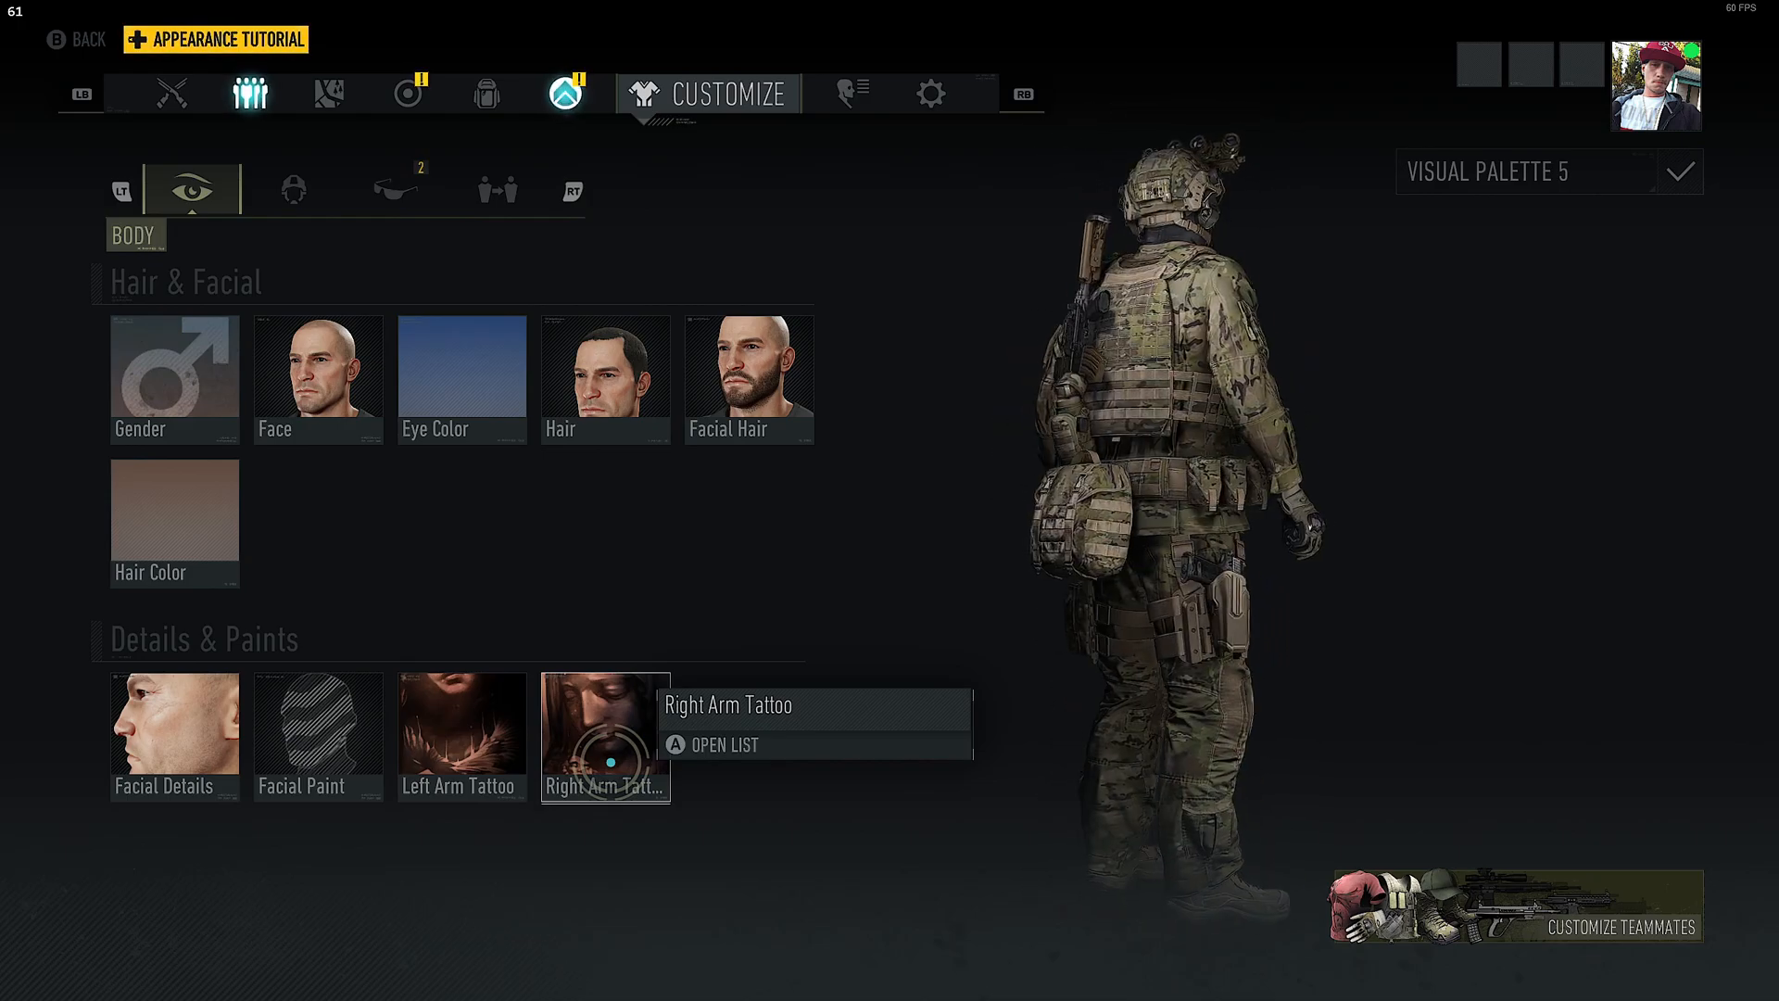
Step: In Gear Skins > Vests, preview the BLACKHAWK, Fury Vest and Crye AVS on the character
{"action": "left_click", "coordinate": [294, 189]}
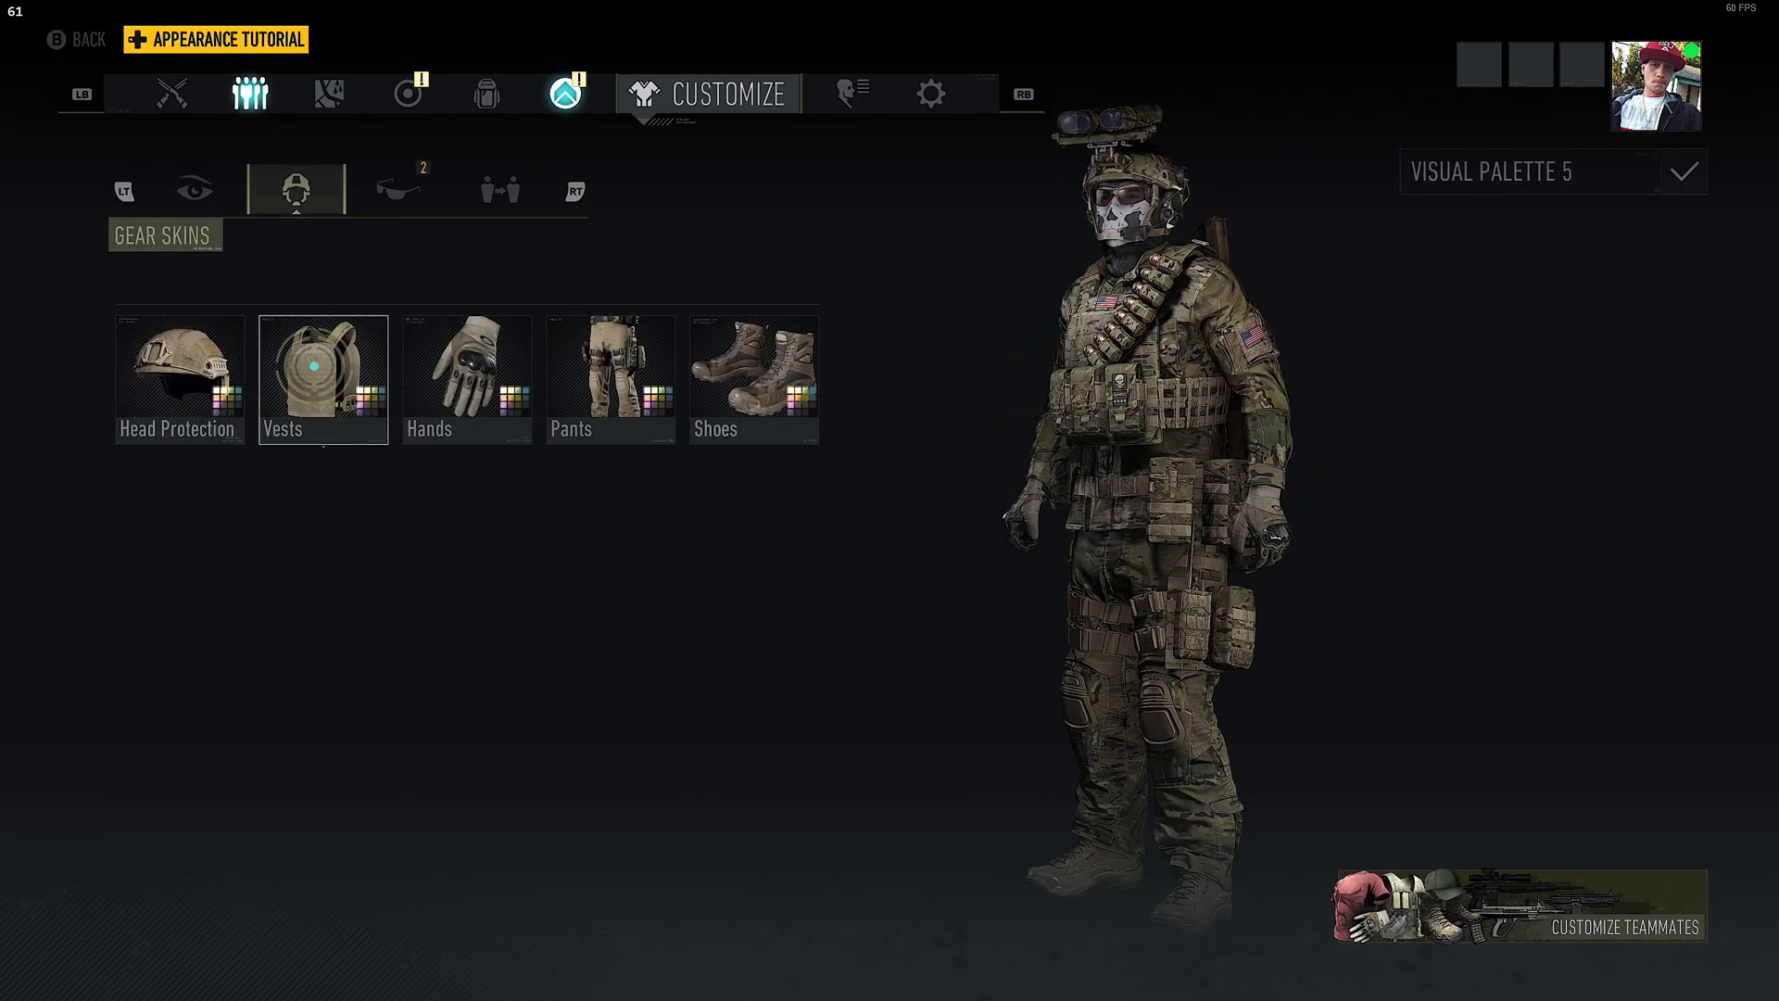
{"action": "left_click", "coordinate": [322, 380]}
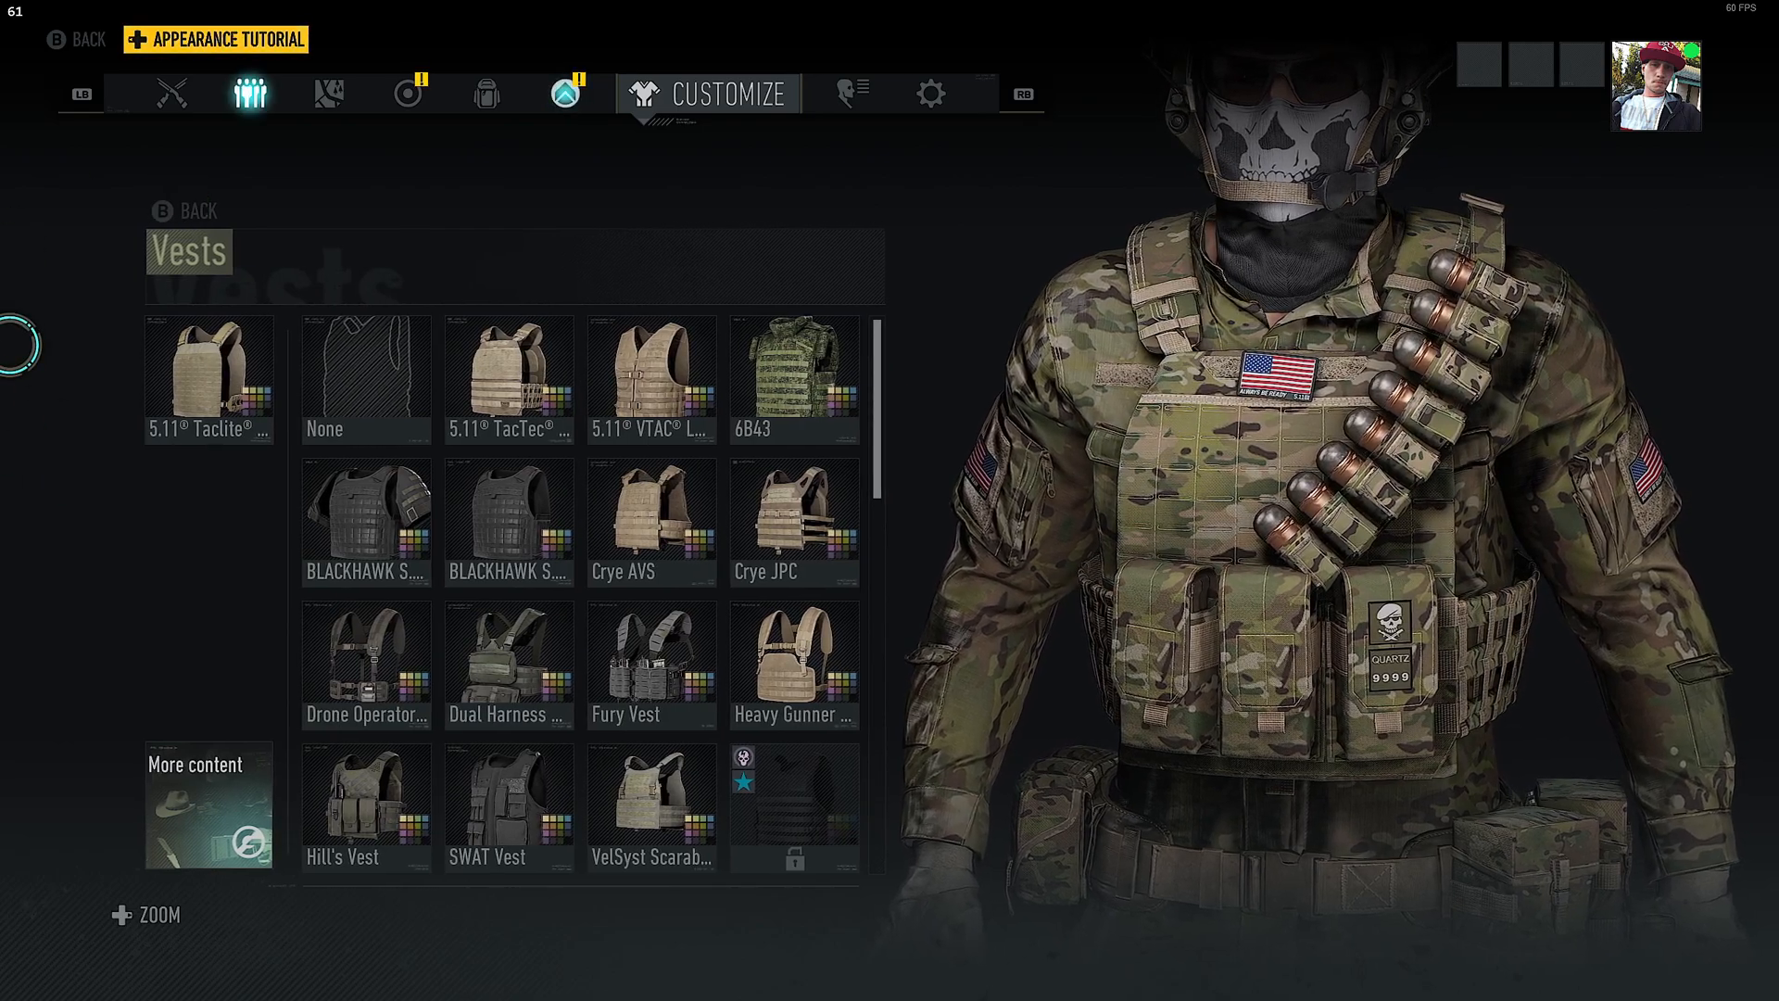
{"action": "left_click", "coordinate": [357, 523]}
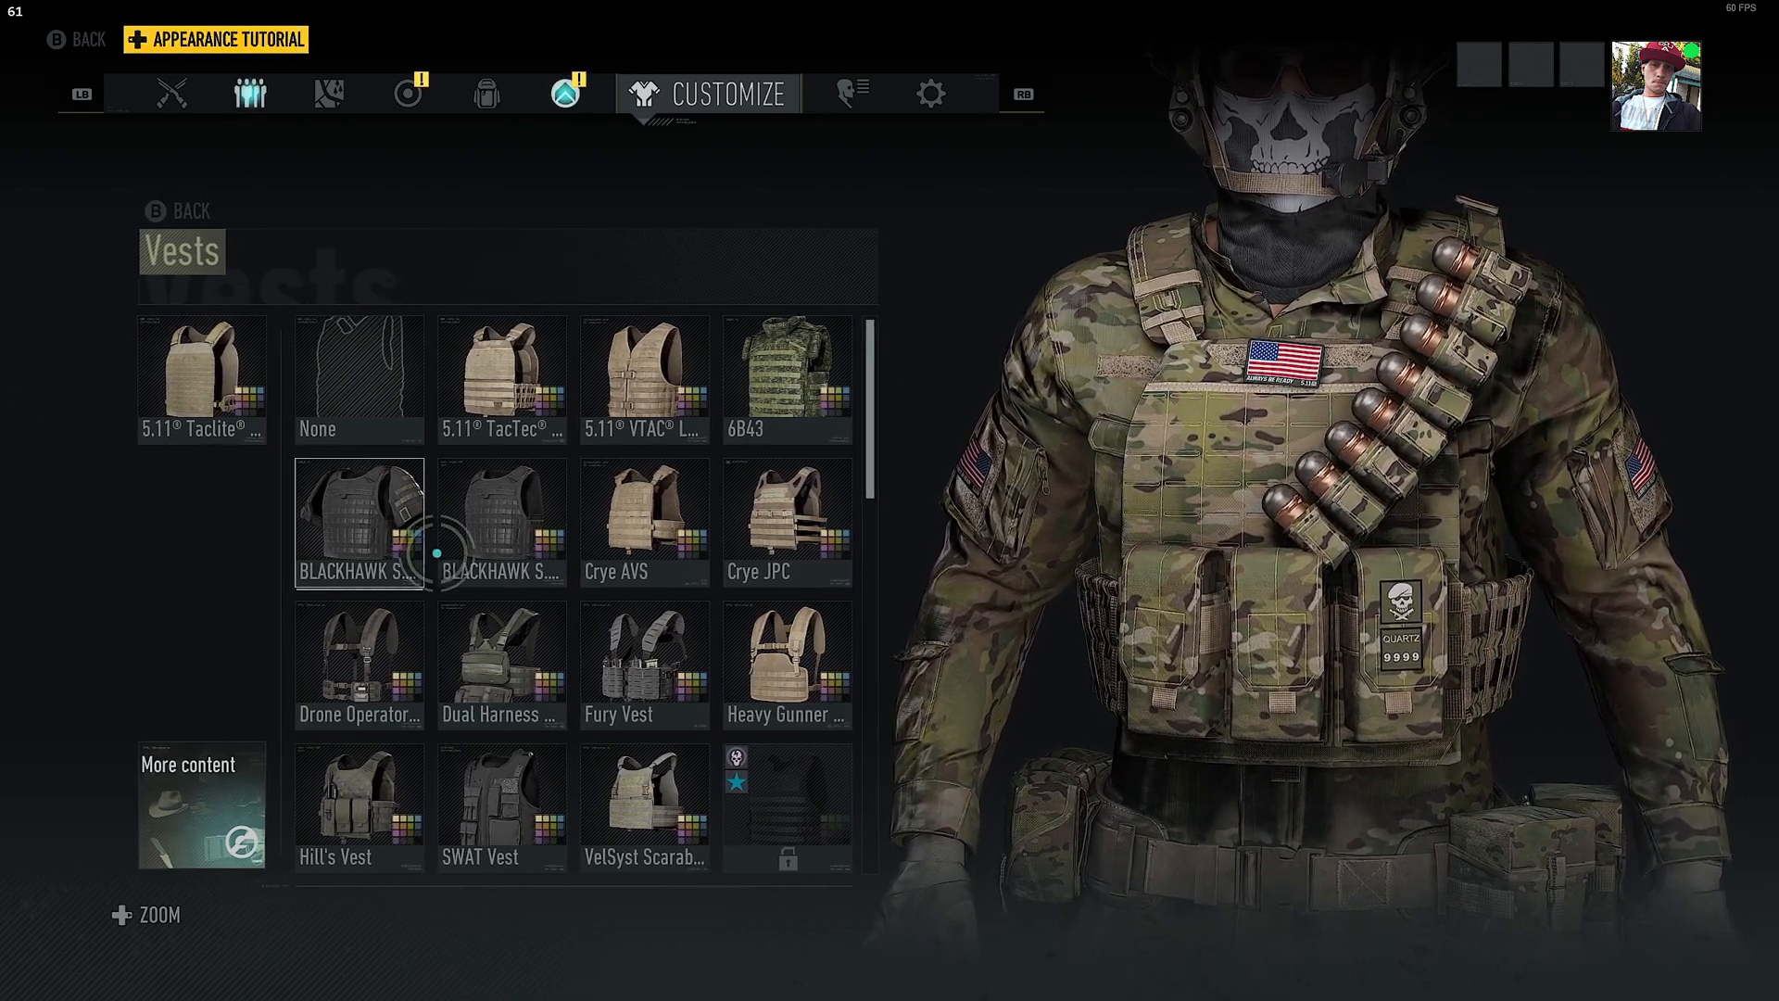
{"action": "left_click", "coordinate": [502, 663]}
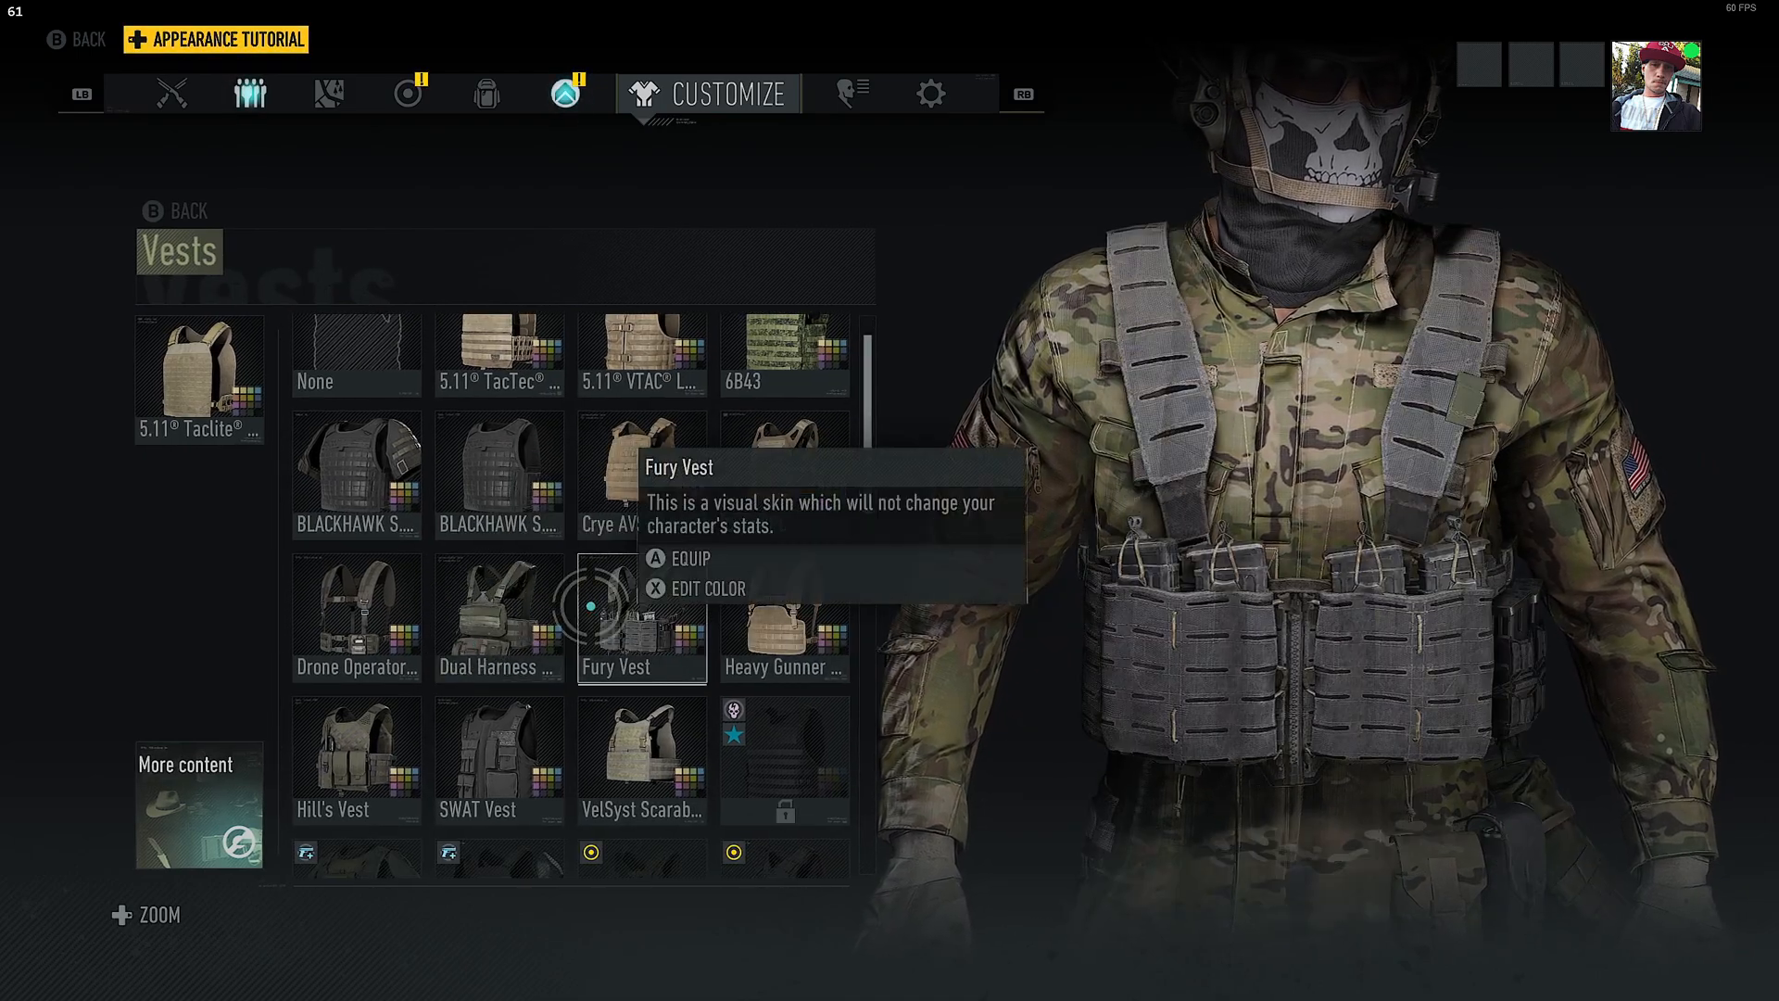
{"action": "left_click", "coordinate": [641, 471]}
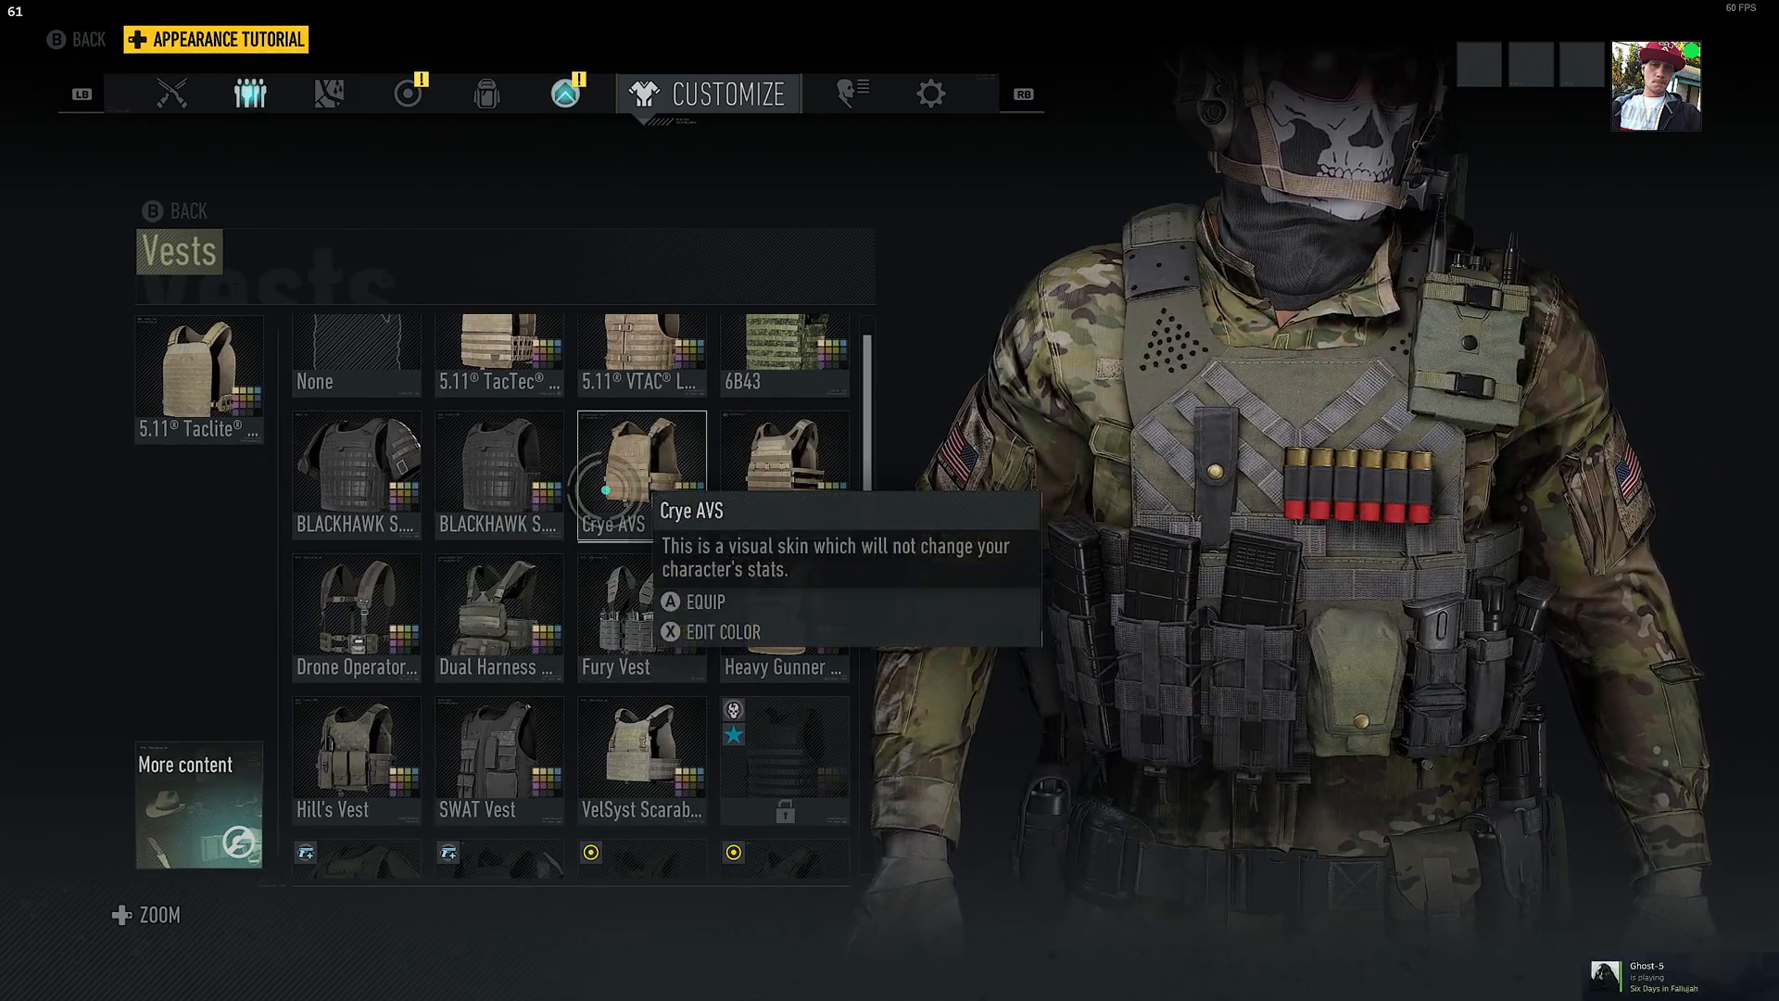